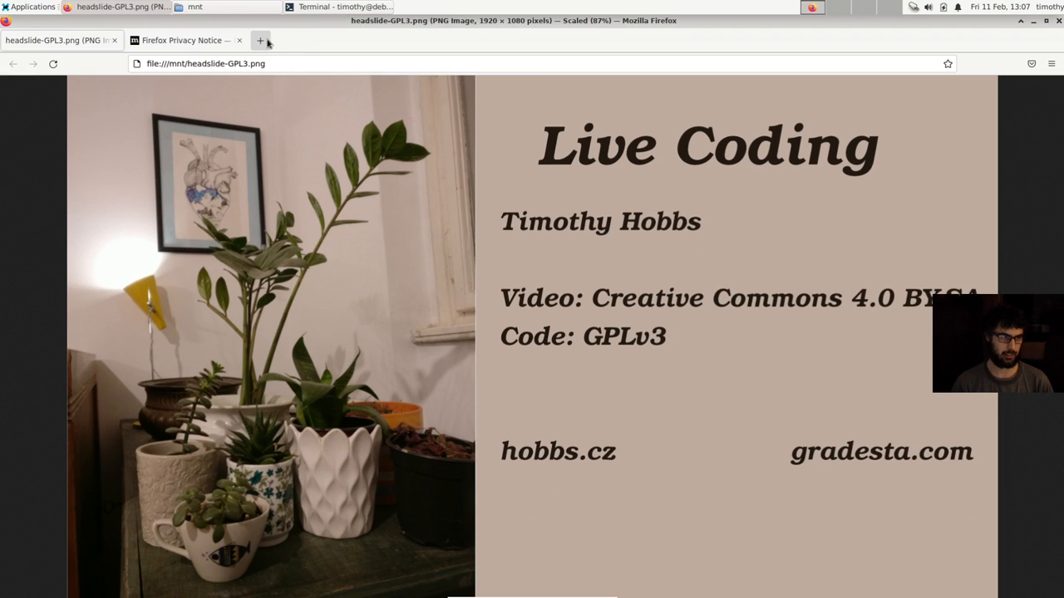
Load github.com/auto-mat/klub in a new tab and copy its HTTPS clone URL.
click(260, 40)
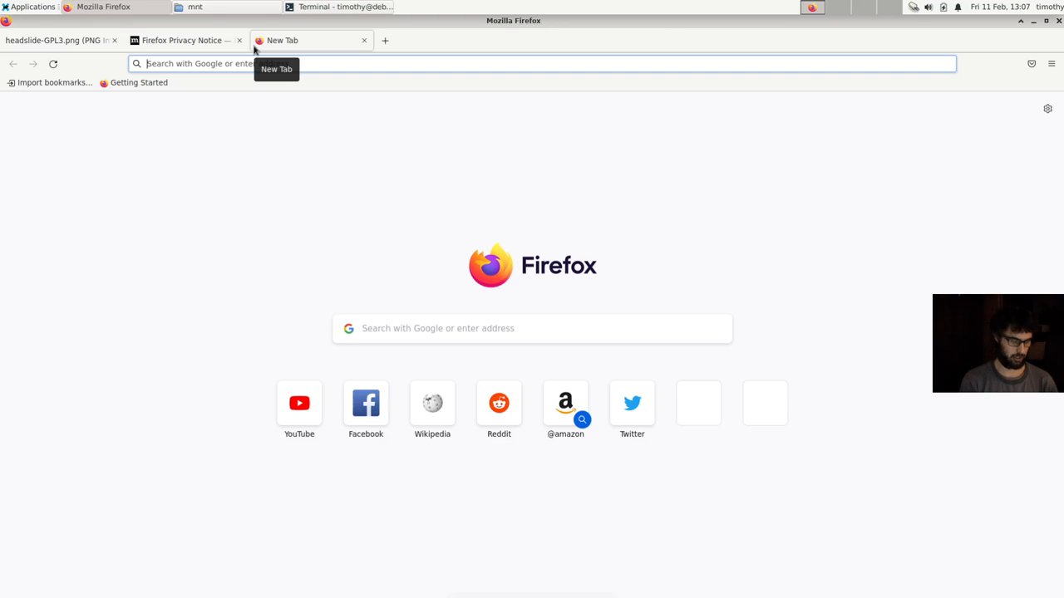
text(github.com/auto)
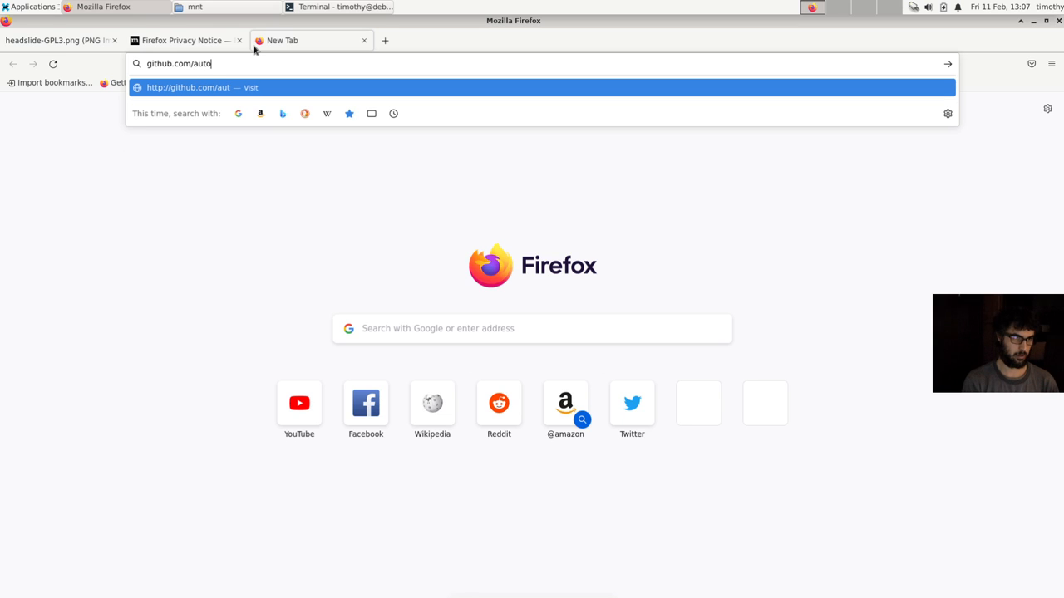
text(-mat/klub)
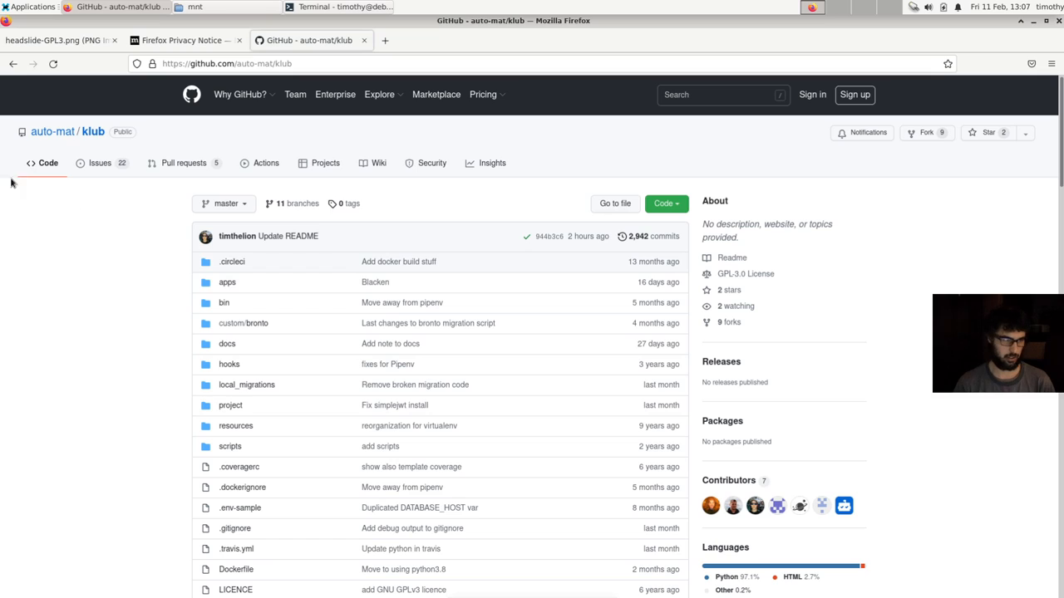
click(664, 202)
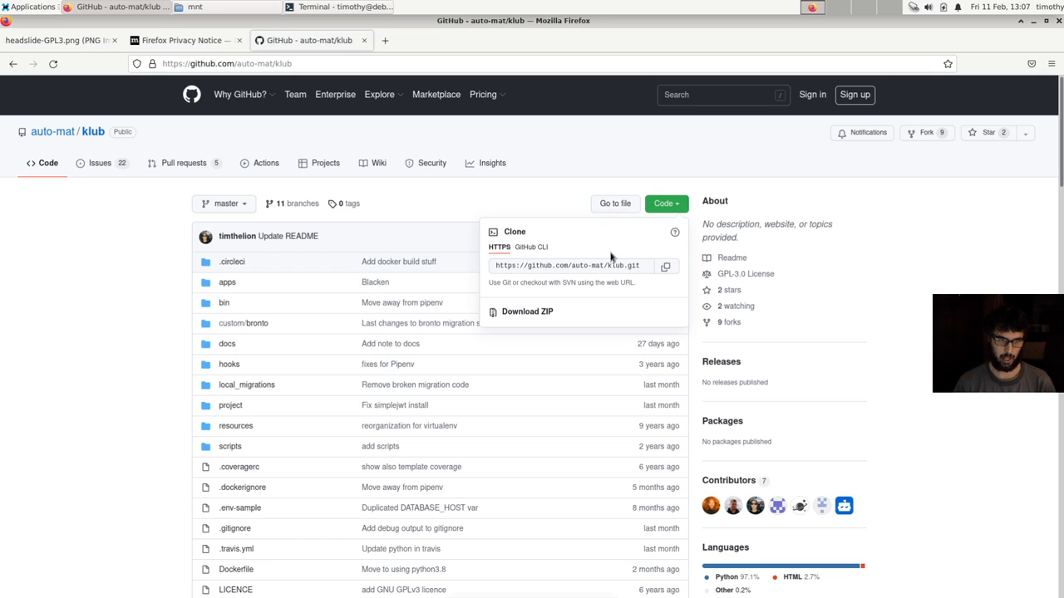
click(665, 266)
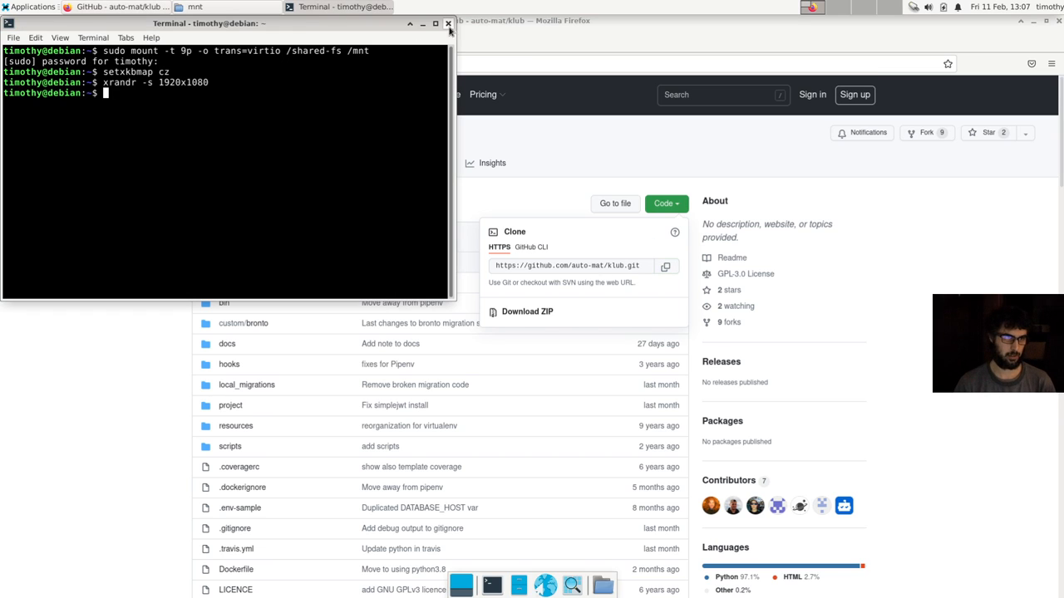
click(435, 23)
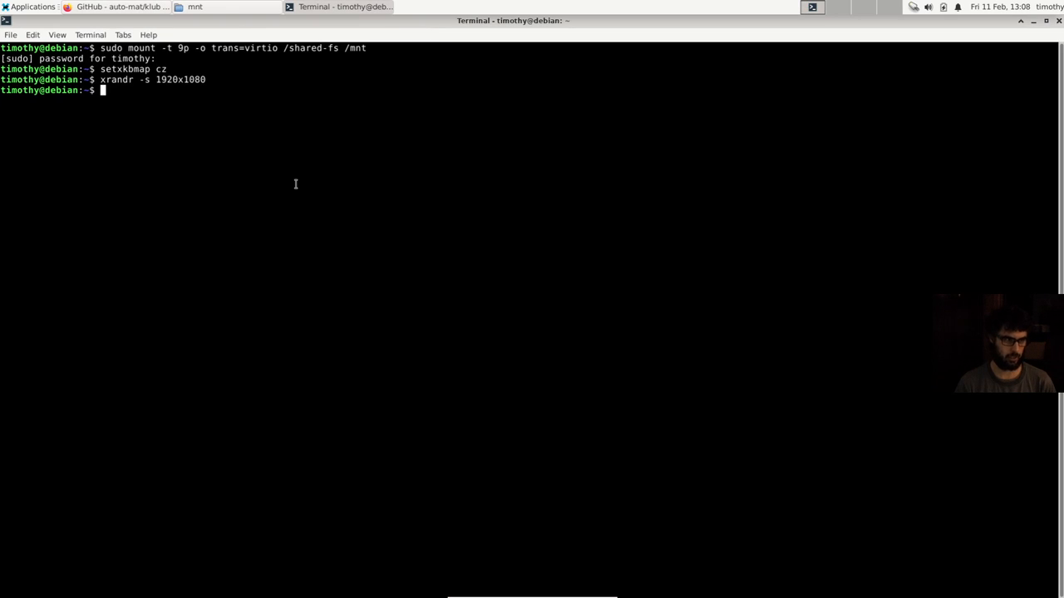
text(g)
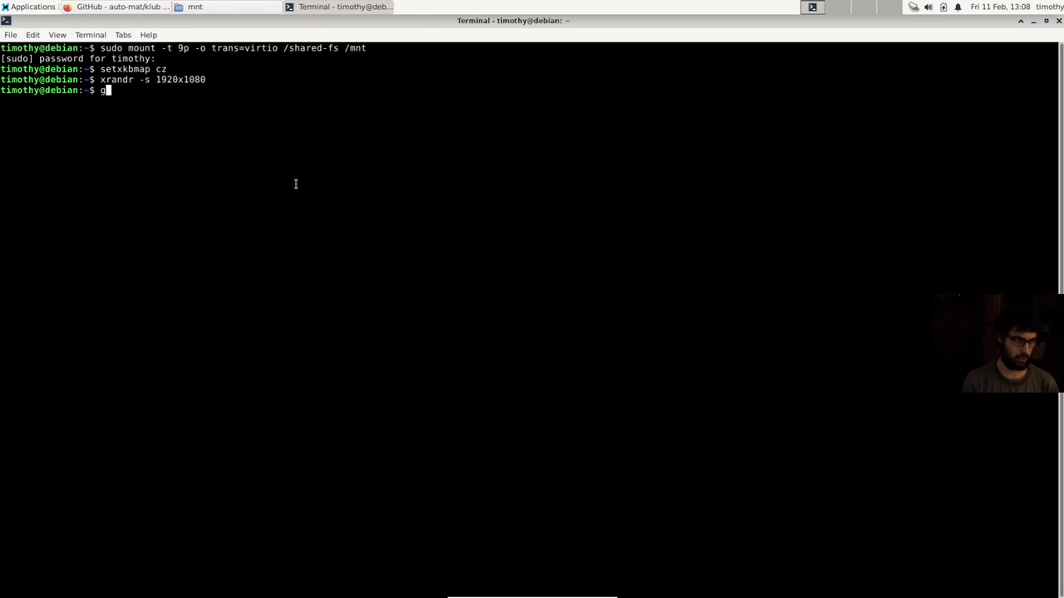
text(it)
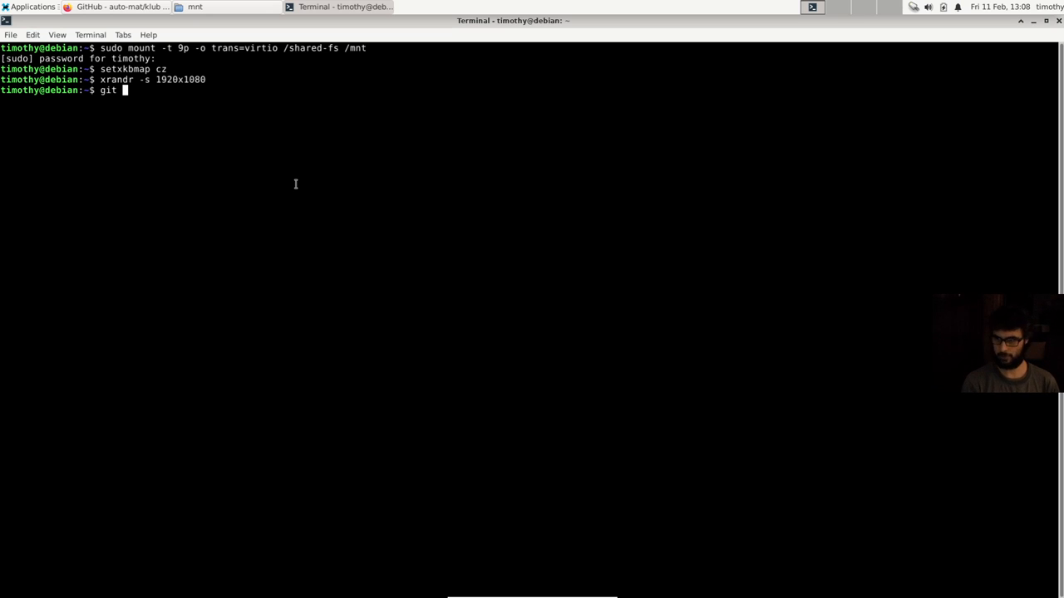
text(clone -o gh-am v)
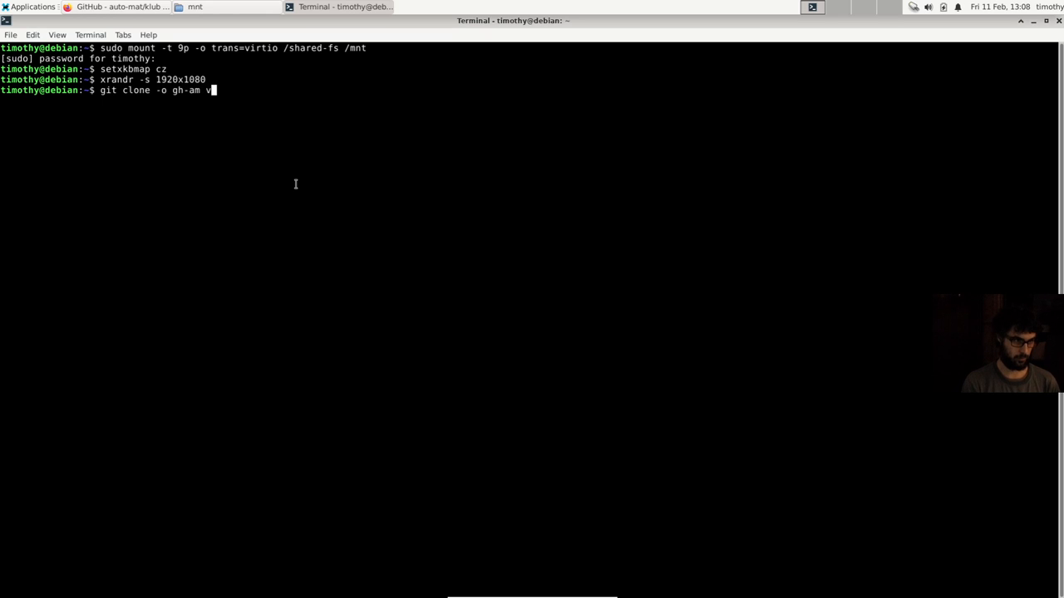
key(BackSpace)
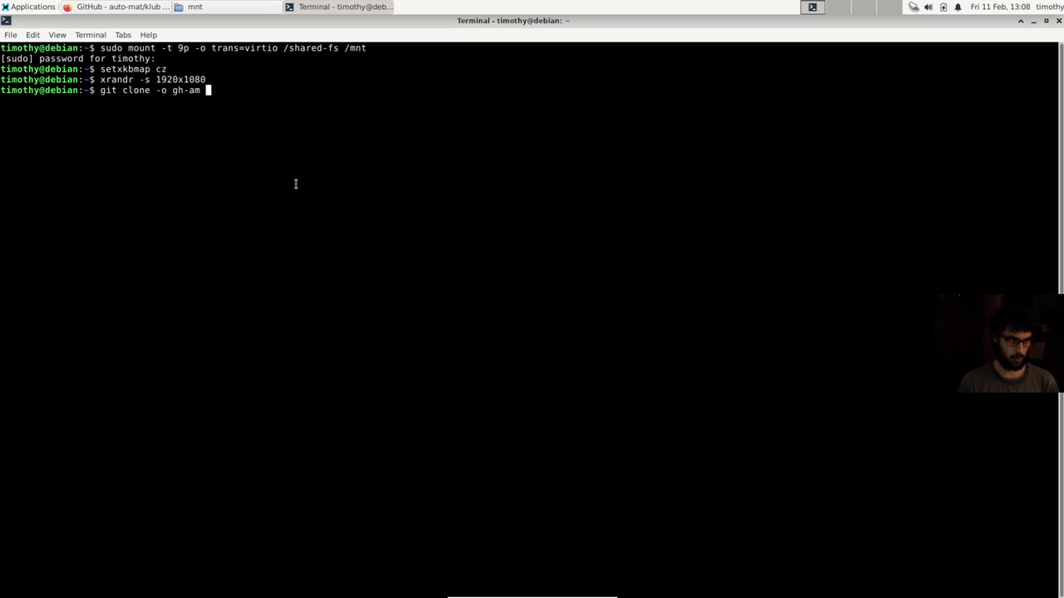
text(https://github.com/auto-mat/klub.git)
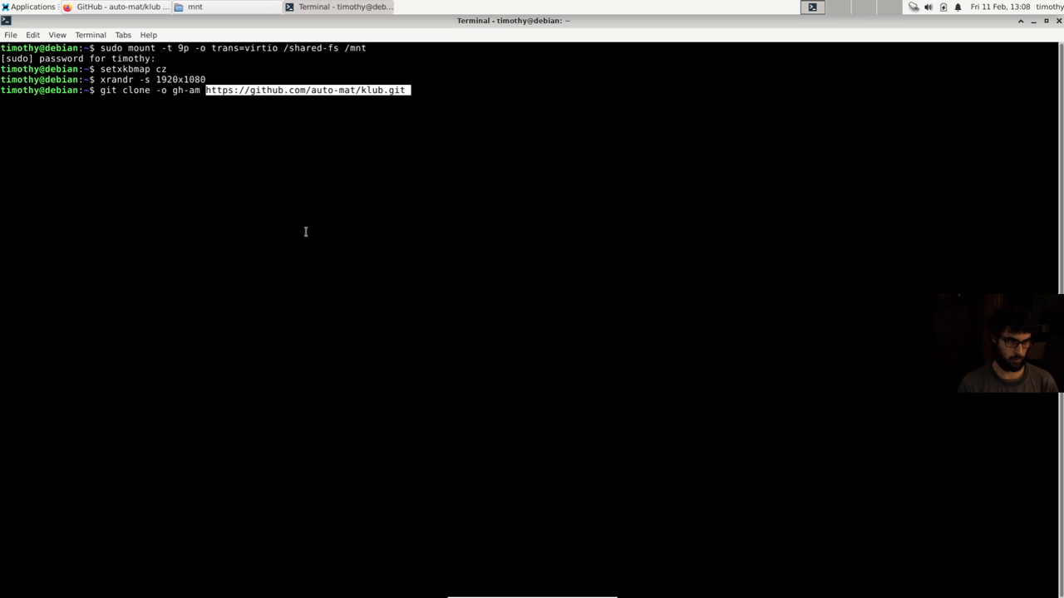
key(Return)
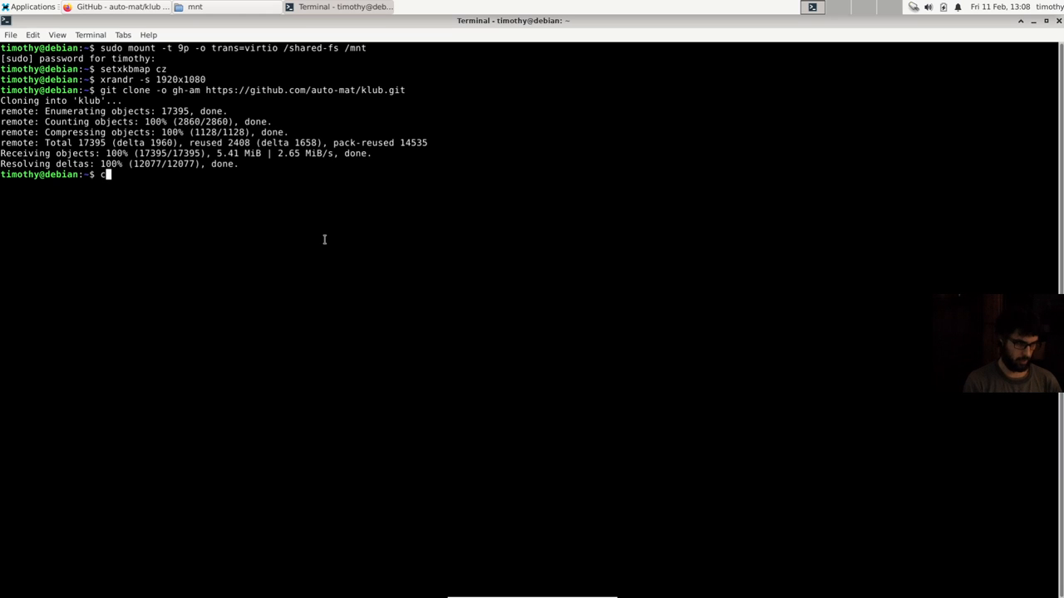
Enter klub, read the README, copy .env-sample to .env and install vim with sudo apt.
key(Return)
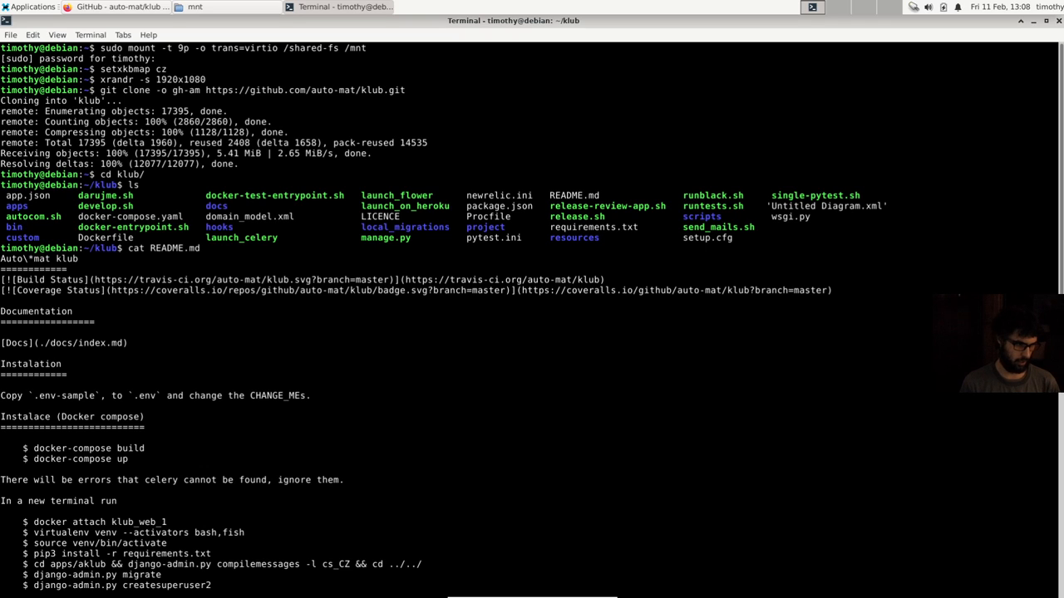
drag(55, 395, 256, 394)
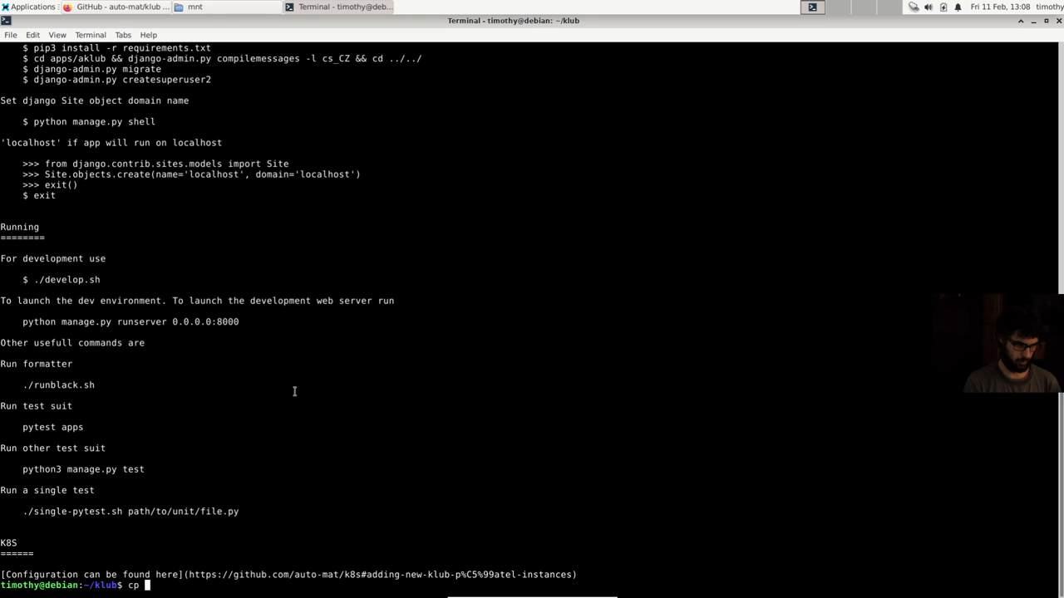
text(.env-sample .env-sample)
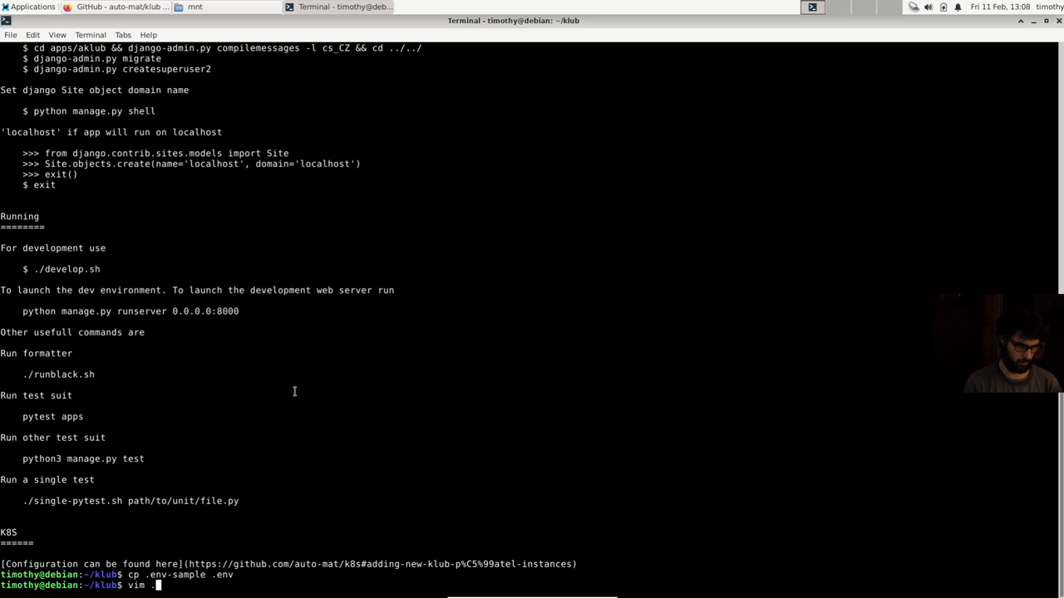
key(Return)
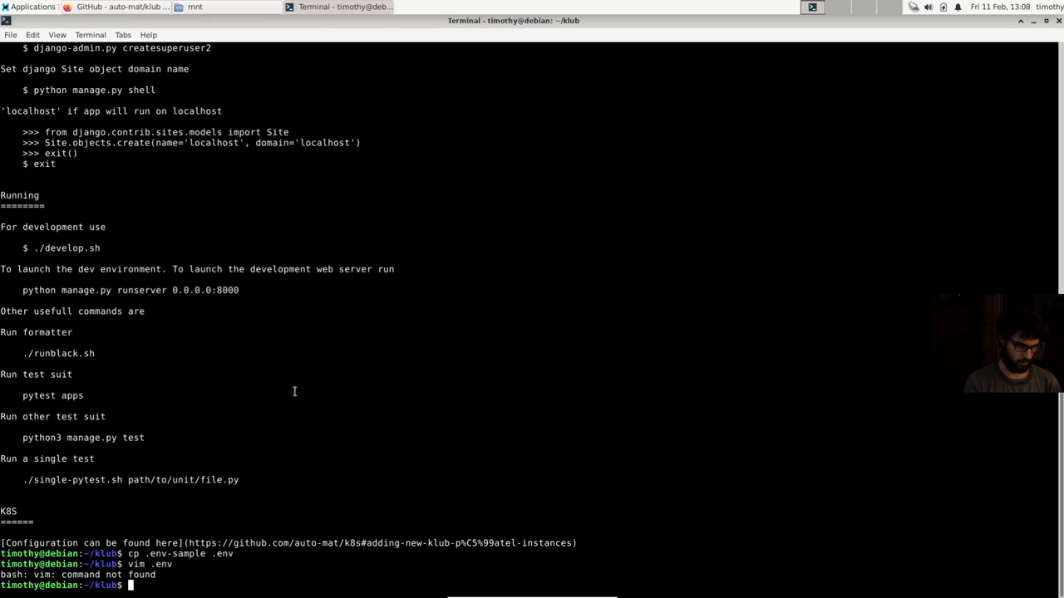
text(sudo apt install vim)
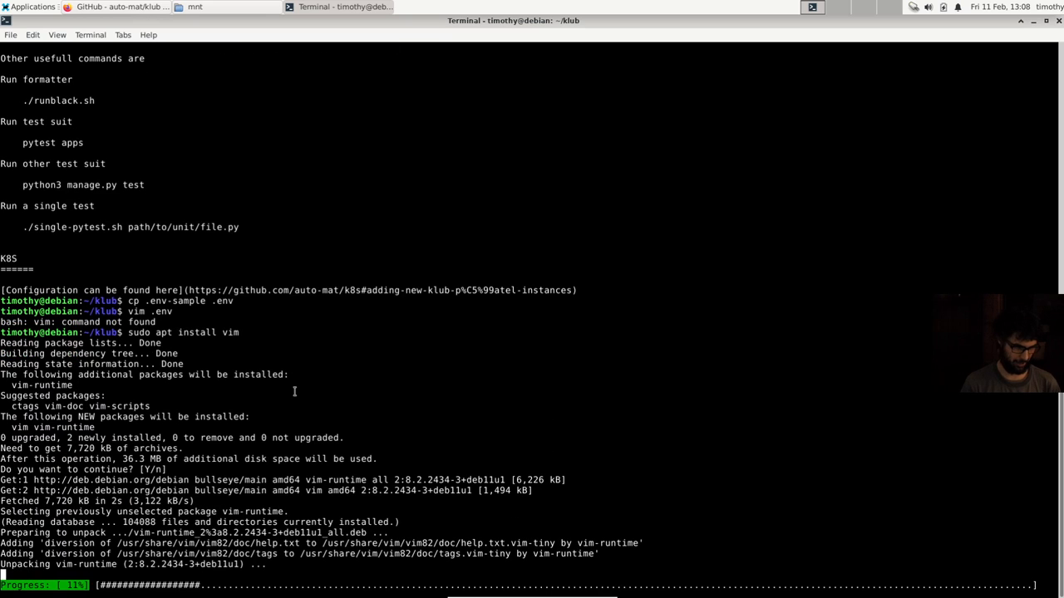
Edit .env in vim so DJANGO_SETTINGS_MODULE points to project.settings.dev and save it.
scroll(down, 3)
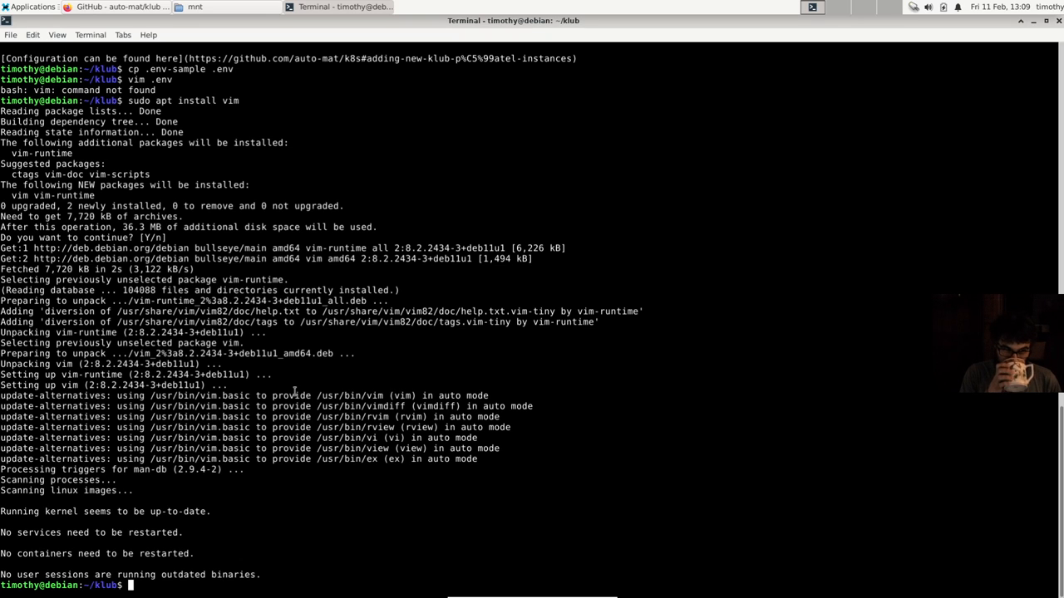
text(v)
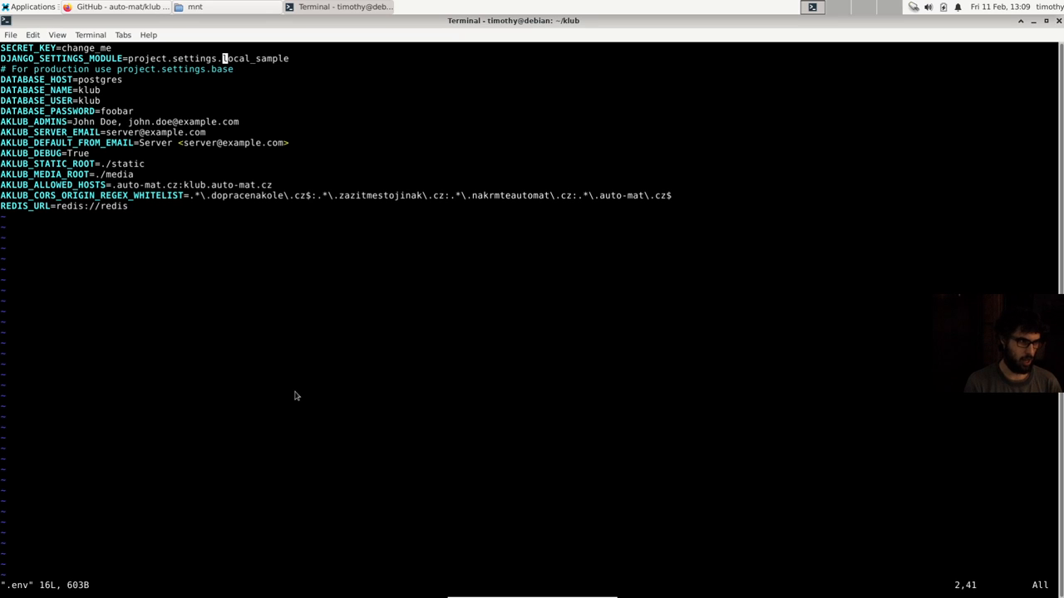
key(v)
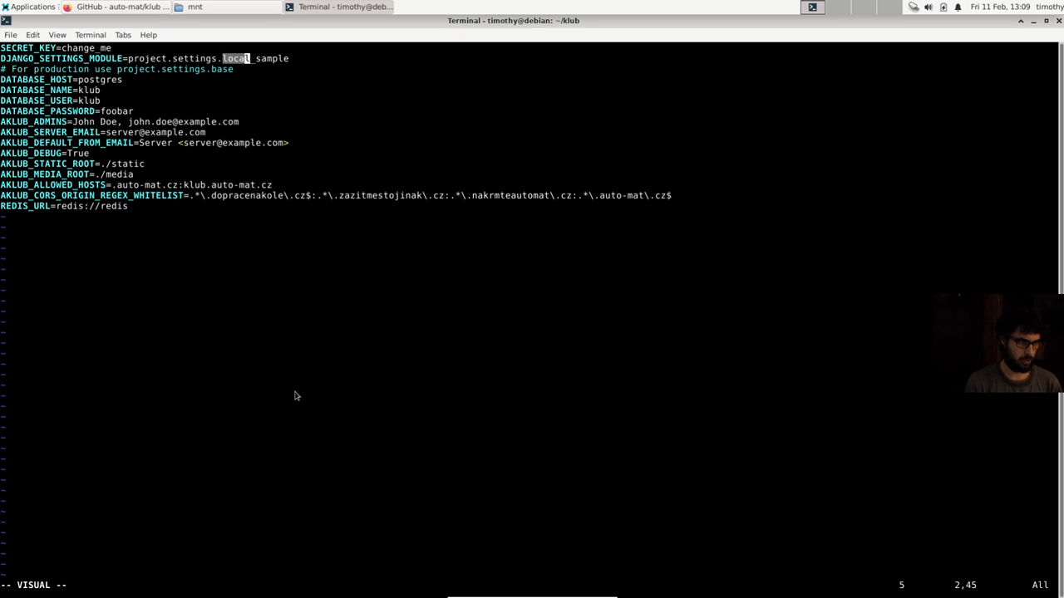
key(c)
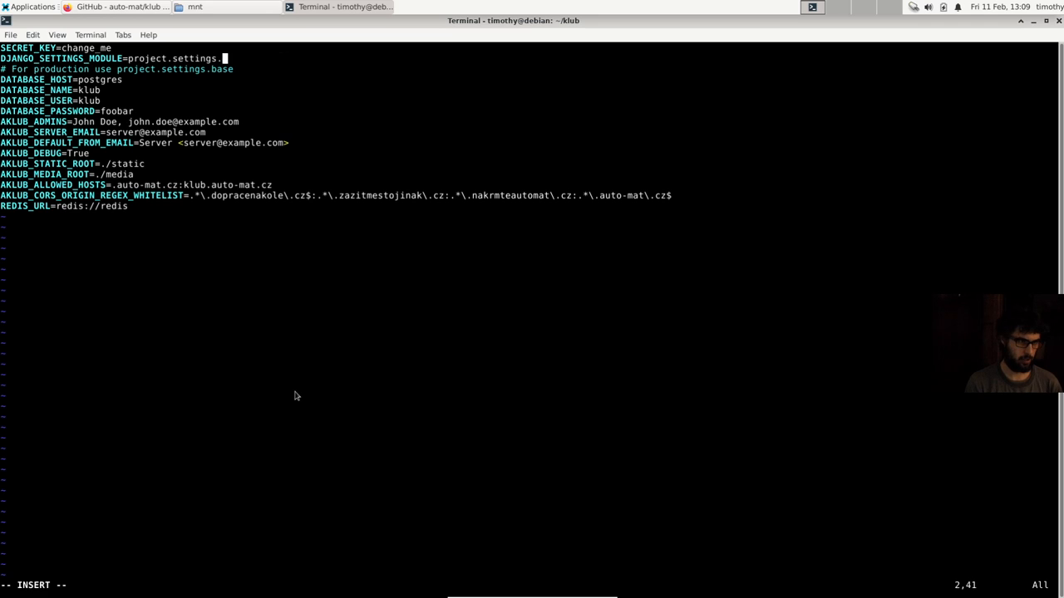
text(dev)
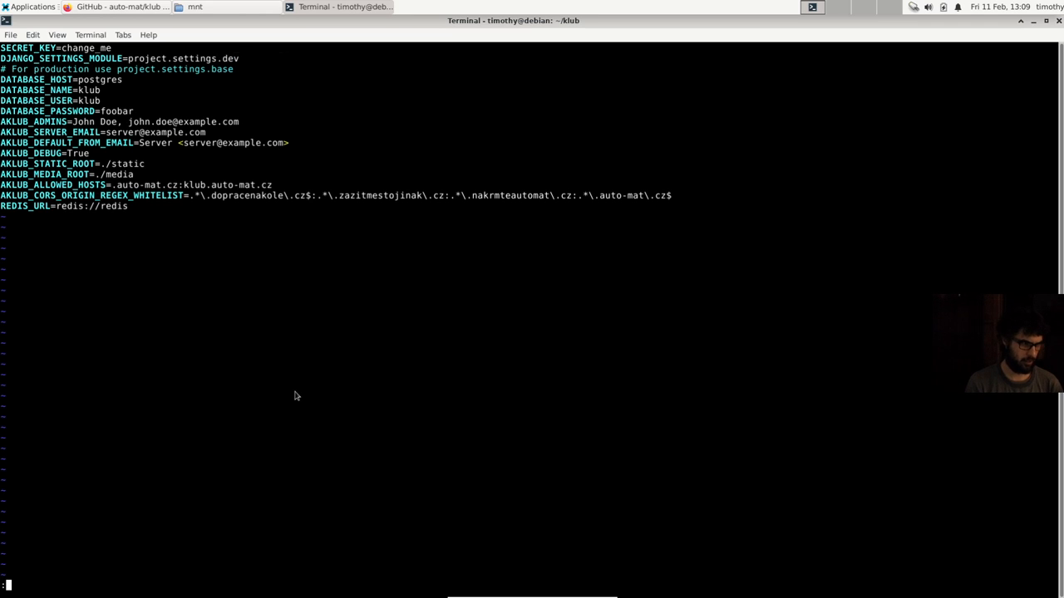
text(:wq)
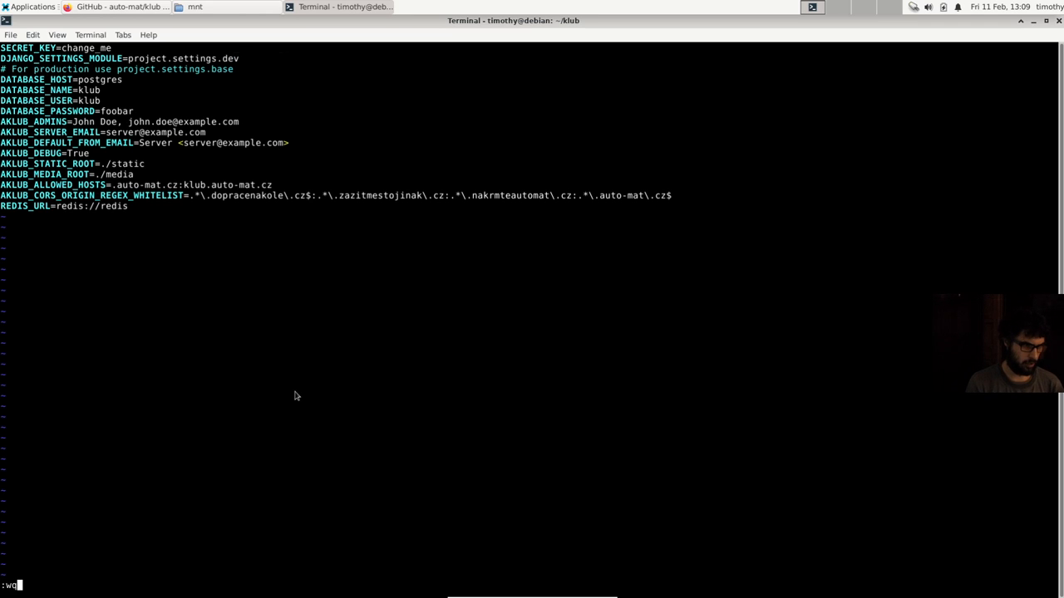
key(Return)
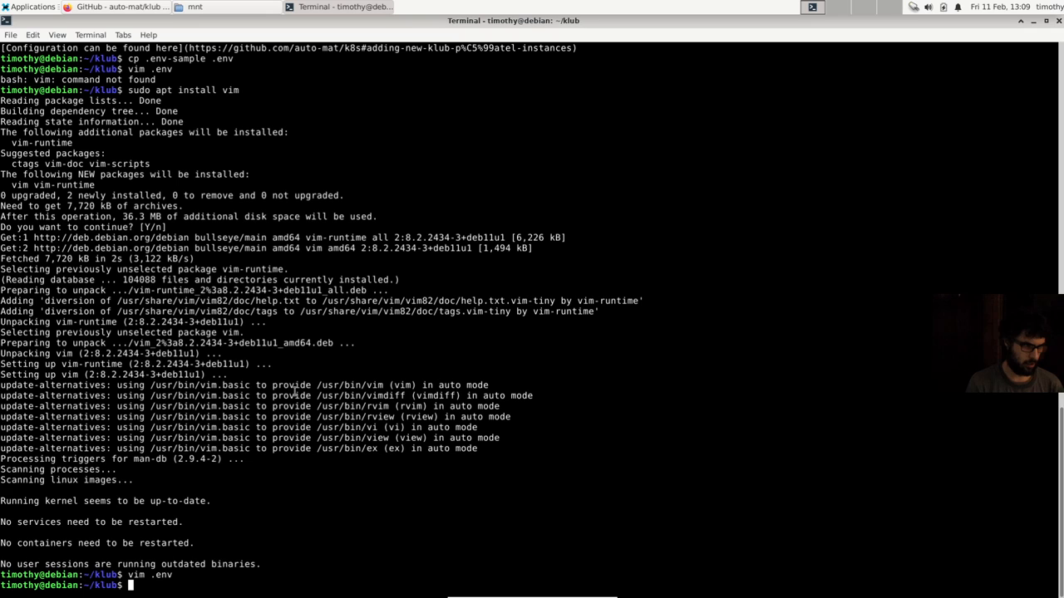
List the project/settings modules and print .env to confirm the change.
text(ls project/)
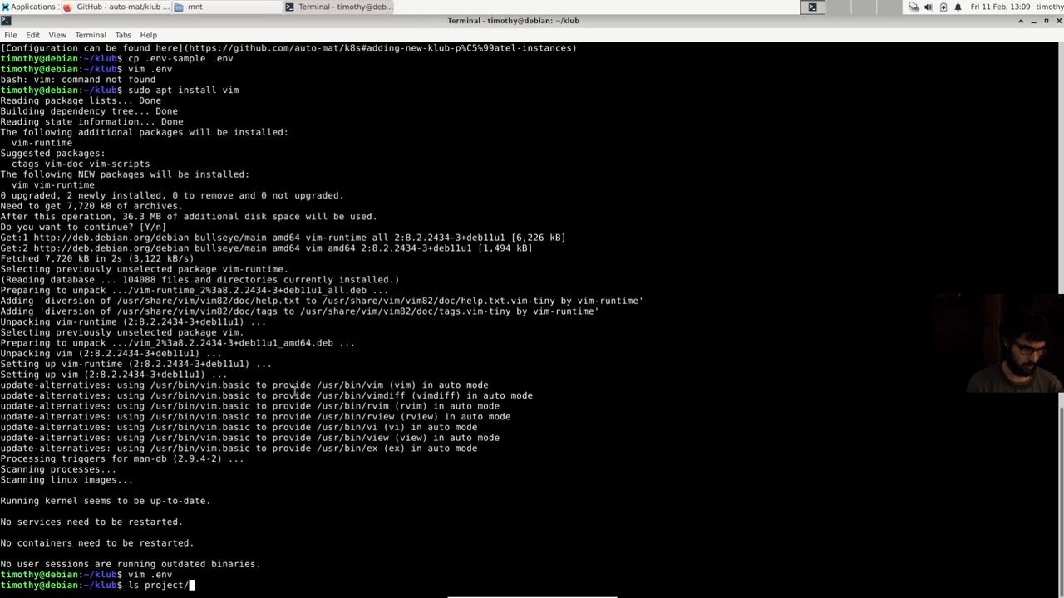
text(settings/base.py)
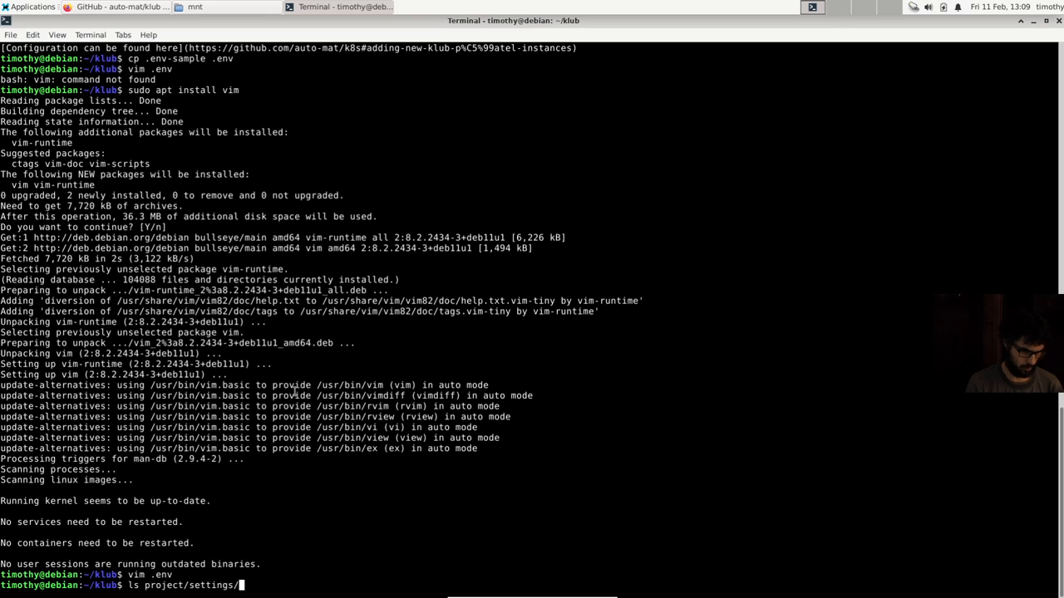
key(Return)
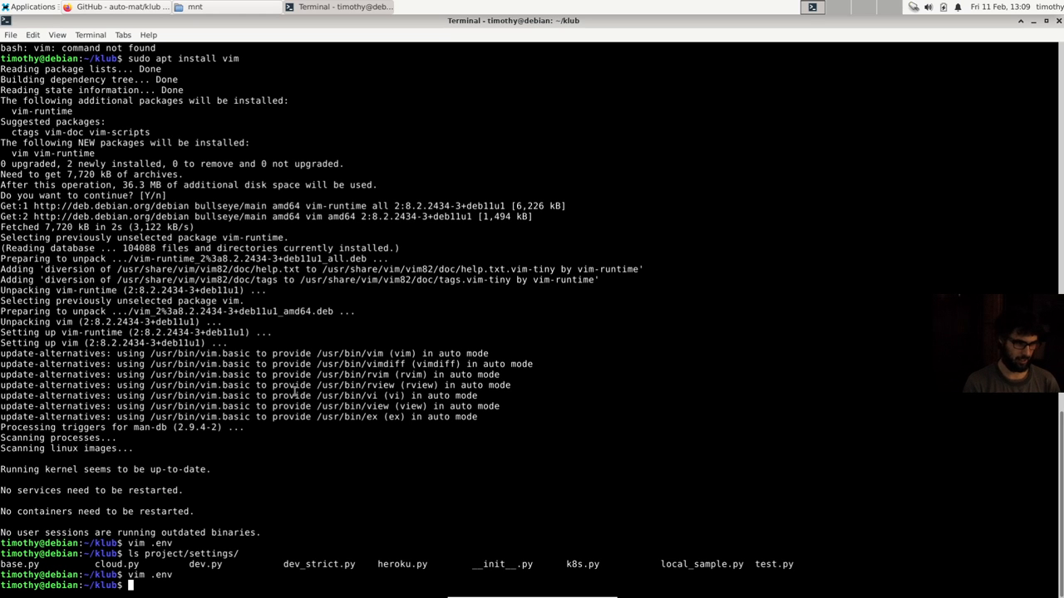
text(cat)
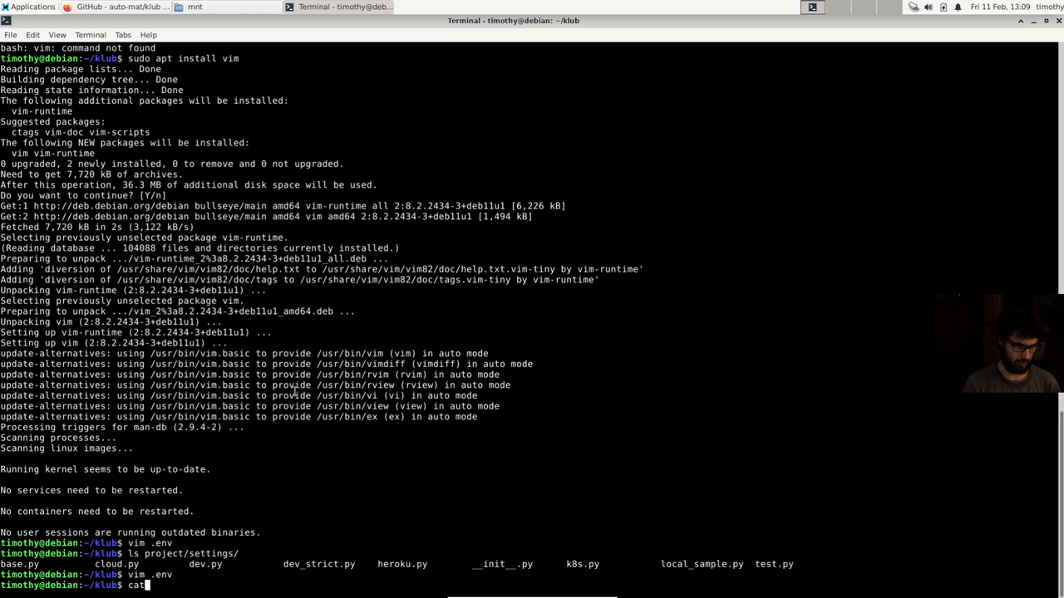
Build the images with sudo docker-compose build after the plain command hits a daemon error.
key(Return)
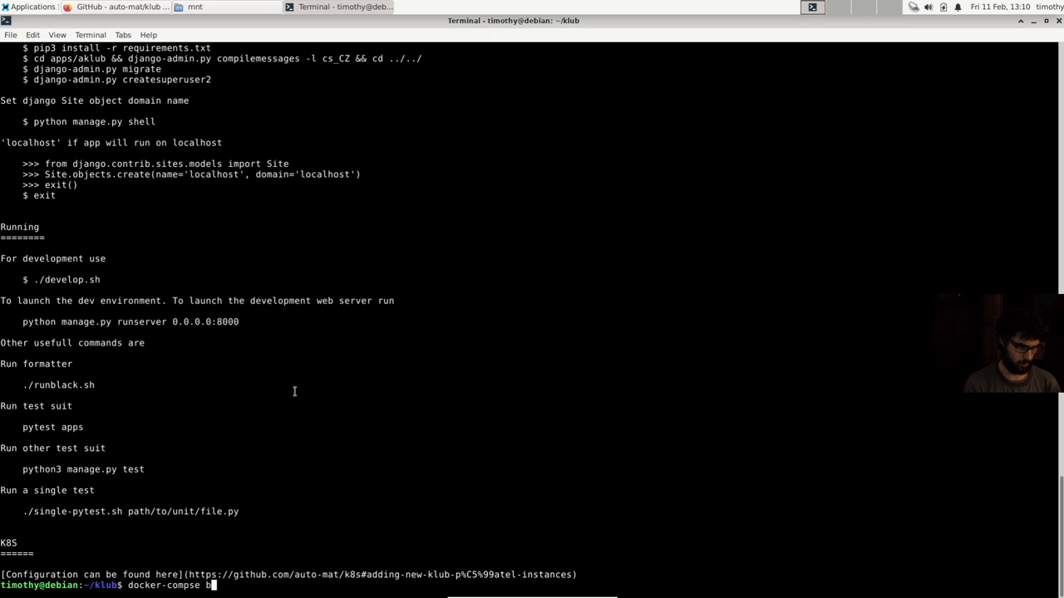
key(Return)
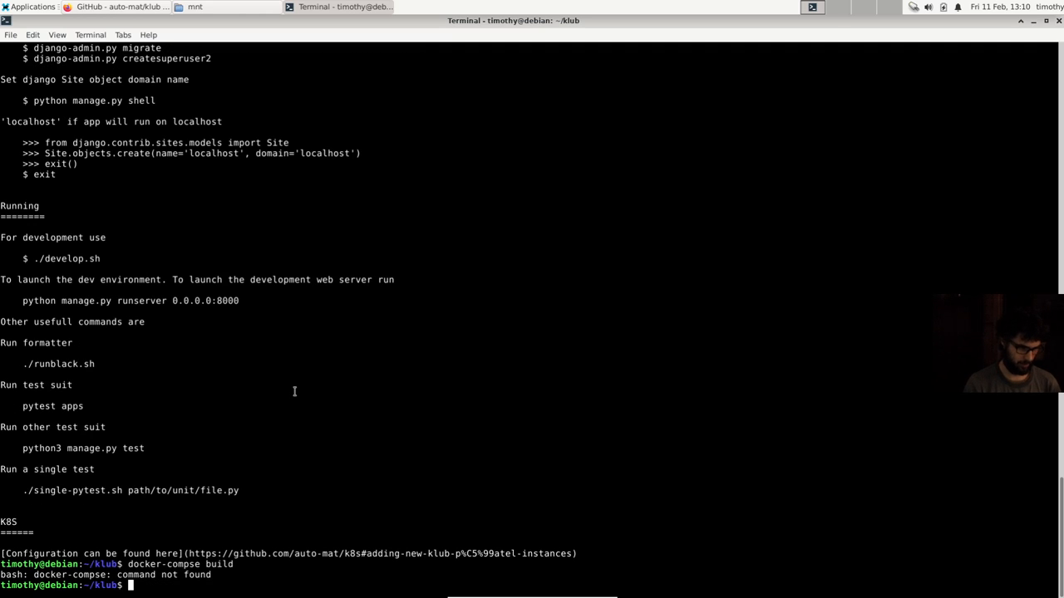
text(docker-compse build)
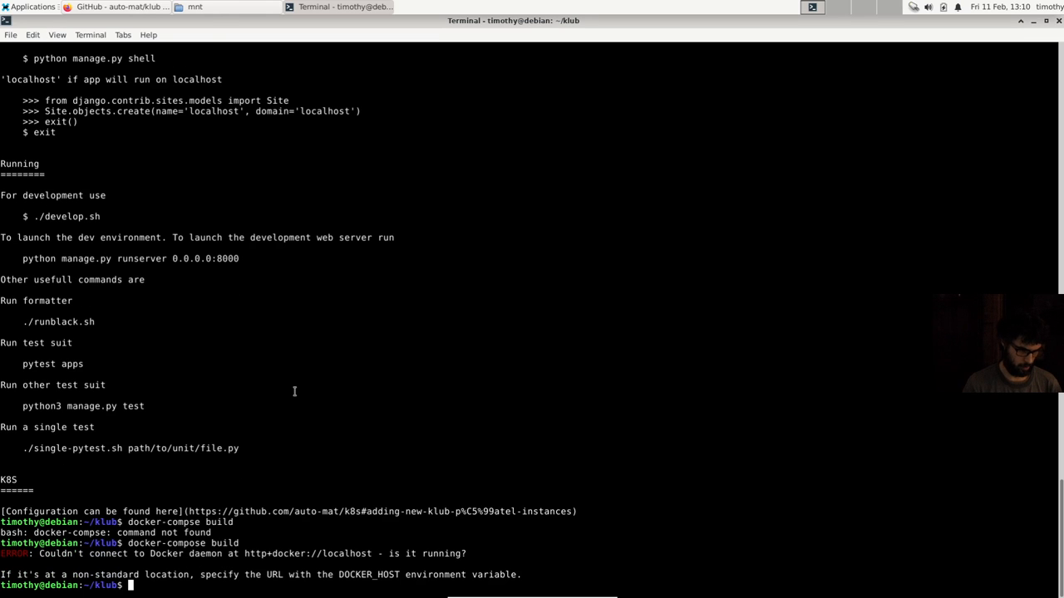
text(docker-compose build)
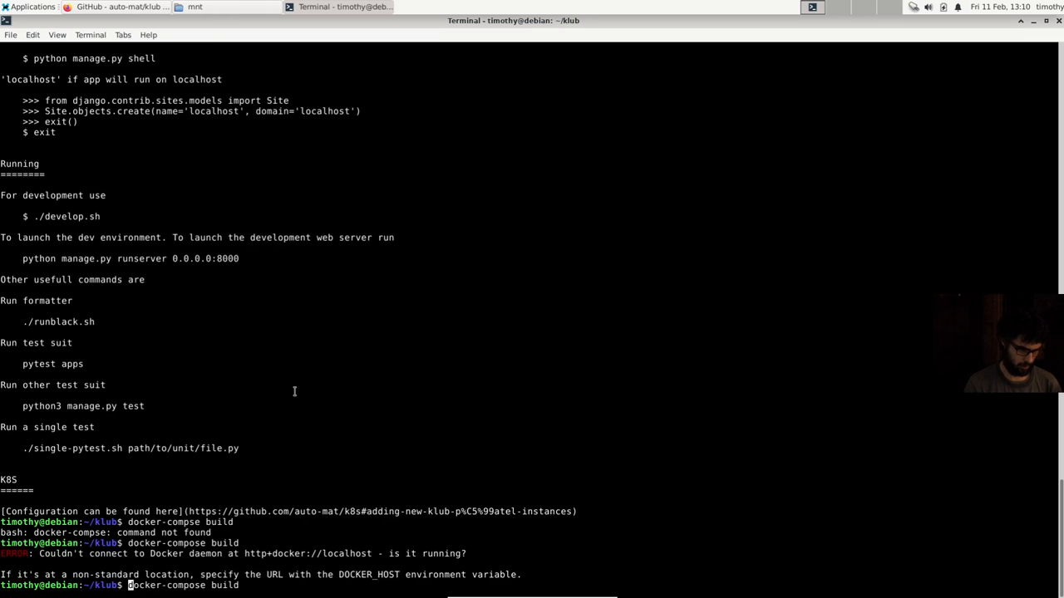
text(sudo)
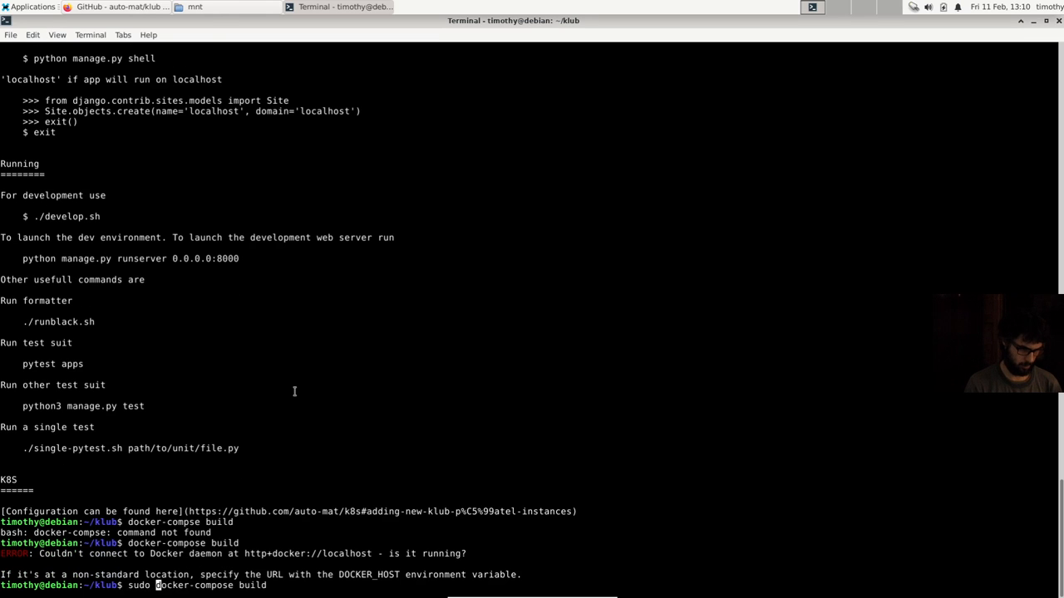
key(Return)
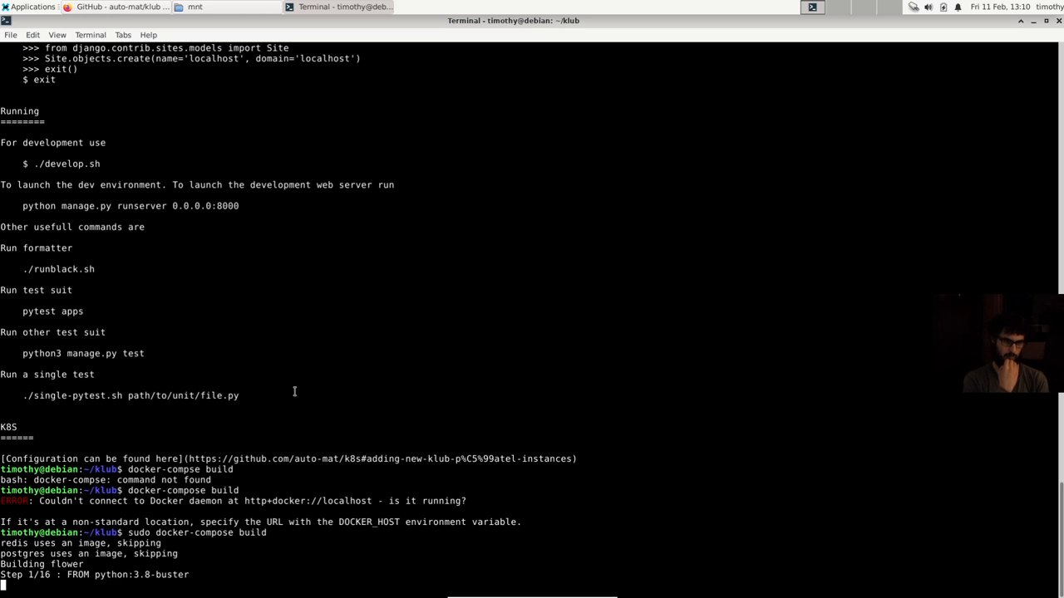
scroll(down, 3)
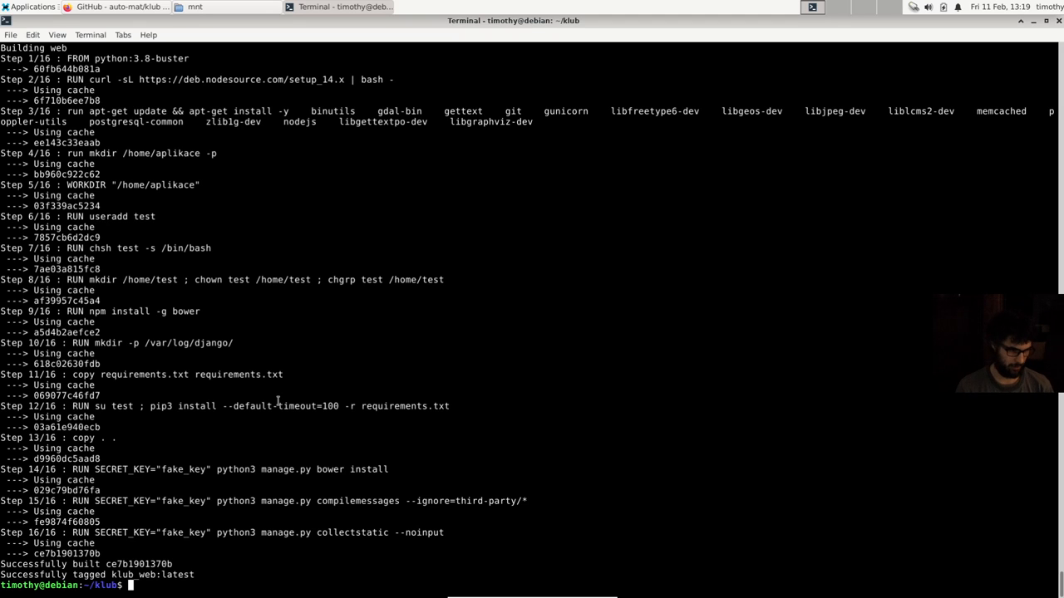
text(sudo docker-compose build)
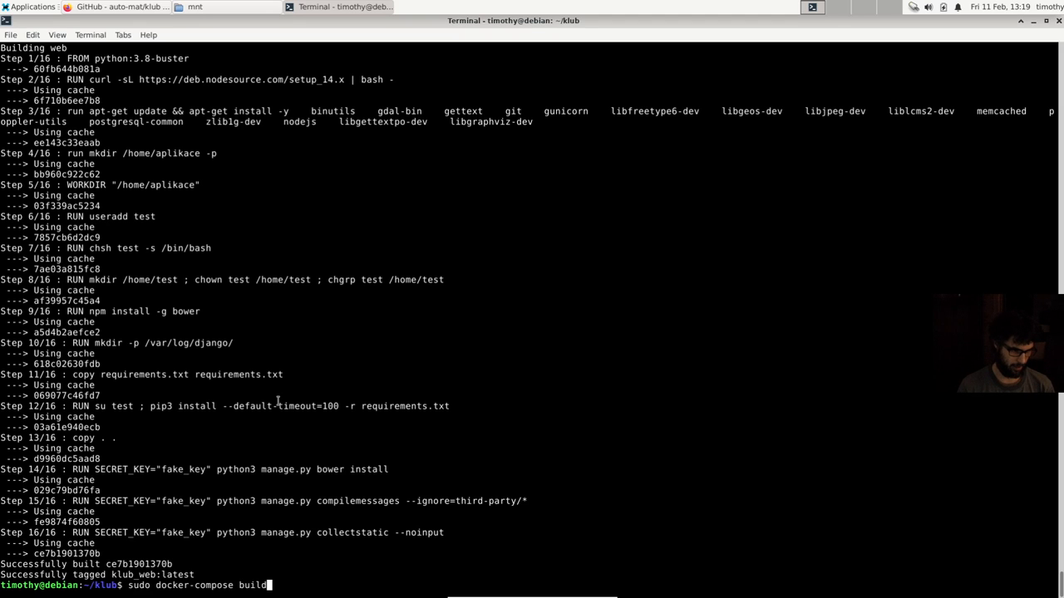
Start a second terminal window from the File menu beside the build terminal.
key(Return)
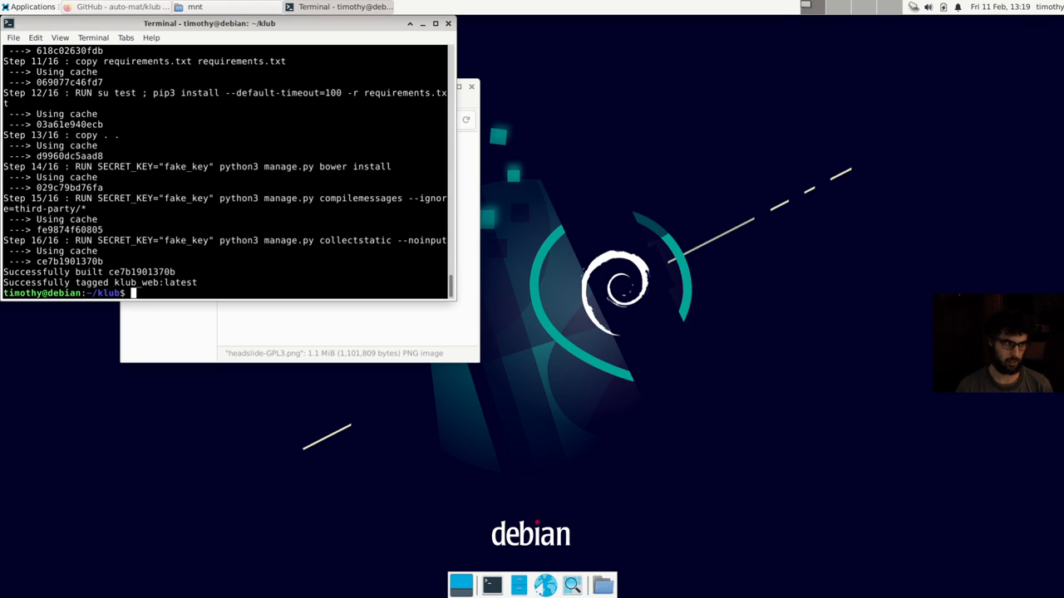
click(35, 38)
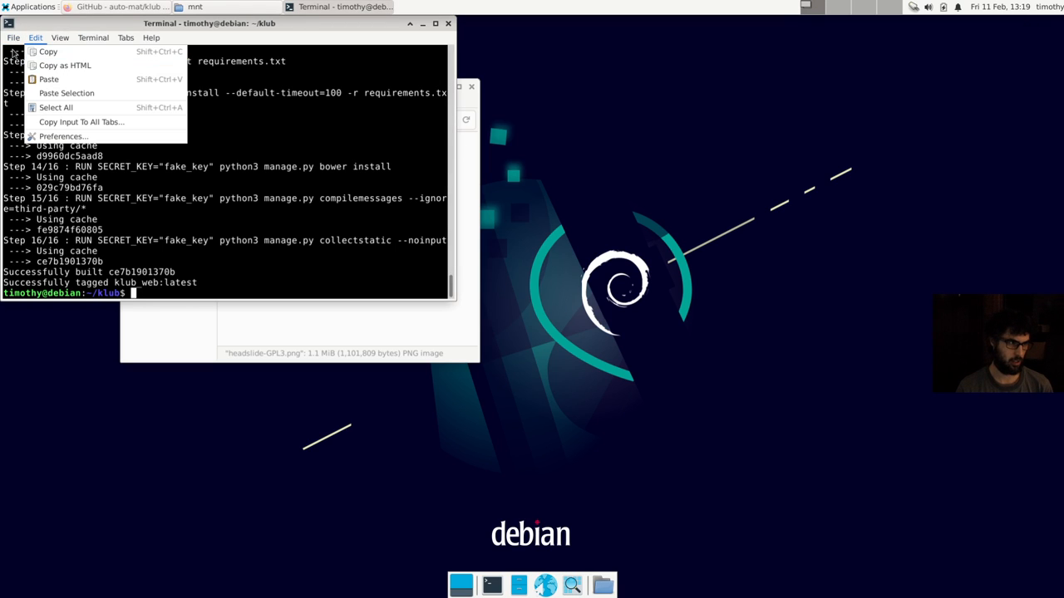
click(13, 37)
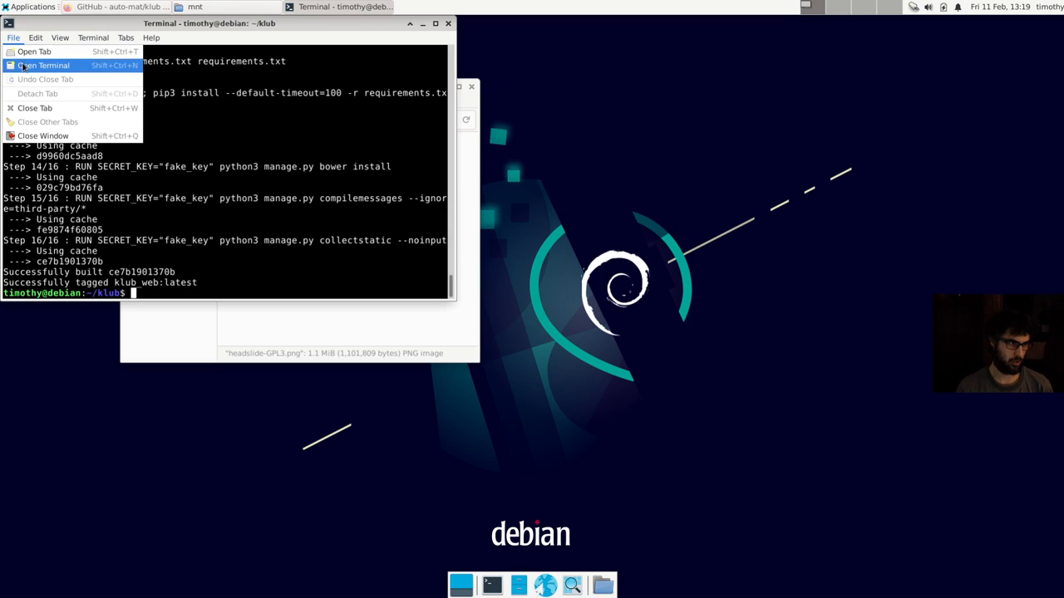
click(45, 65)
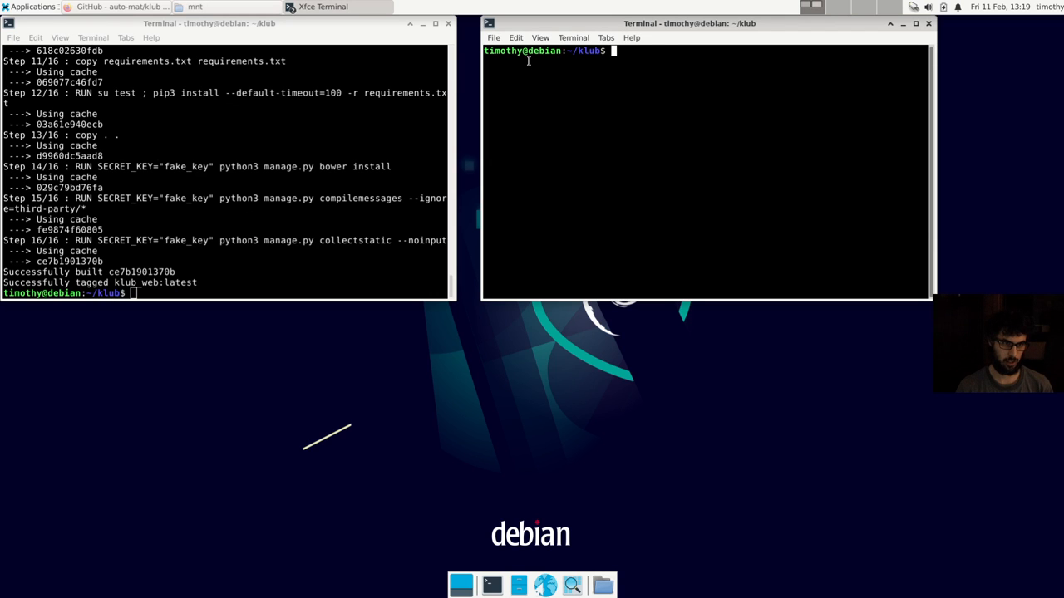
mouse_move(453, 307)
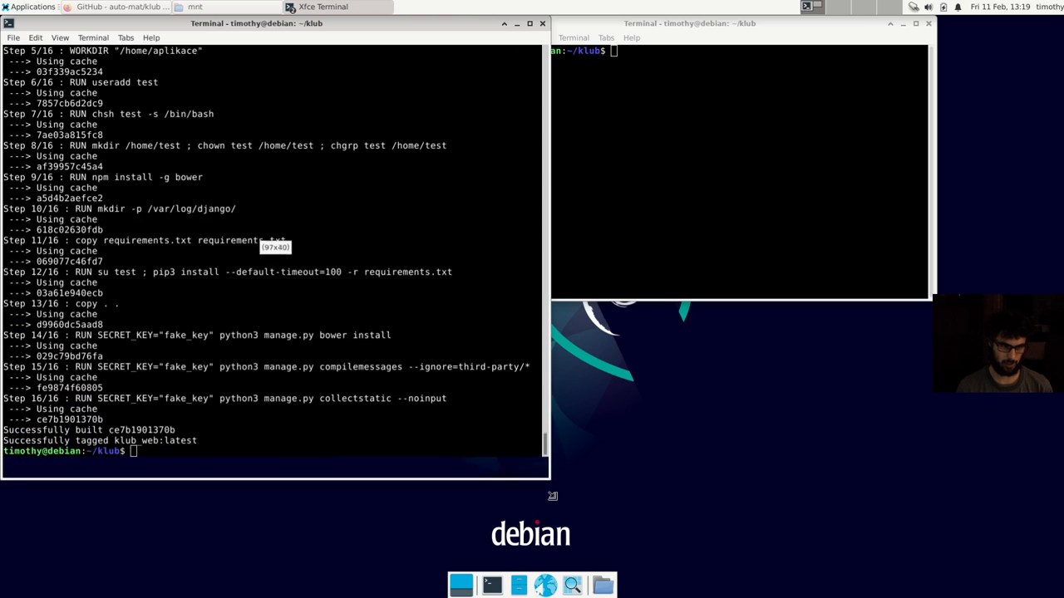
scroll(up, 3)
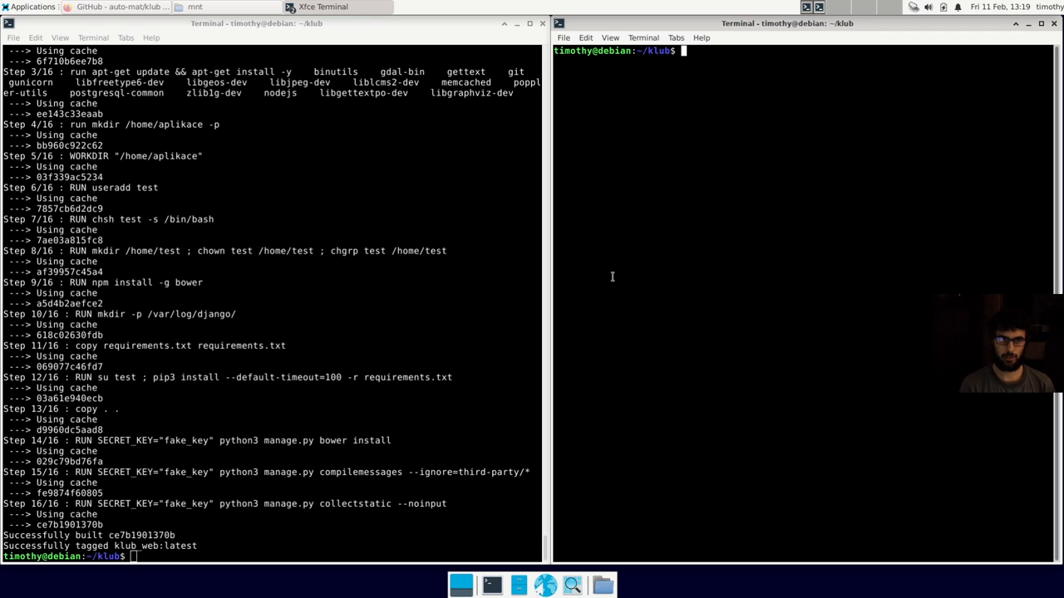
Print README.md in the new window and select the docker-compose up command from its Instalace section.
text(cat README.md)
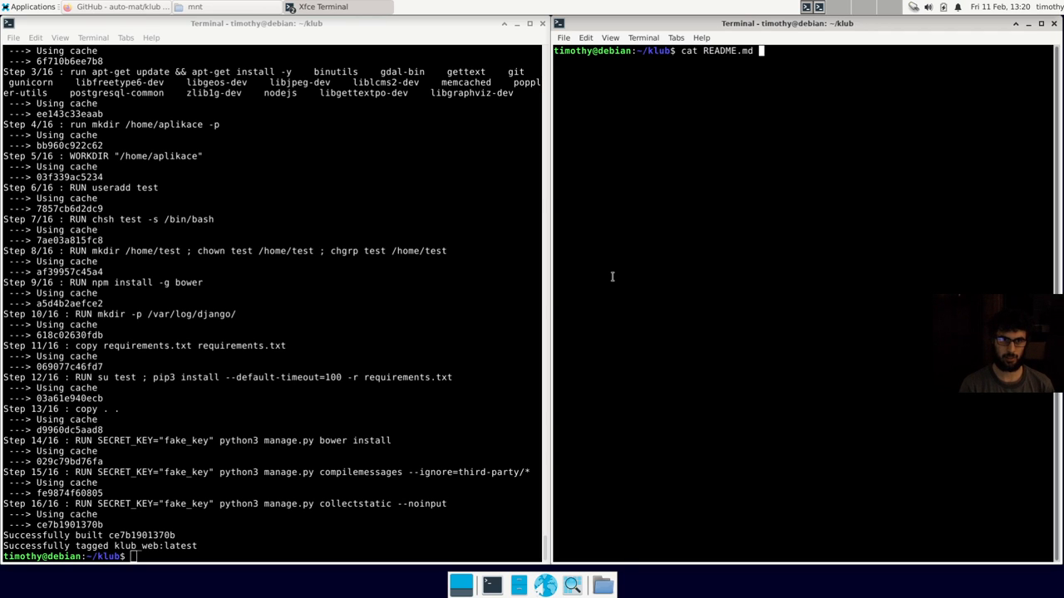
key(Return)
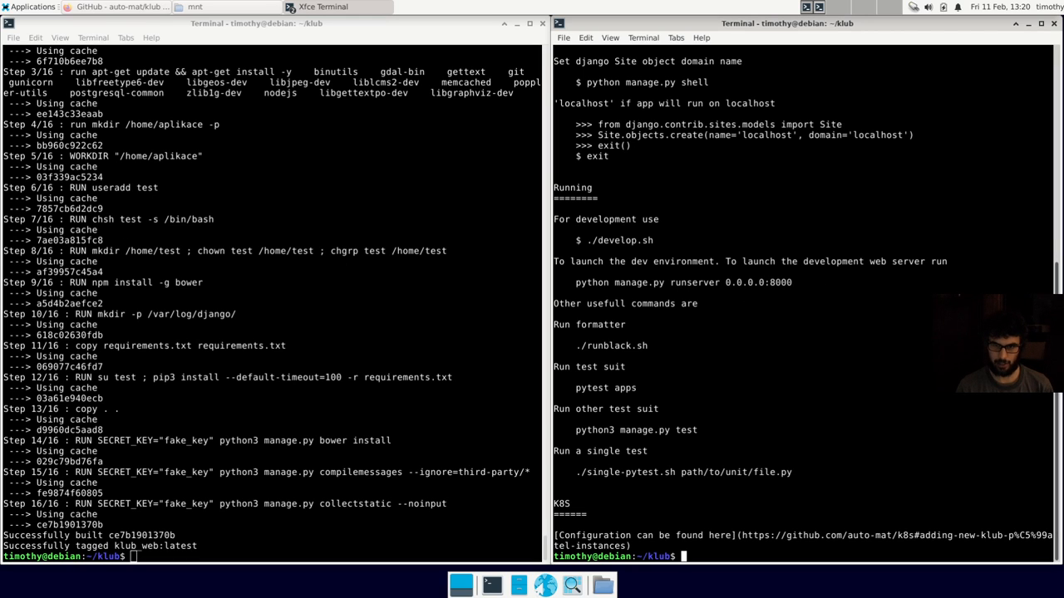
scroll(up, 3)
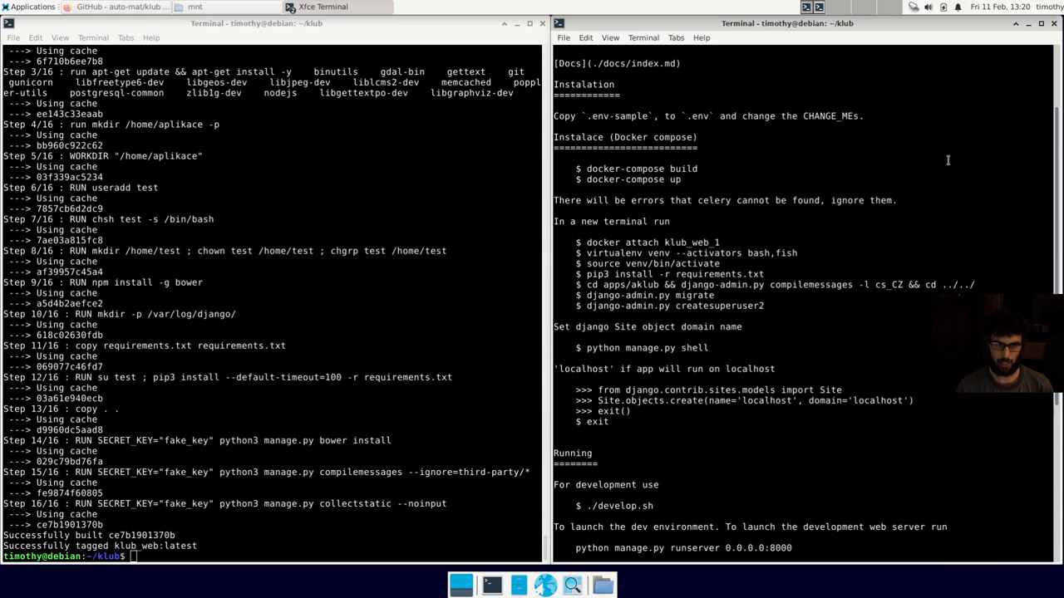
double_click(629, 179)
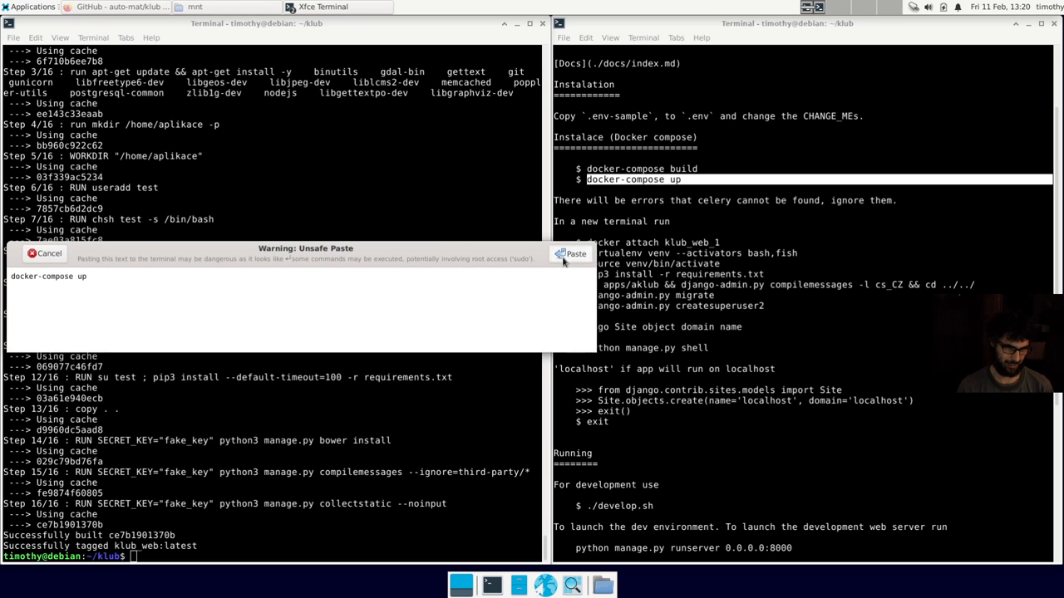
Run docker-compose up, then rerun it with sudo after the daemon error.
click(569, 253)
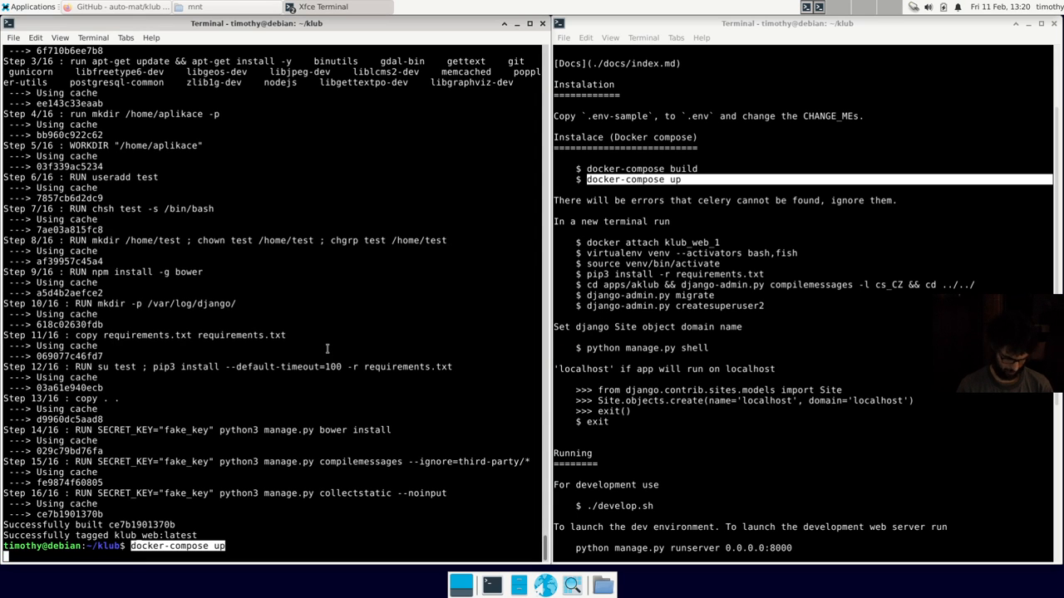
key(Return)
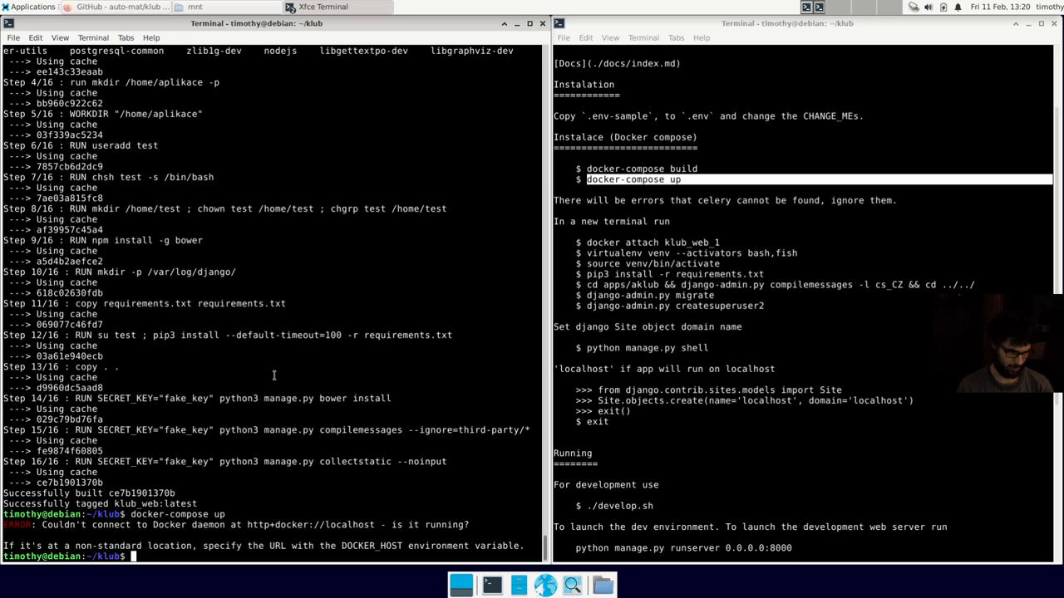
text(docker-compose up)
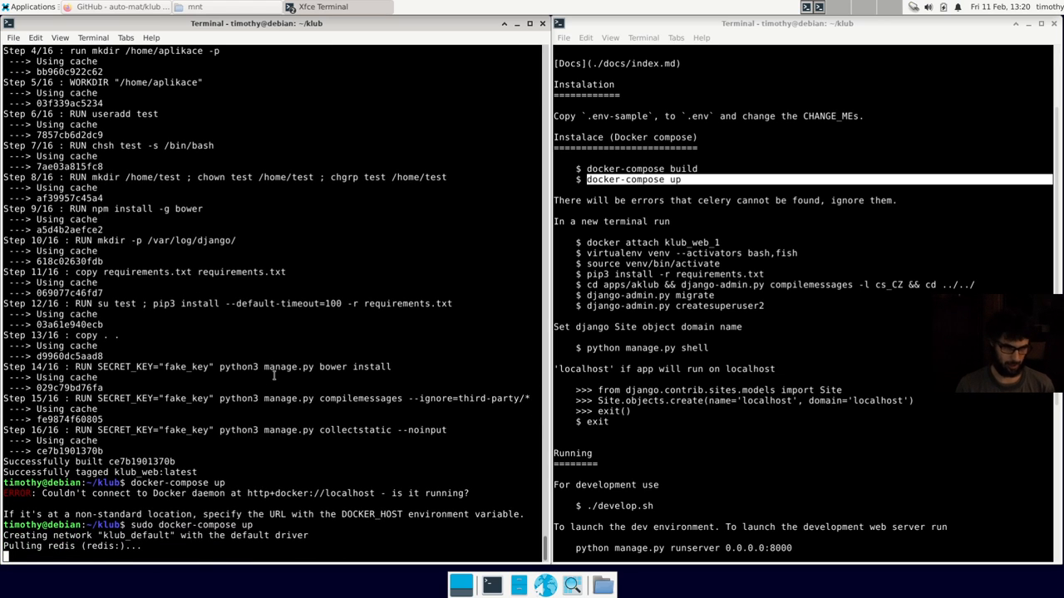
scroll(down, 3)
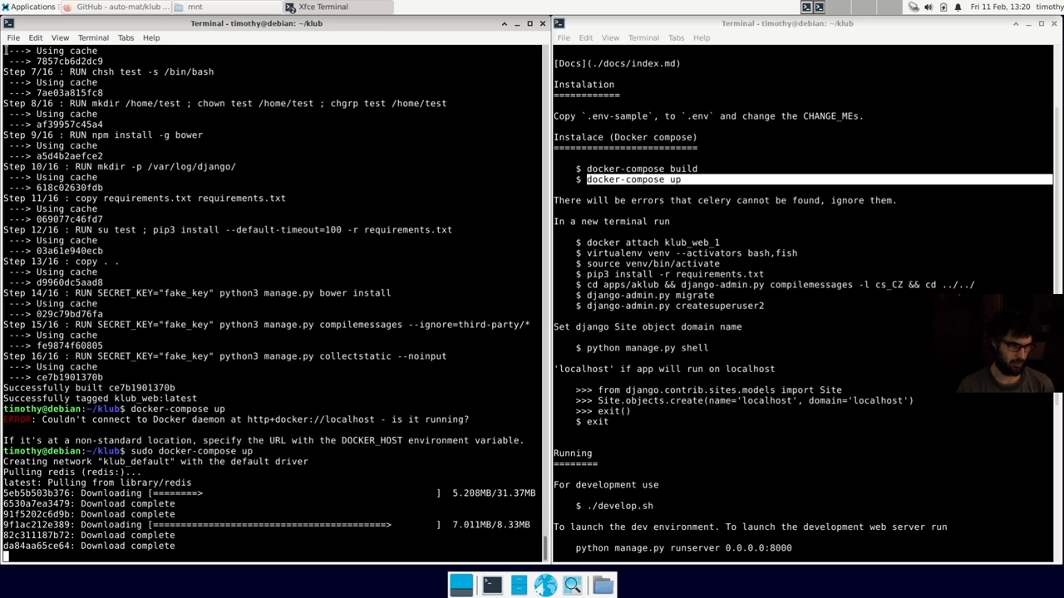
Start a third terminal window and place it over the build output.
click(13, 37)
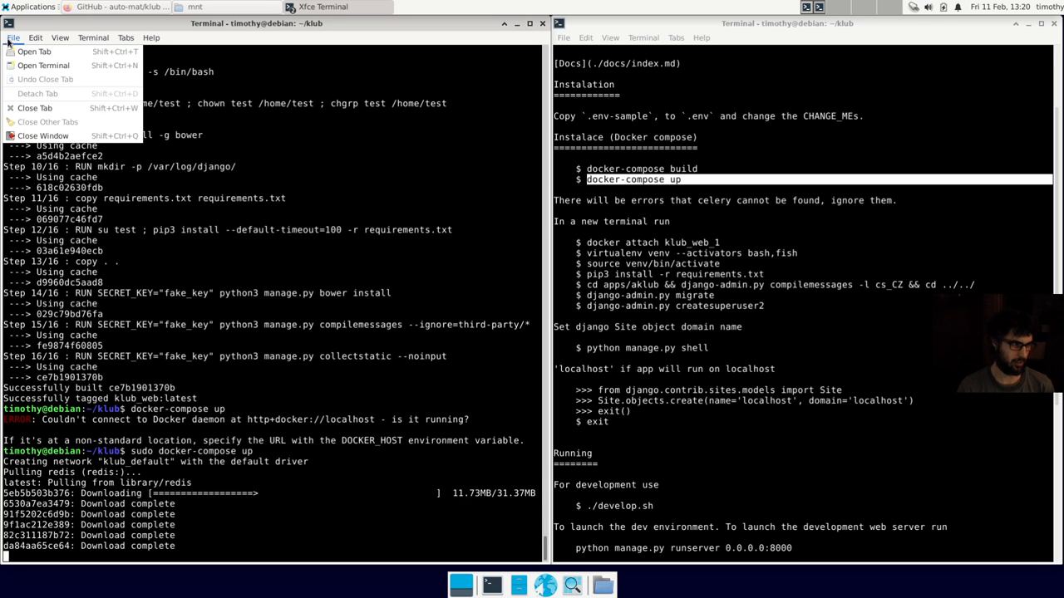
mouse_move(44, 65)
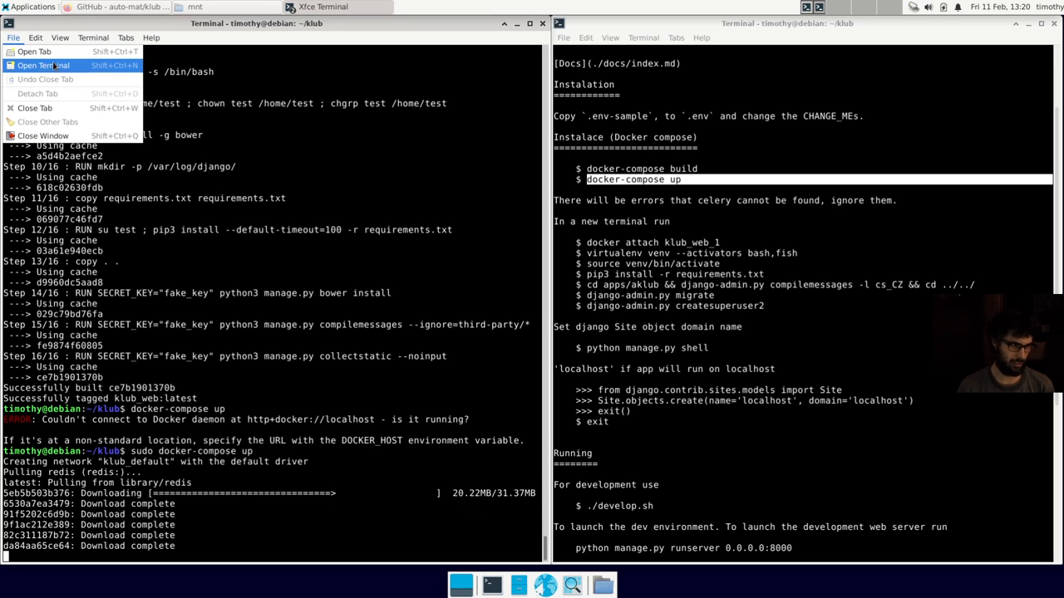
click(43, 65)
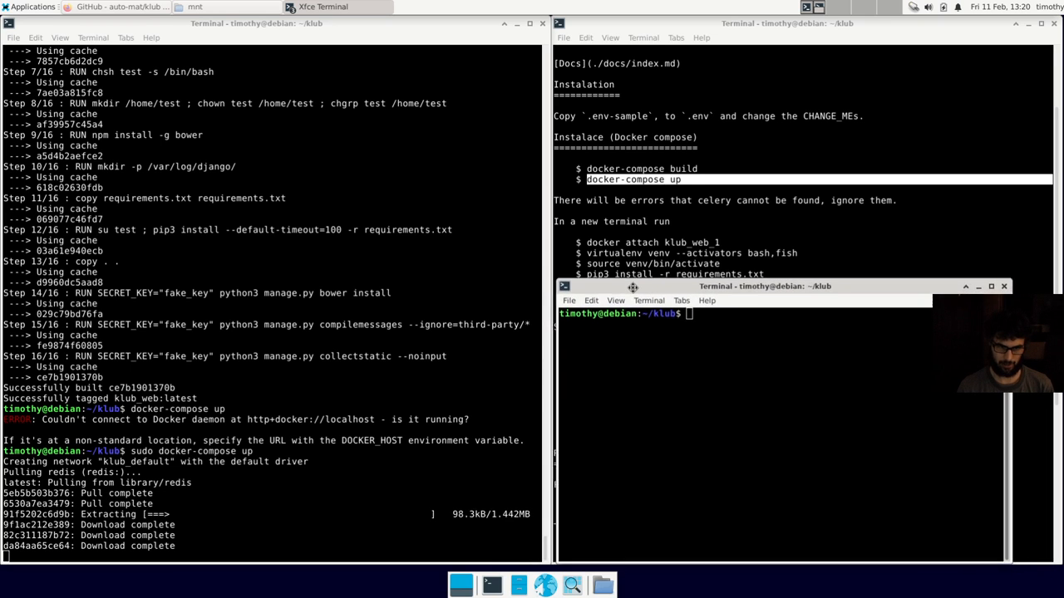
drag(631, 285, 427, 168)
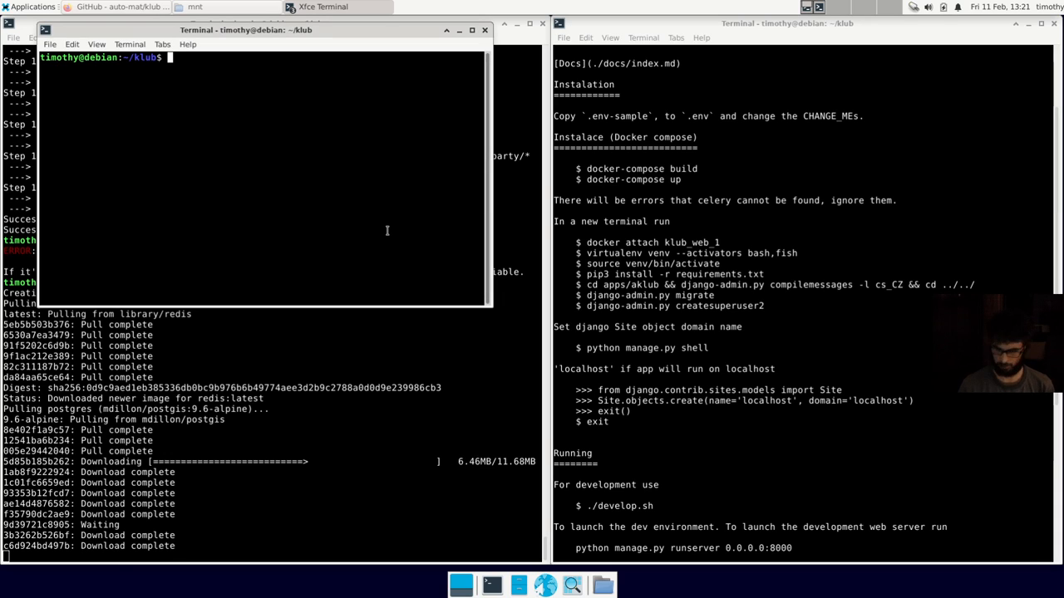
Prepare the command sudo docker attach klub_web_1 at the prompt.
text(docker)
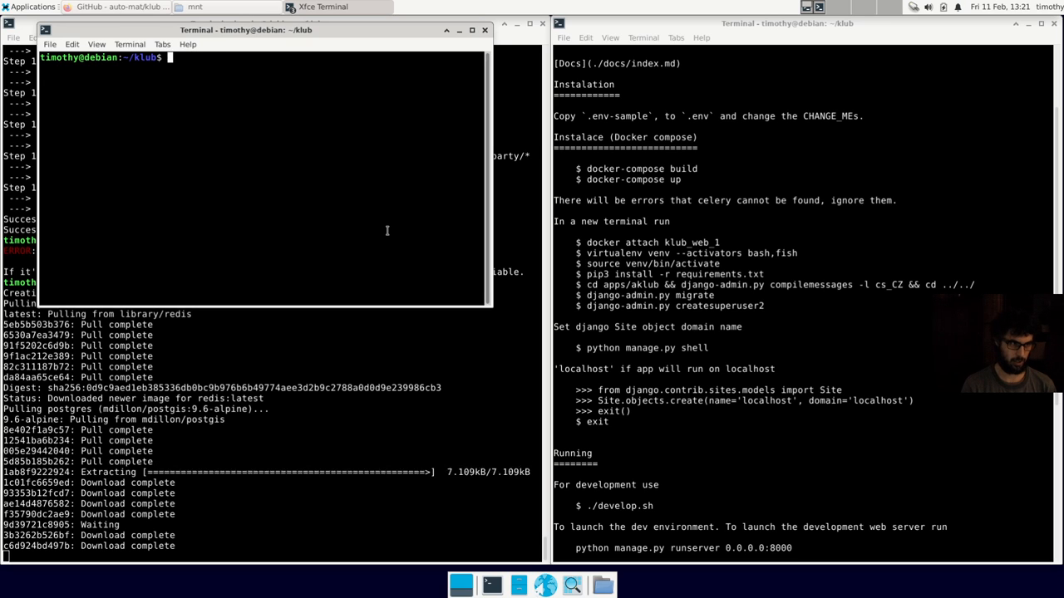
text(sudo docker)
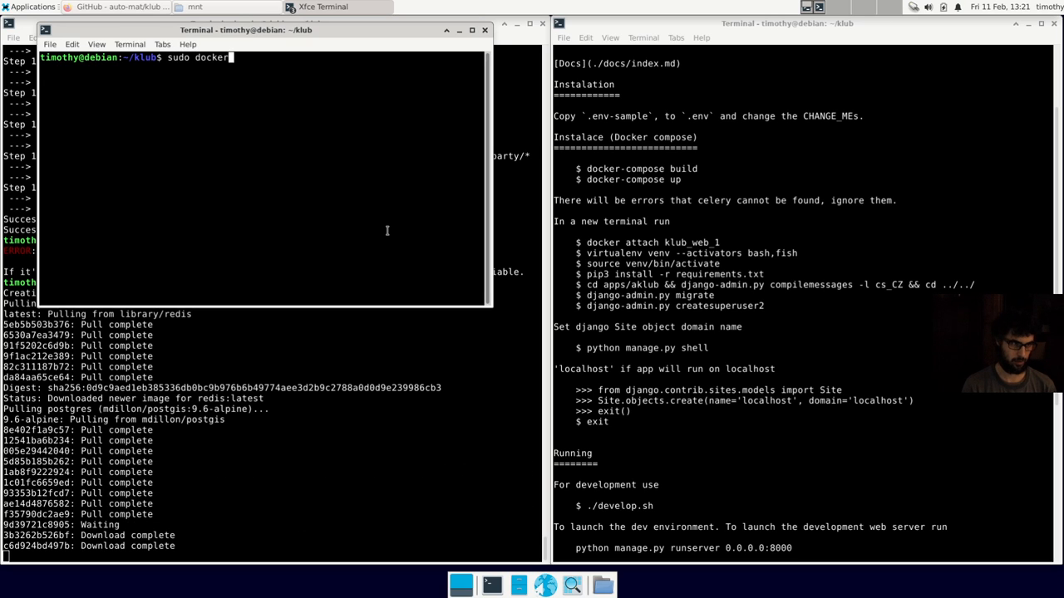
text(attach)
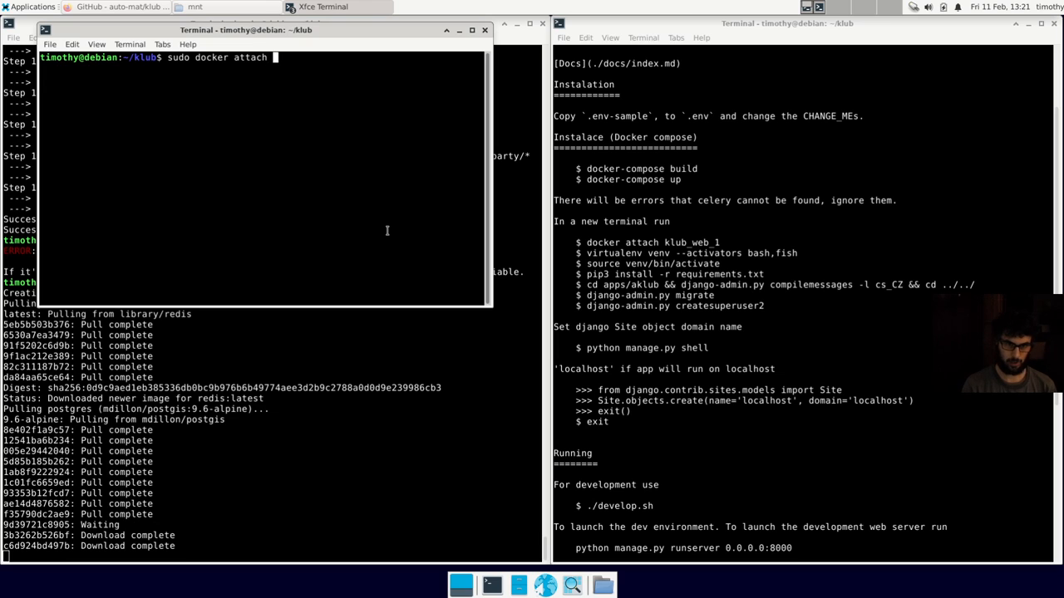
text(klub_web_1)
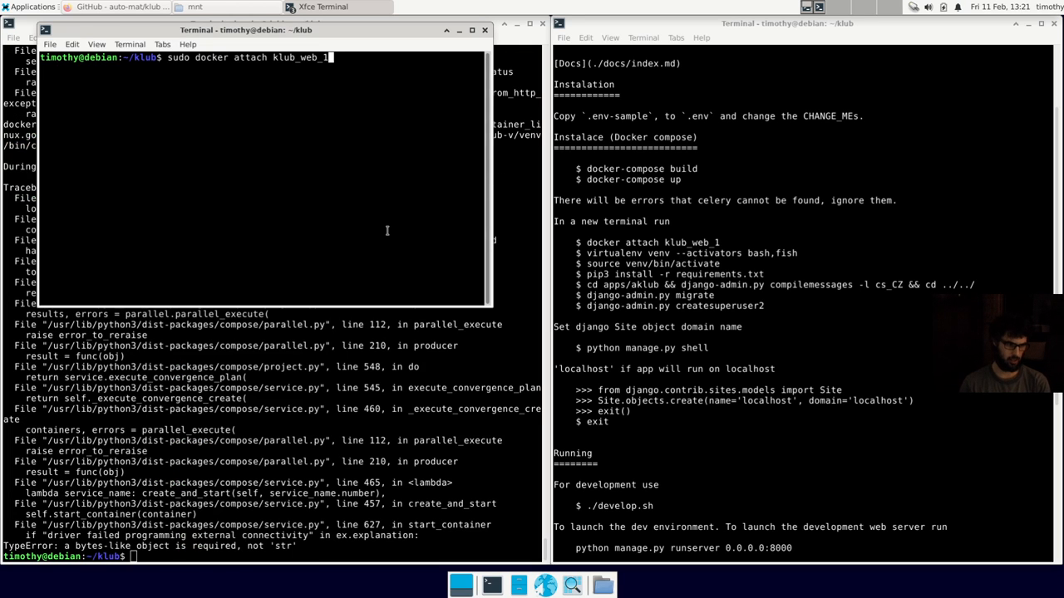
mouse_move(458, 449)
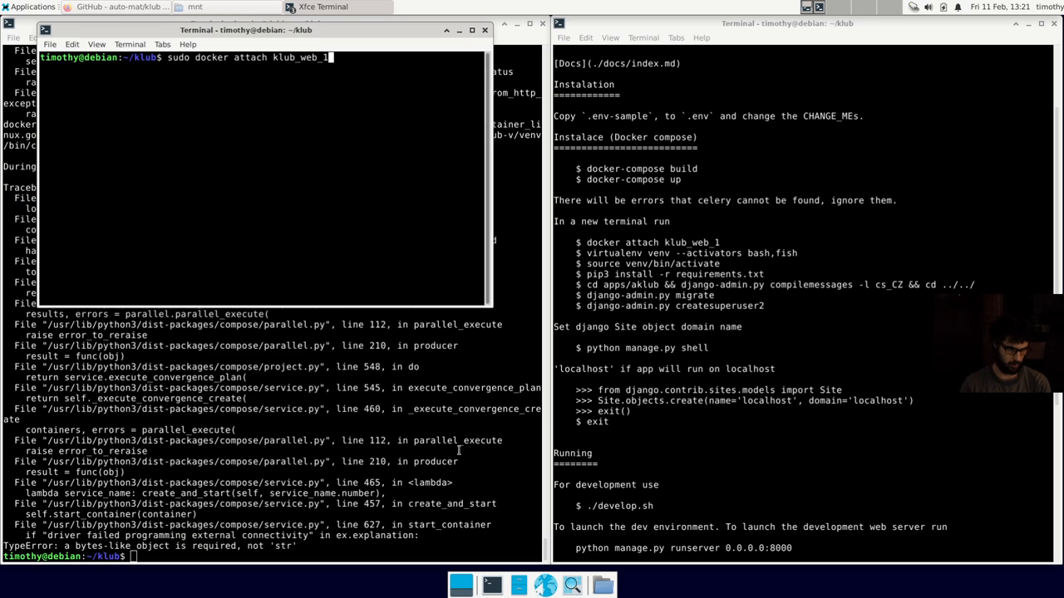
Run sudo docker attach klub_web_1, entering the sudo password again after one rejection.
drag(245, 30, 281, 33)
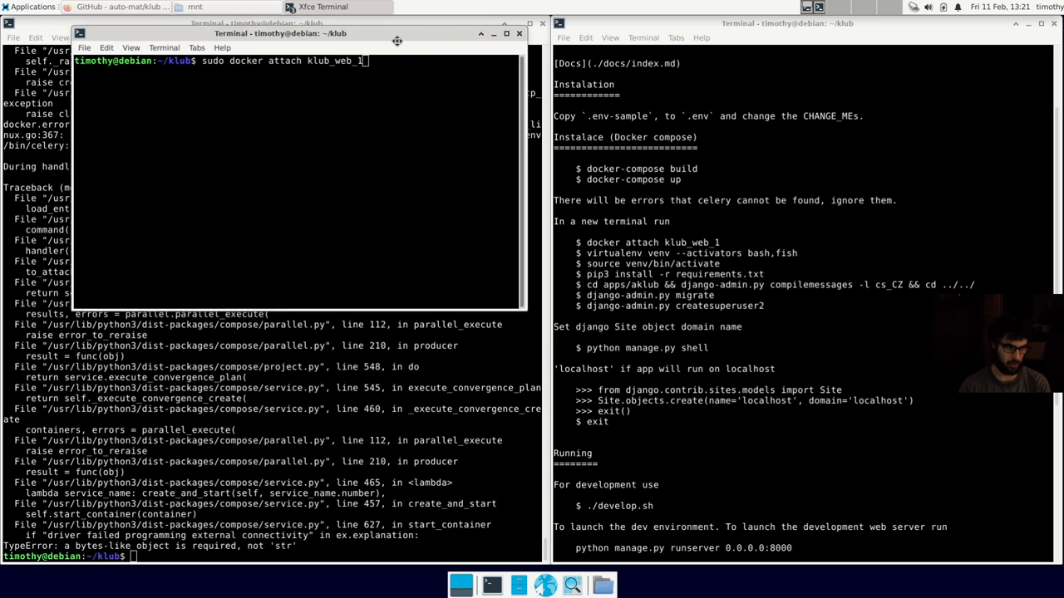
drag(281, 34, 790, 123)
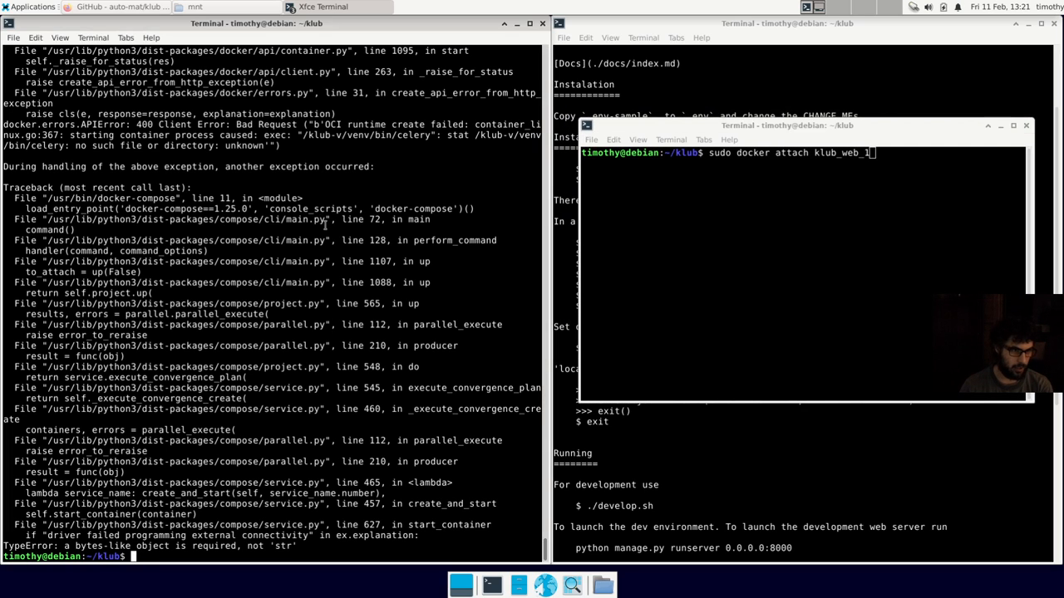
mouse_move(390, 305)
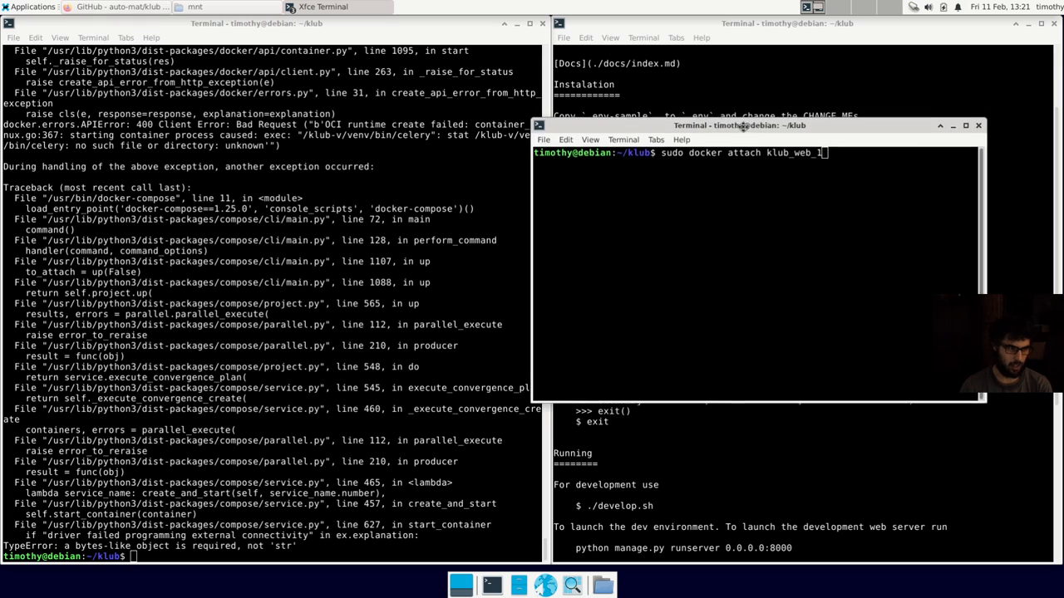
drag(739, 125, 319, 90)
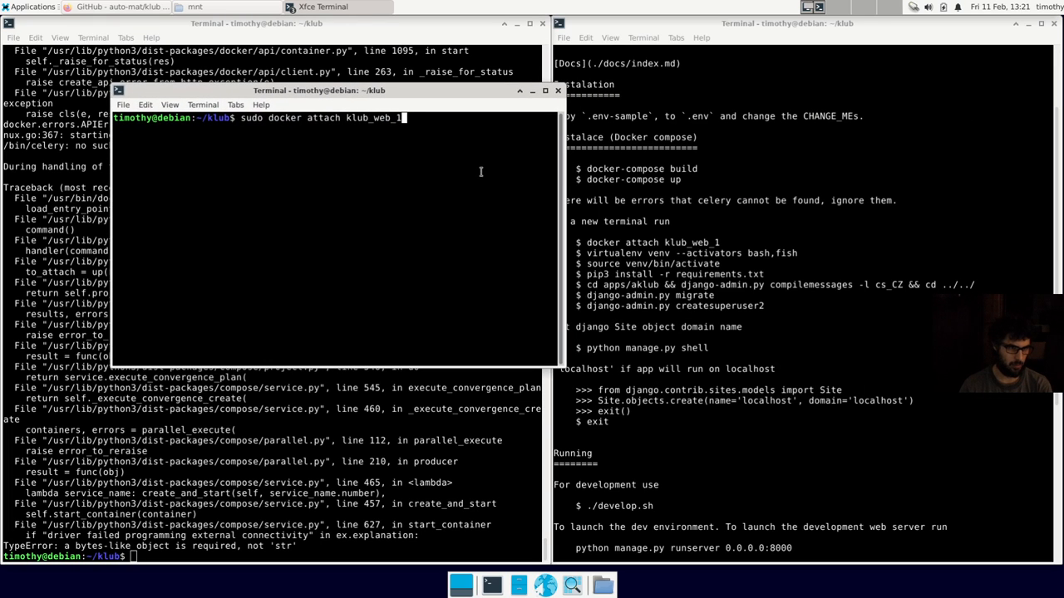
key(Return)
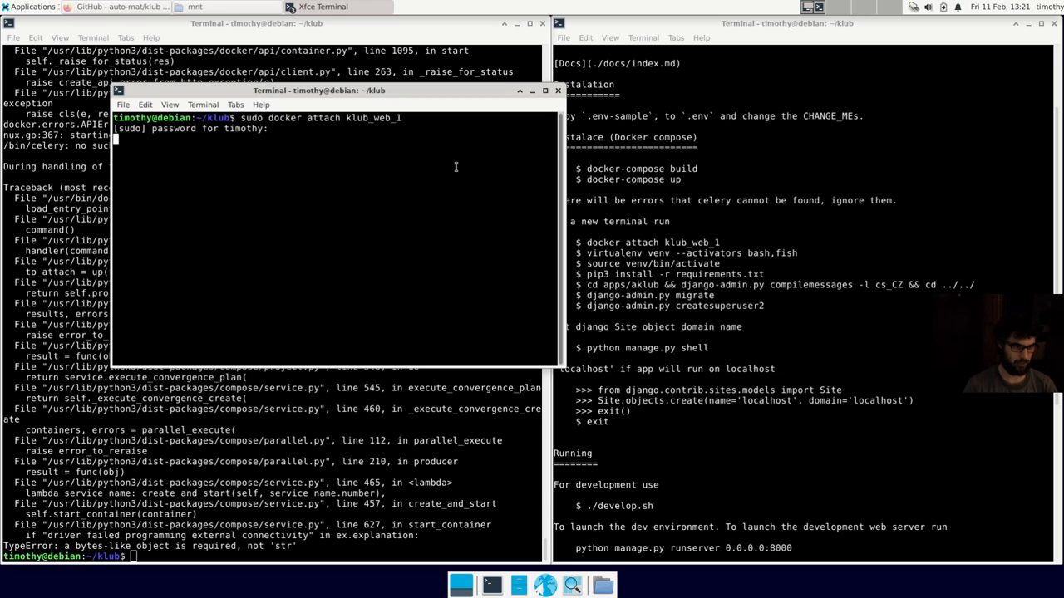
key(Return)
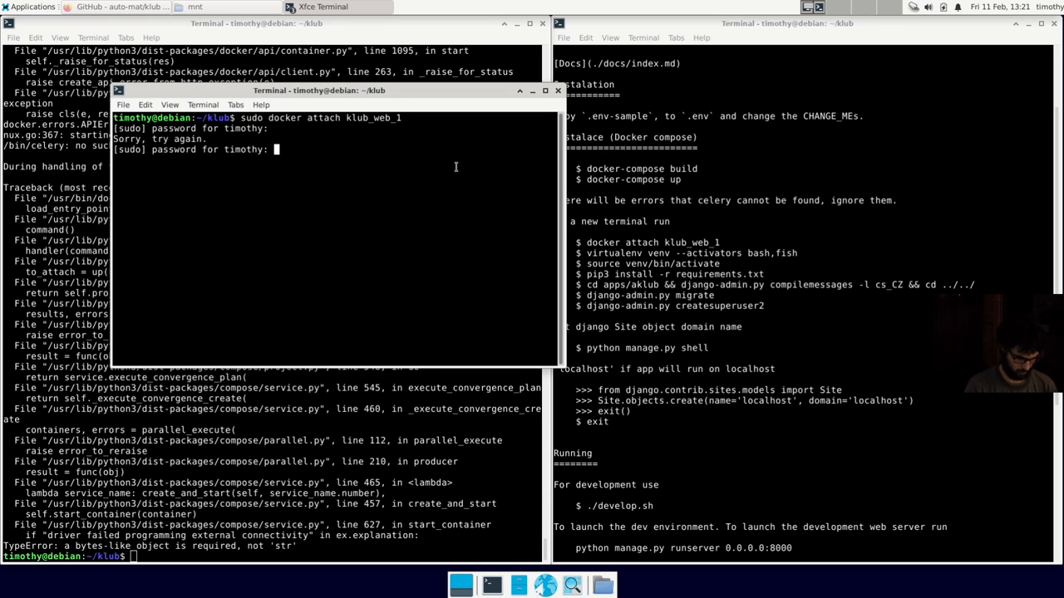
key(Return)
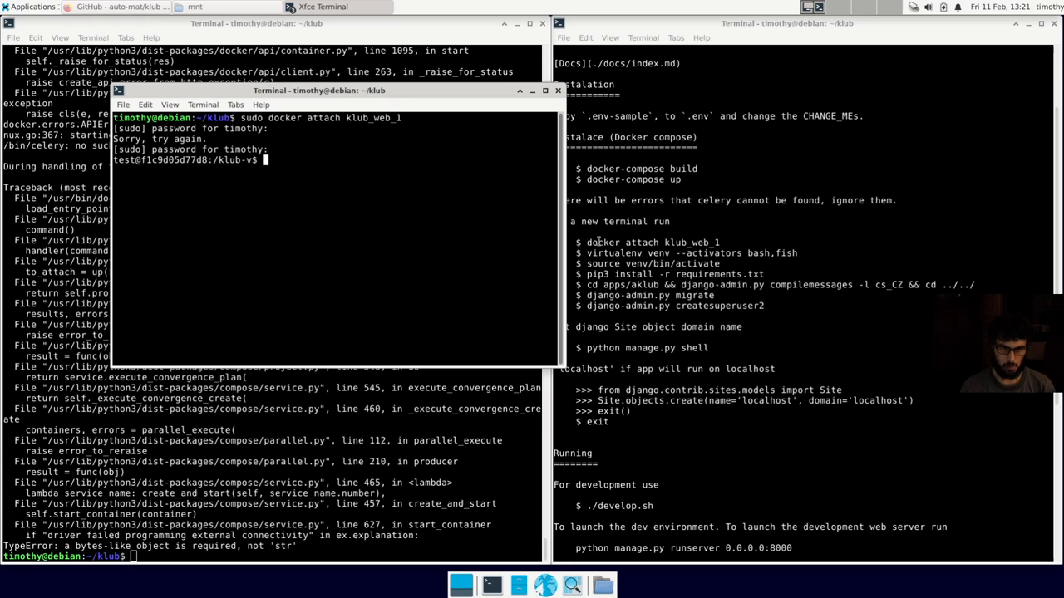
mouse_move(457, 132)
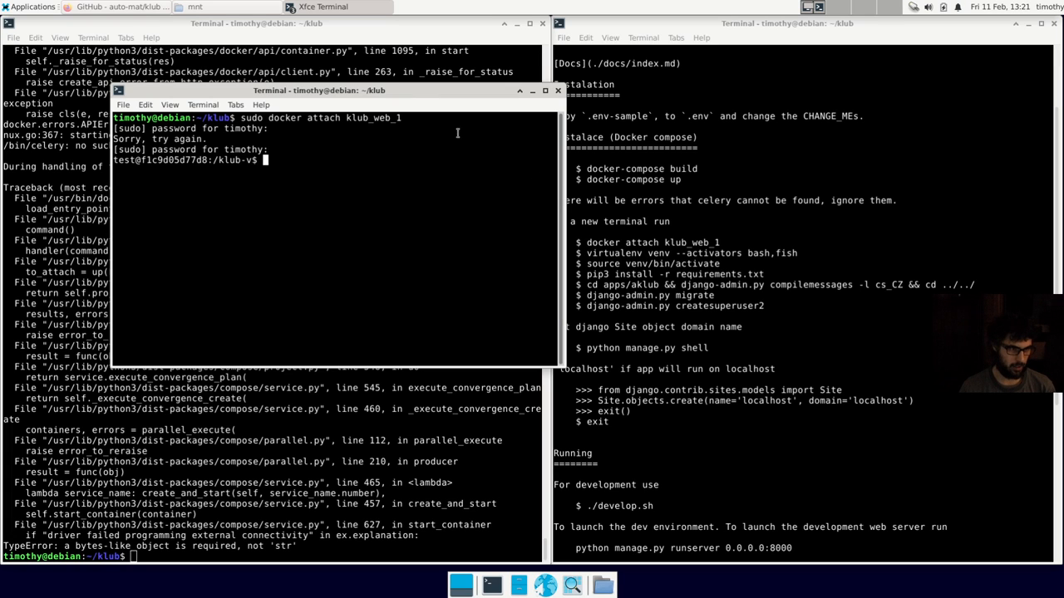
Move the attached container terminal window aside.
drag(332, 90, 274, 175)
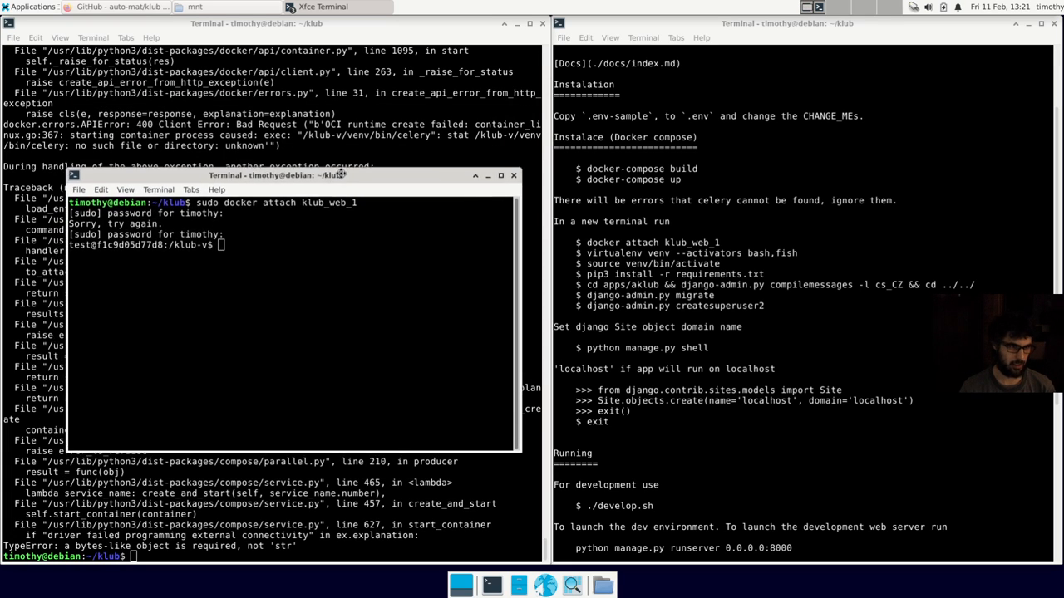
drag(291, 174, 283, 245)
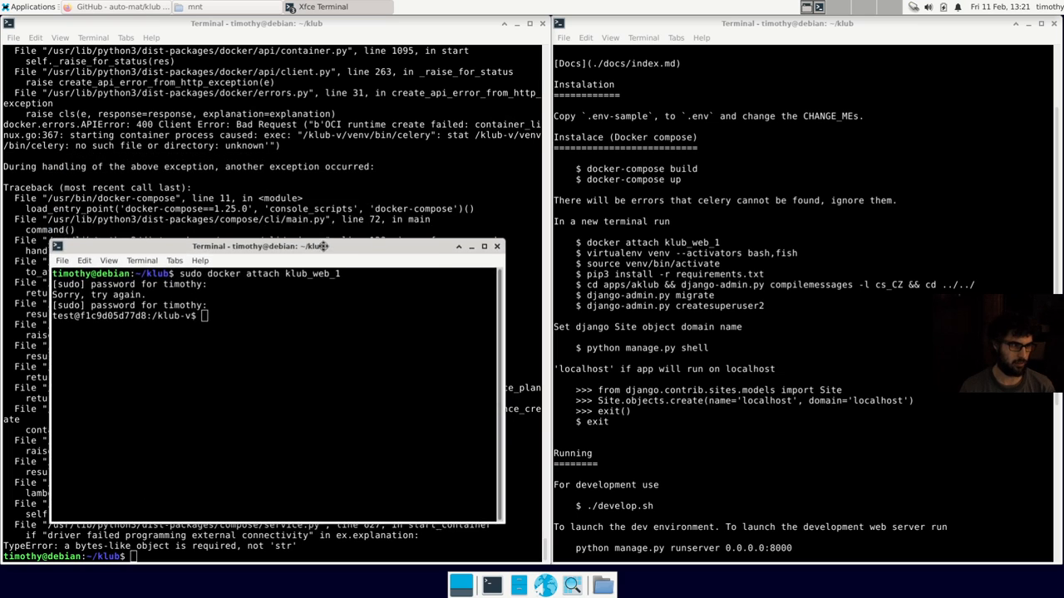
drag(324, 246, 371, 115)
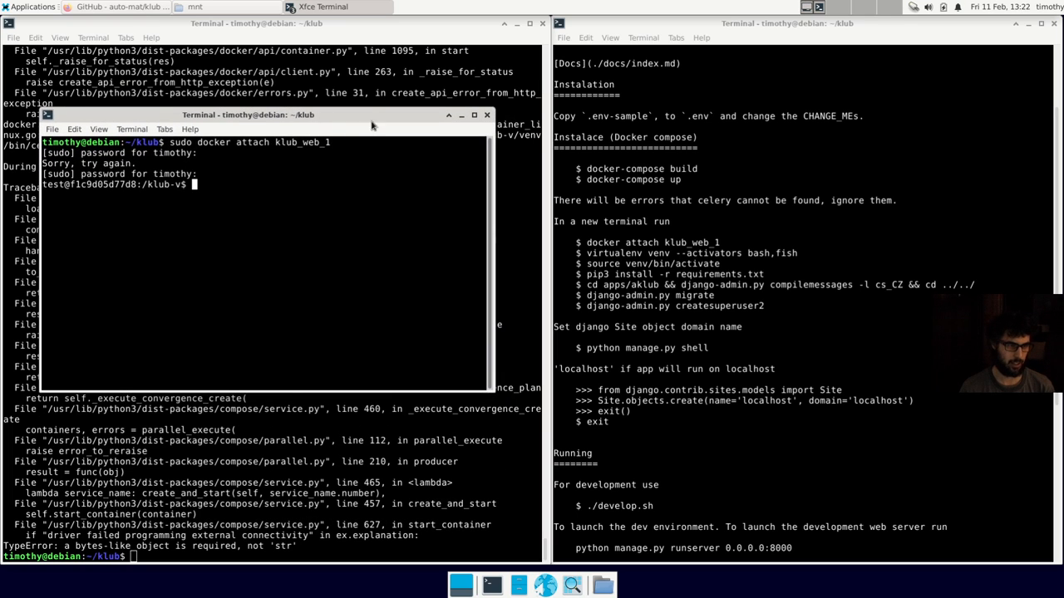
mouse_move(572, 200)
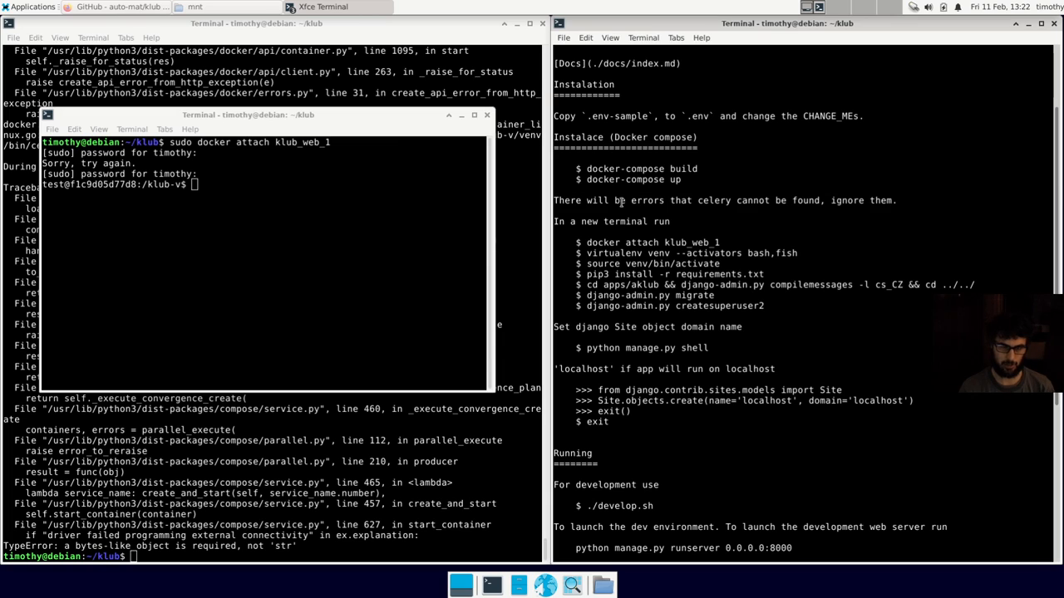
mouse_move(587, 252)
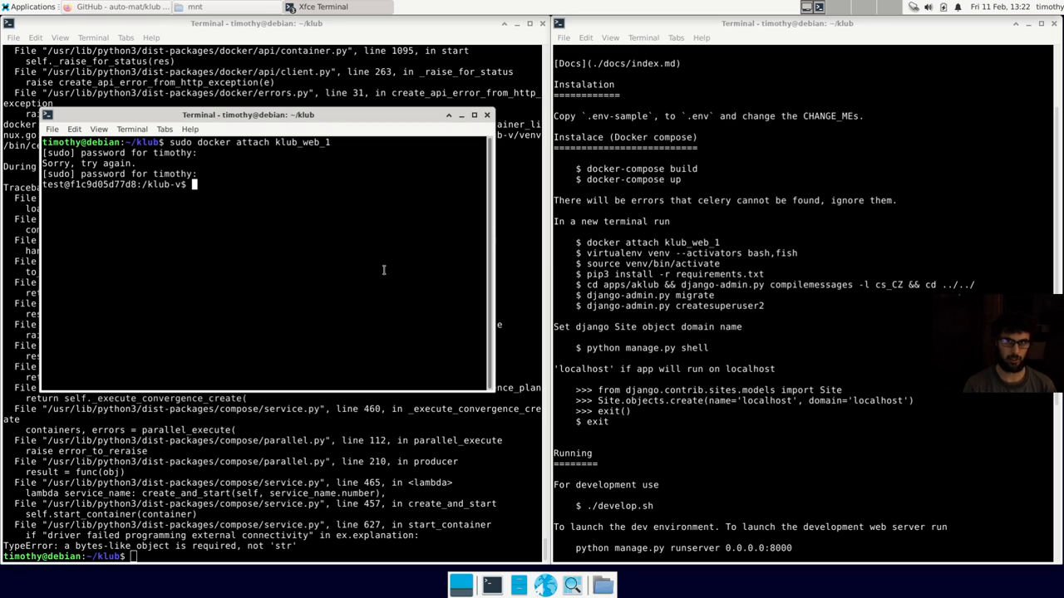
Attempt virtualenv venv --activators bash,fish in the container, which fails as /klub-v/venv is not writable.
text(virtual)
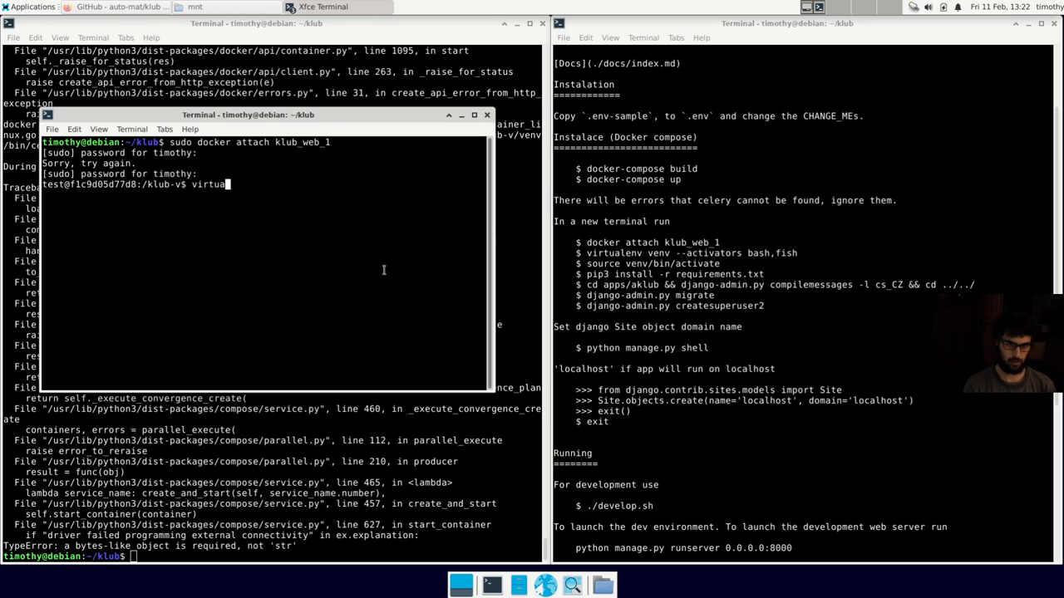
text(env venv --activators bas)
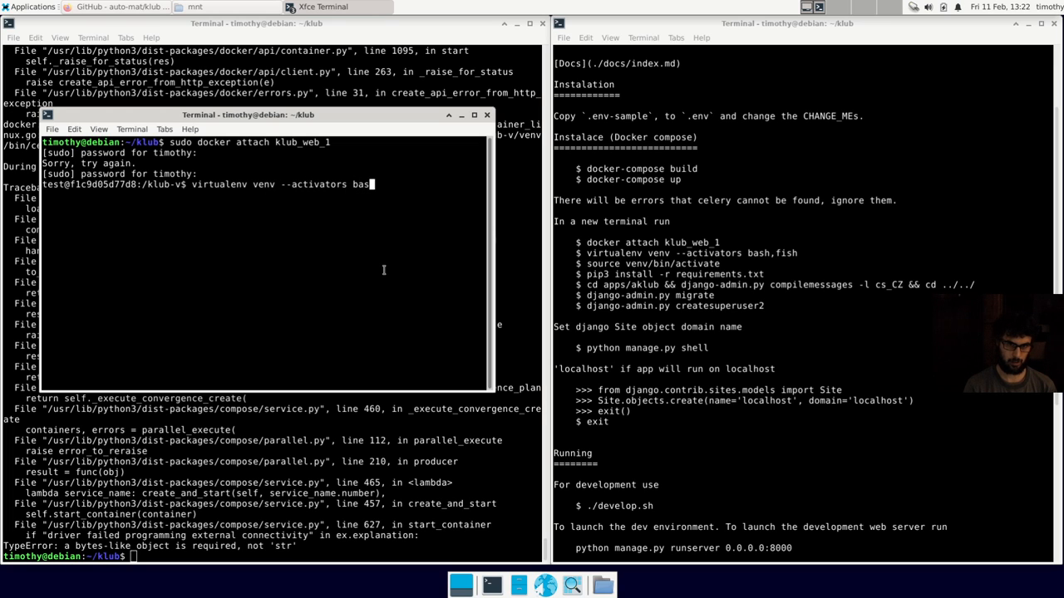
key(Return)
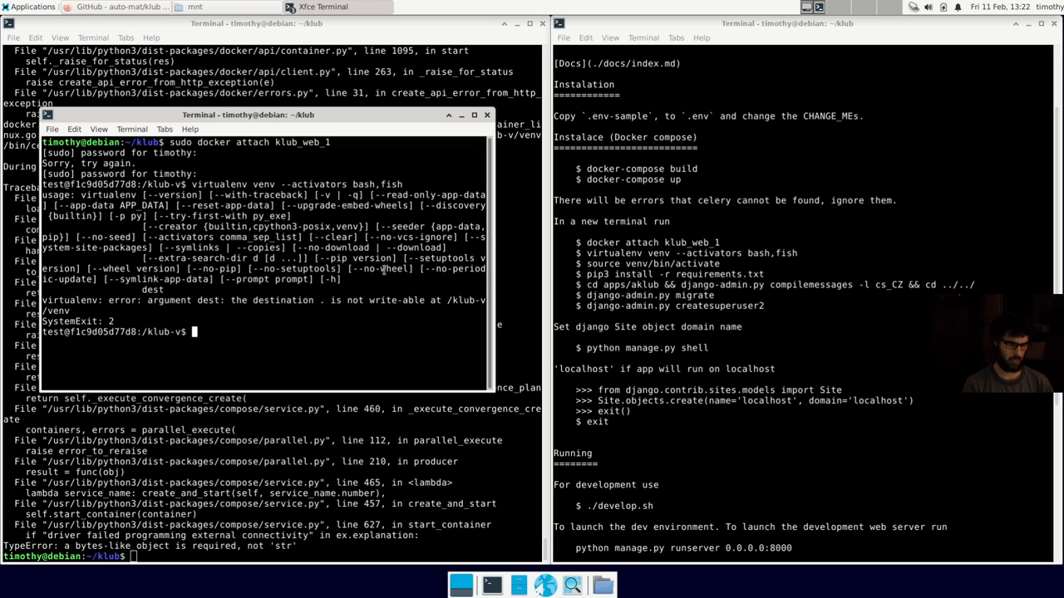
Exit the container shell and confirm with id -u that the host user id is 1000.
text(exit)
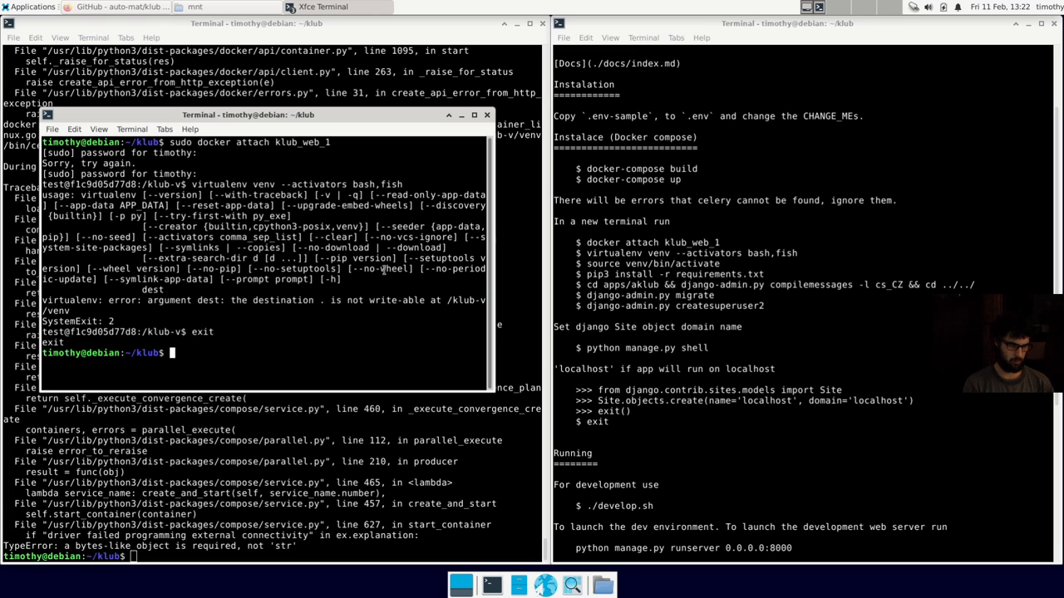
text(id -)
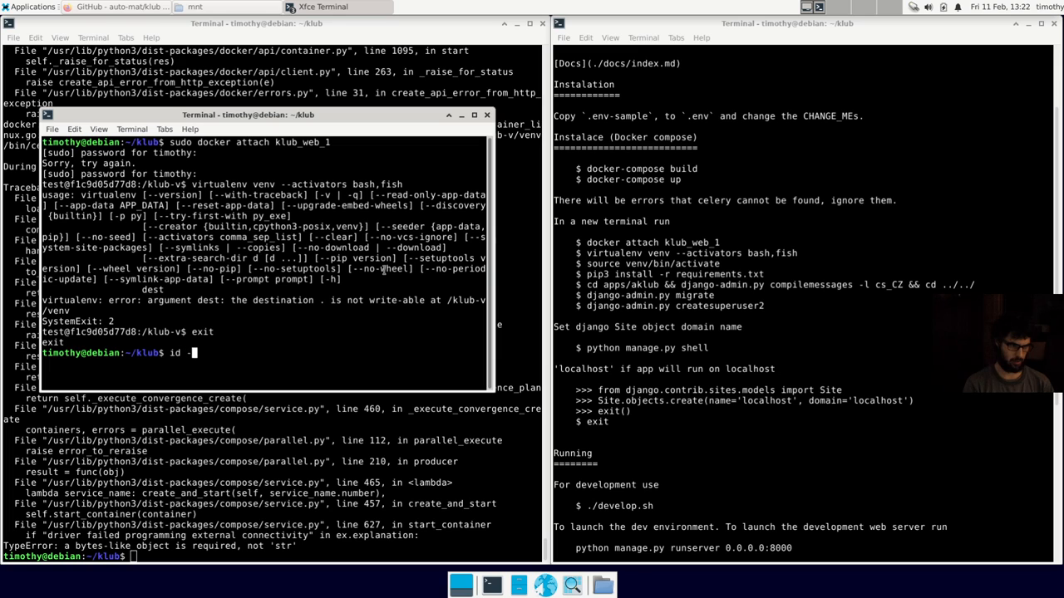
key(Return)
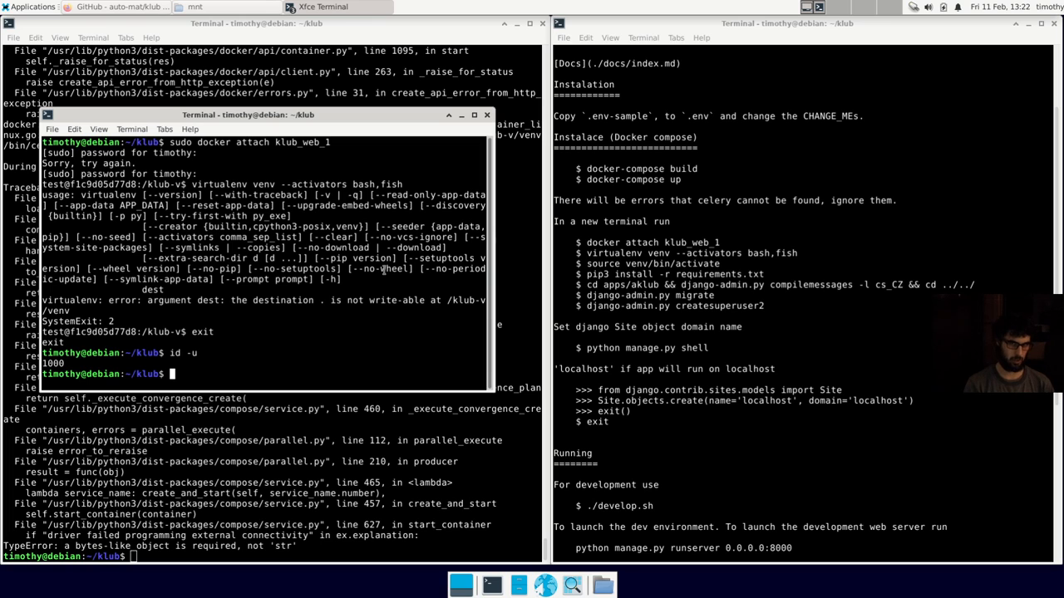
List the project folder and the venv/ directory to see its root ownership.
text(ls)
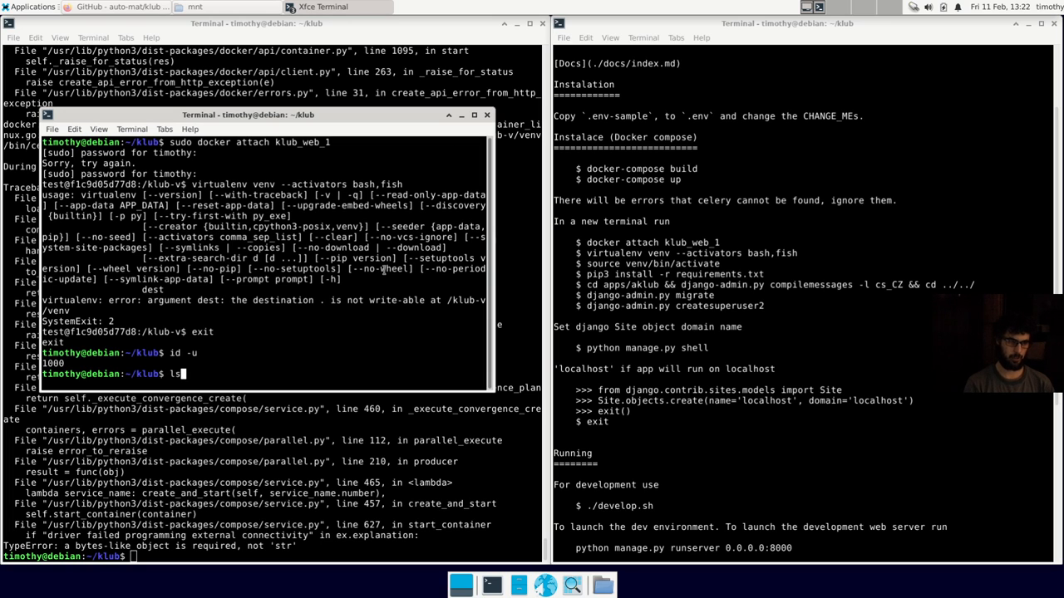
key(Return)
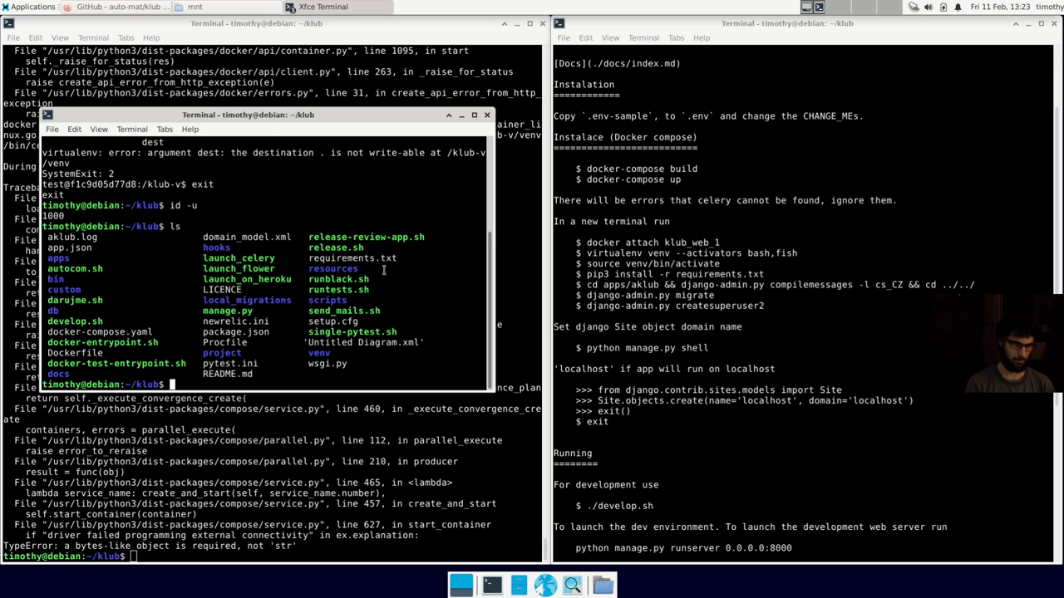
text(ls -la venv/)
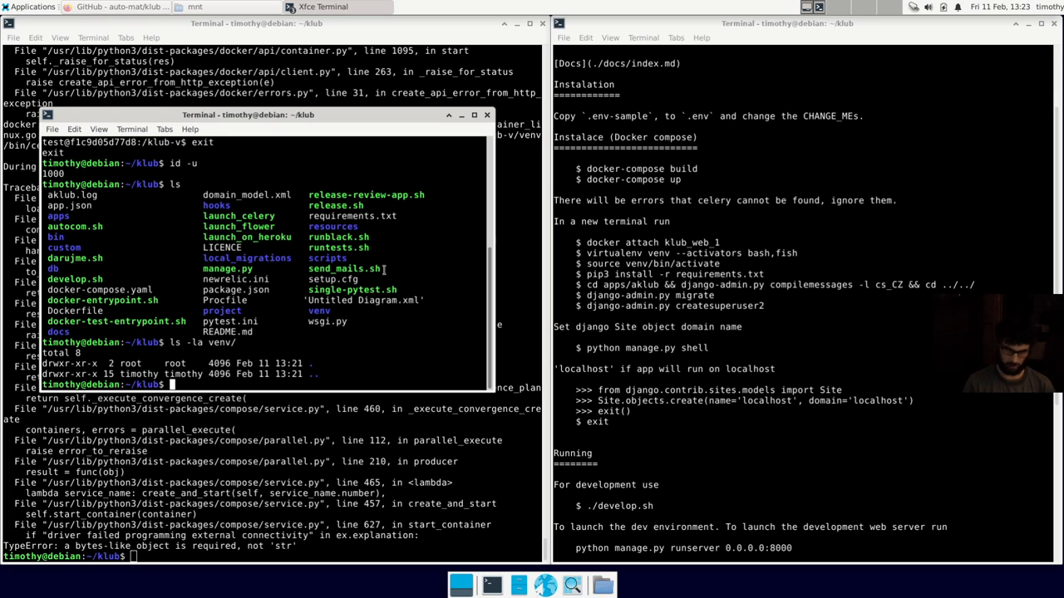
mouse_move(120, 363)
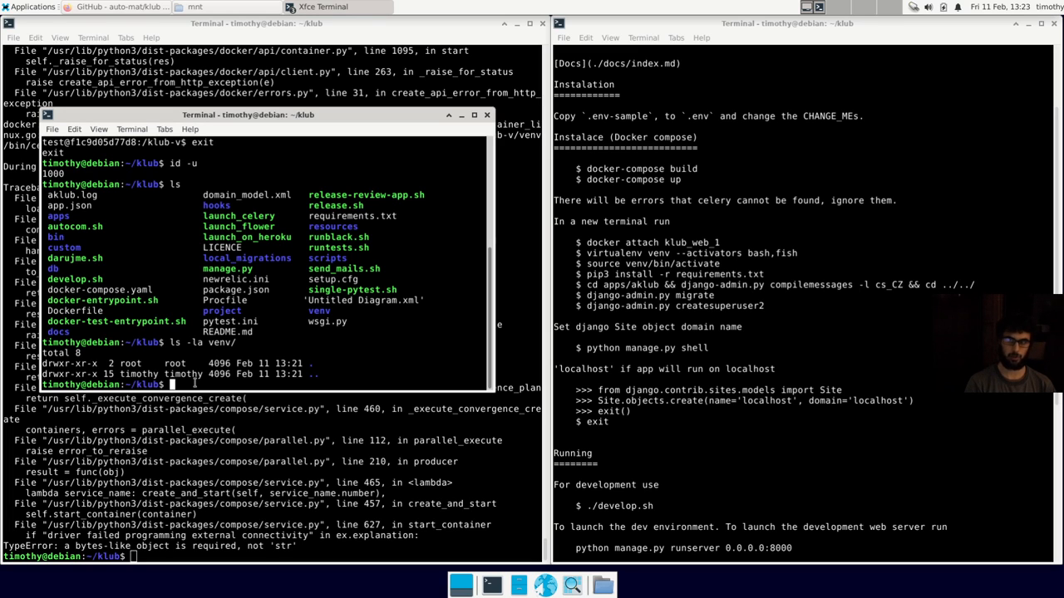
Recursively chown venv/ and db/ to timothy with sudo and recheck the host user id.
text(s)
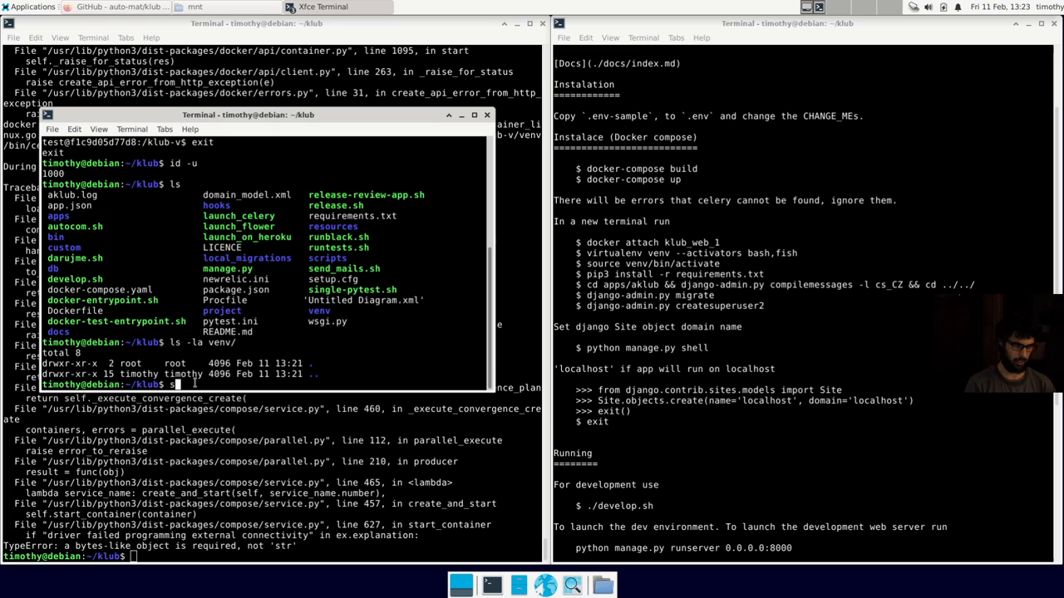
text(sudo chwo)
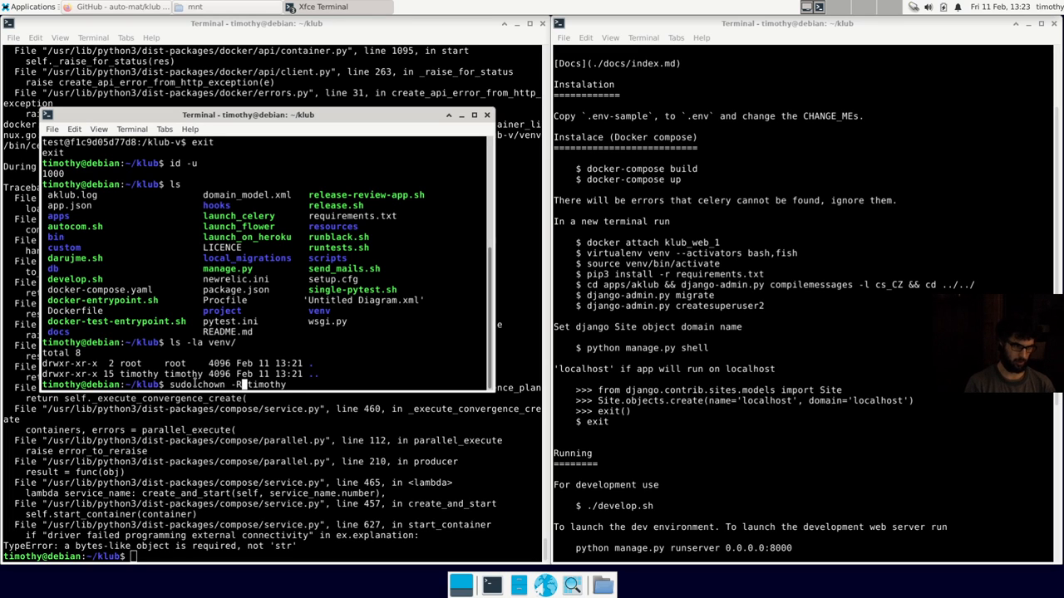
text(venv/)
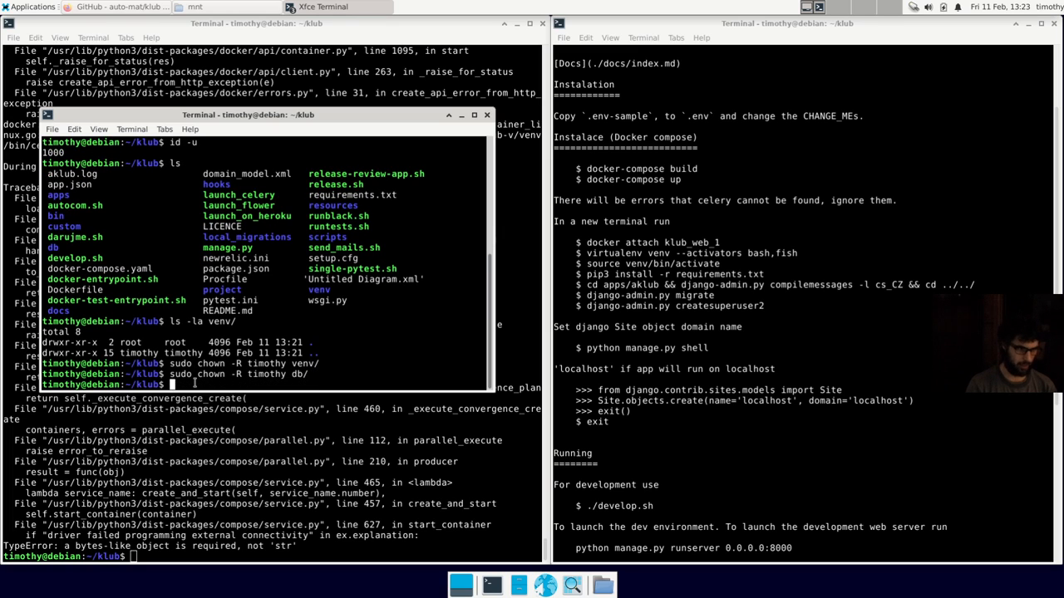
text(id -u)
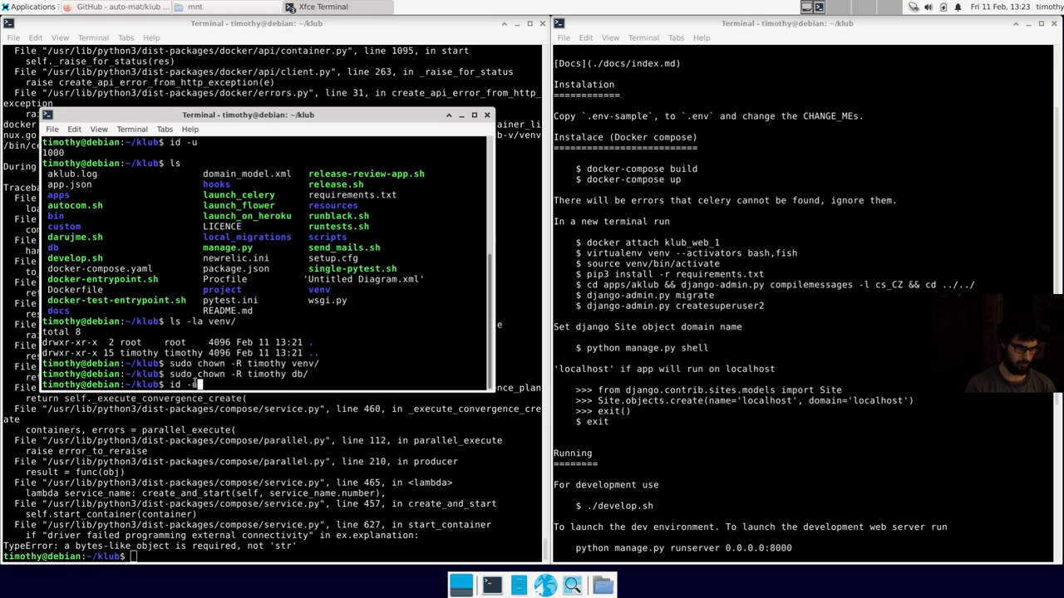
key(Return)
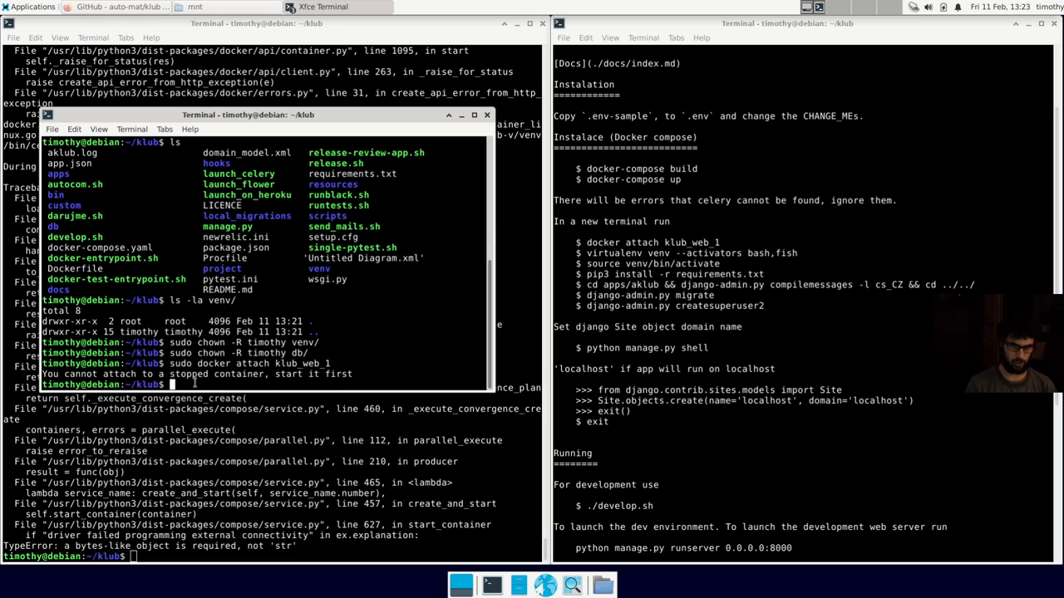
Re-attach to klub_web_1 and create the venv virtualenv with bash and fish activators.
text(sudo docker attach klub_web_1)
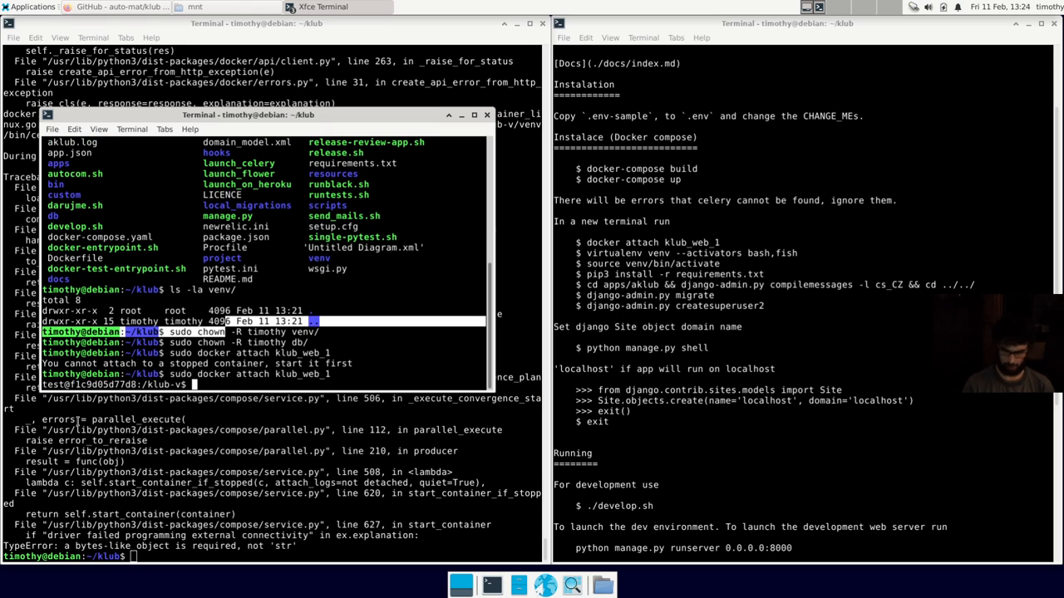
text(v)
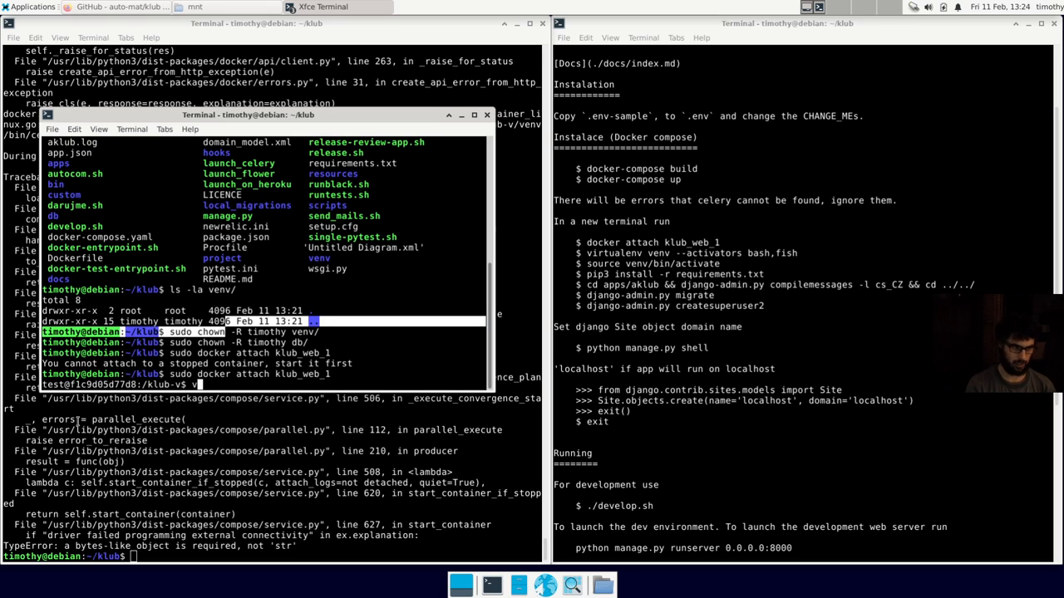
text(irtualenv venv)
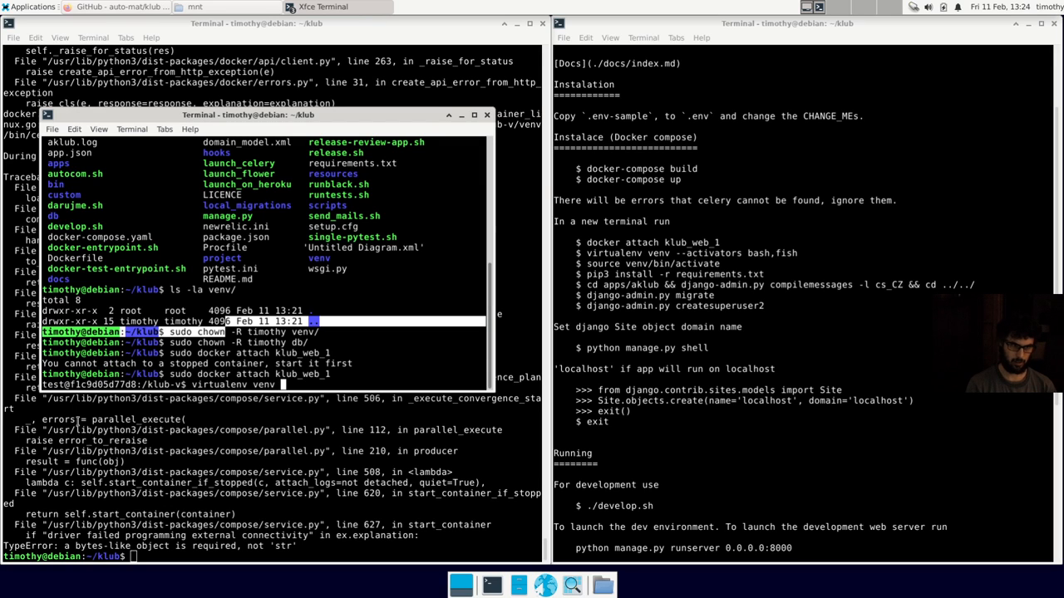
text(--activators bash,fish)
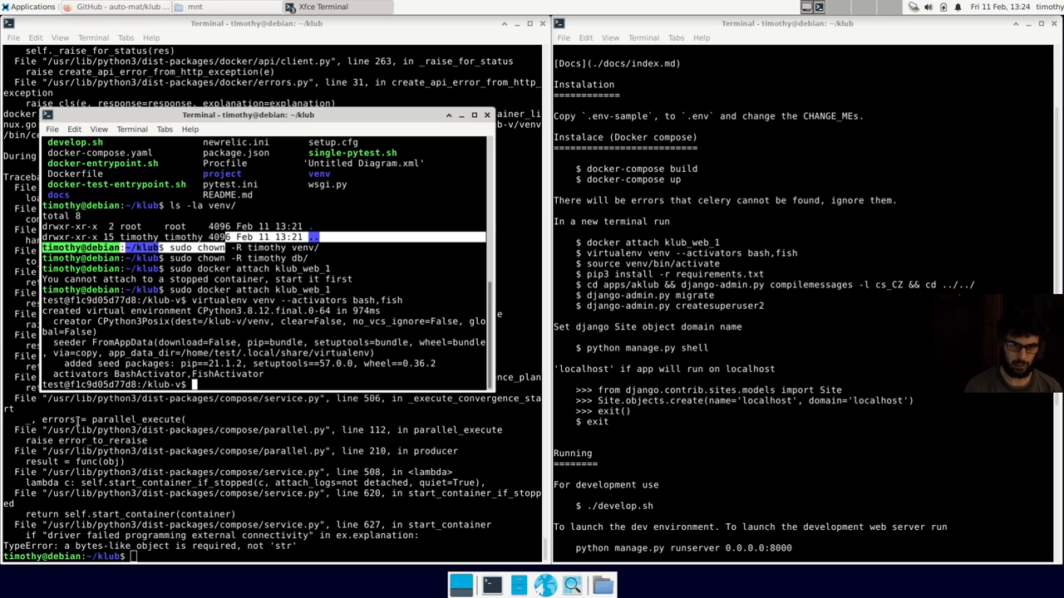
text(source venv/bin/activate)
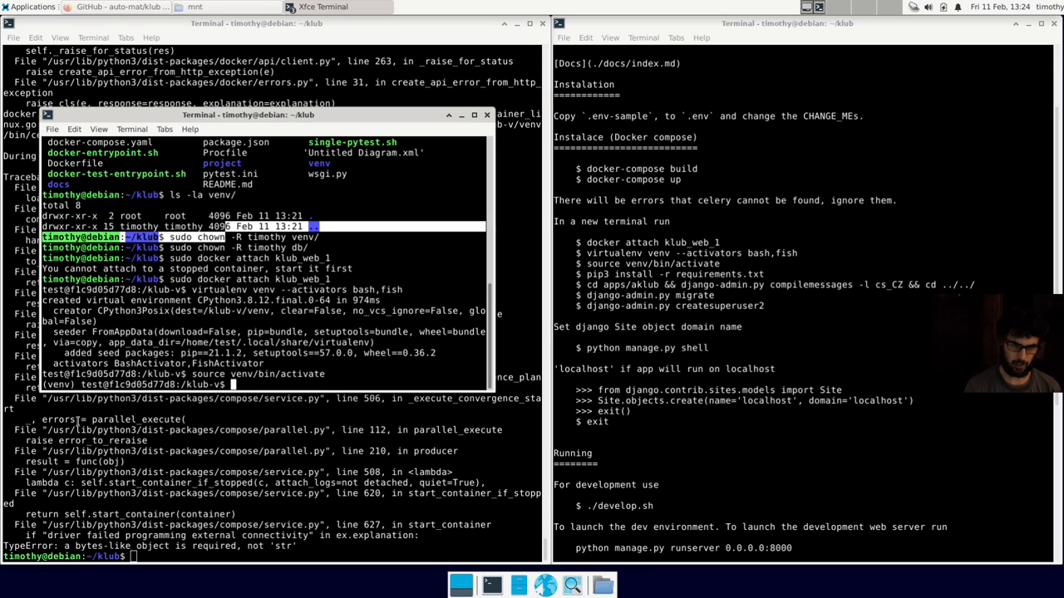
With venv activated, install the project packages via pip3 install -r requirements.txt.
text(pip3 install)
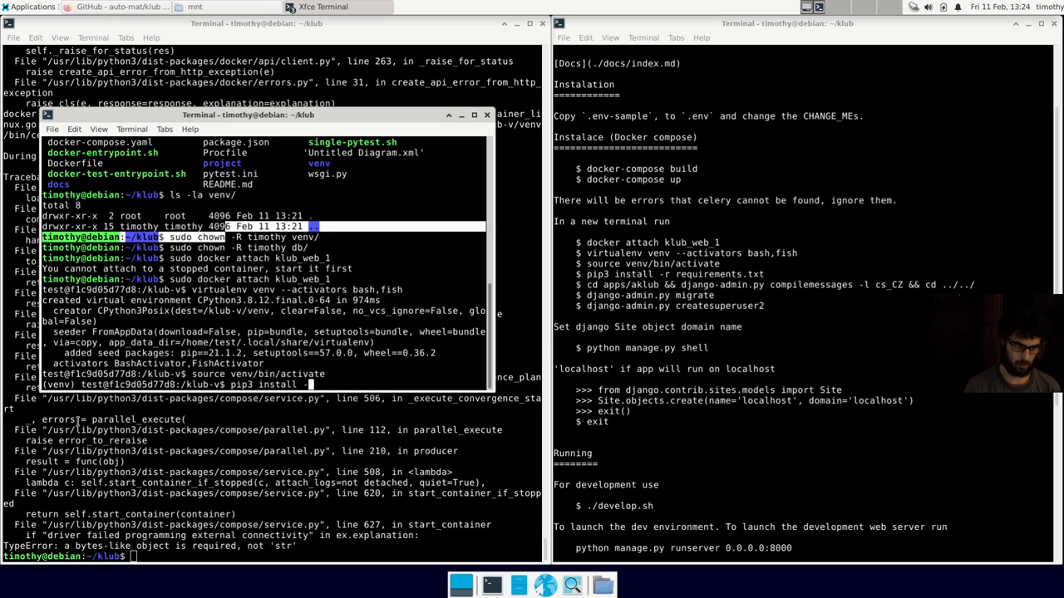
text(-r requirements.txt)
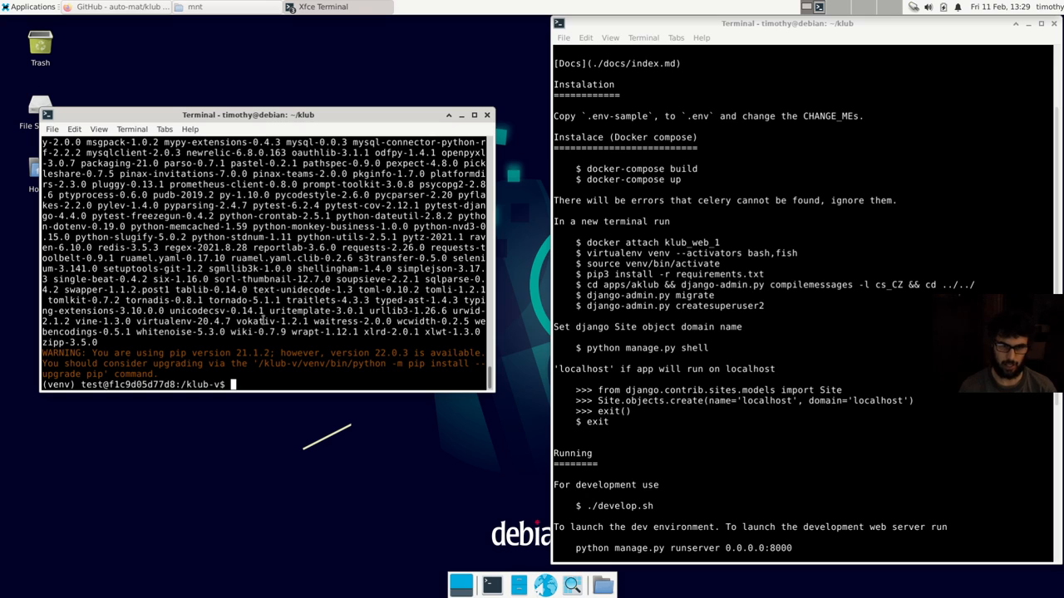
mouse_move(574, 278)
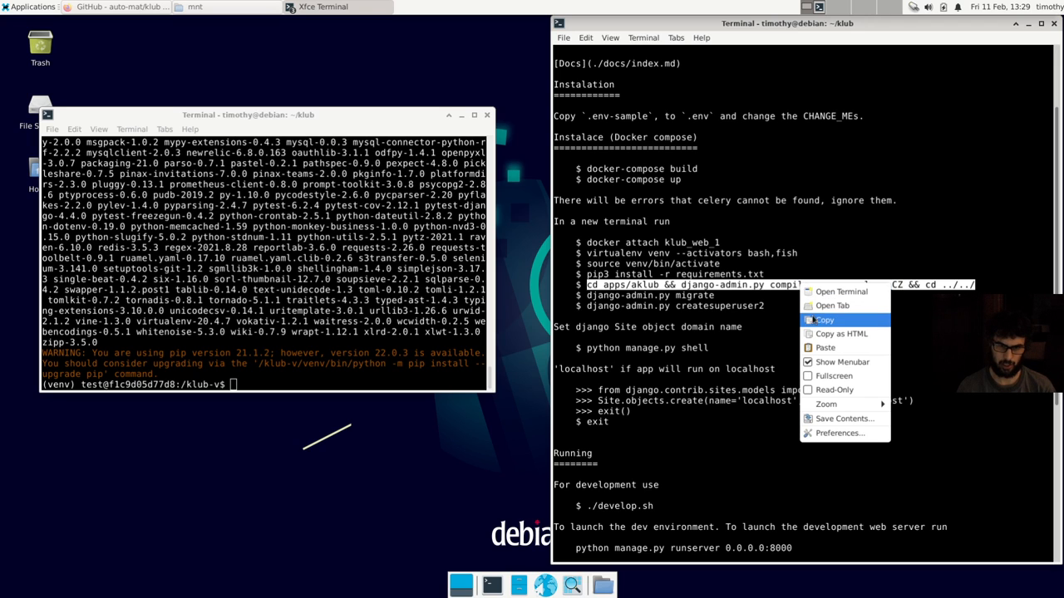
Copy the compilemessages command from the docs and run it, compiling the aklub cs_CZ messages.
click(823, 320)
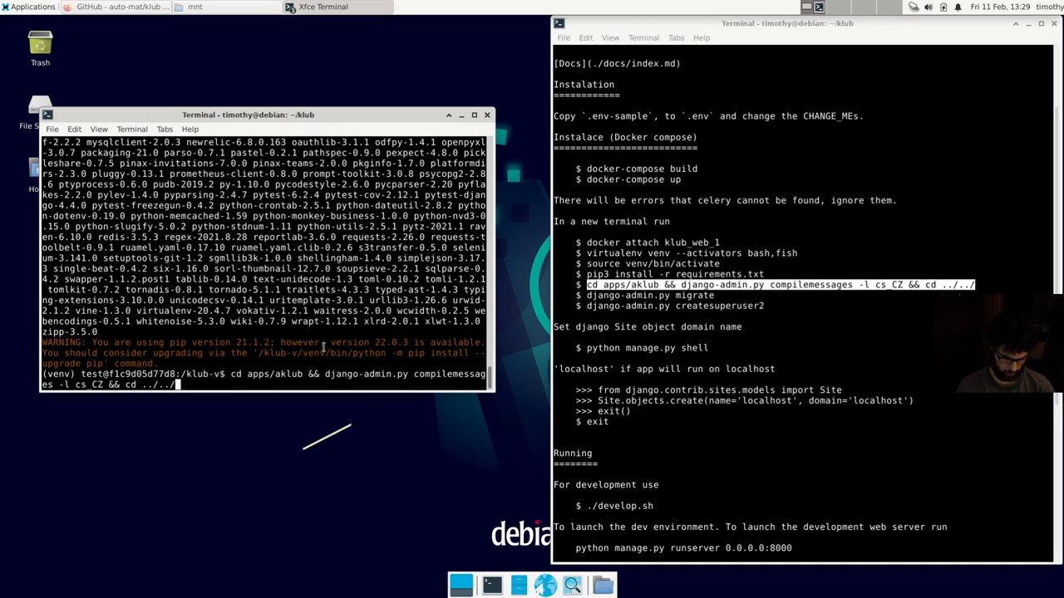
key(Return)
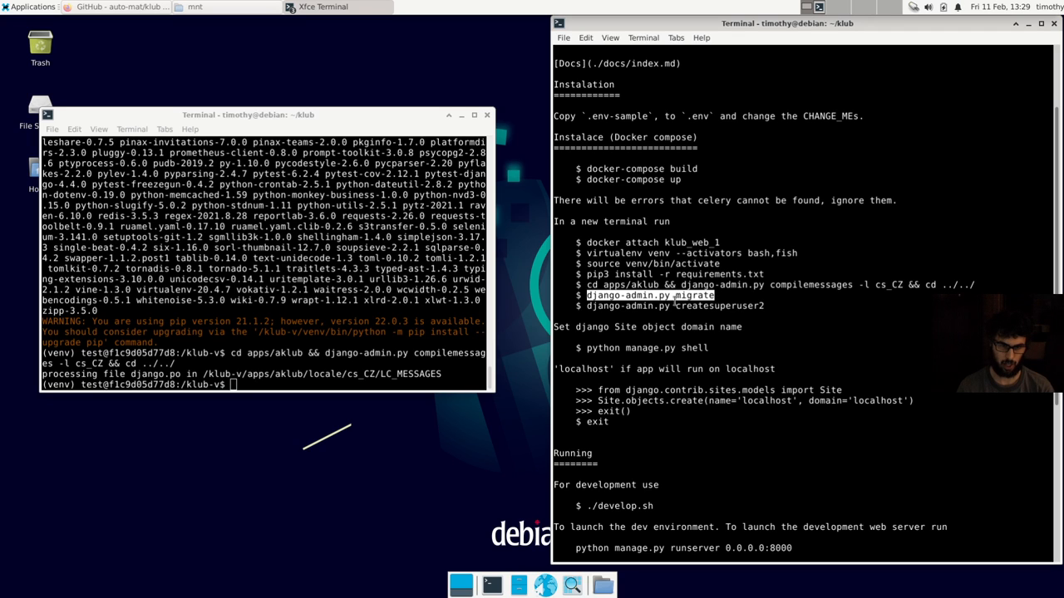
Paste and run django-admin.py migrate, which fails on unconfigured Django settings.
right_click(707, 299)
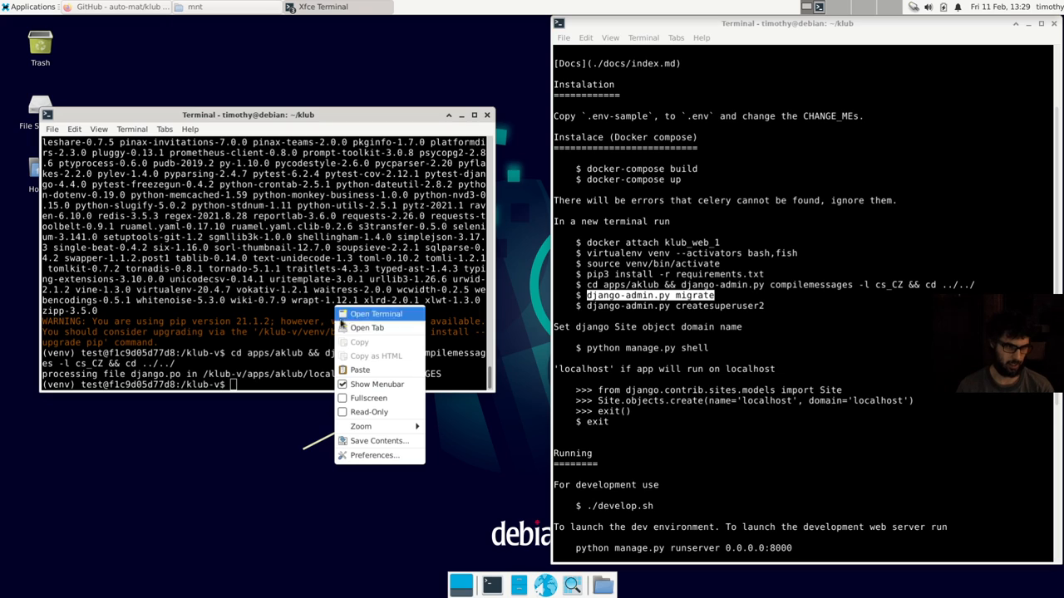
click(360, 369)
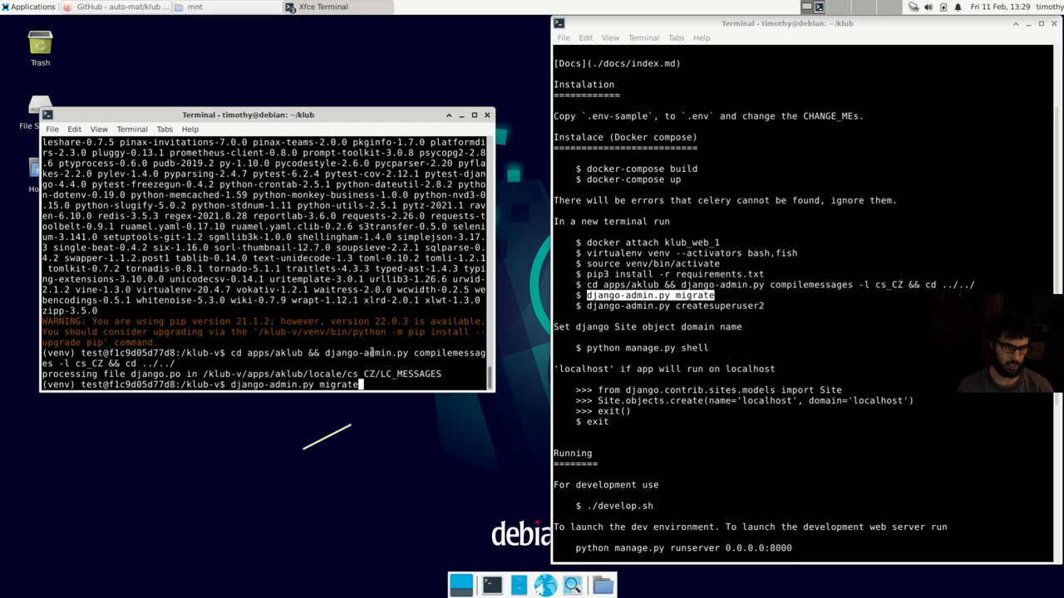
mouse_move(532, 314)
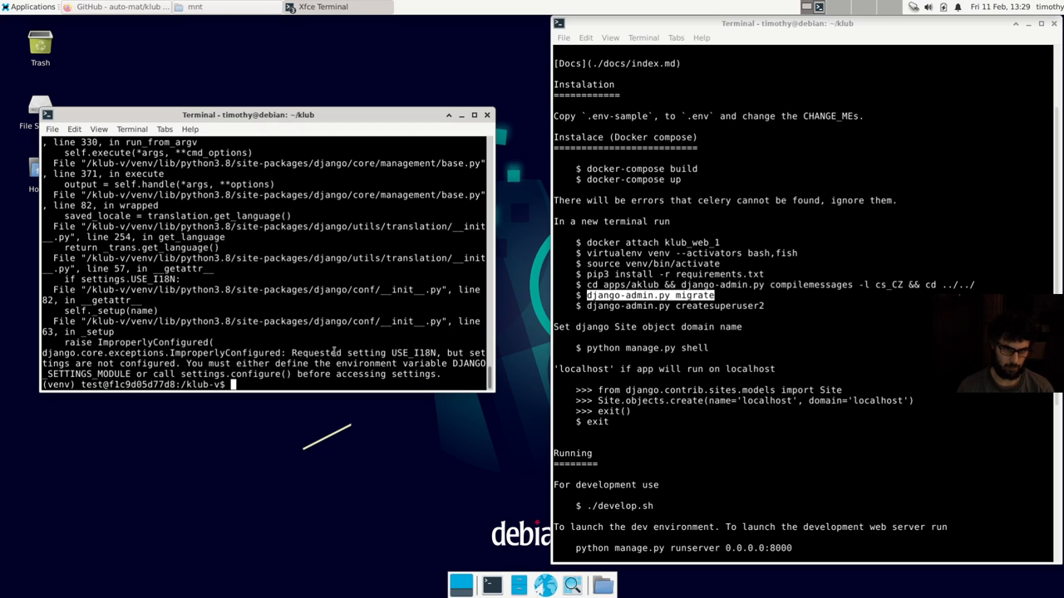
text(django-admin.py migrate)
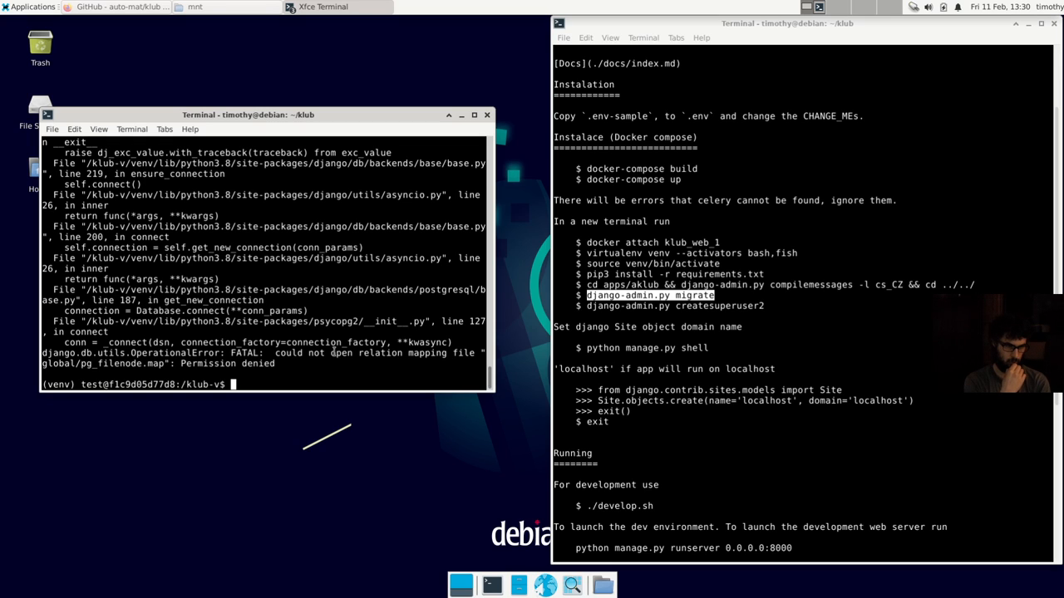
Run python3 manage.py migrate, hitting a Postgres permission-denied error, and return to the docker-compose terminal.
text(python3 manage.py migrate)
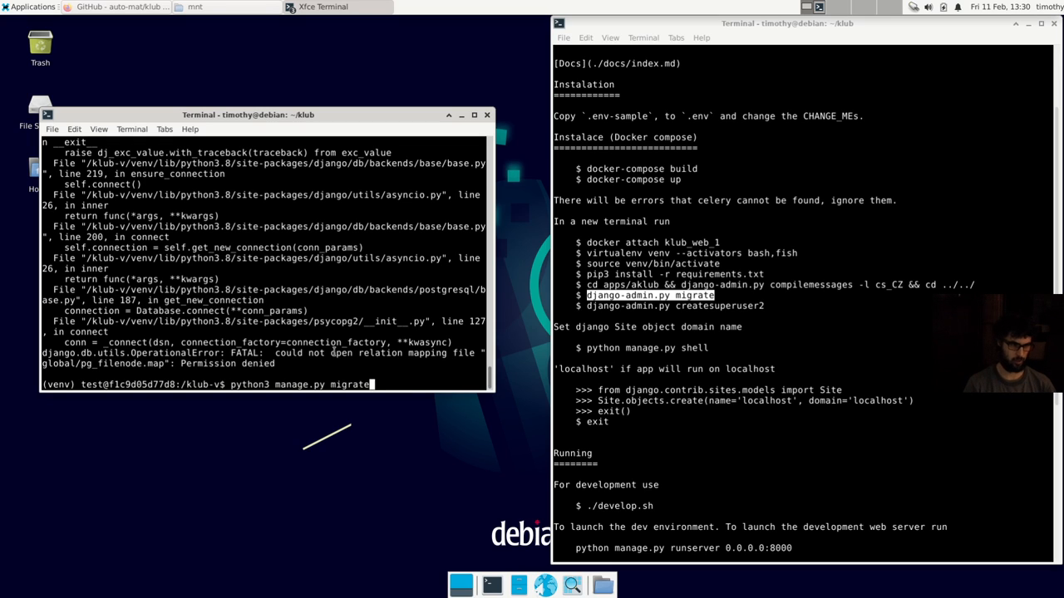
text(apps)
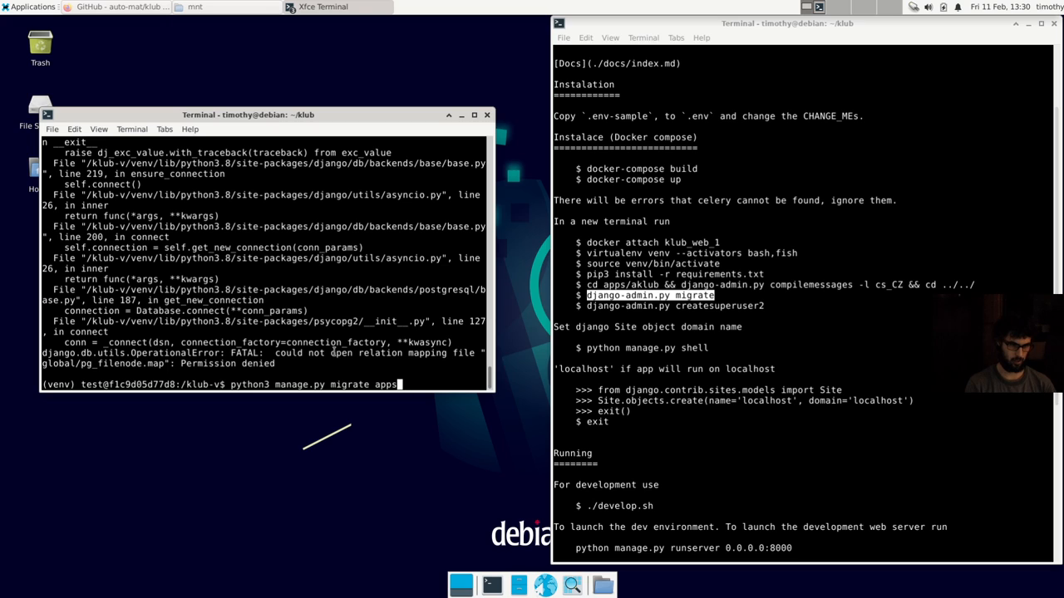
key(BackSpace)
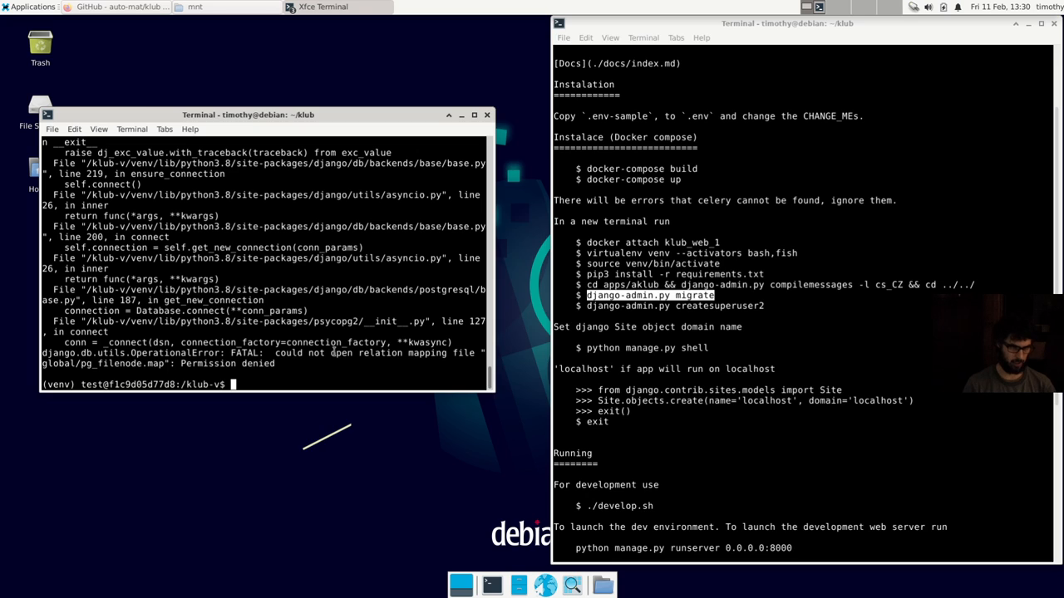
key(Super+Tab)
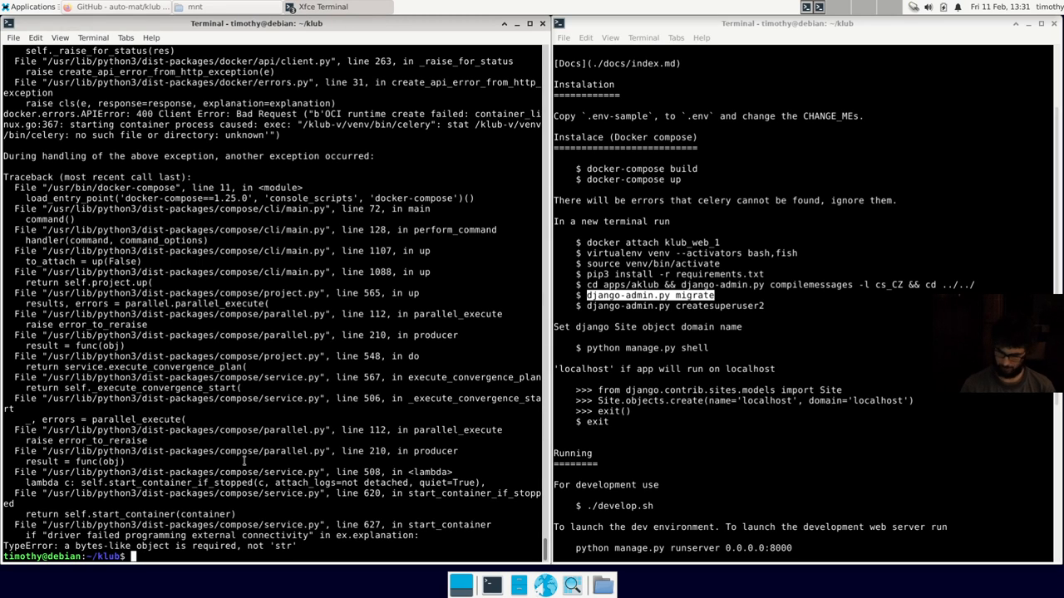
Tear down the Klub containers with docker-compose down and delete the db/ folder.
text(sudo docker-compose d)
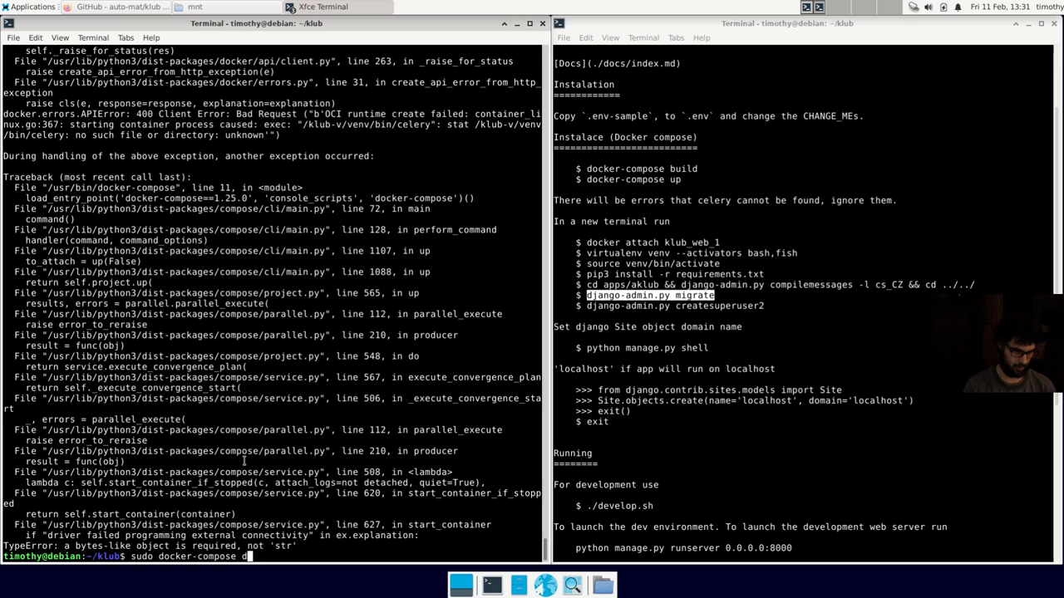
key(Return)
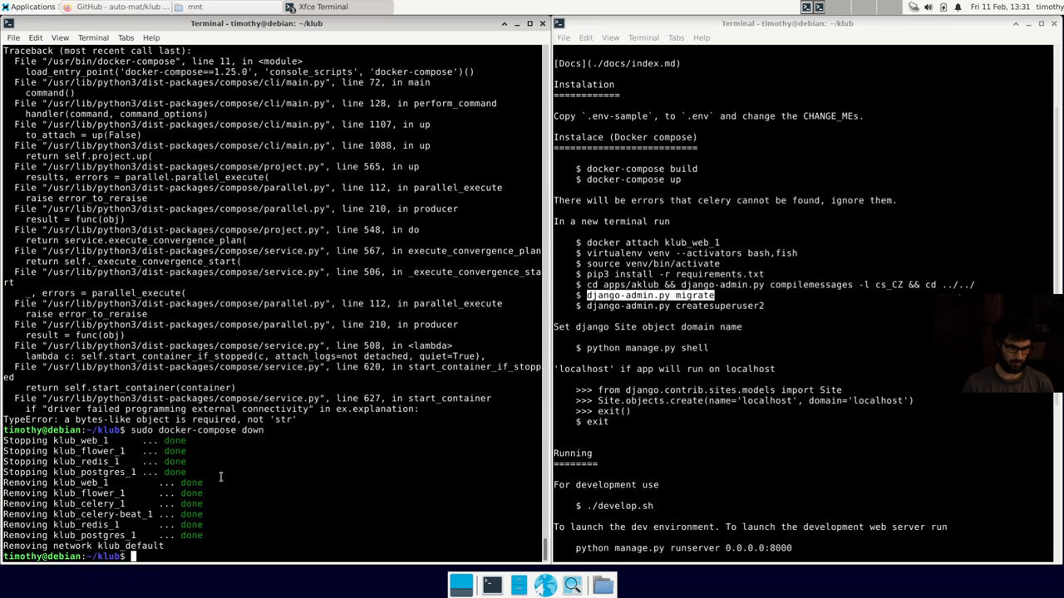
text(sudo docker-compose down)
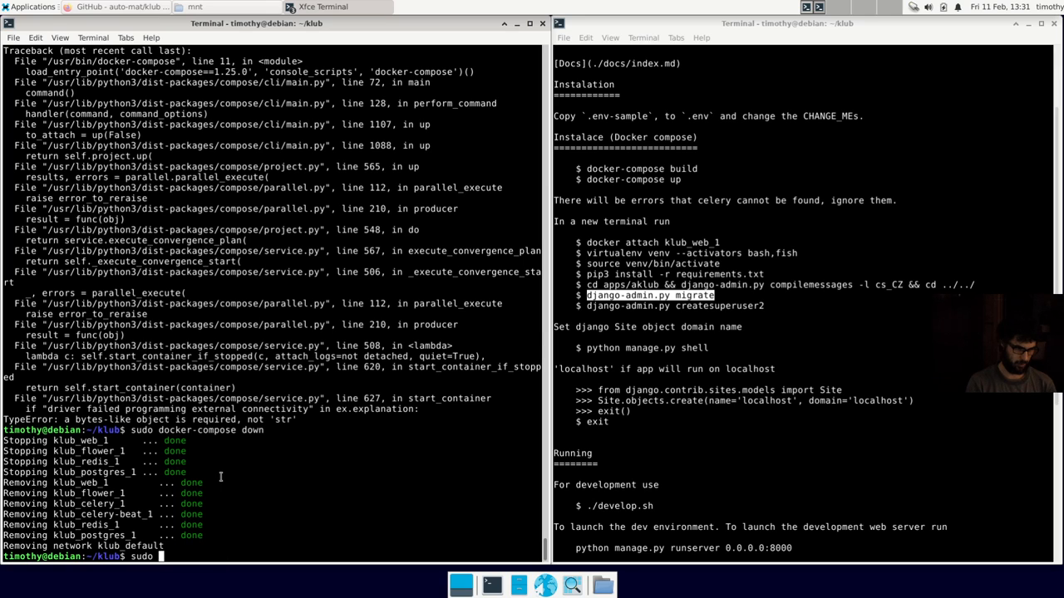
text(rm -r db/)
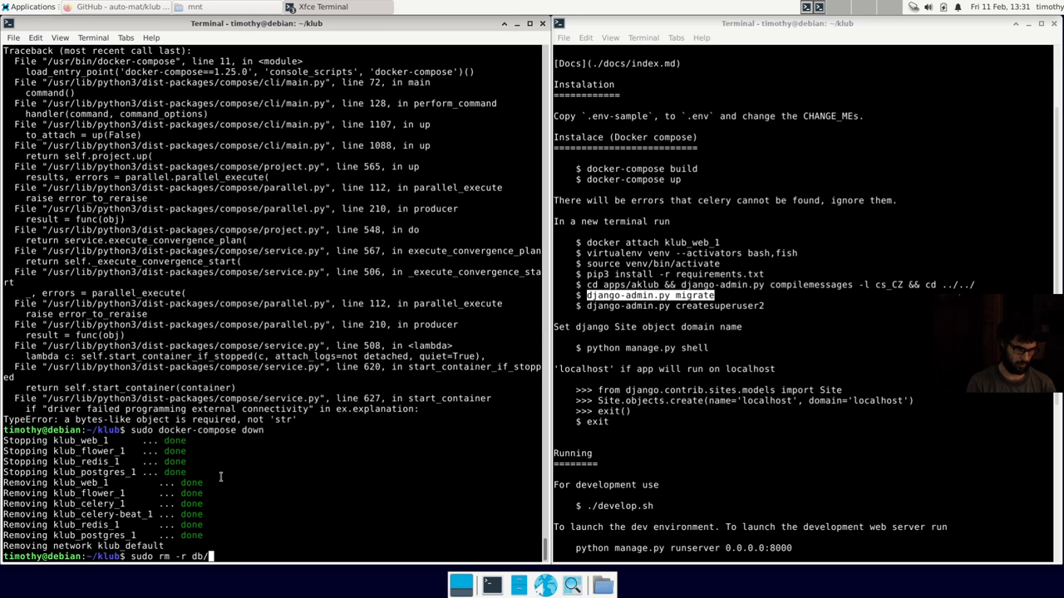
key(Return)
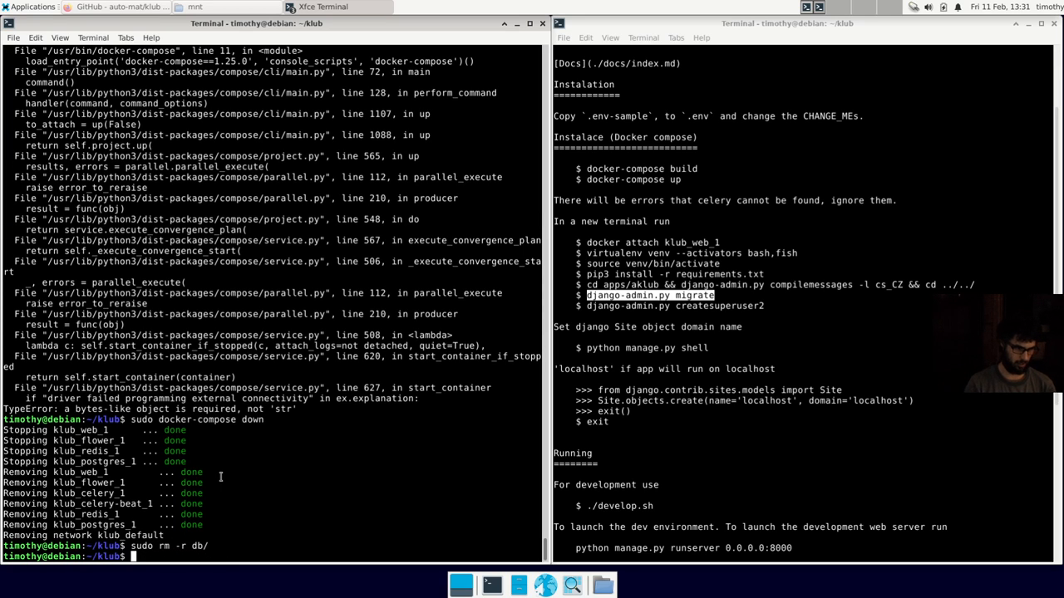
Start the stack again with sudo docker-compose up and bring the container shell terminal forward.
text(sudo docker-compose u)
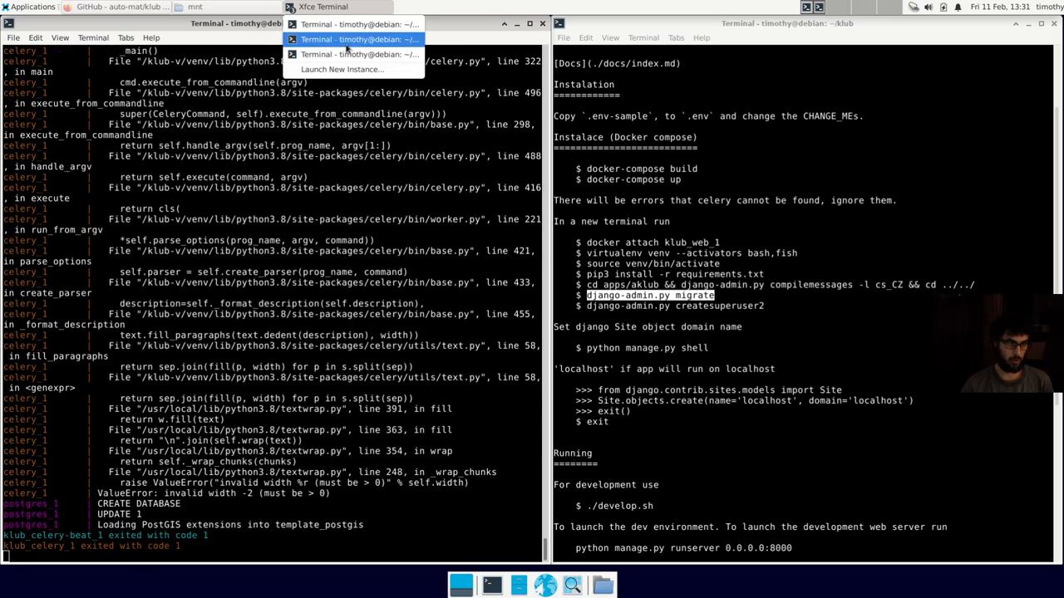
click(359, 39)
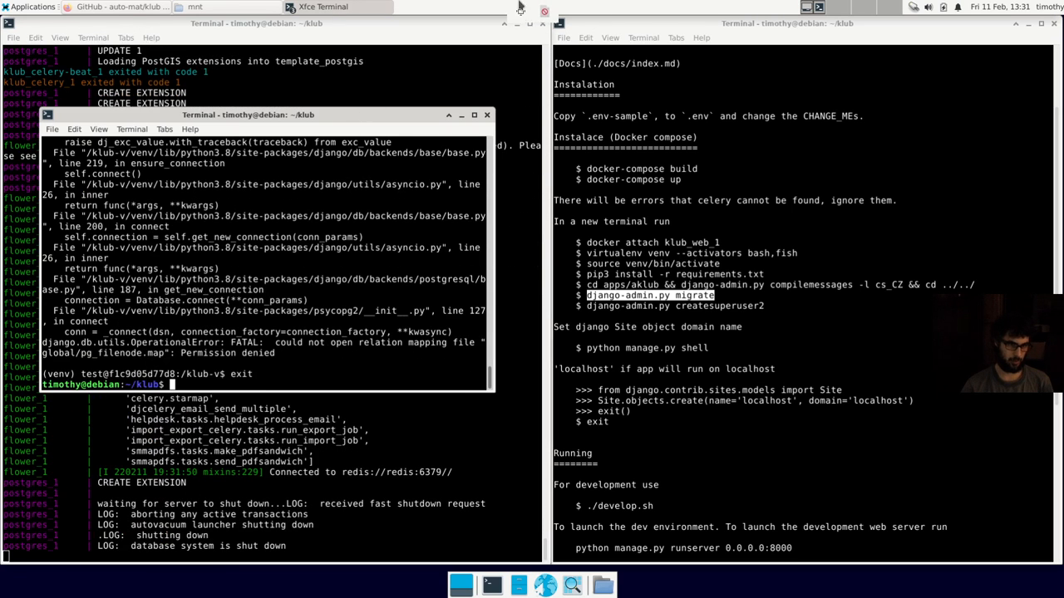
click(486, 115)
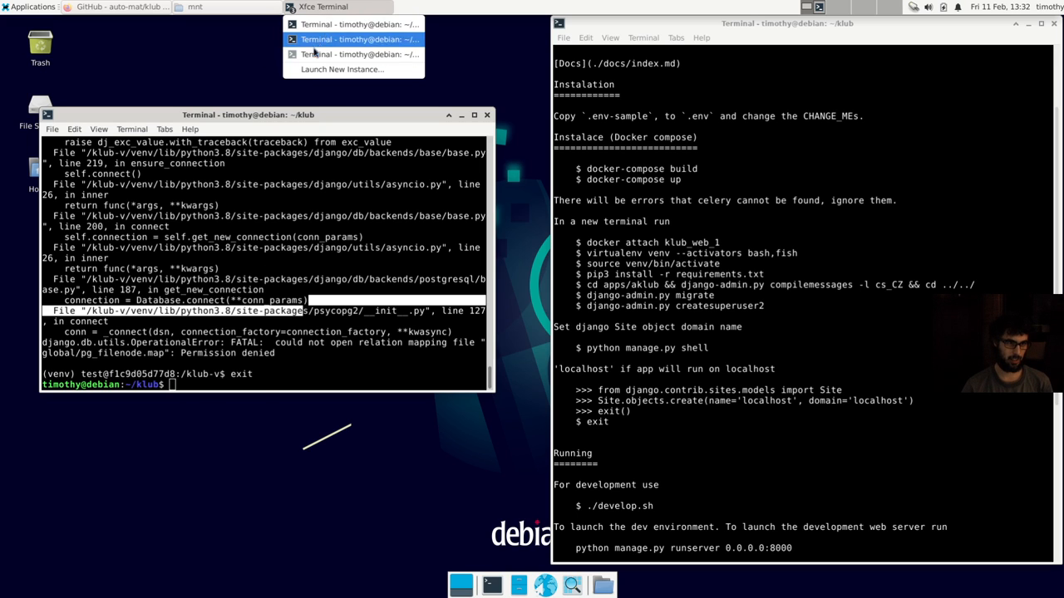
Attach to the new klub_web_1 container and let manage.py migrate apply all migrations.
click(360, 39)
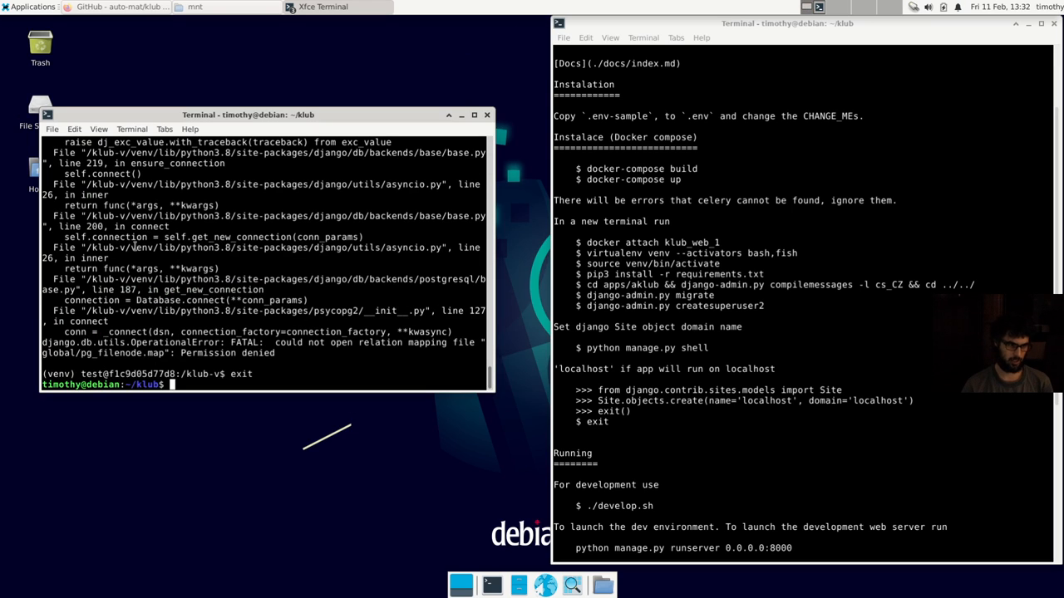
text(sudo docker attach klub_web_1)
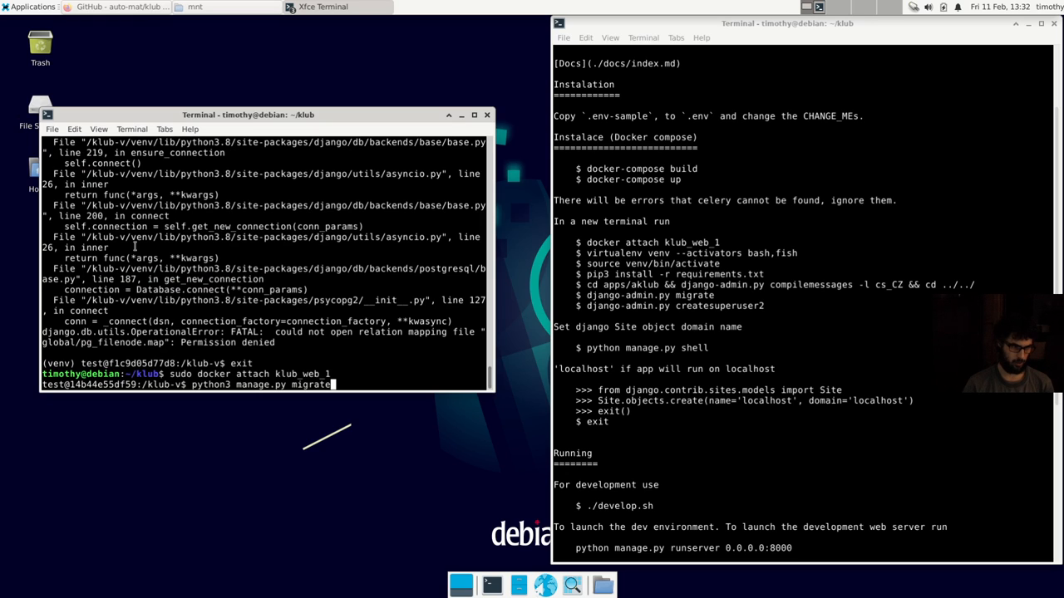
key(Return)
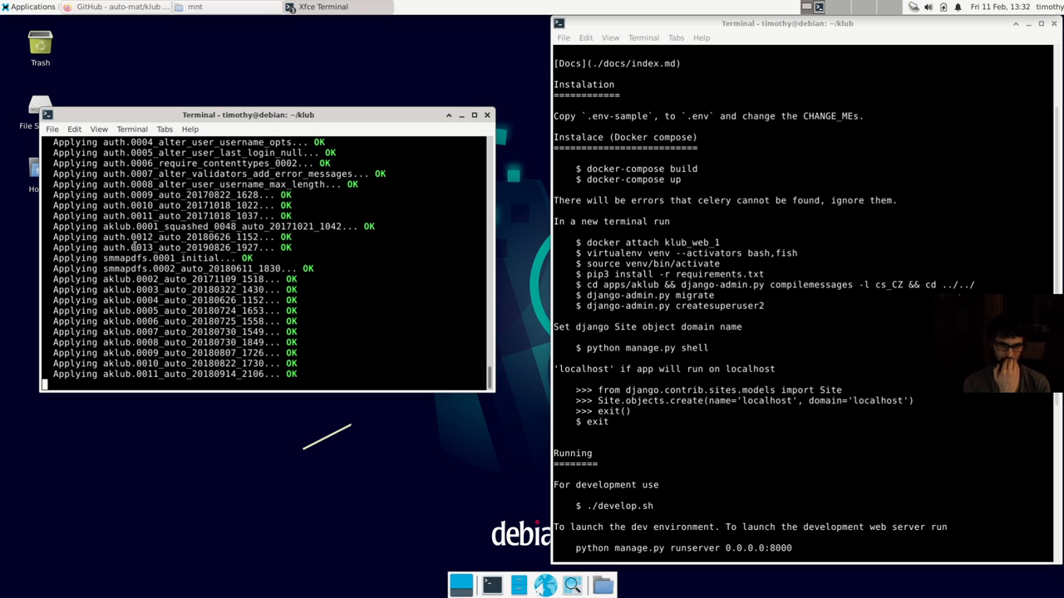
scroll(down, 3)
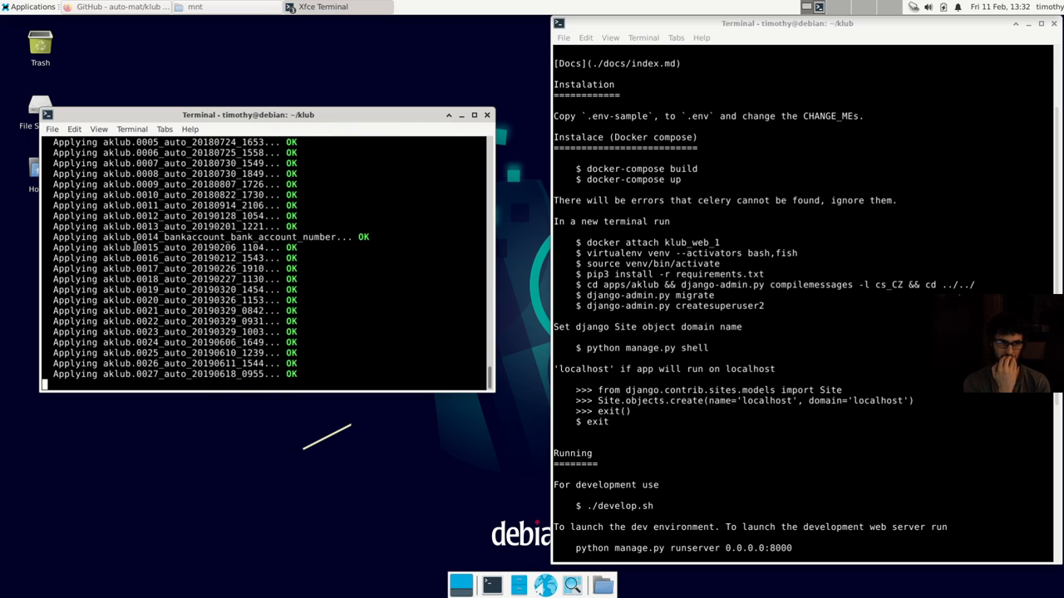
scroll(down, 3)
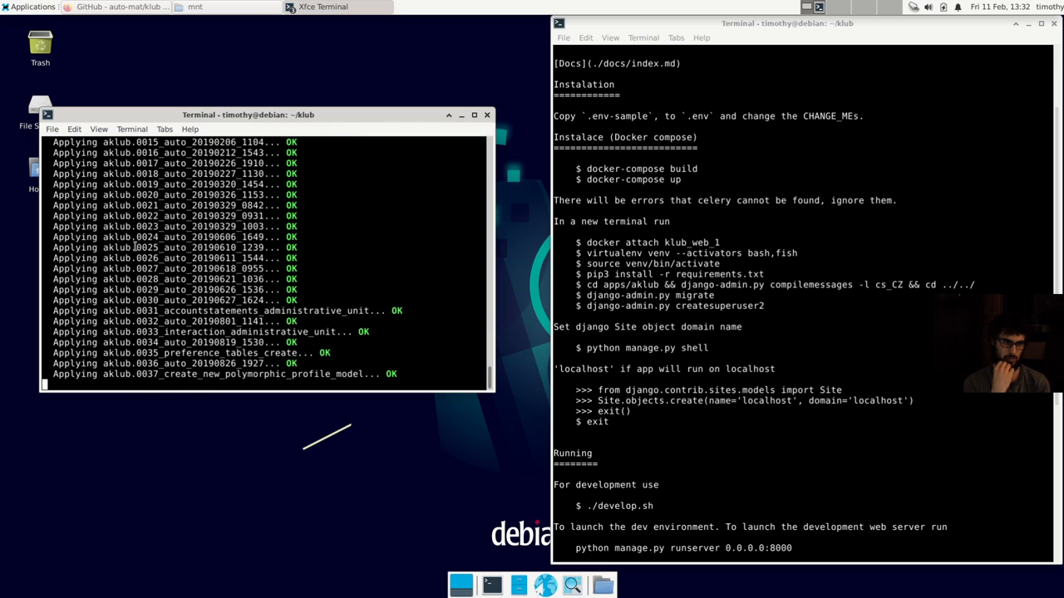
scroll(down, 3)
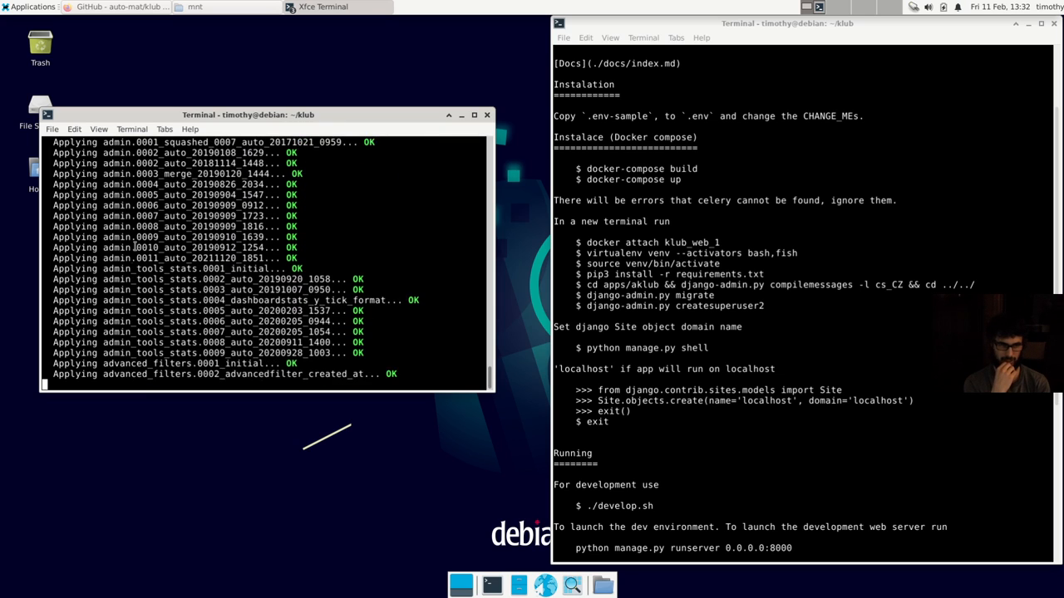
scroll(down, 3)
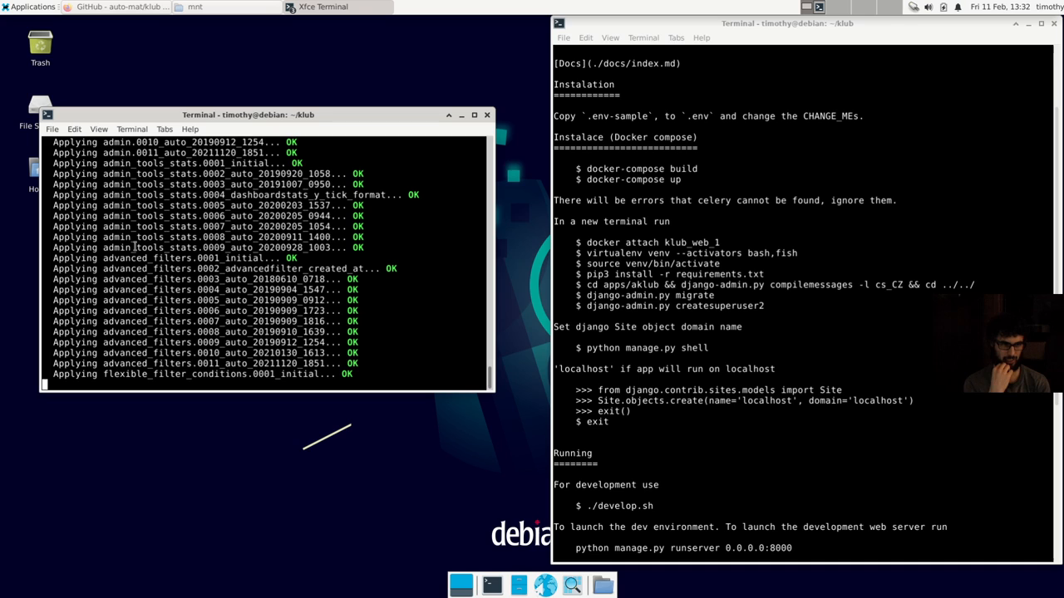
scroll(down, 3)
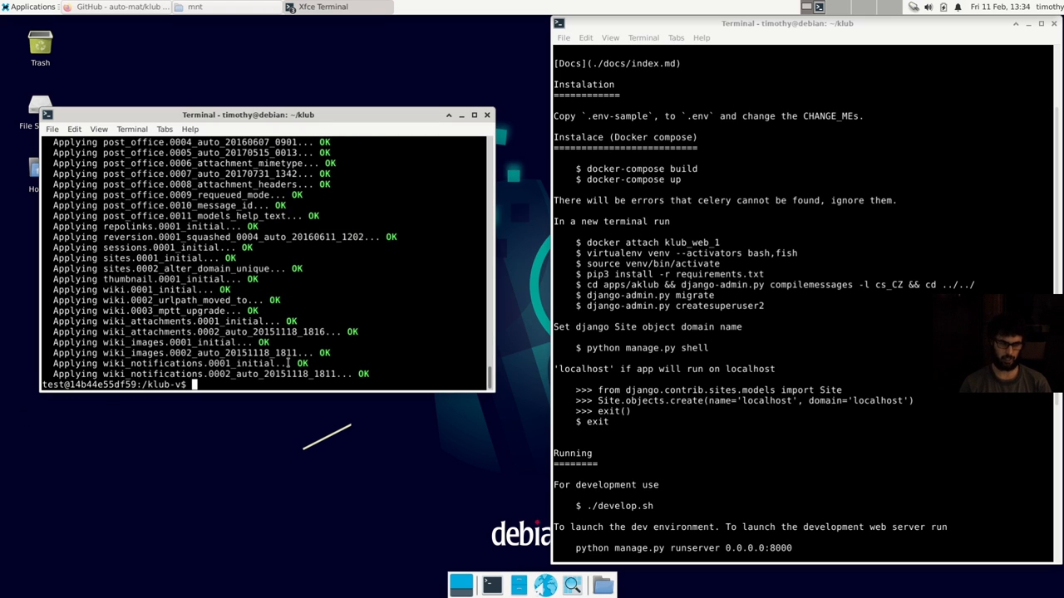
Run python3 manage.py createsuperuser2 in the container.
text(python3 manage.py migrate)
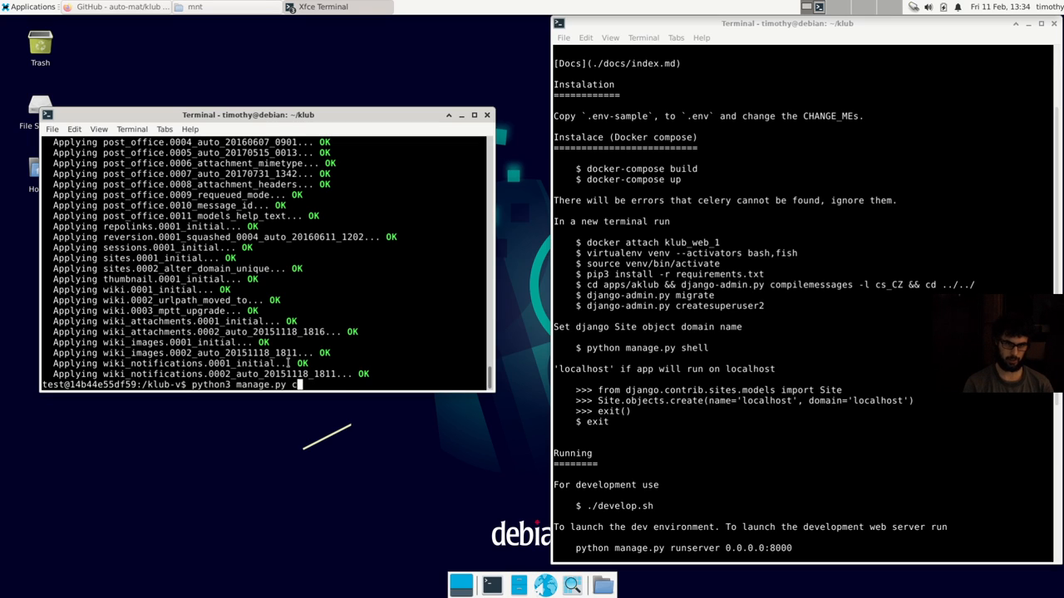
text(reatesuperuser)
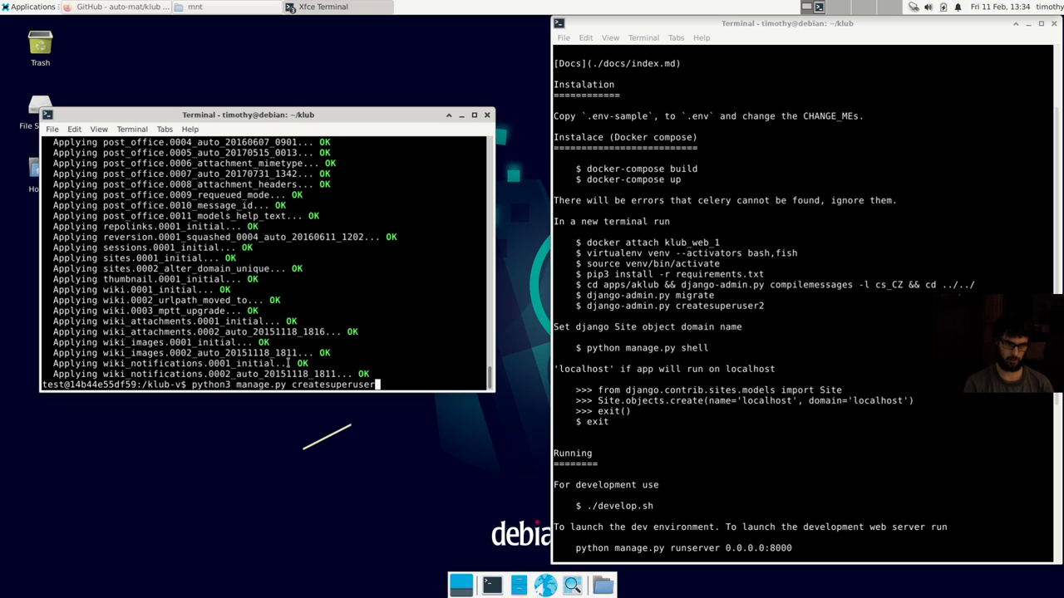
text(2)
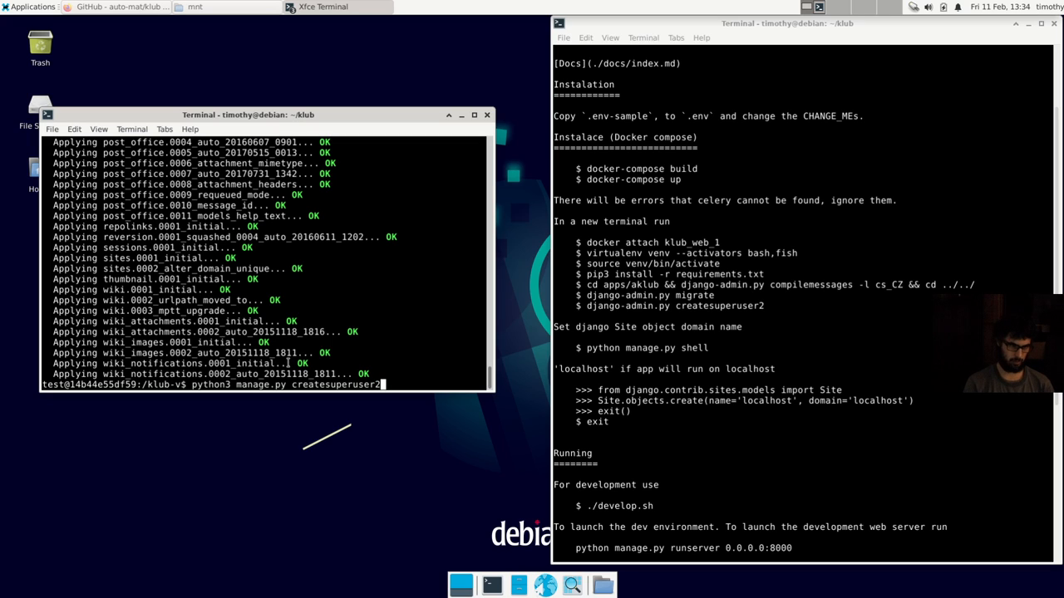
key(Return)
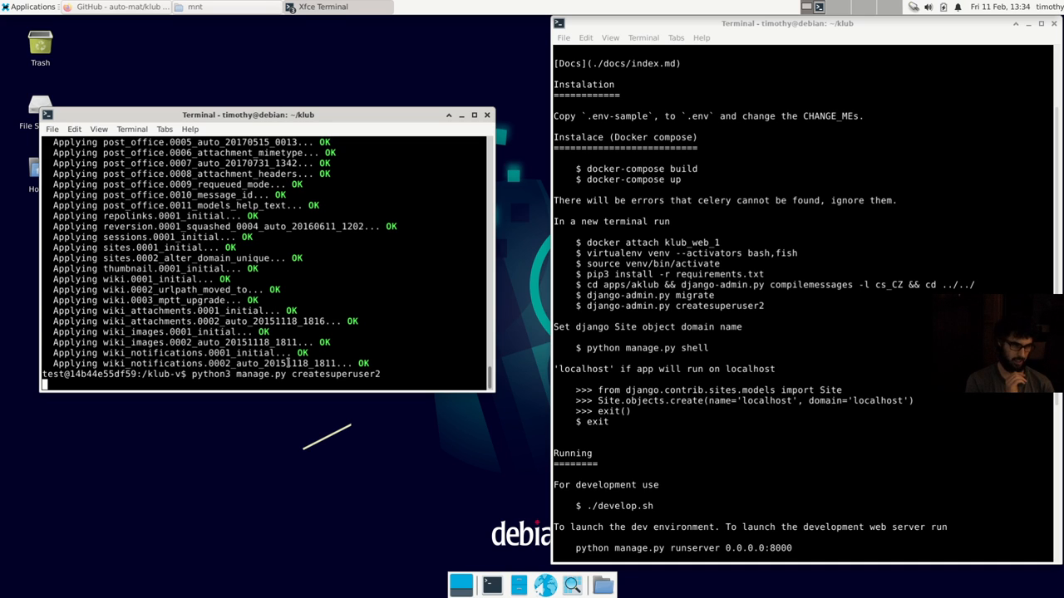
key(Return)
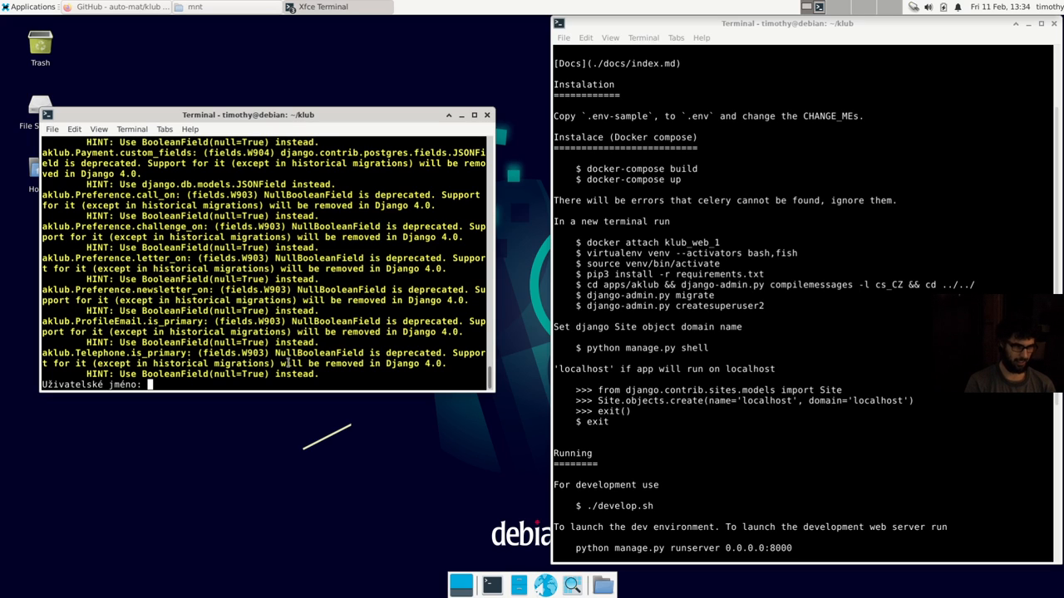
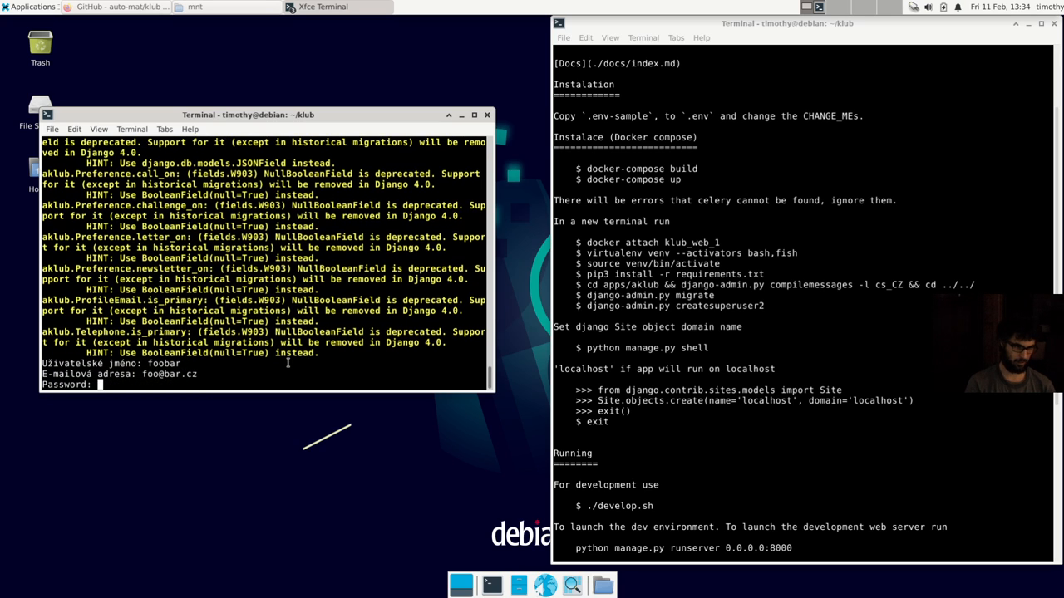
key(Return)
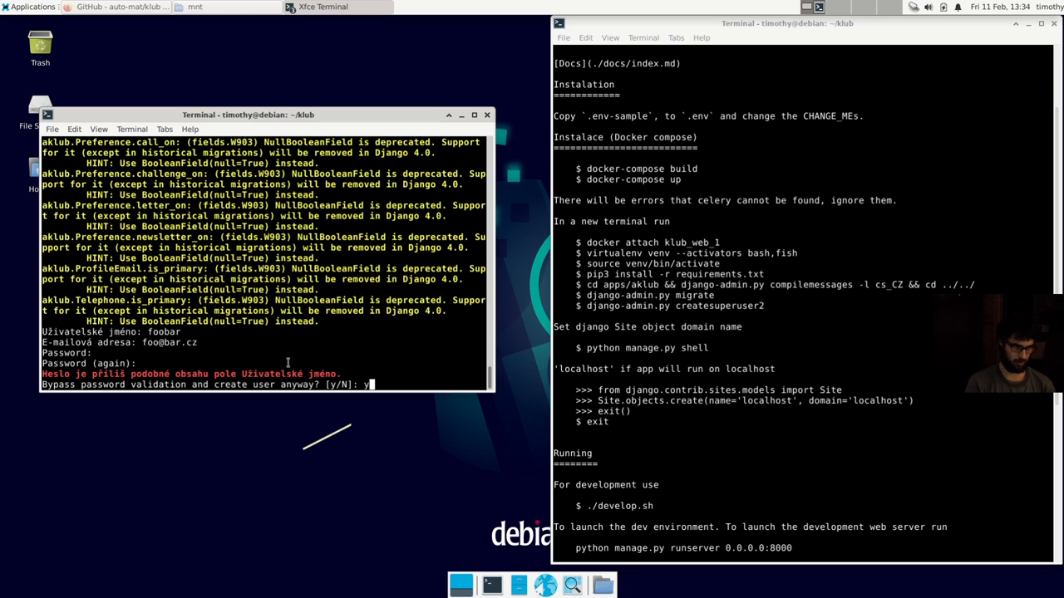
key(Return)
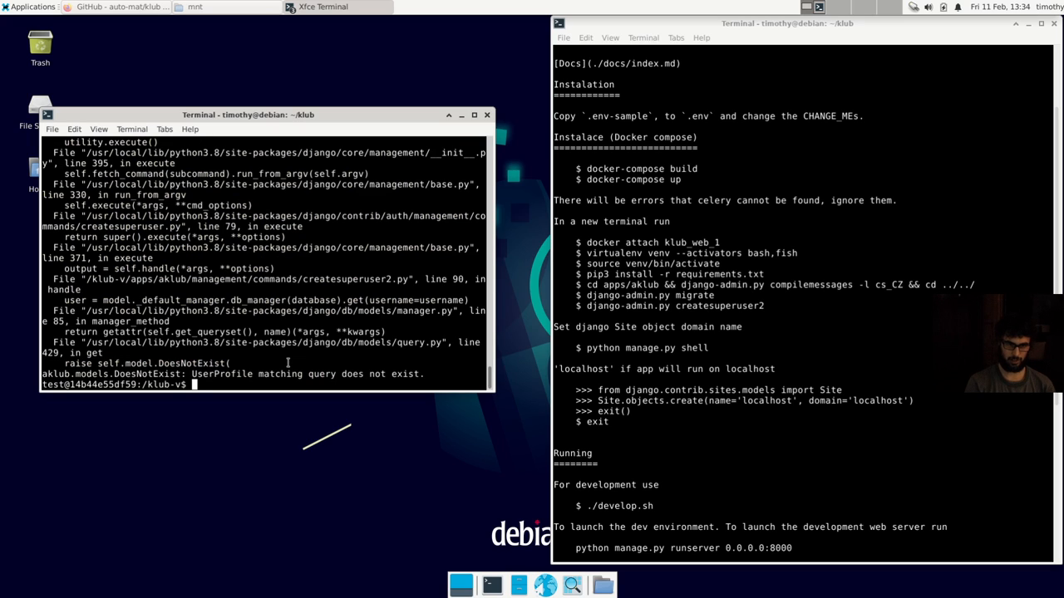
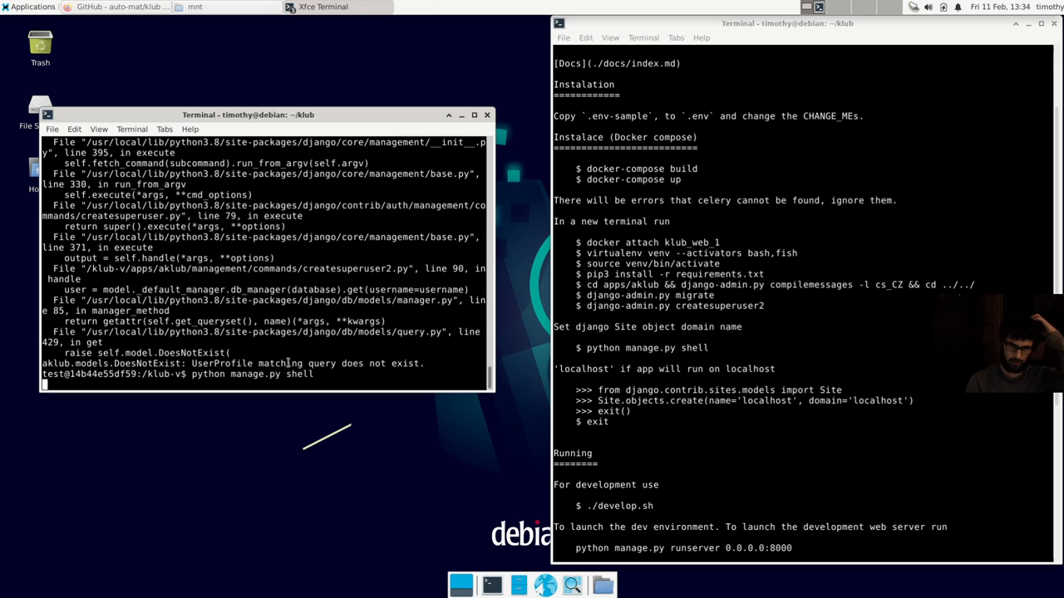
Start the Django shell and import Site from django.contrib.sites.models.
key(Return)
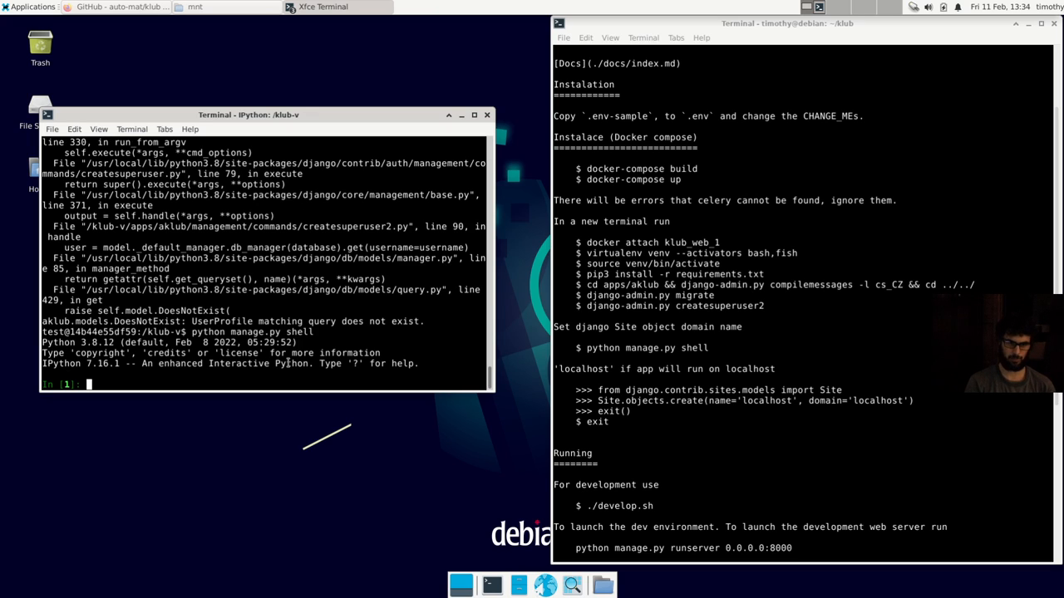
text(from django.)
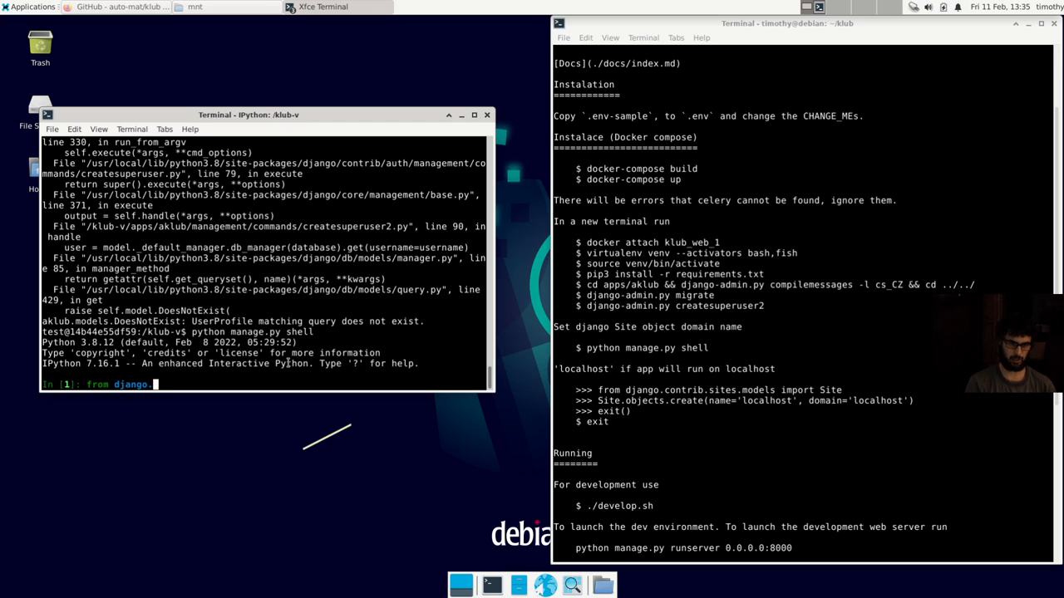
text(contrib.)
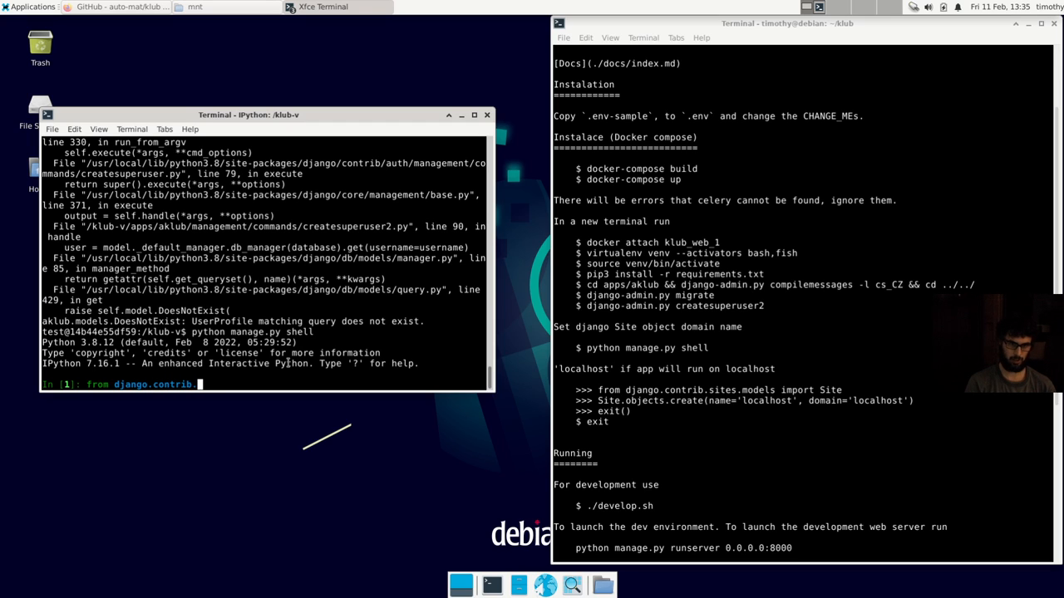
text(sites.models import S)
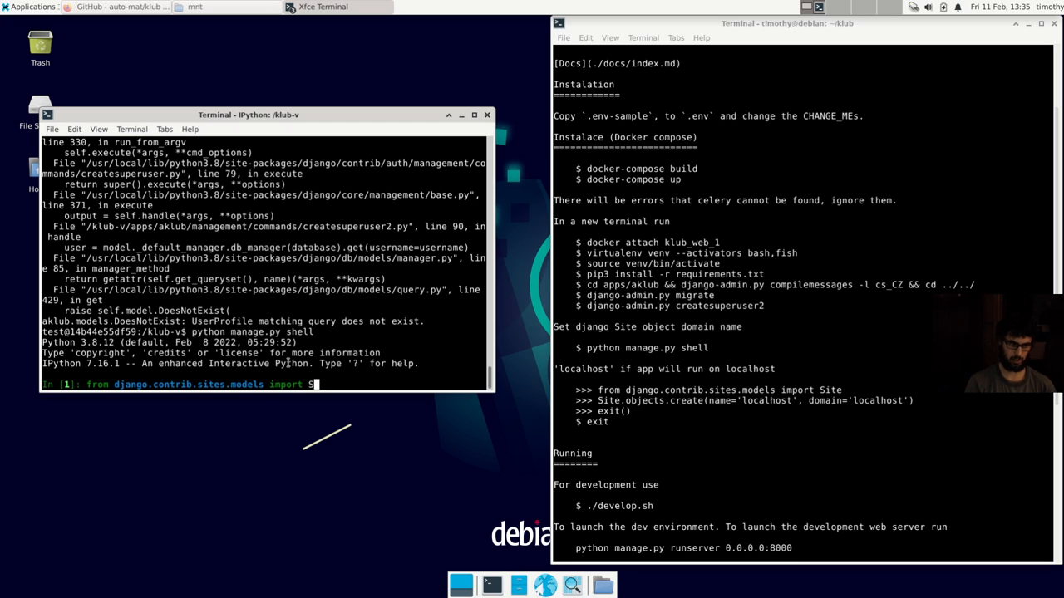
key(Return)
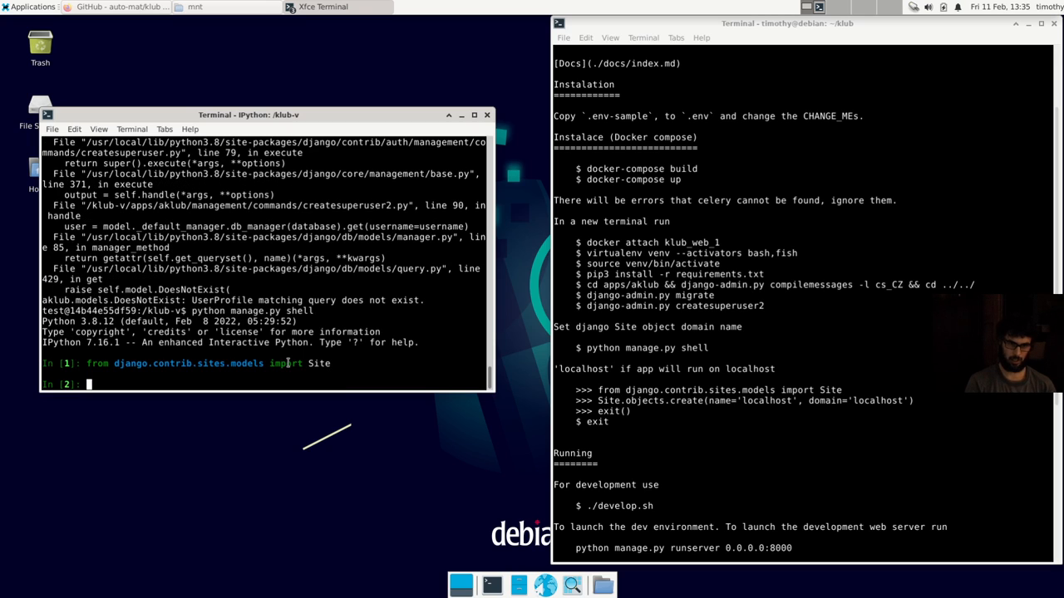
Create a Site record with name localhost and domain localhost:8000.
text(Site.o)
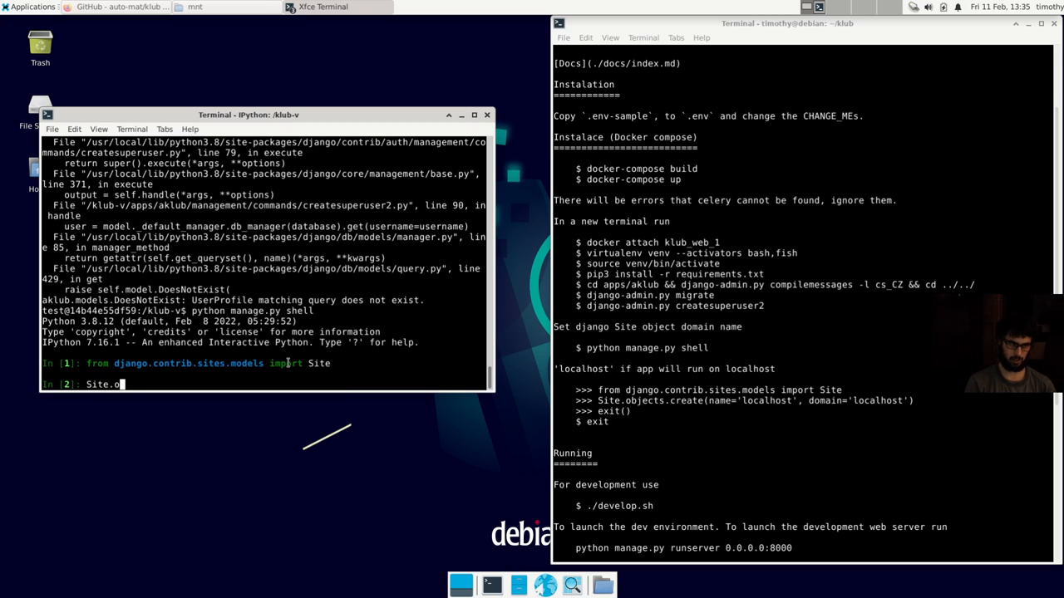
text(bjects.cr)
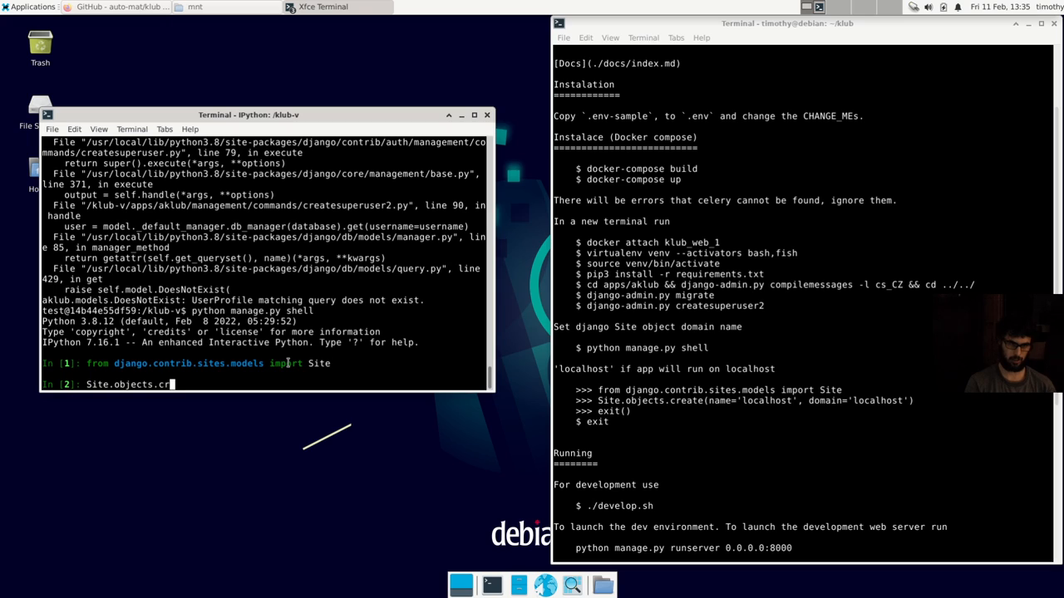
text(eate()
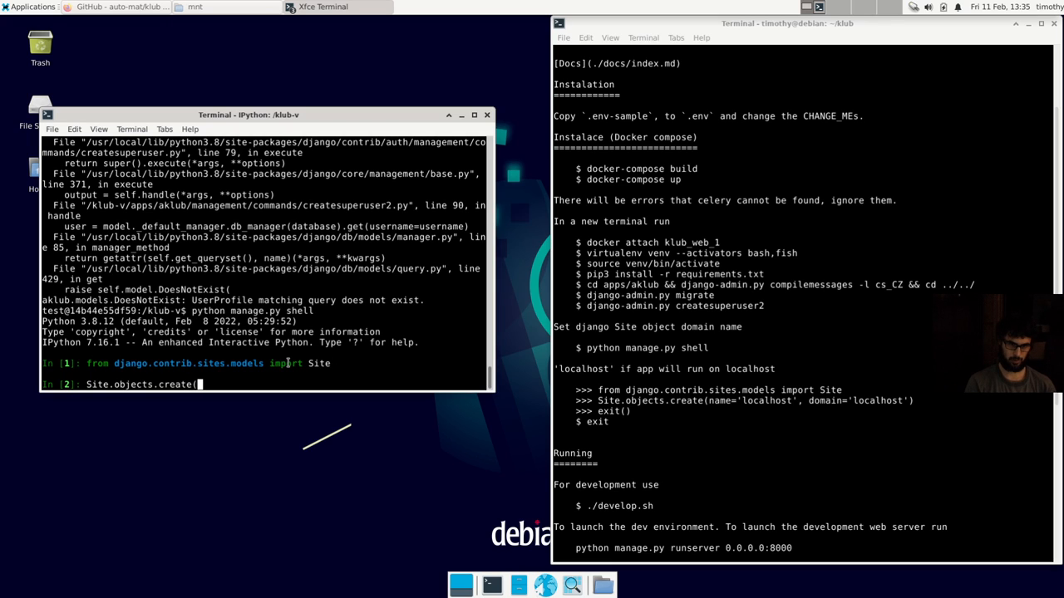
text(name="localhost", ")
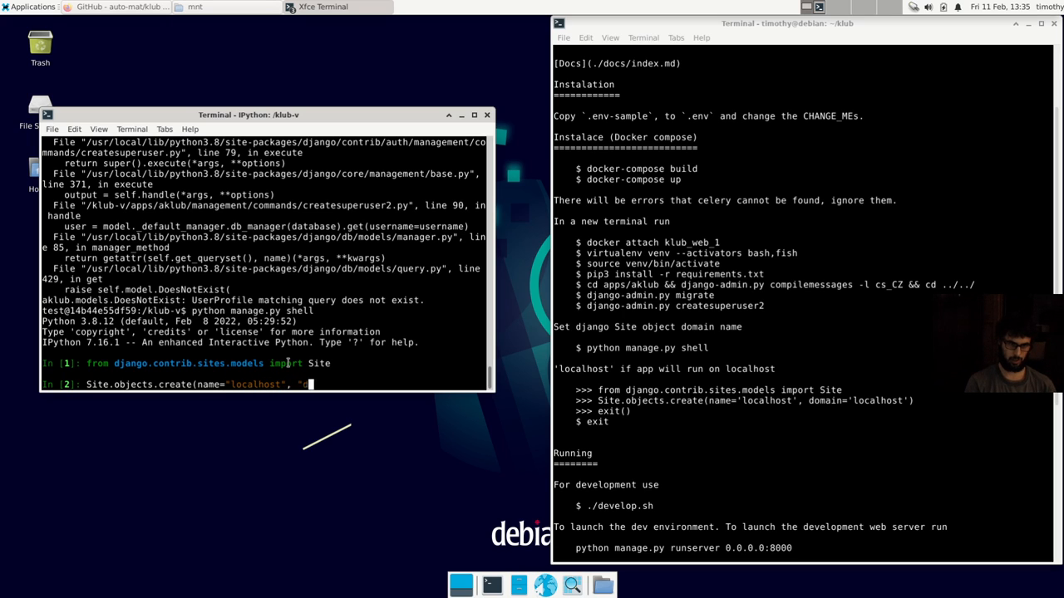
text(domain)
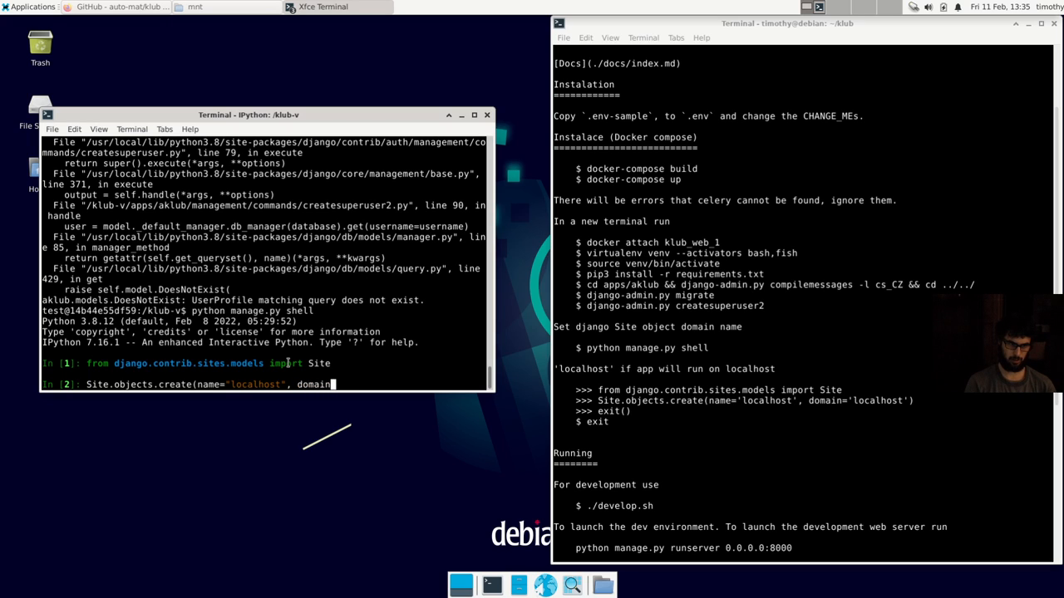
text(=)
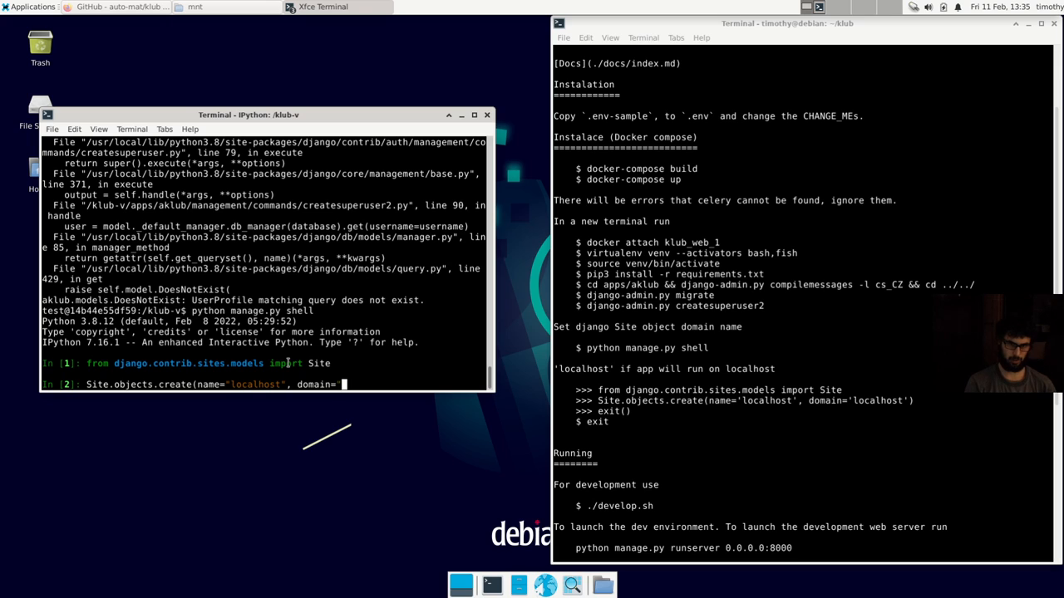
text(local)
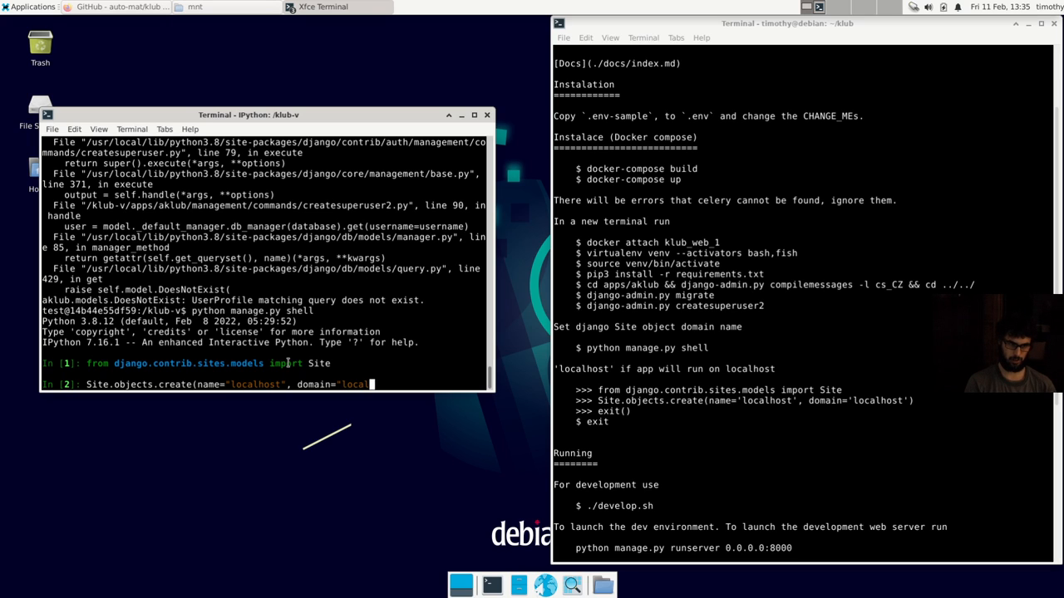
text(:8000")
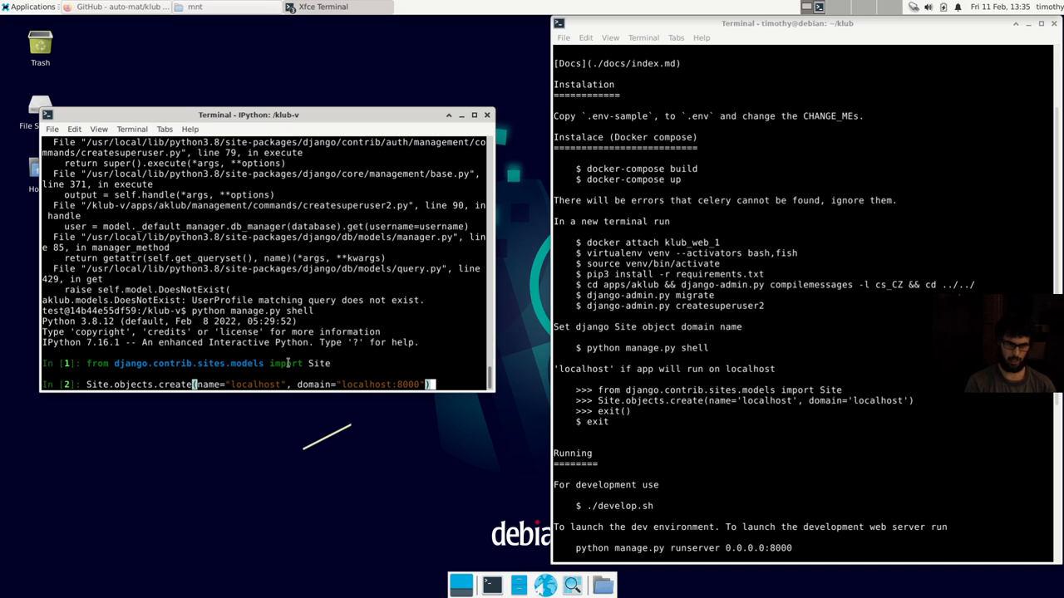
key(Return)
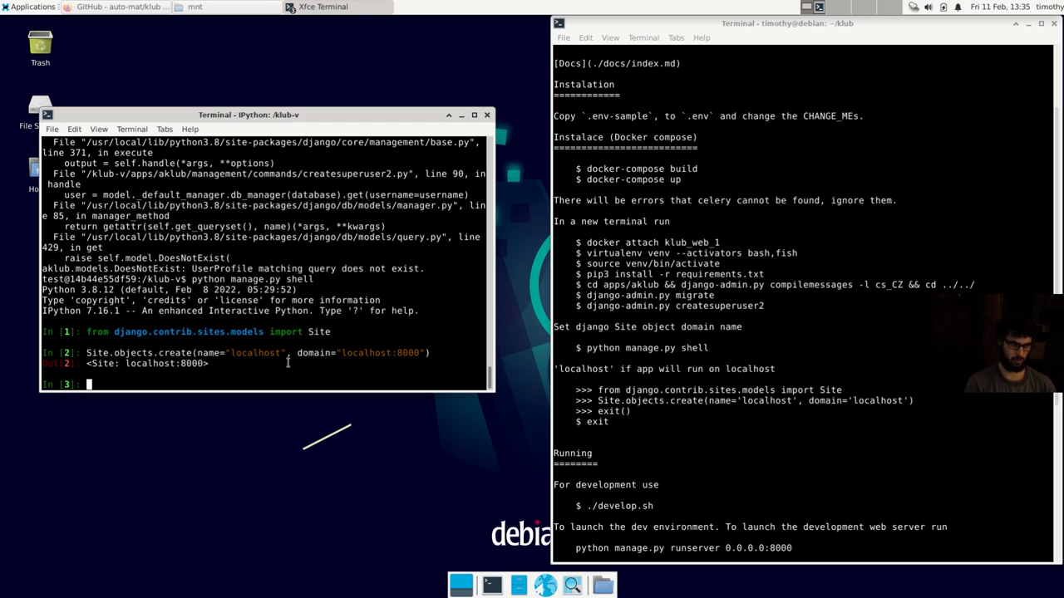
List all Site objects to confirm localhost:8000 alongside example.com, then exit the shell.
text(Site.objects.create(name="localhost", domain="local)
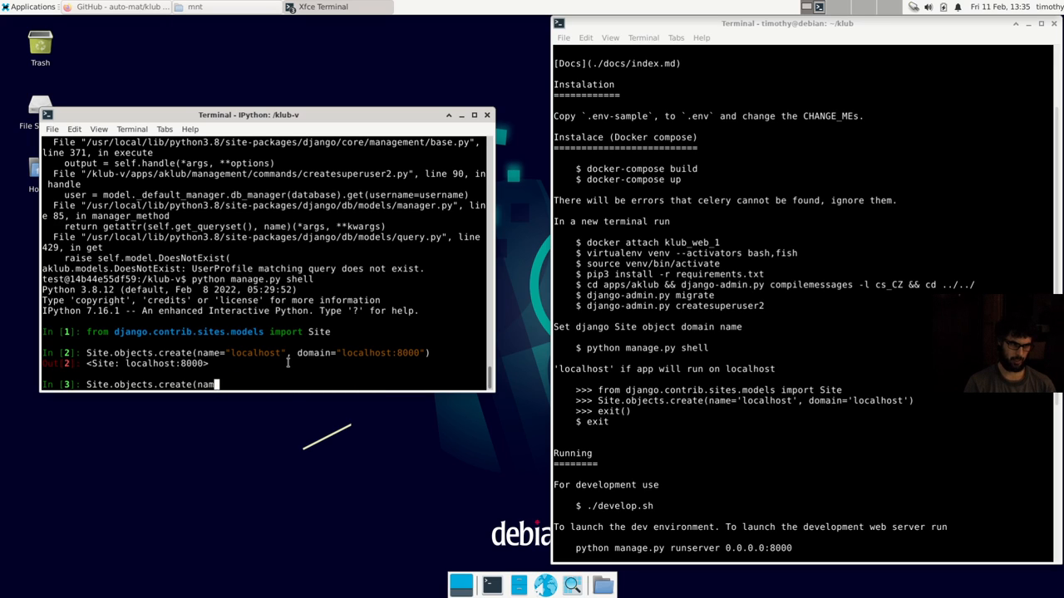
text(Site.objects.all())
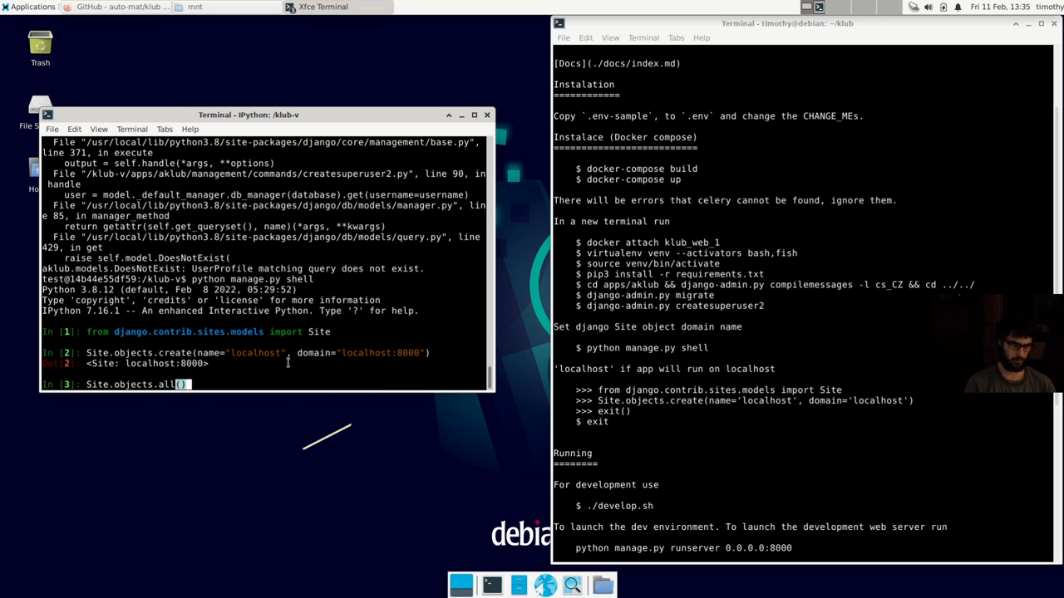
key(Return)
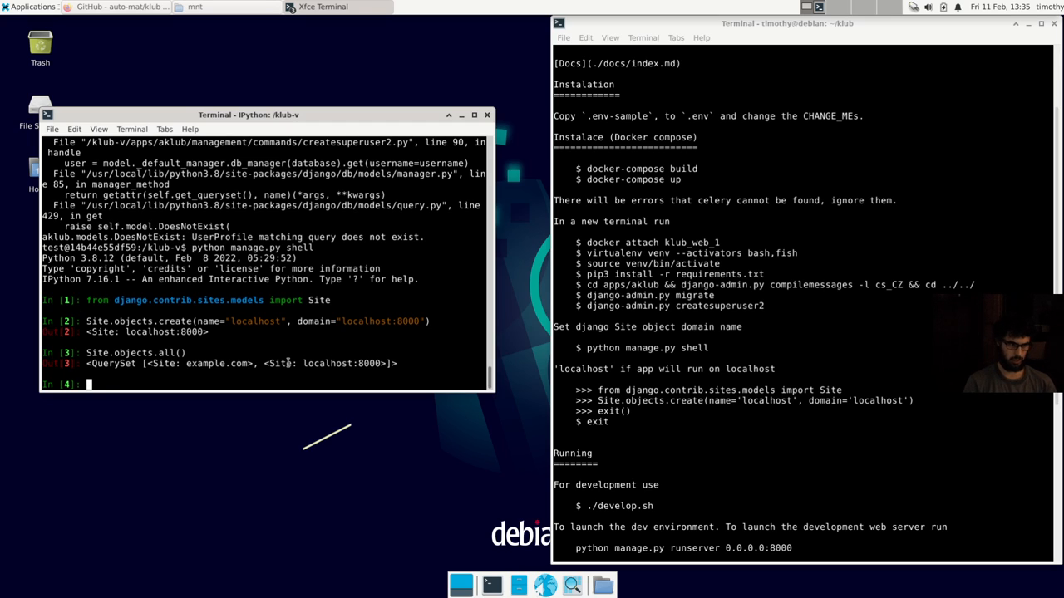
text(exit())
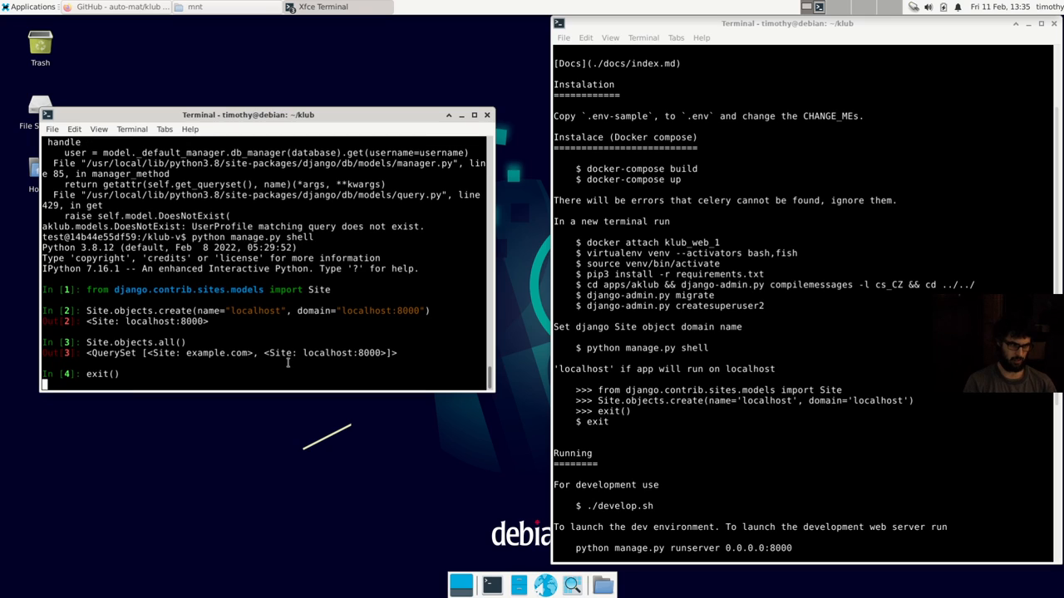
text(python manage.py shell)
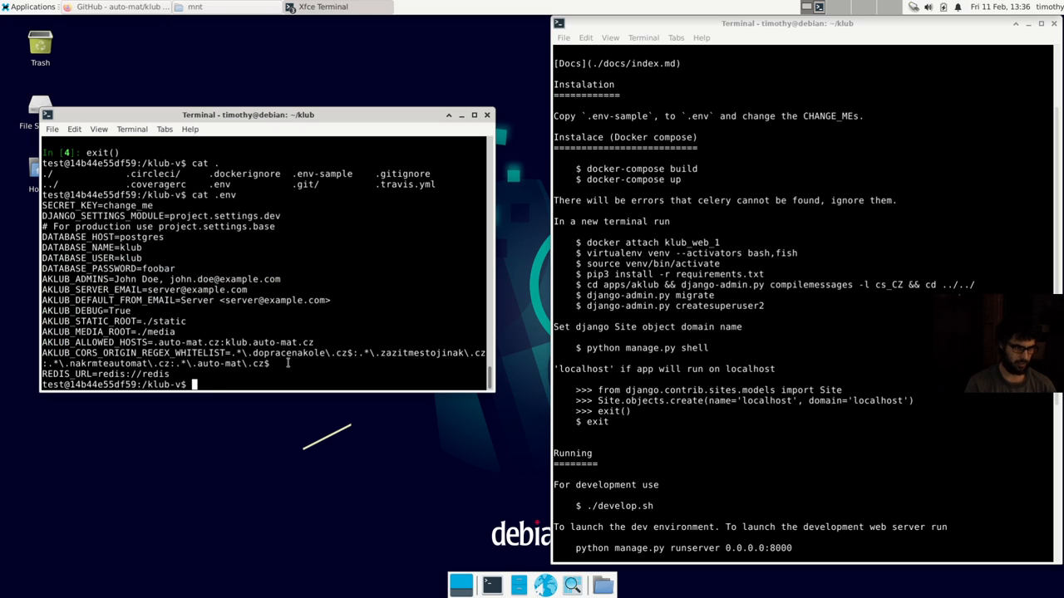
Print project/settings/dev.py and a second settings file, then review the output.
text(cat project/settings/)
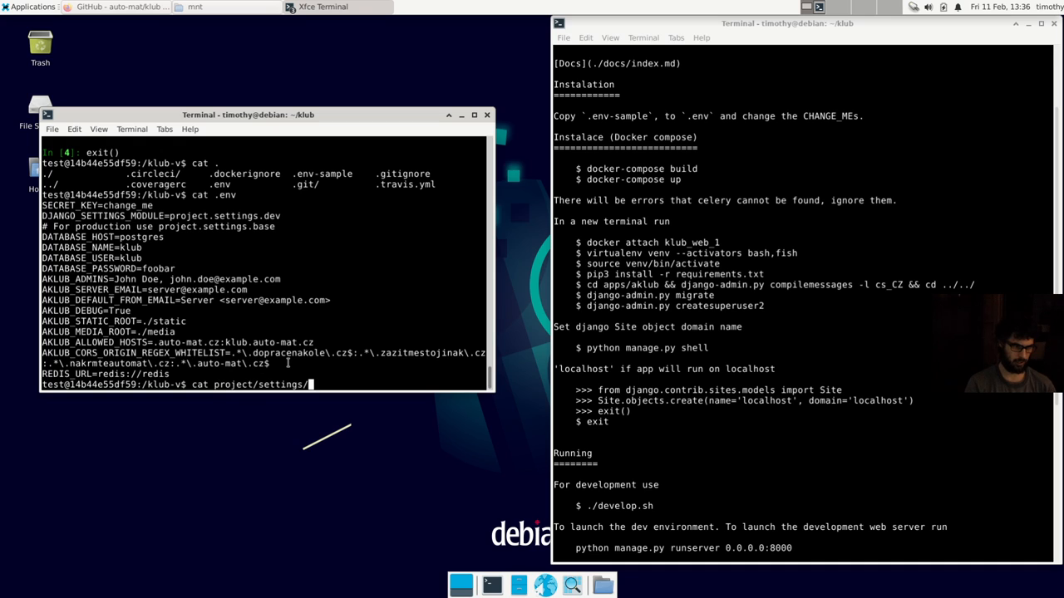
key(Return)
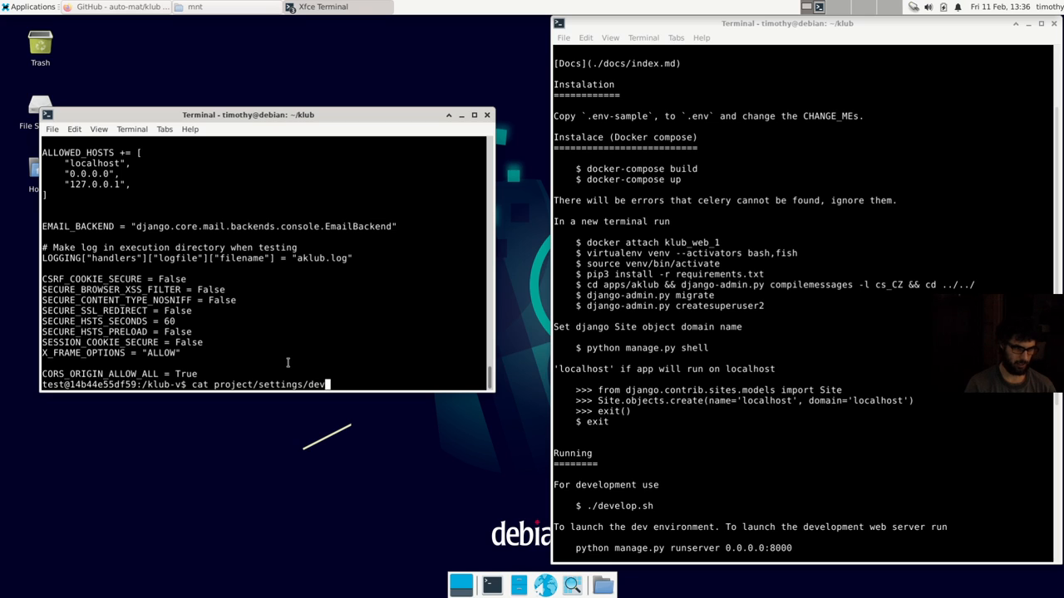
key(Return)
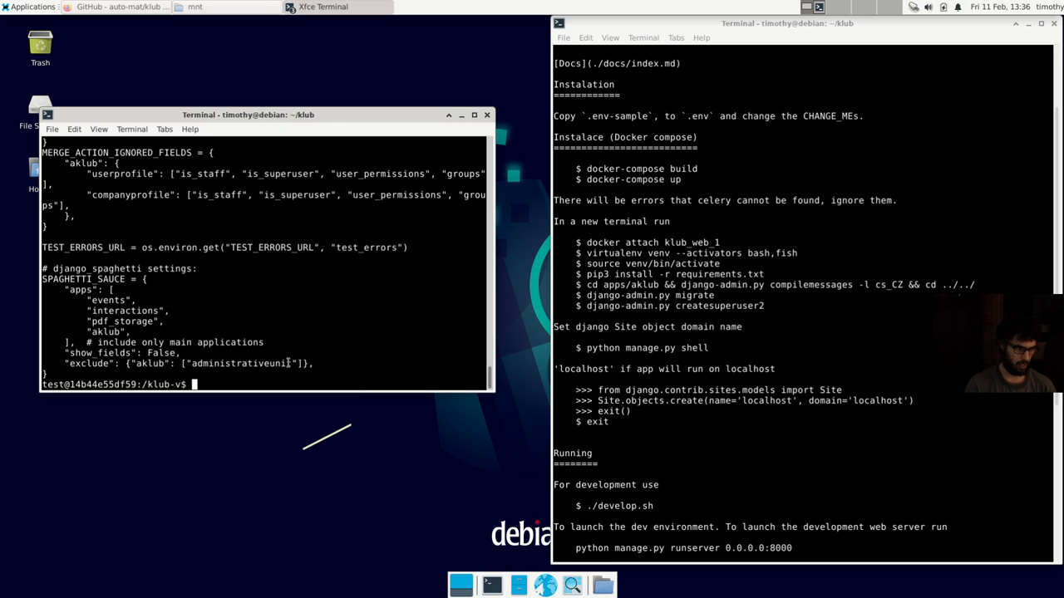
scroll(up, 3)
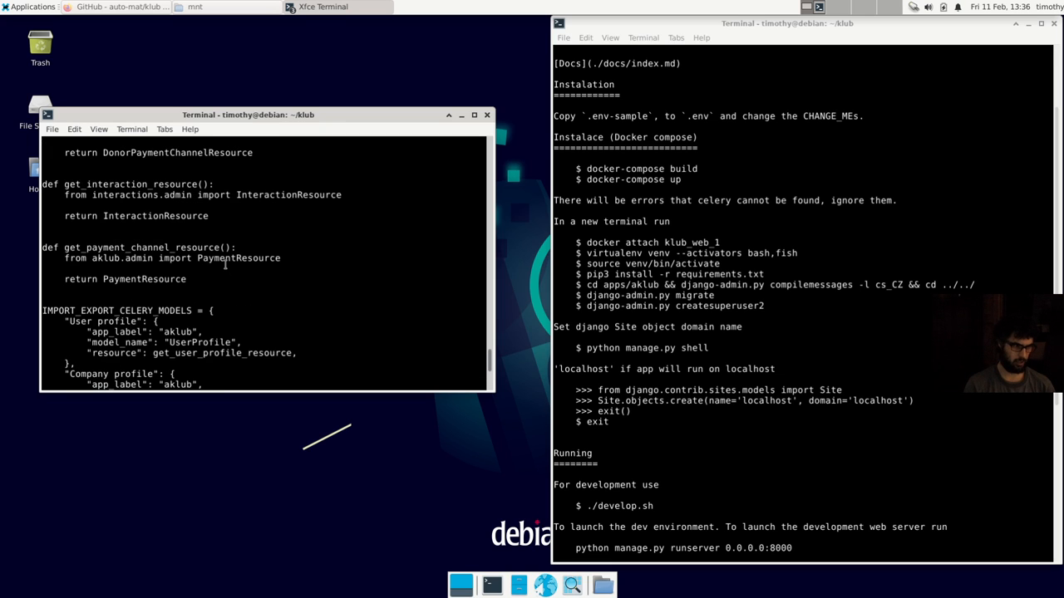
scroll(down, 3)
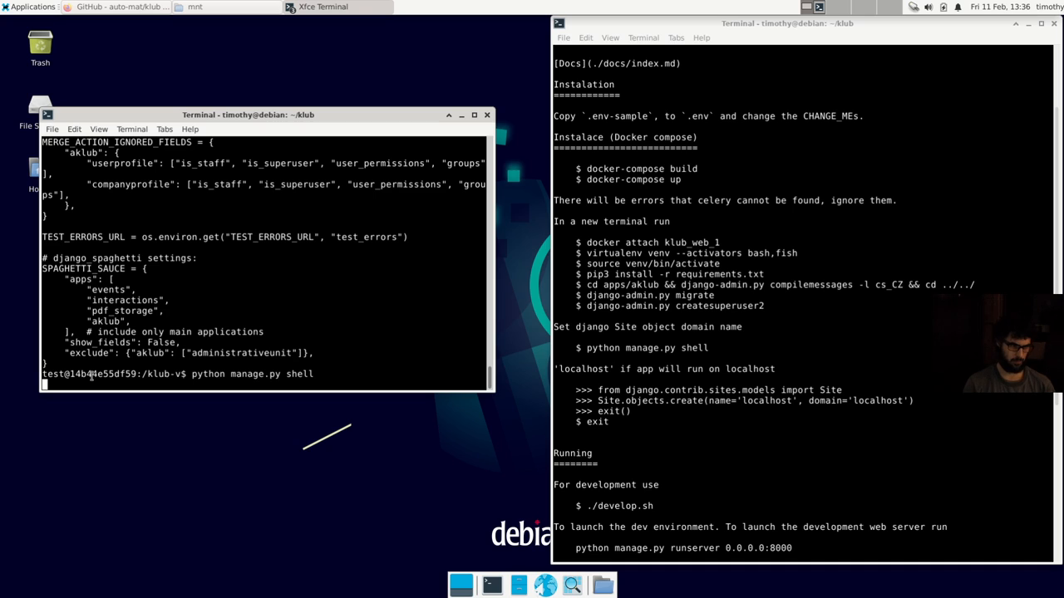
In the Django shell, import Site and check the ids of the first and second Site records.
key(Return)
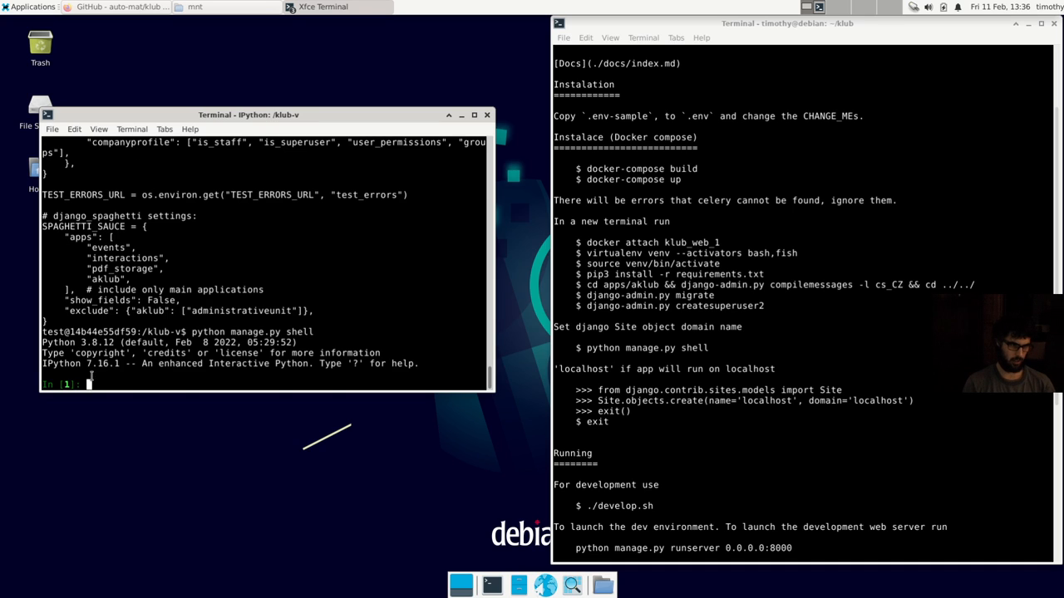
text(from django.contrib.sites.models import Site)
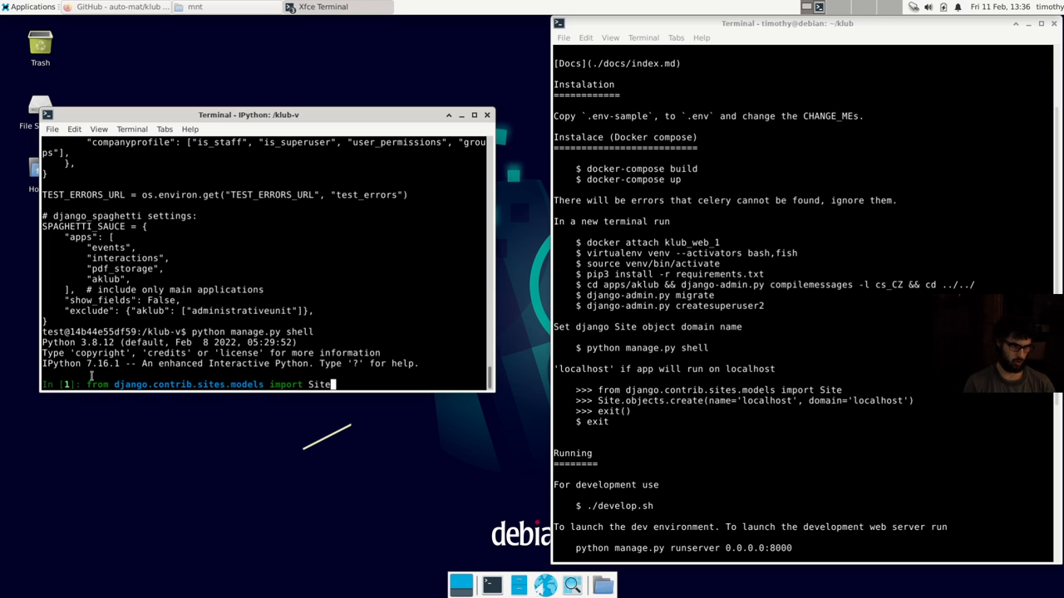
key(Return)
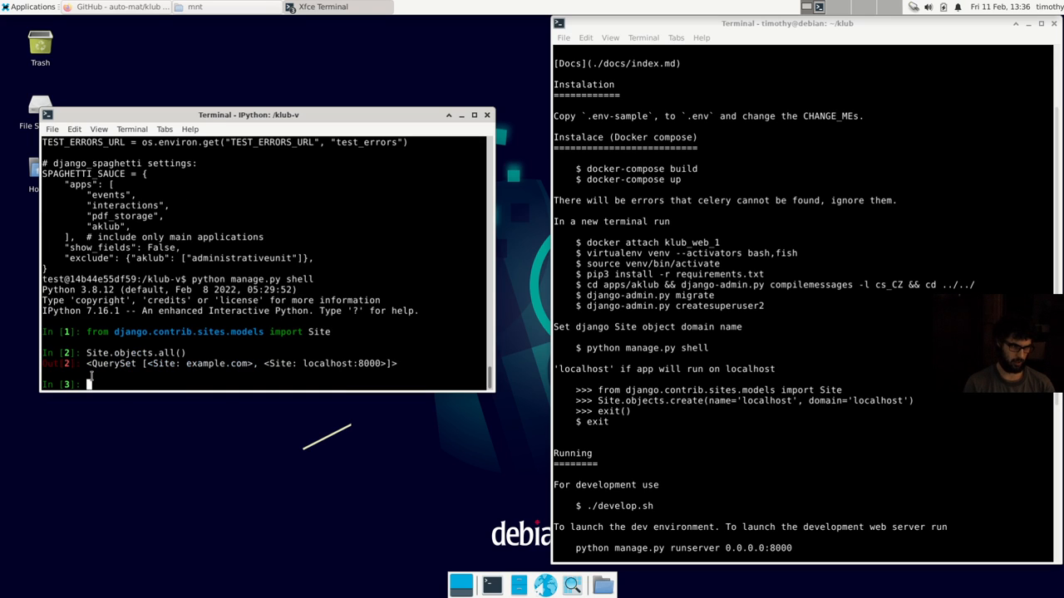
text(Site.objects.all()[)
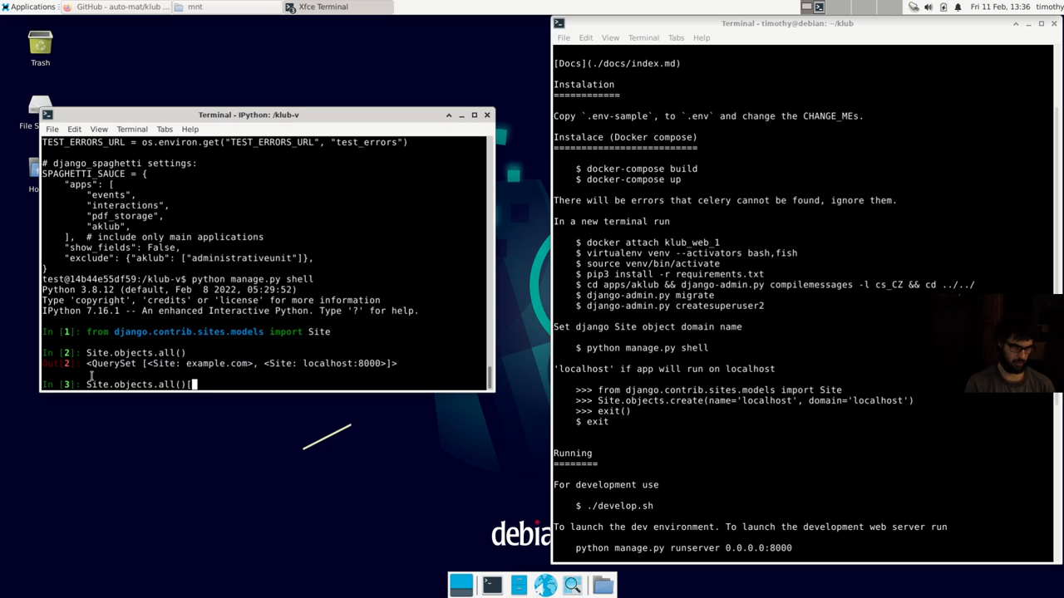
text([0].)
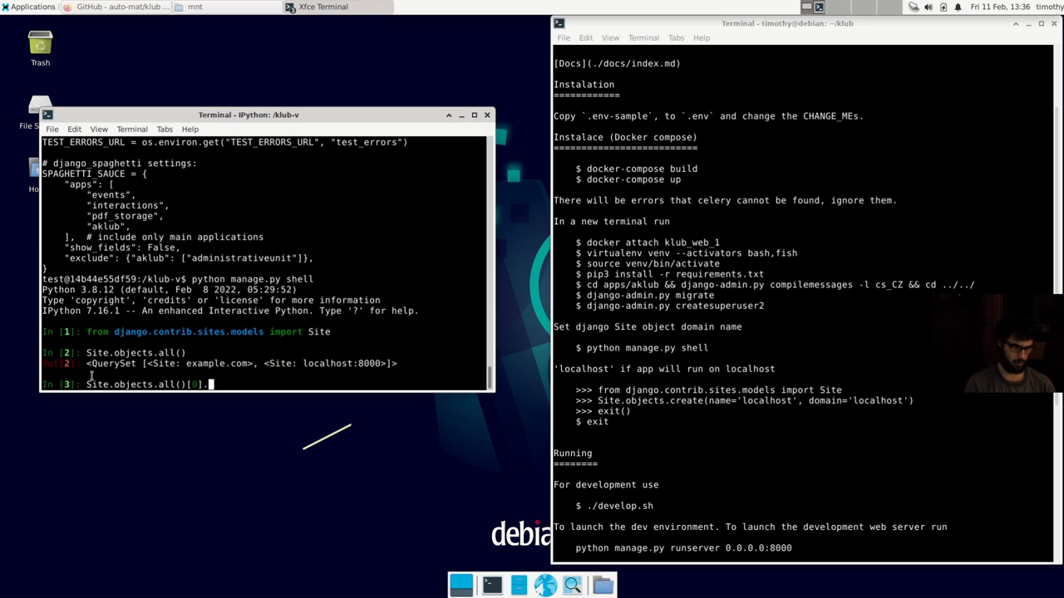
key(Return)
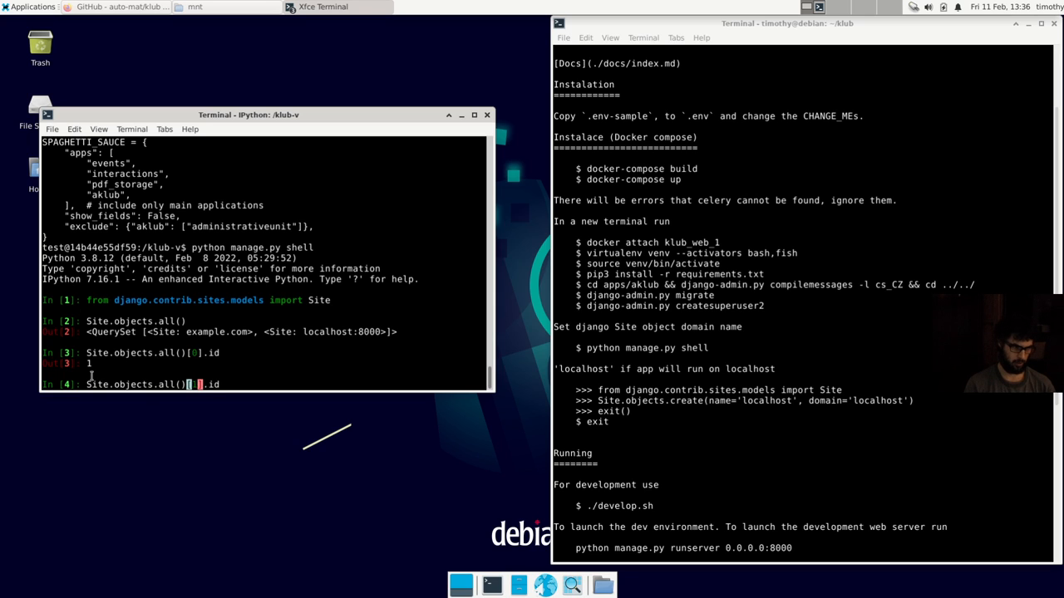
key(Return)
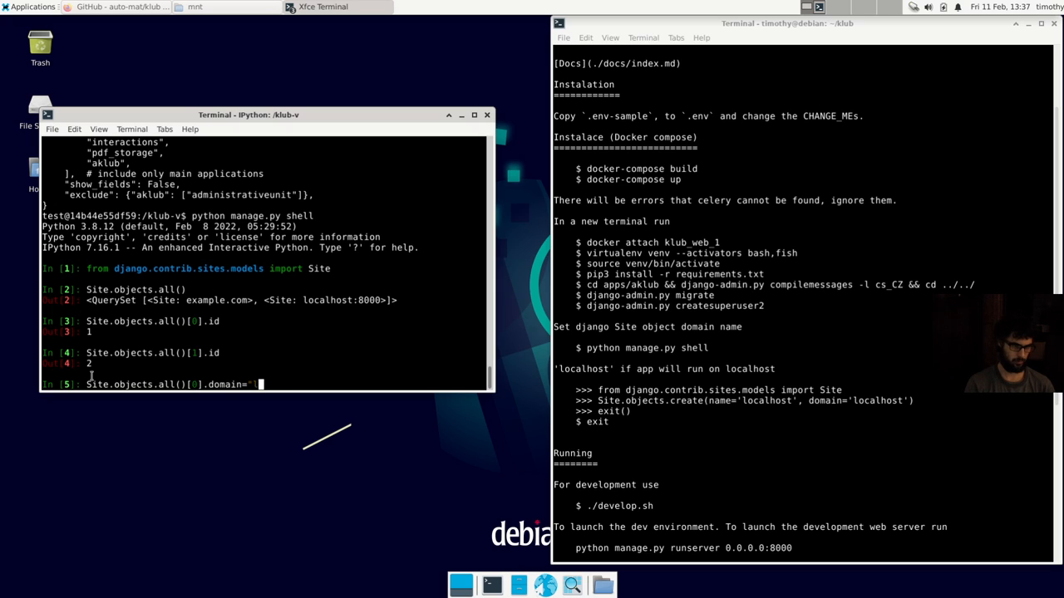
Try setting the first site's domain to localhost:8000 inline, then store it as s1 and check s1.pk.
text(localhost:8000)
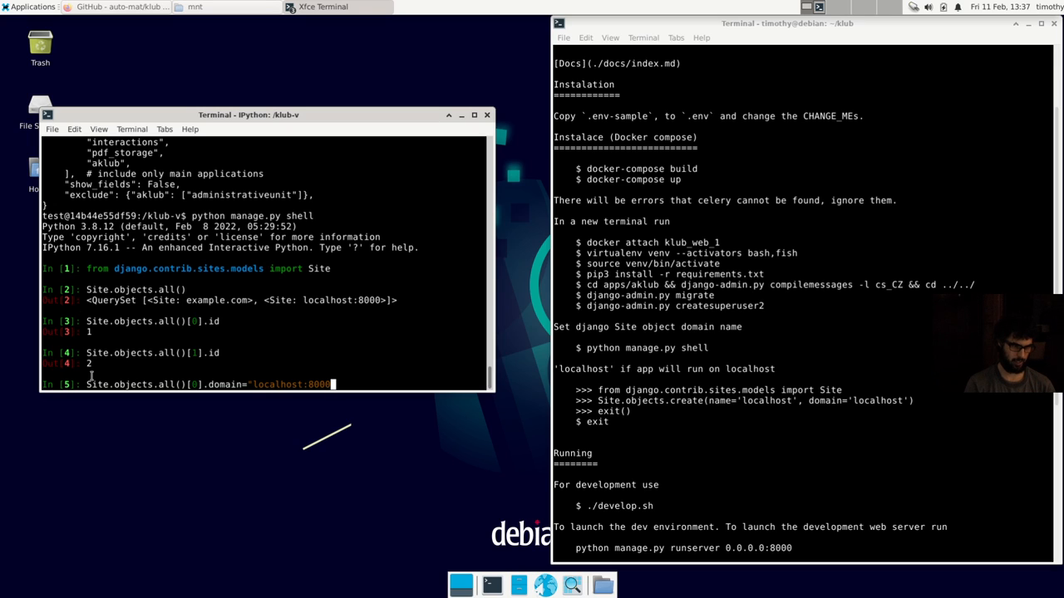
text(.save()
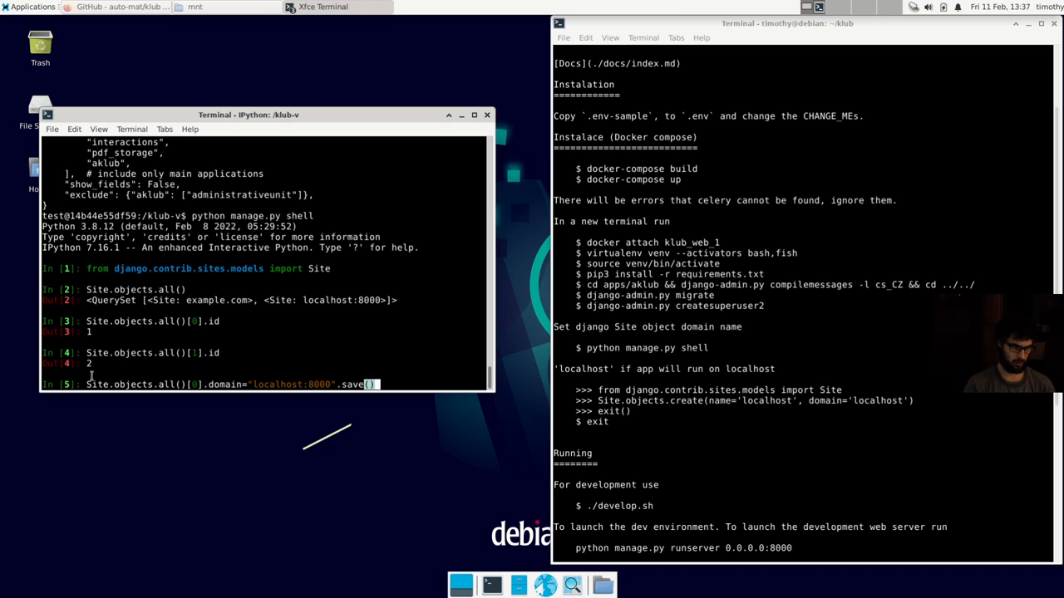
key(Return)
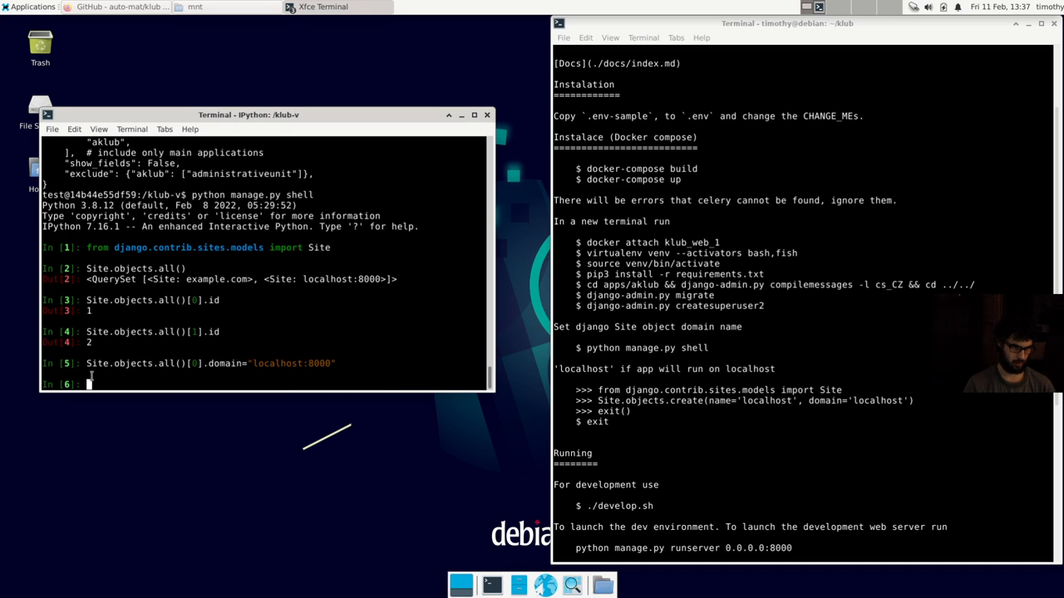
text(Site.objects.all()[0].domain="localhost:8000")
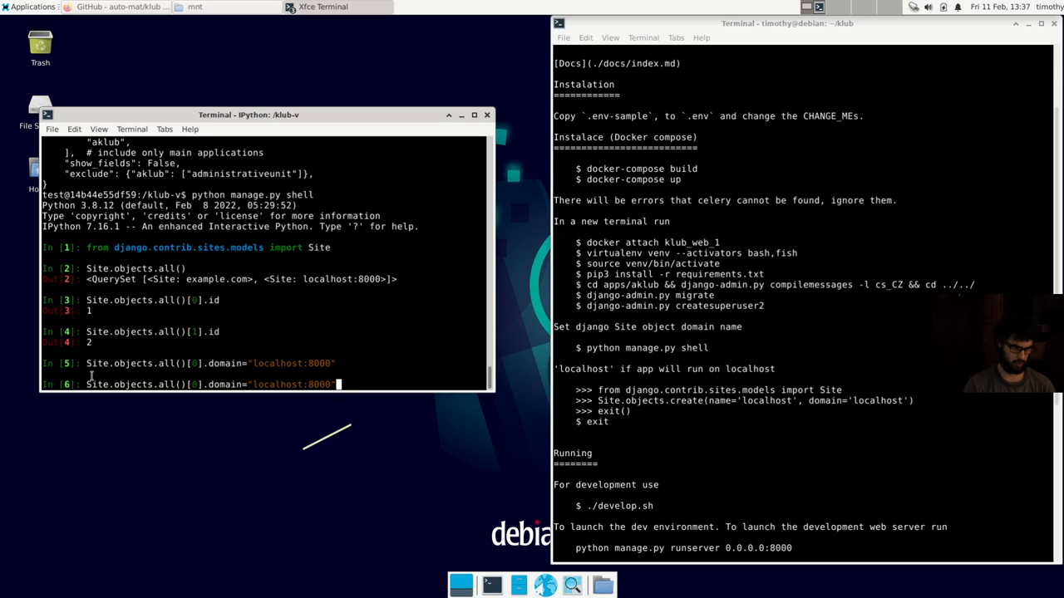
key(BackSpace)
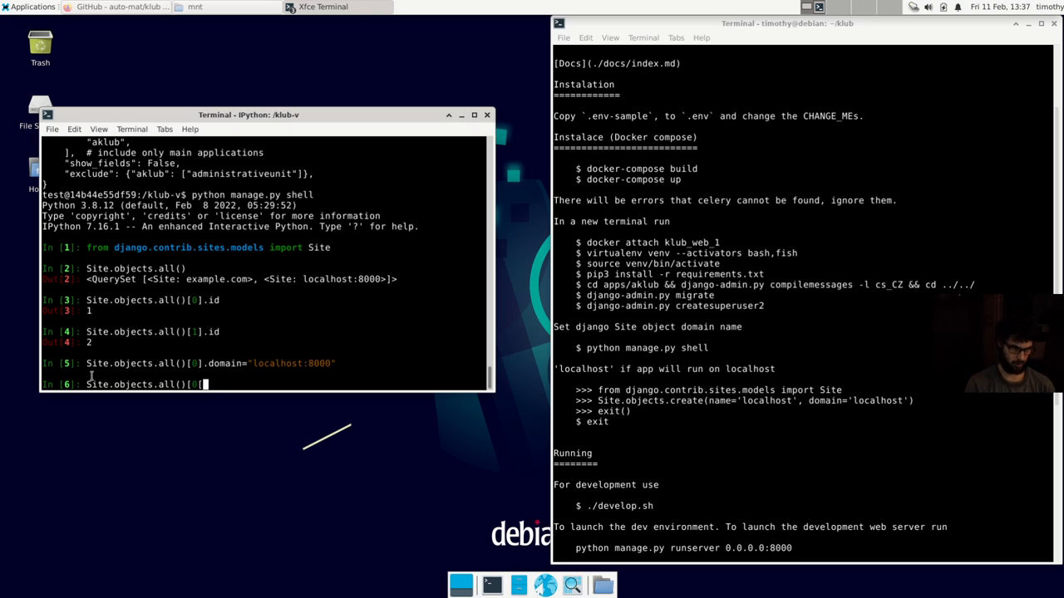
text(])
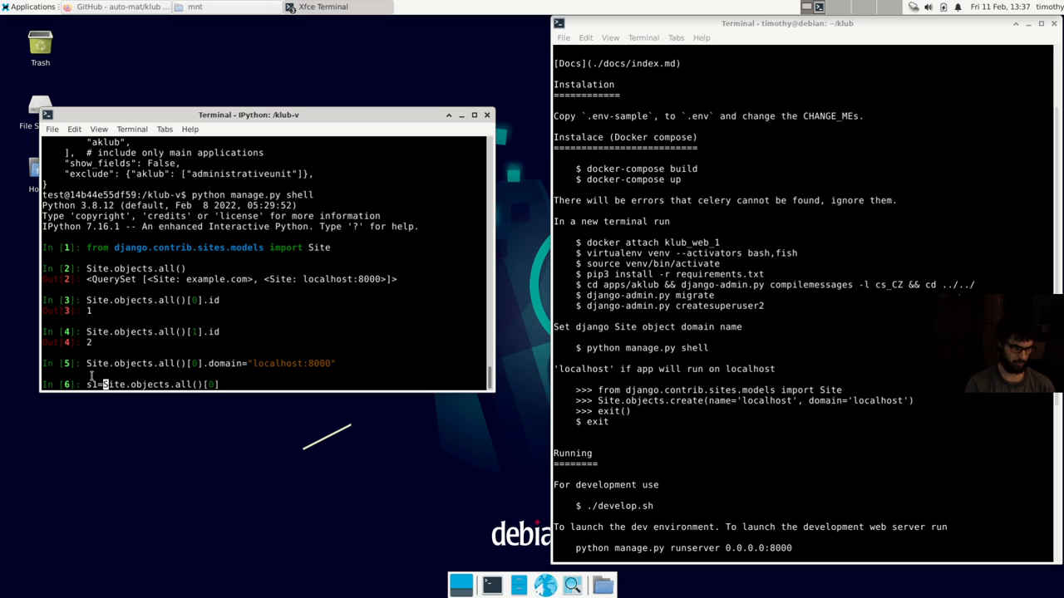
text(s1.pk)
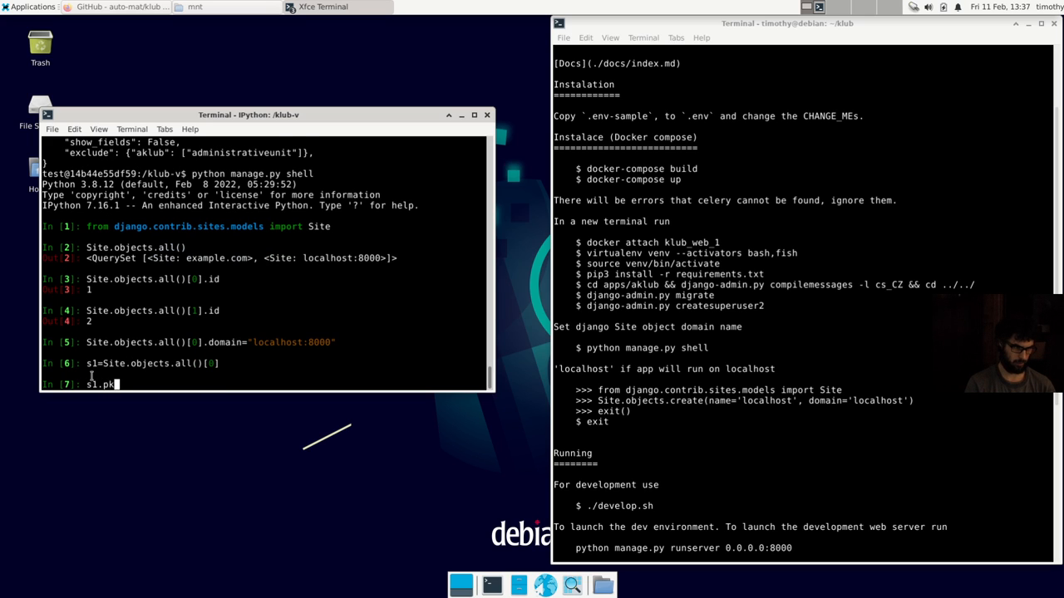
key(Return)
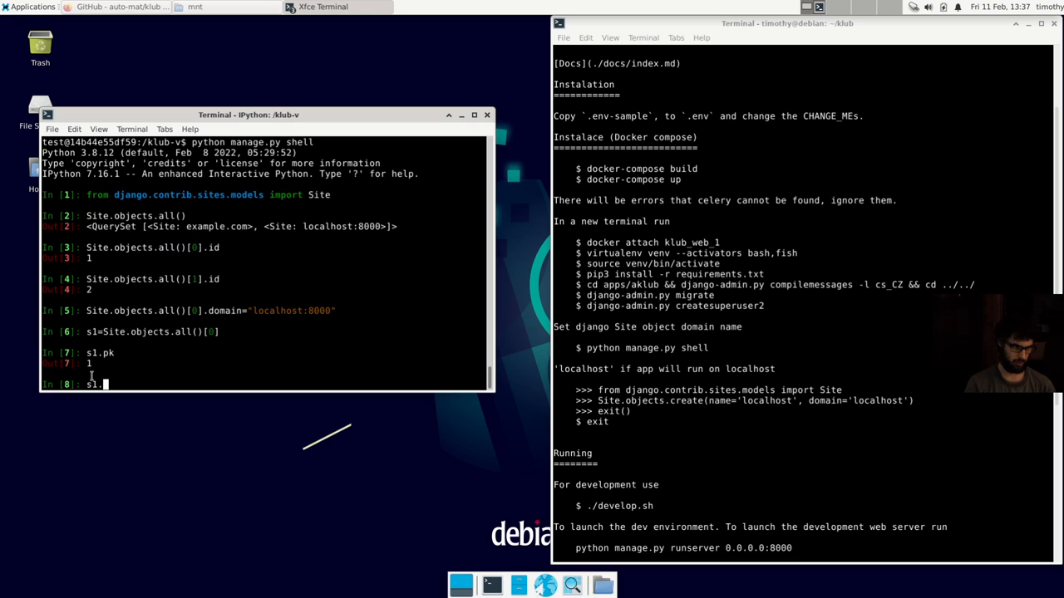
Set s1.domain to localhost:8000 and save, which fails with an IntegrityError on the duplicate domain.
text(domain=)
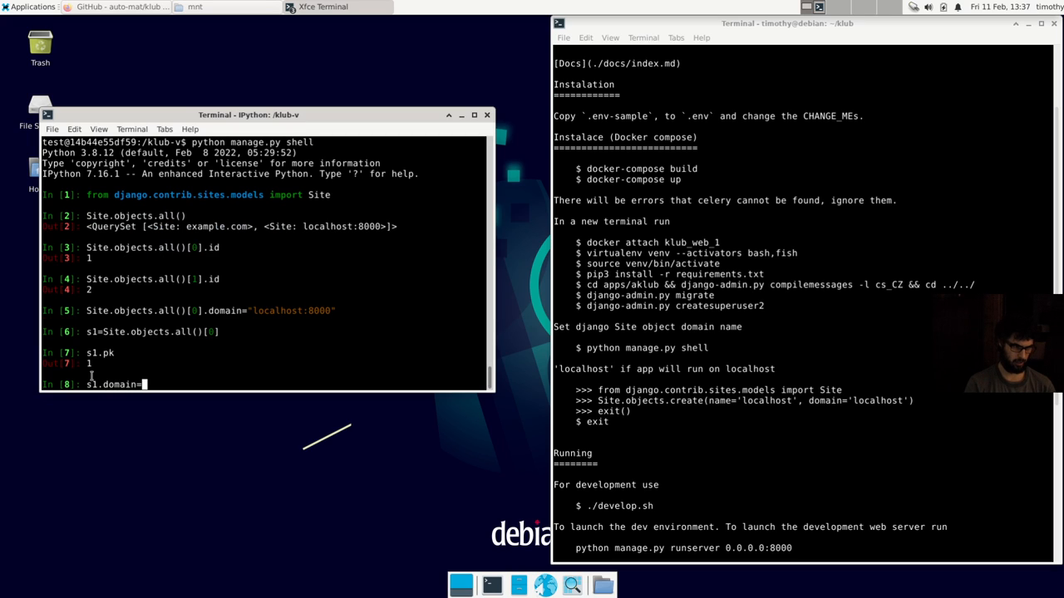
text(localhost:8000")
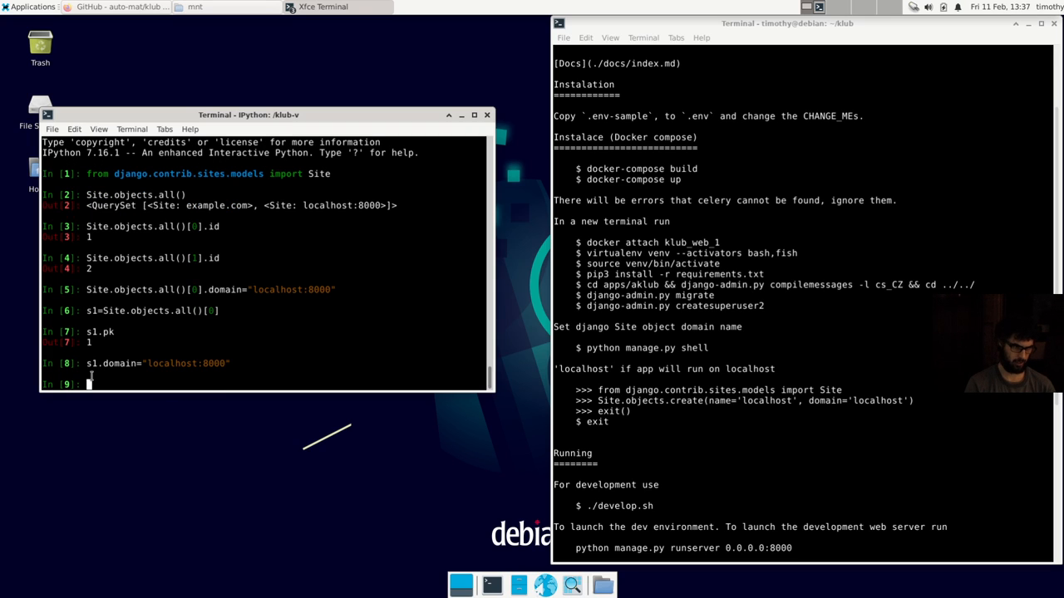
text(s1.sav)
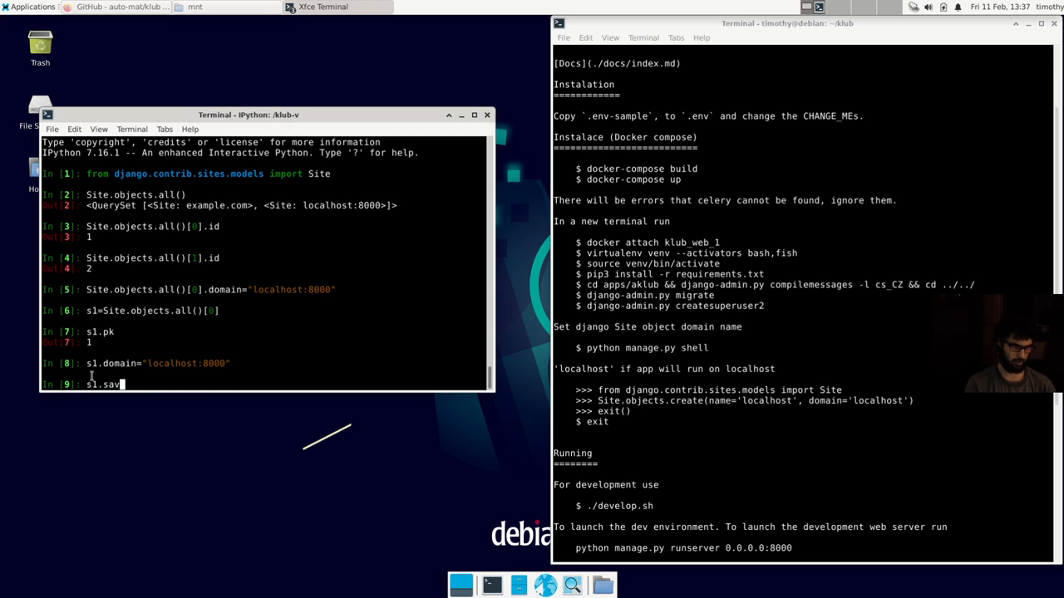
key(Return)
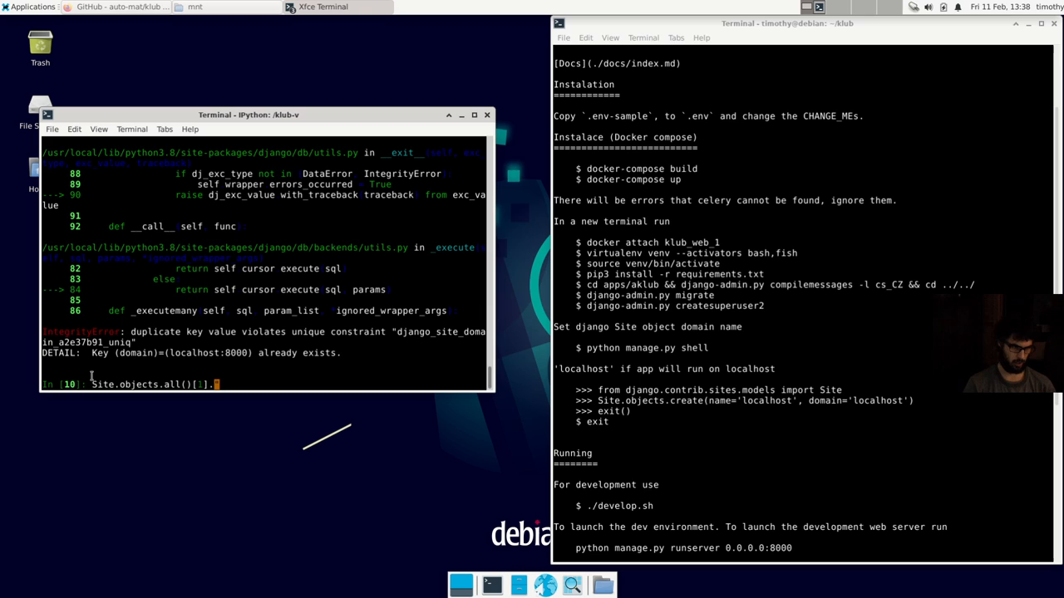
Delete the duplicate Site record with Site.objects.all()[1].delete() and save s1 successfully.
text(.delete())
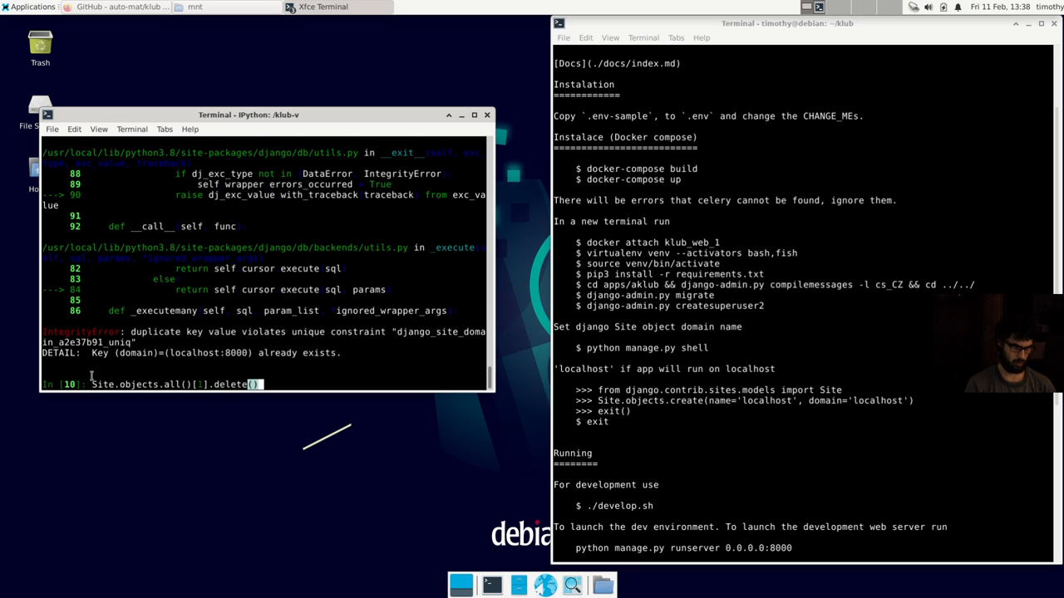
key(Return)
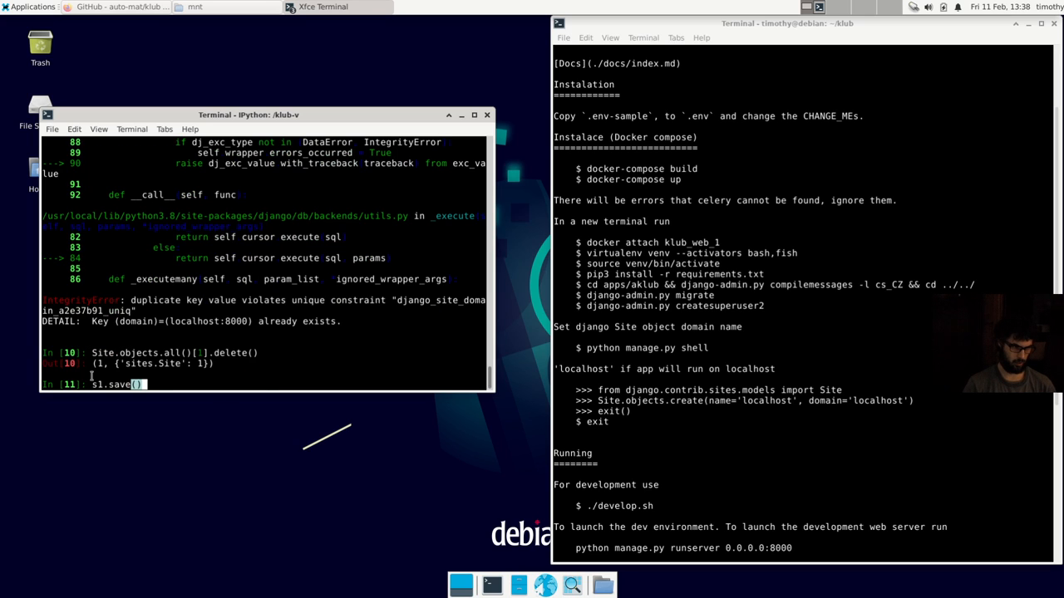
key(Return)
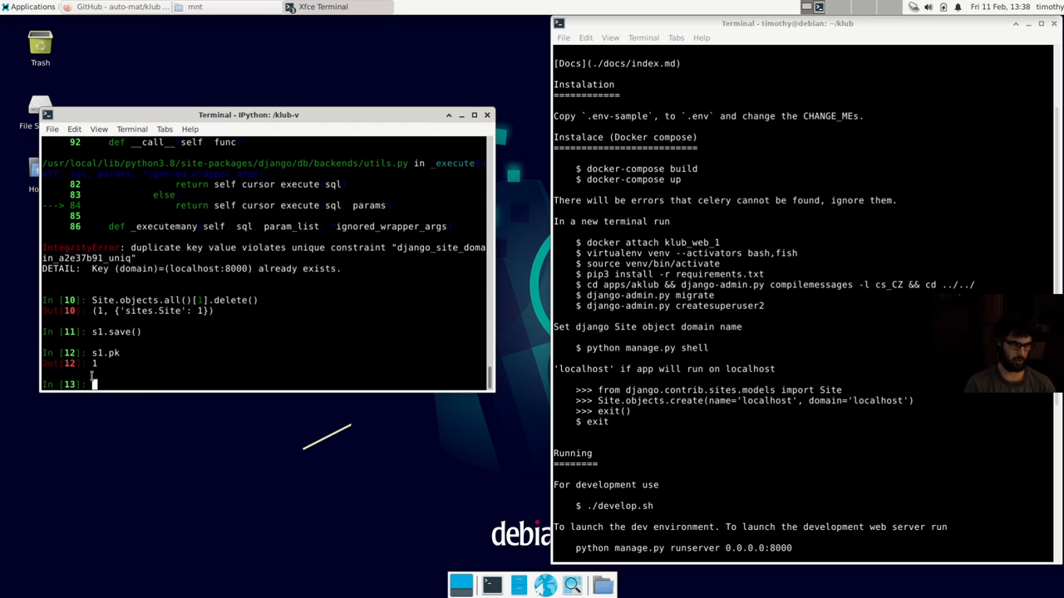
Confirm only the localhost:8000 site remains with primary key 1, then exit the shell.
text(Site.objects.all()[1].delete())
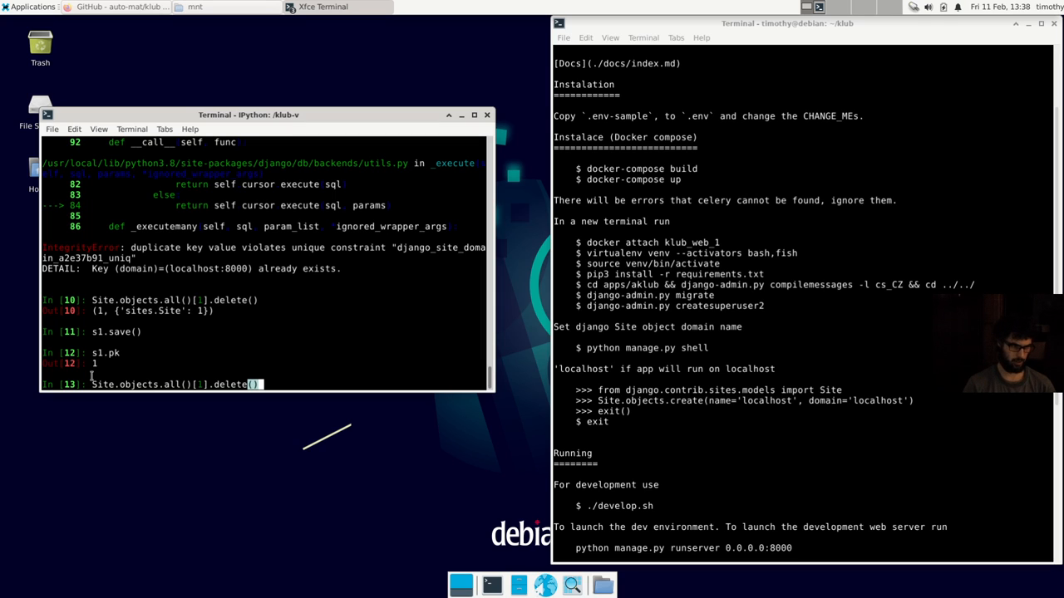
key(BackSpace)
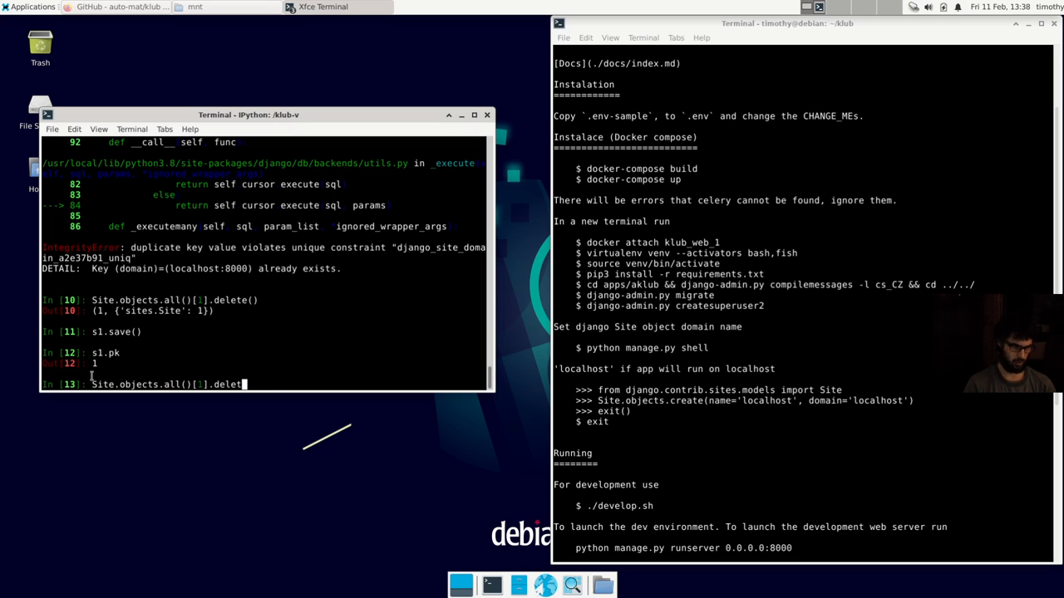
key(Return)
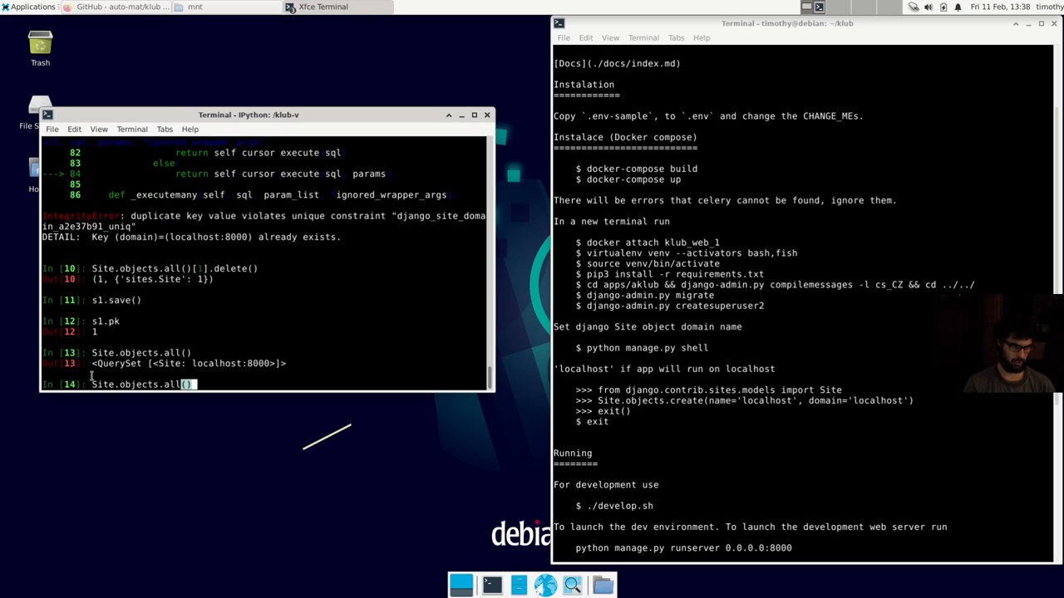
text([0].)
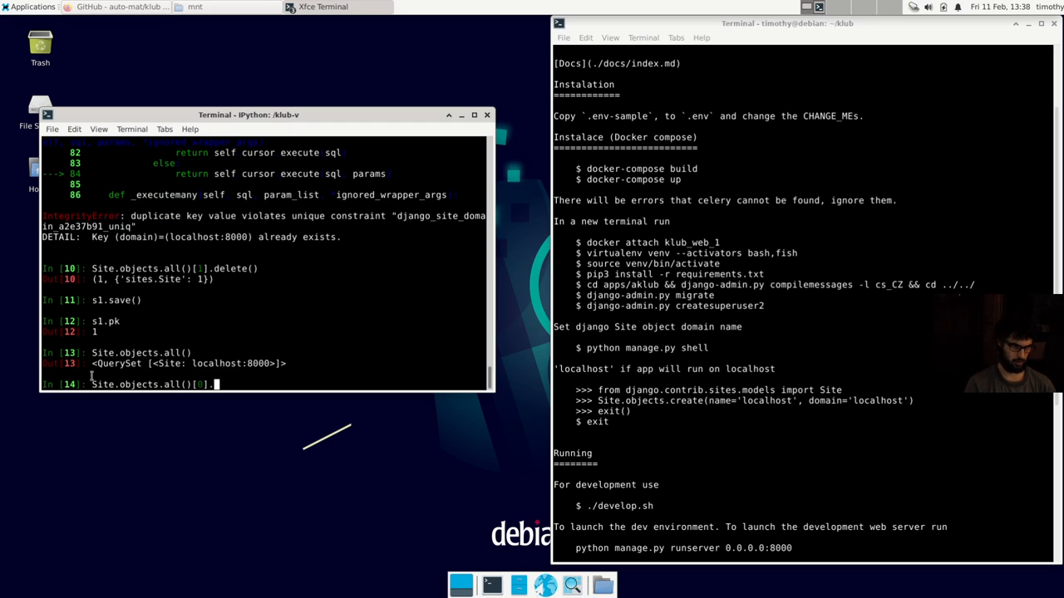
key(Return)
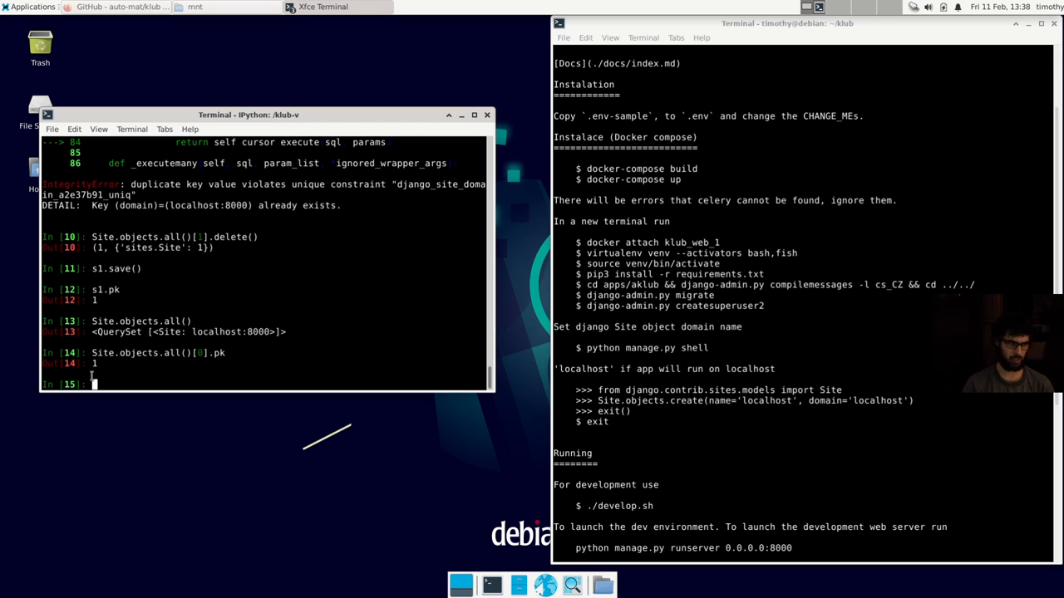
text(exit()
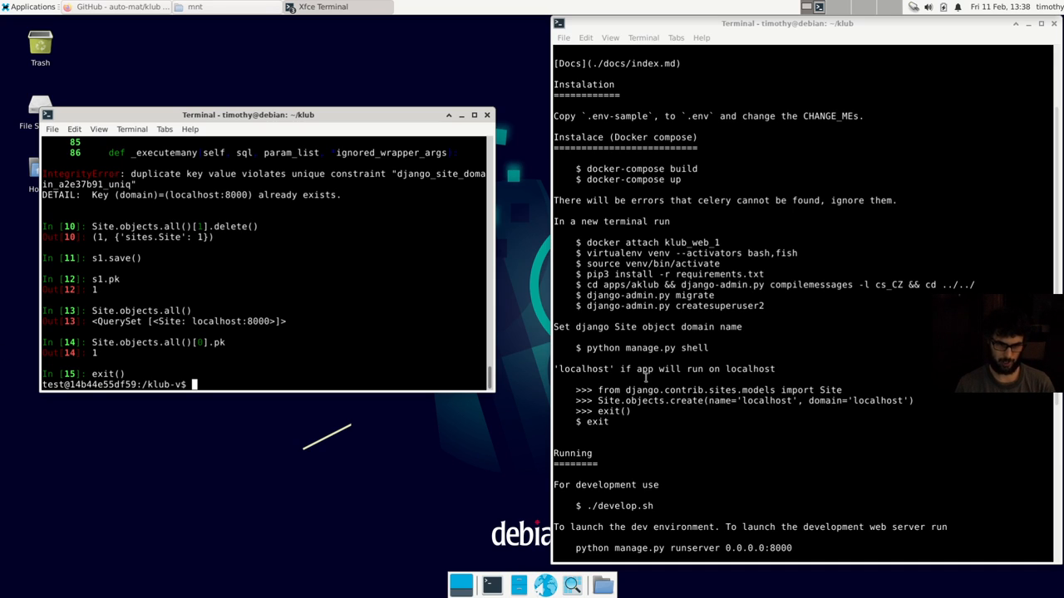
mouse_move(590, 540)
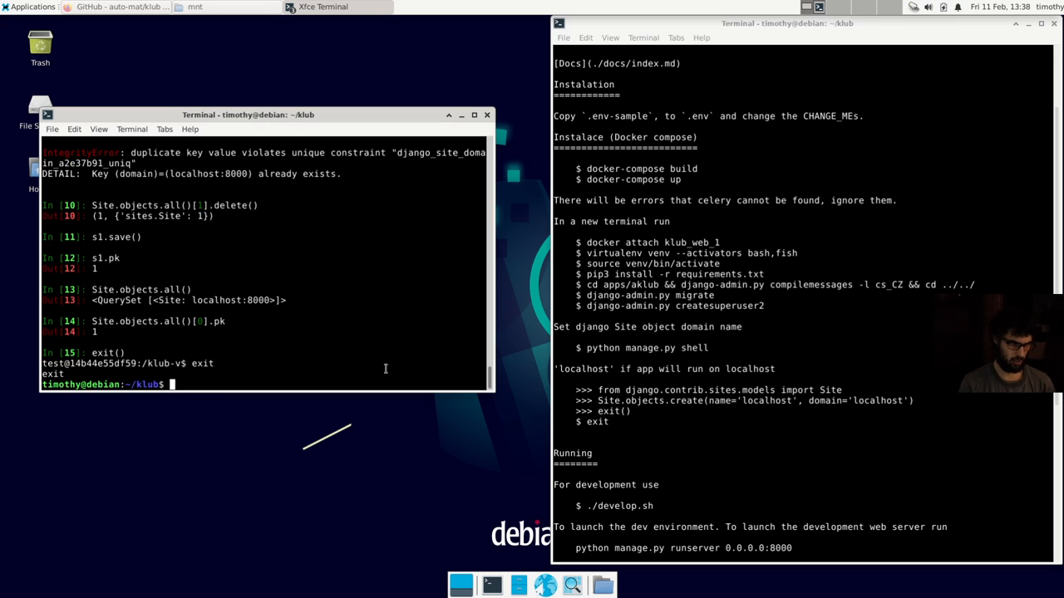
Run ./develop.sh, hit Docker permission errors, prefix its docker-compose line with sudo in vim and rerun it.
text(./d)
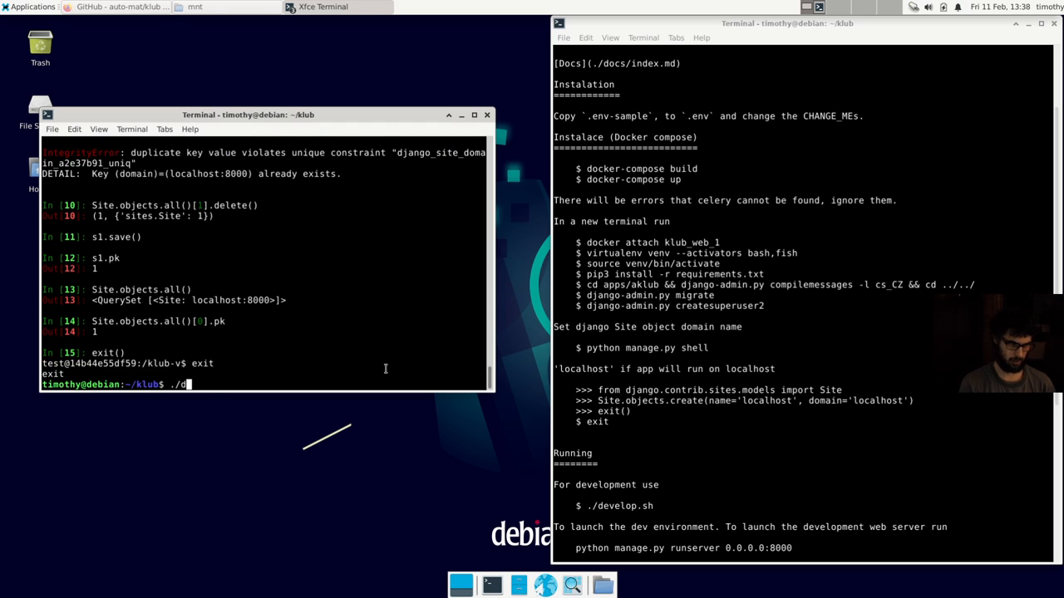
key(Return)
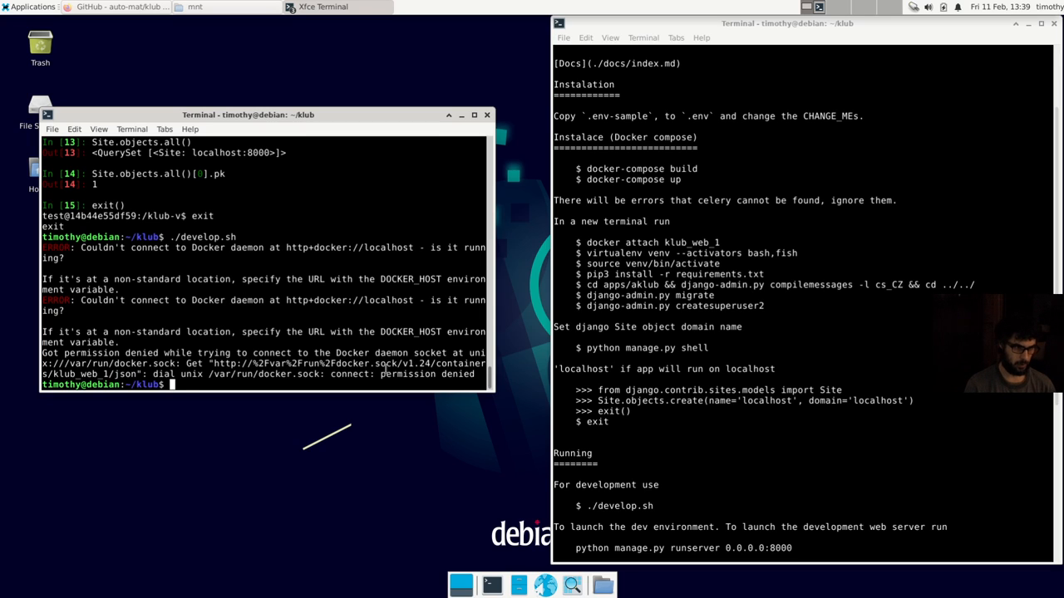
text(vim d)
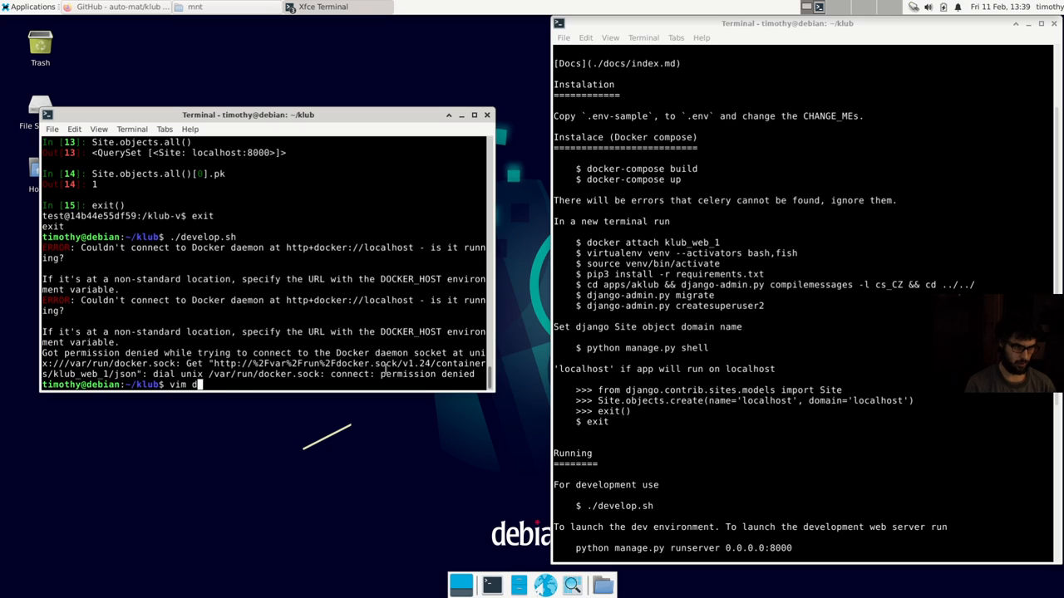
key(Return)
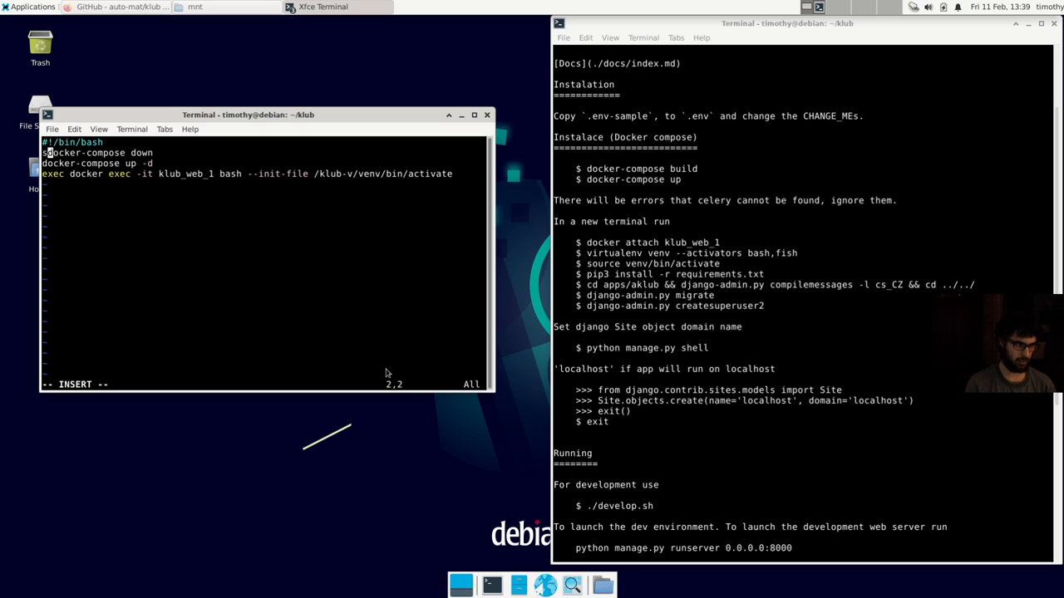
text(sudo)
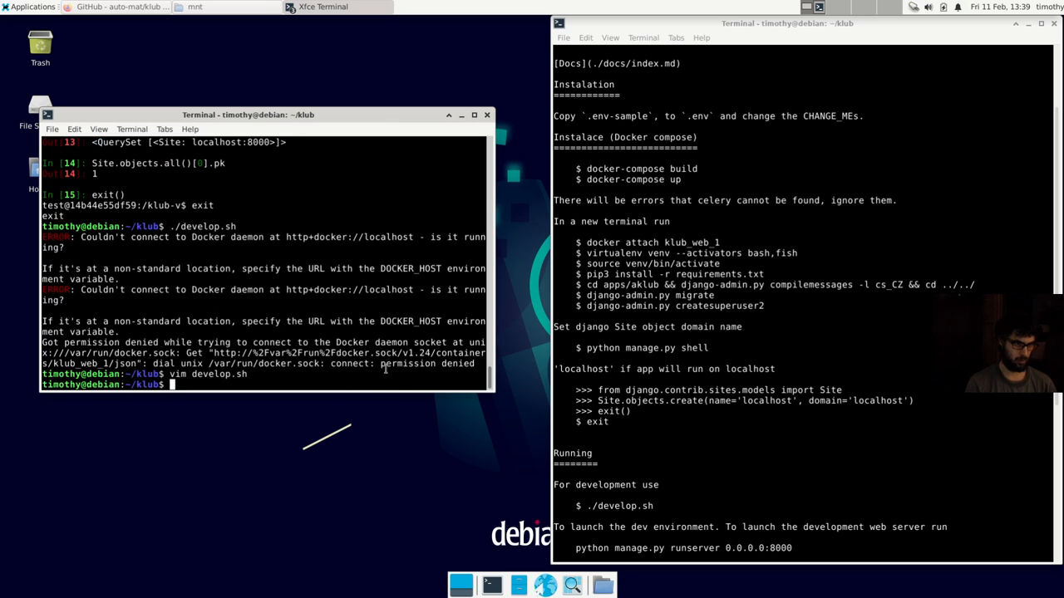
key(Return)
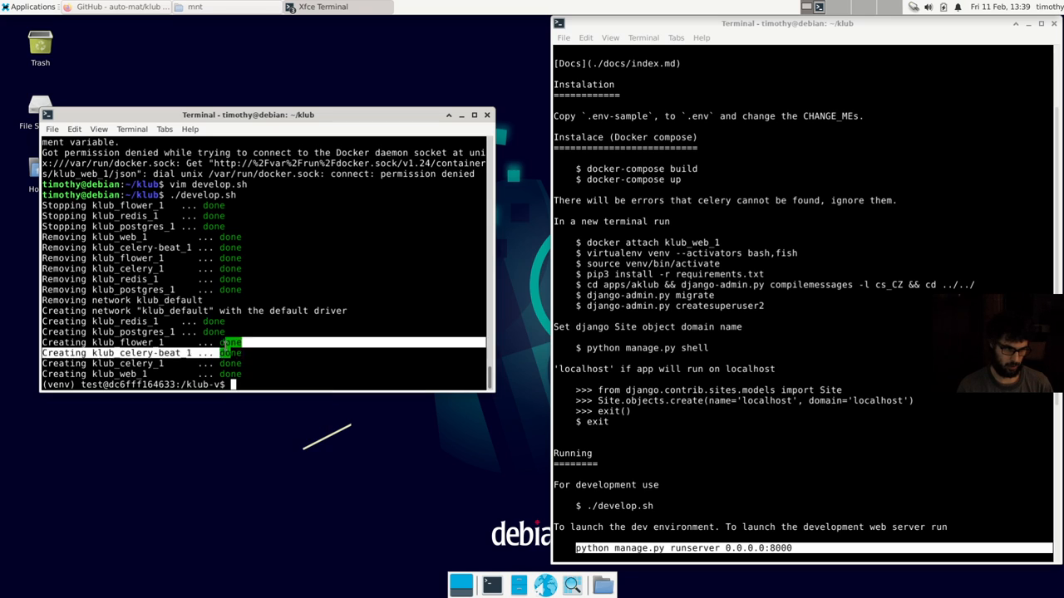
Paste the copied runserver command into the container's venv shell via the context menu.
right_click(235, 384)
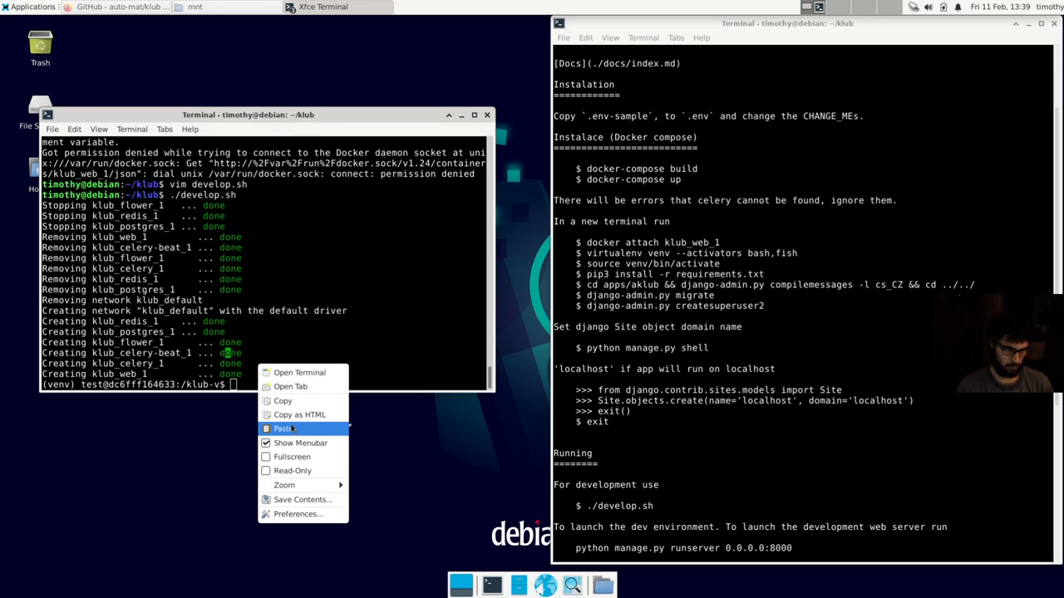
click(282, 428)
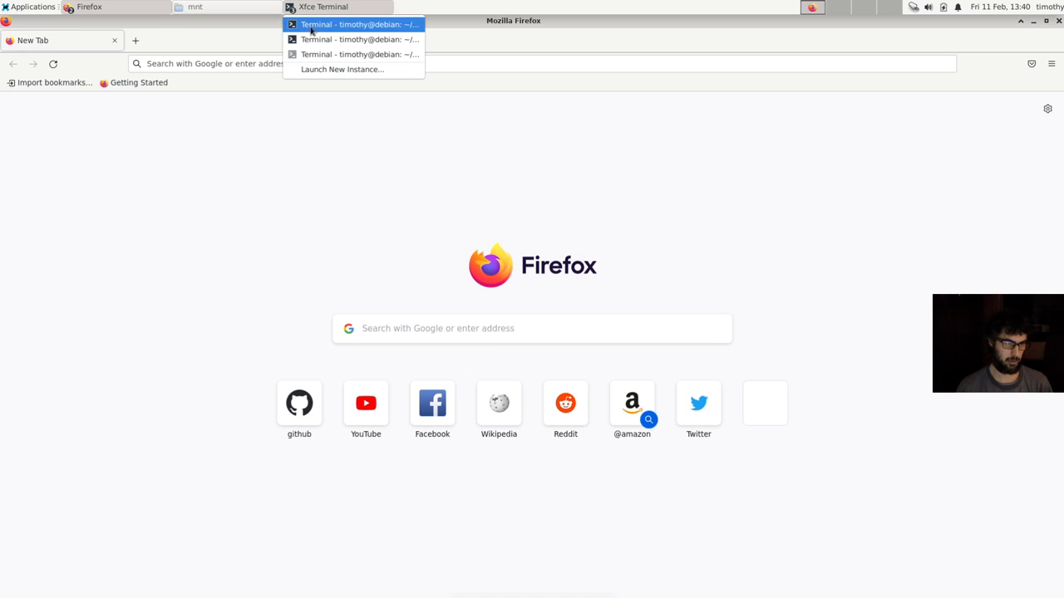
Browse to localhost:8000 and log in; the foo@bar attempt is rejected, the corrected username foo is accepted.
click(358, 24)
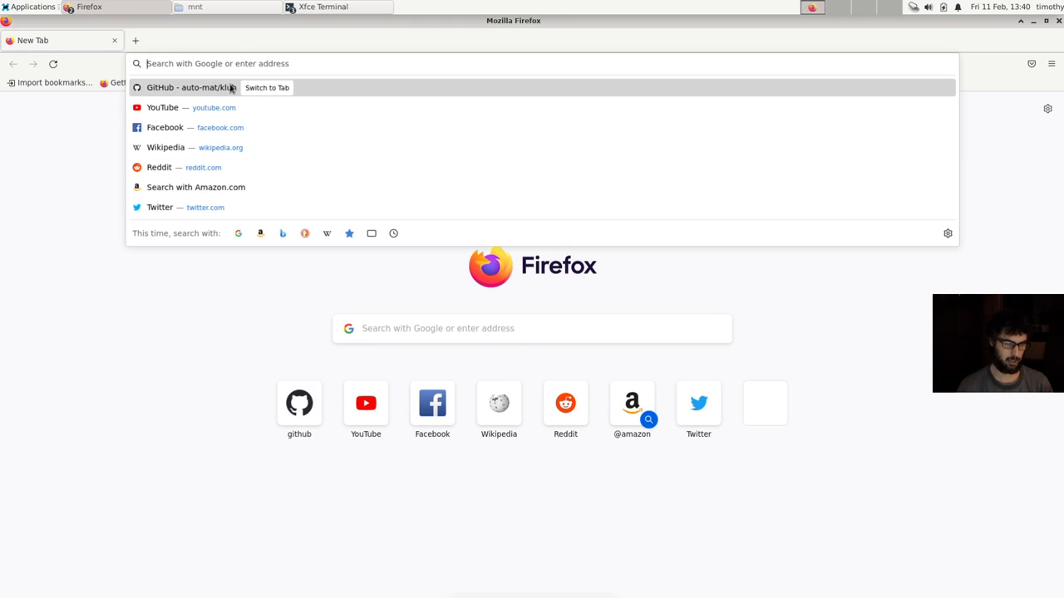
text(l)
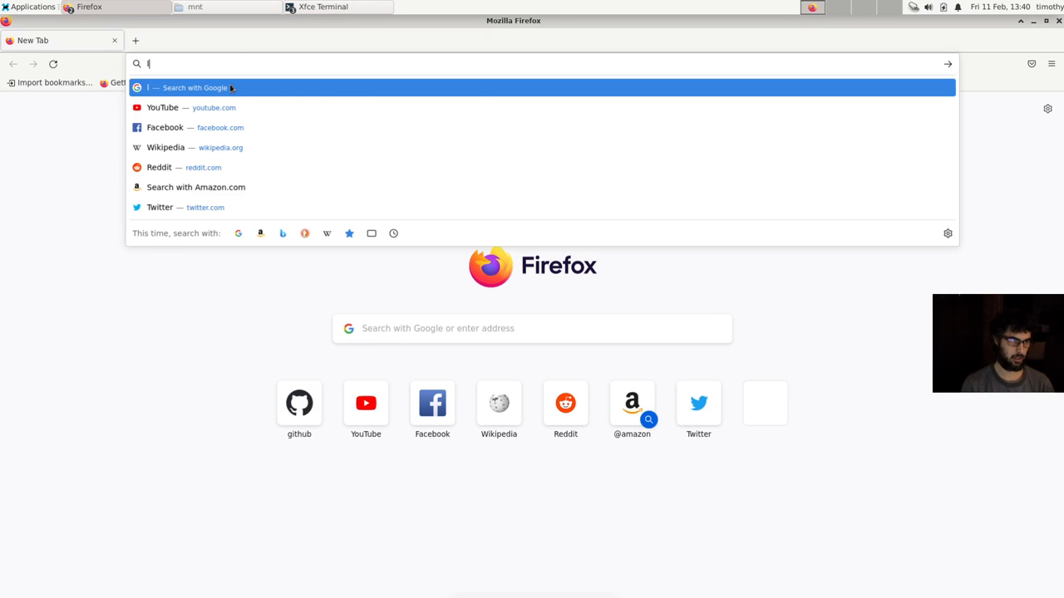
text(ocalhost:8000/login/?next=/)
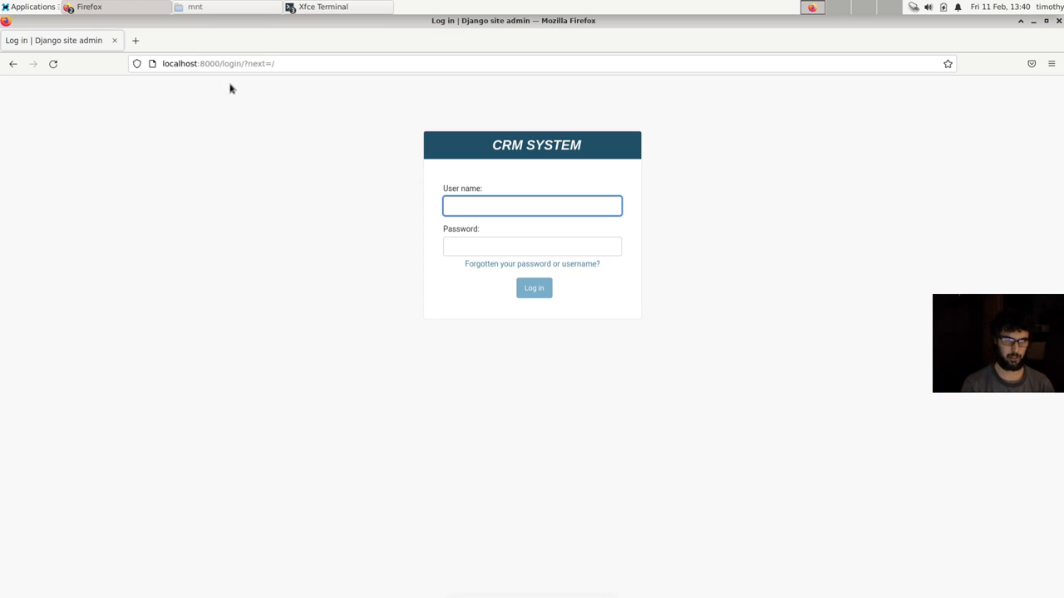
text(foo@bar.cz)
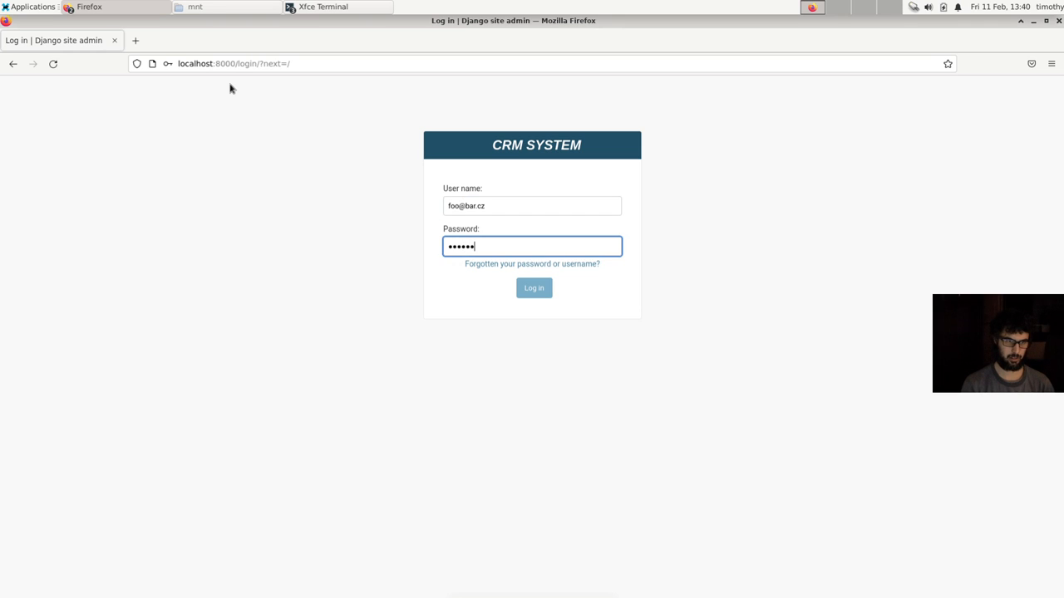
click(533, 288)
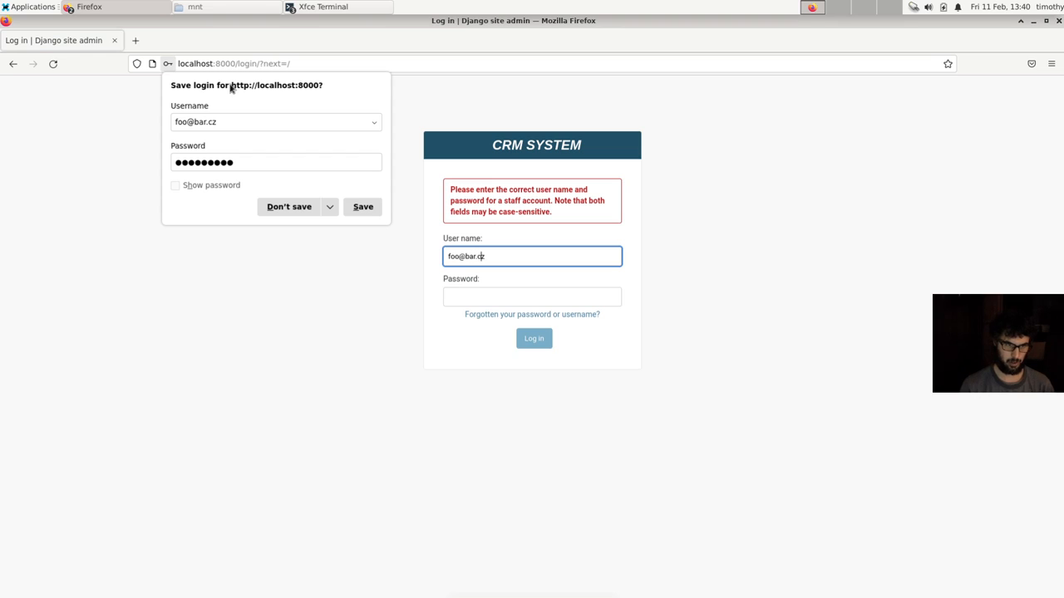
text(foo)
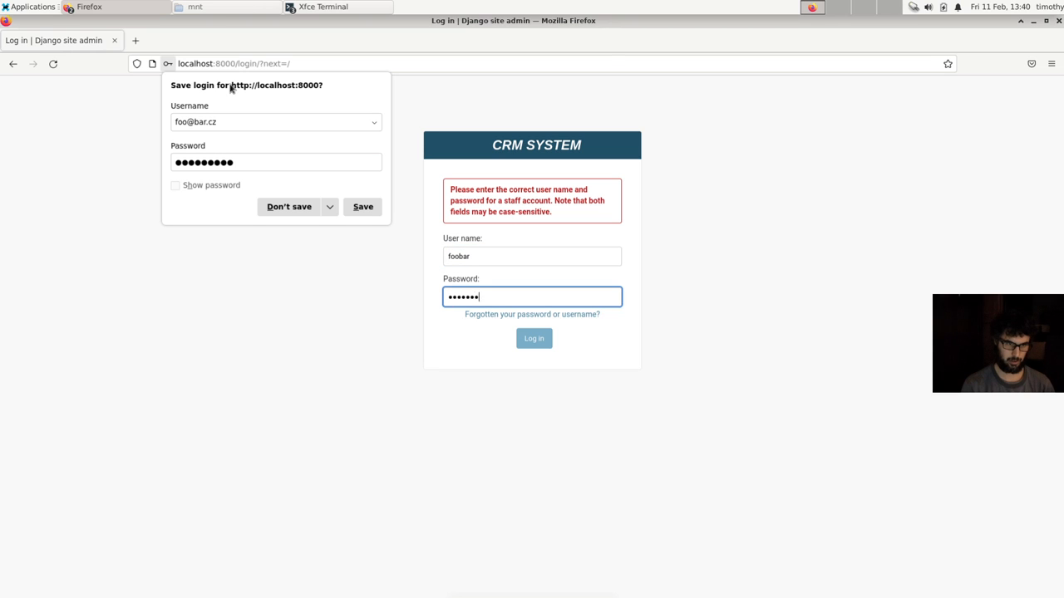
click(533, 338)
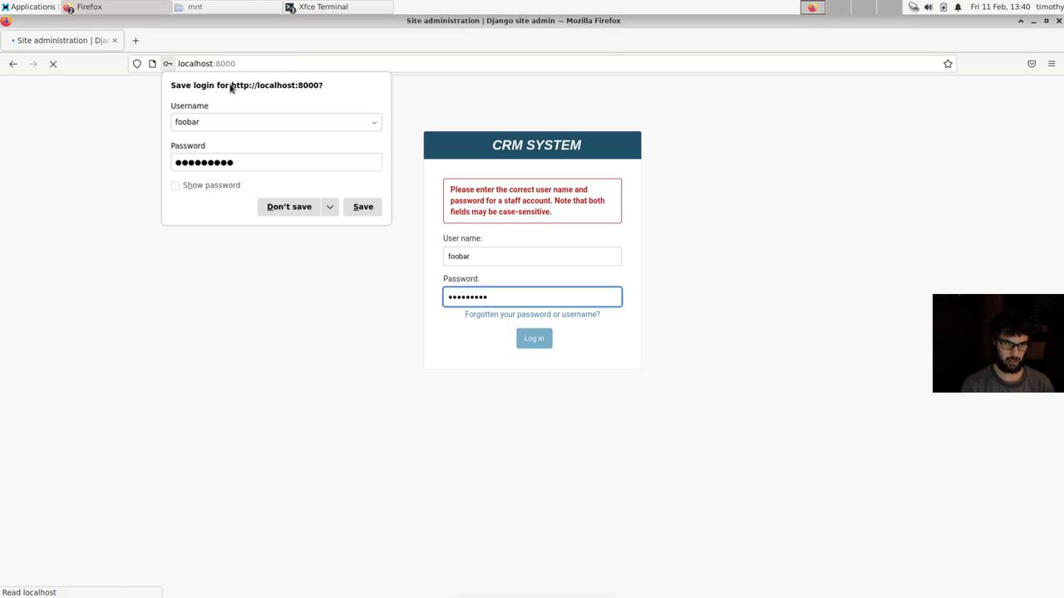
click(533, 338)
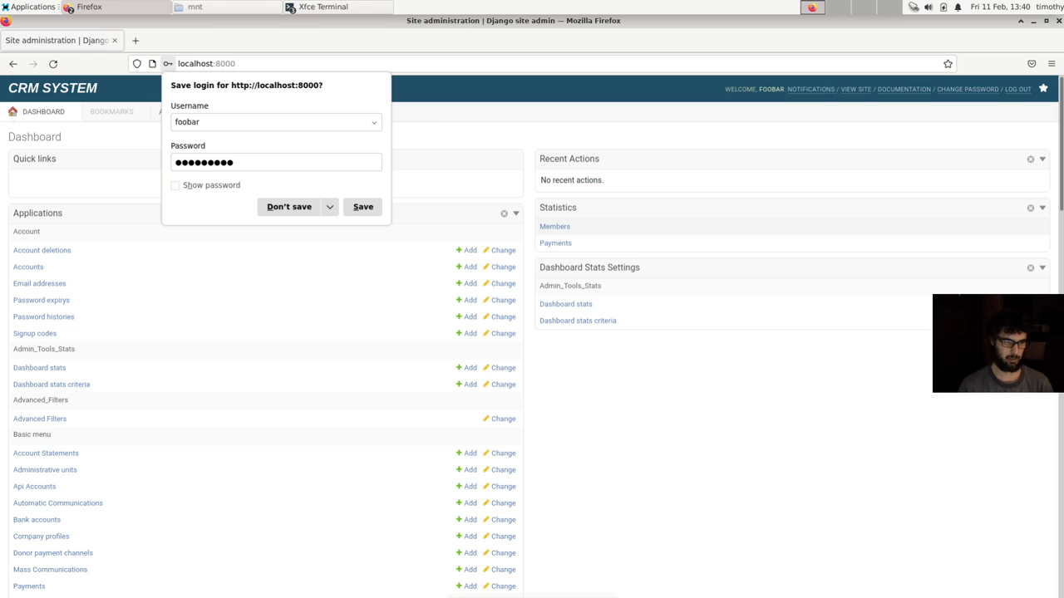
click(290, 206)
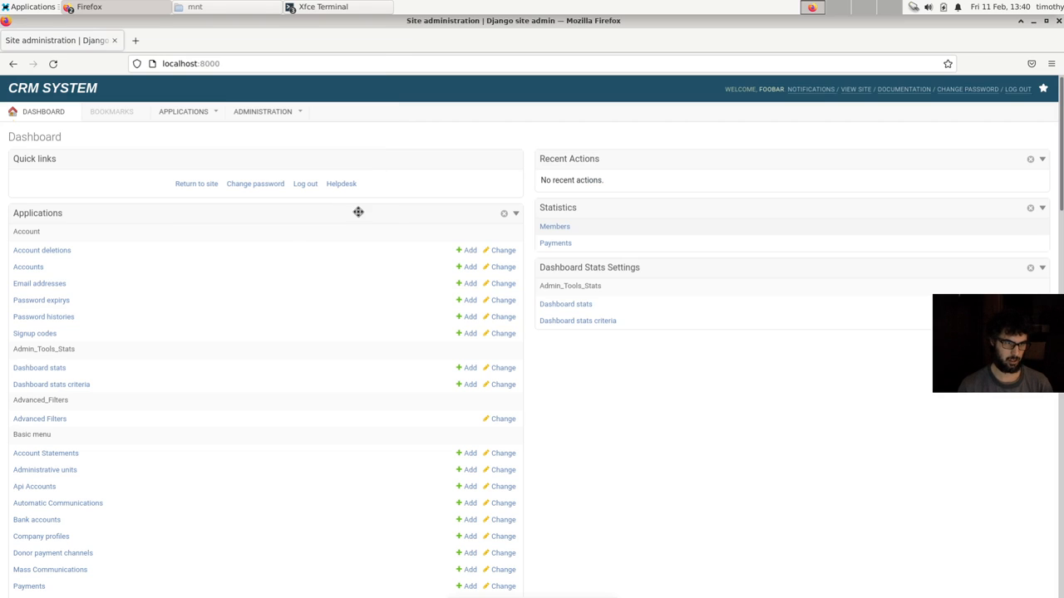
click(182, 110)
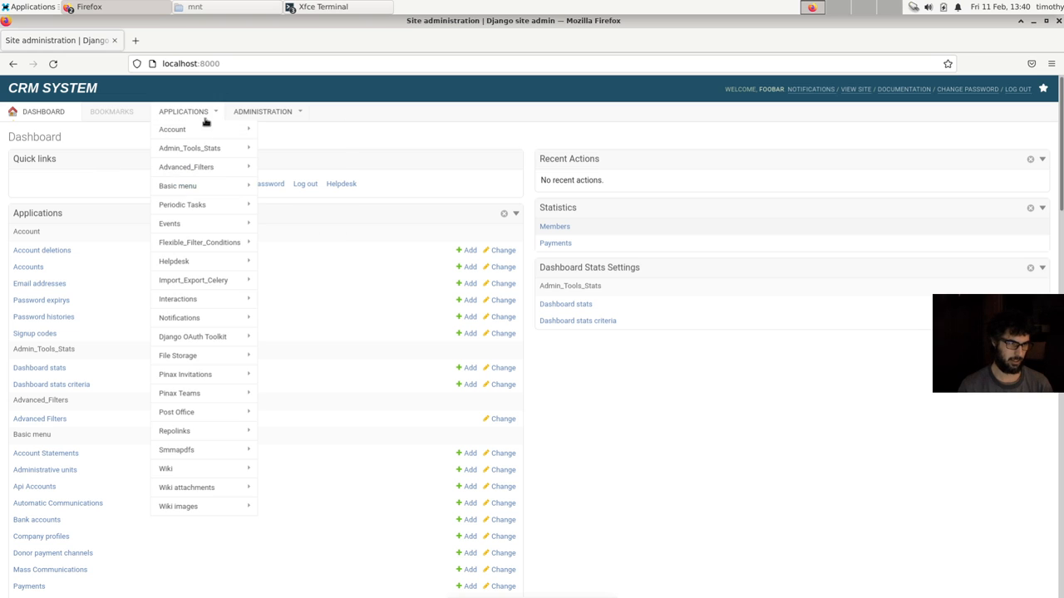
click(333, 155)
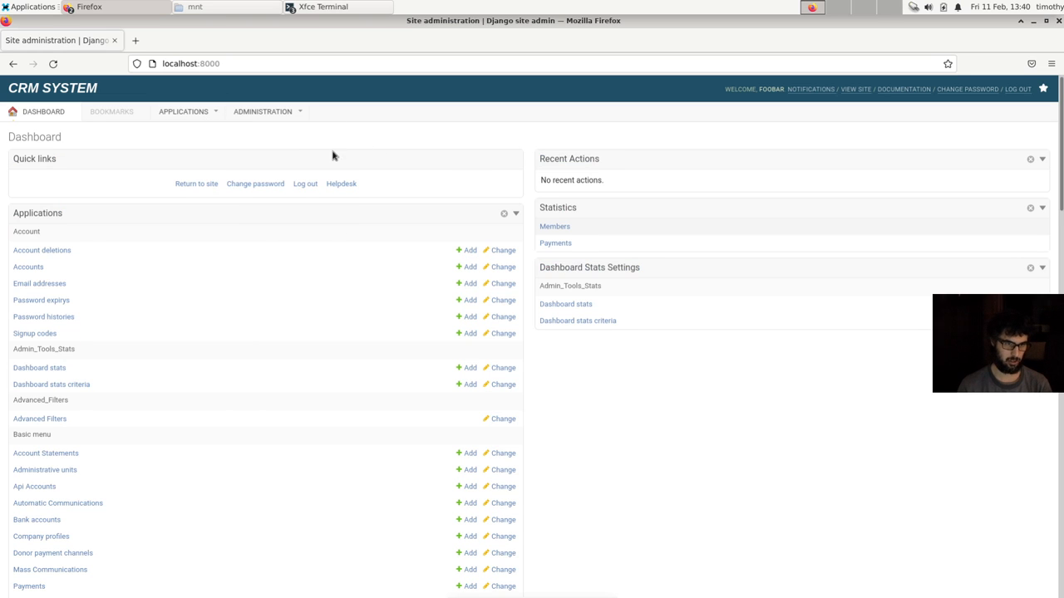
scroll(down, 3)
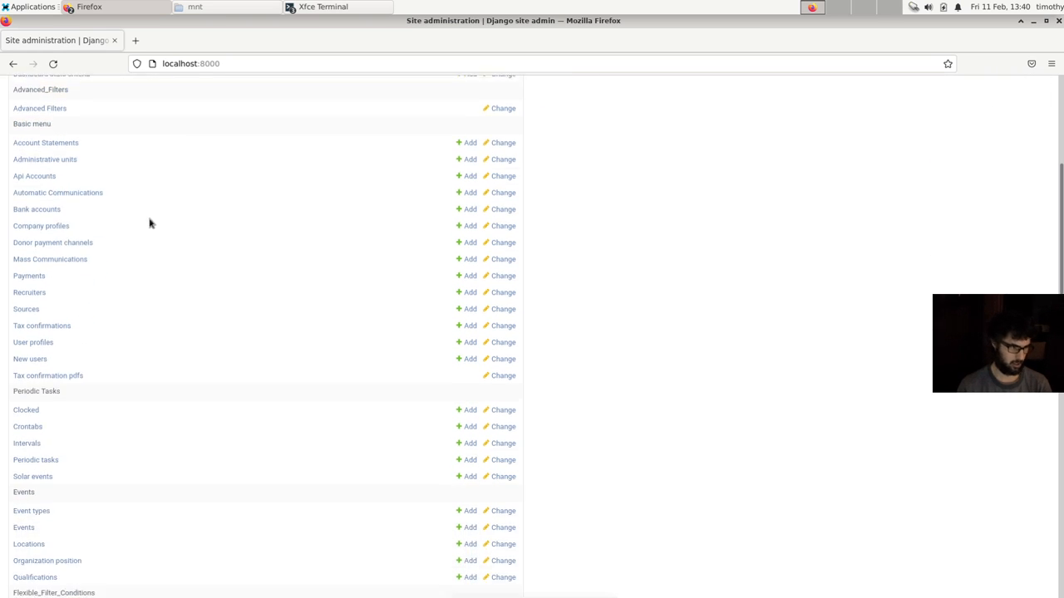
scroll(down, 3)
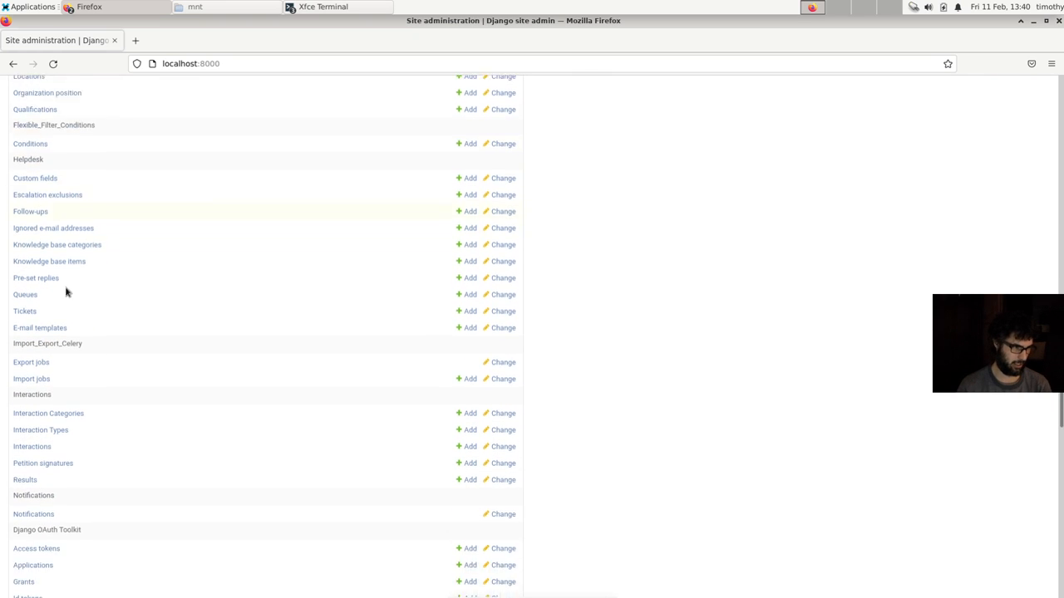
scroll(down, 3)
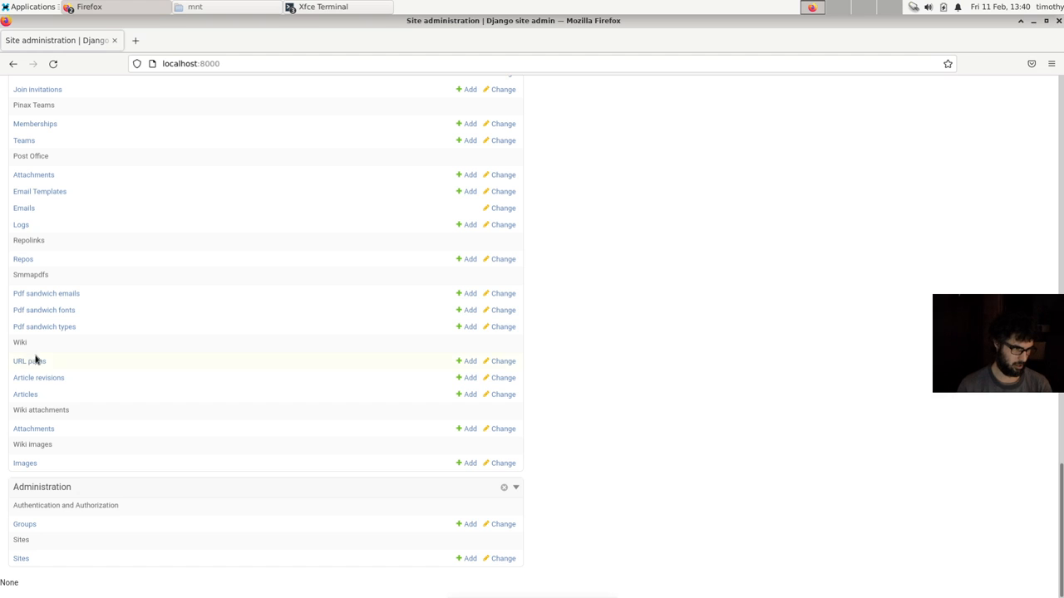
mouse_move(207, 92)
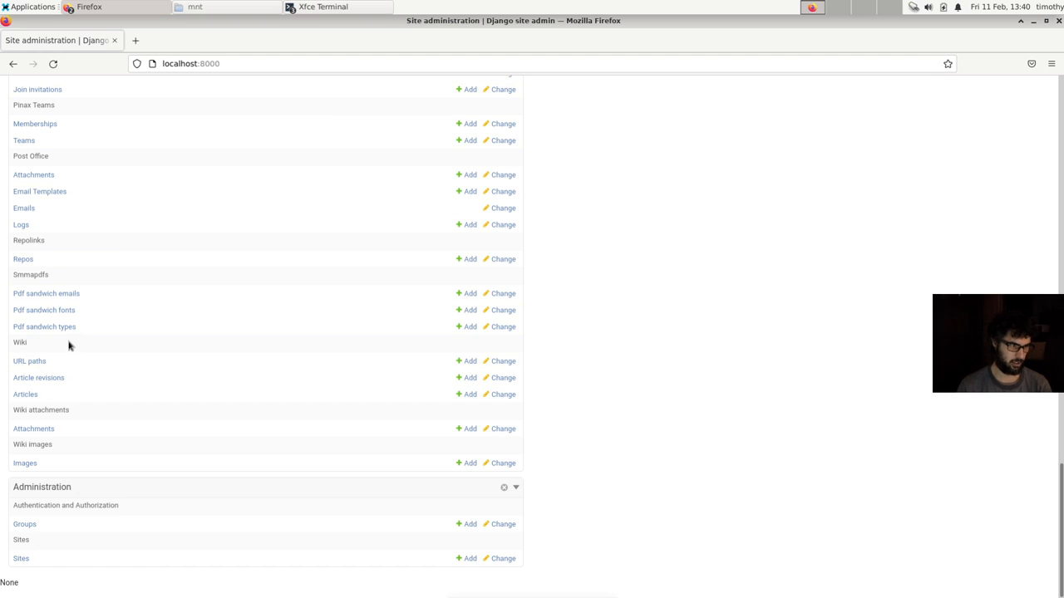
mouse_move(39, 314)
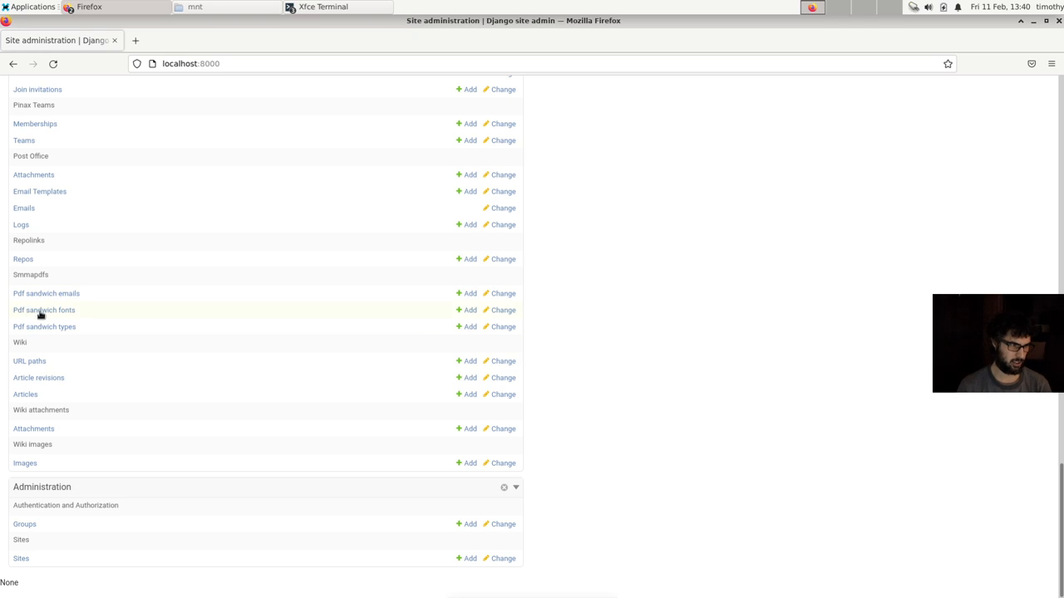
mouse_move(45, 293)
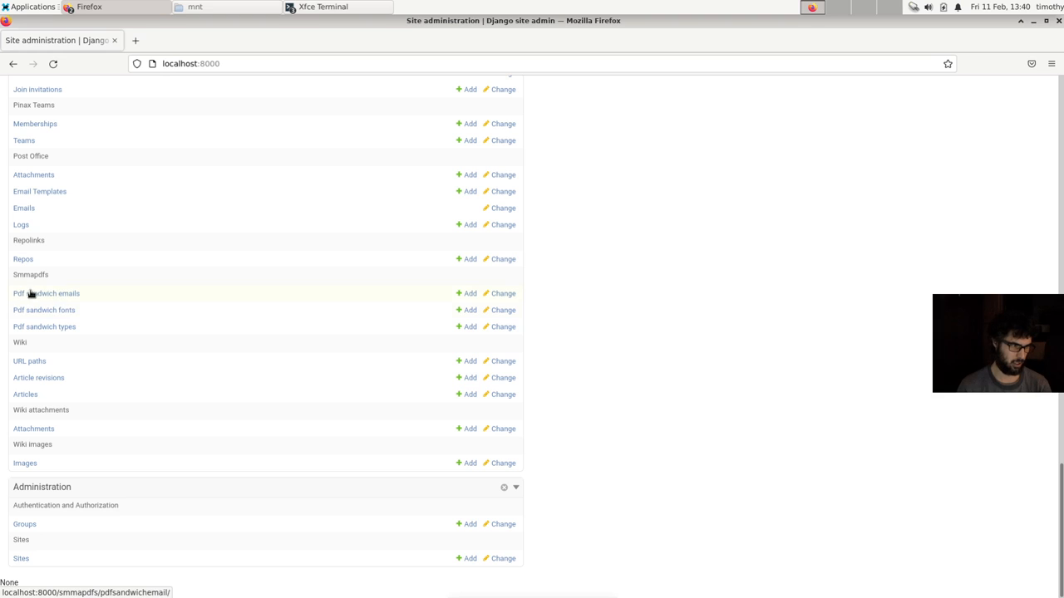
mouse_move(11, 298)
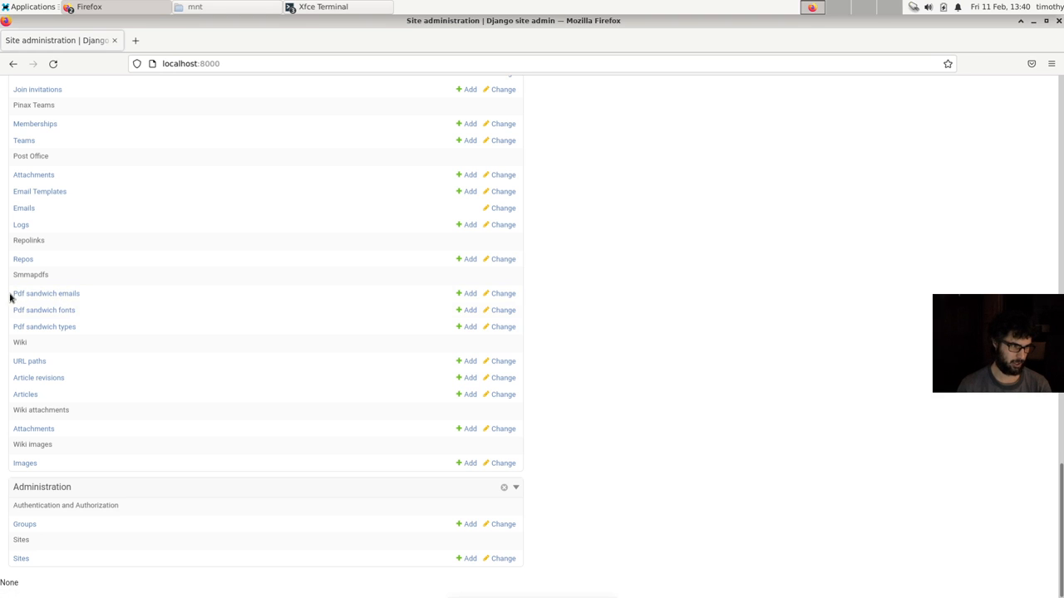
double_click(43, 310)
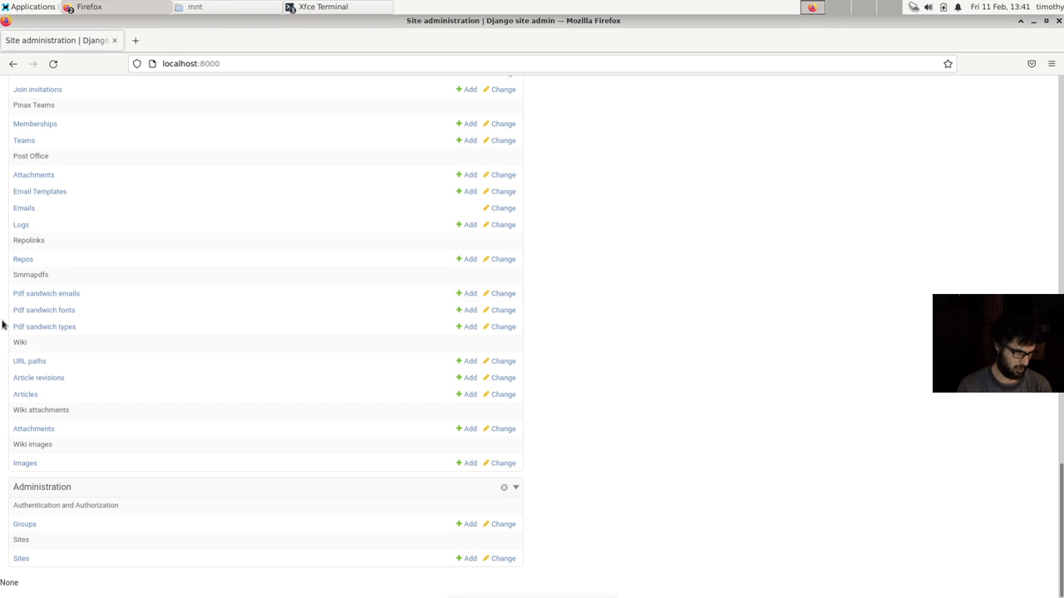
scroll(up, 3)
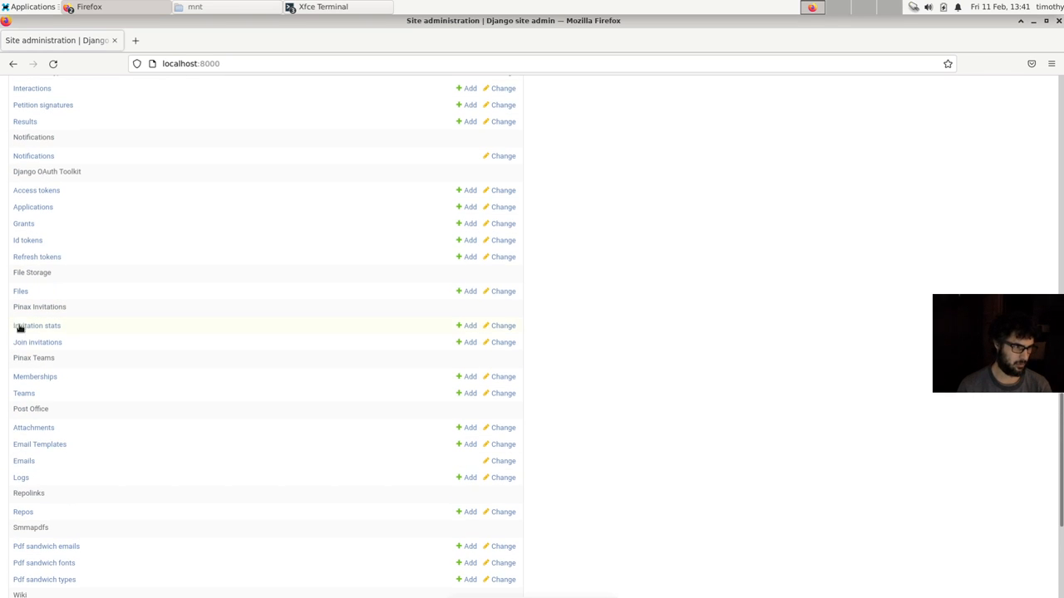
scroll(up, 3)
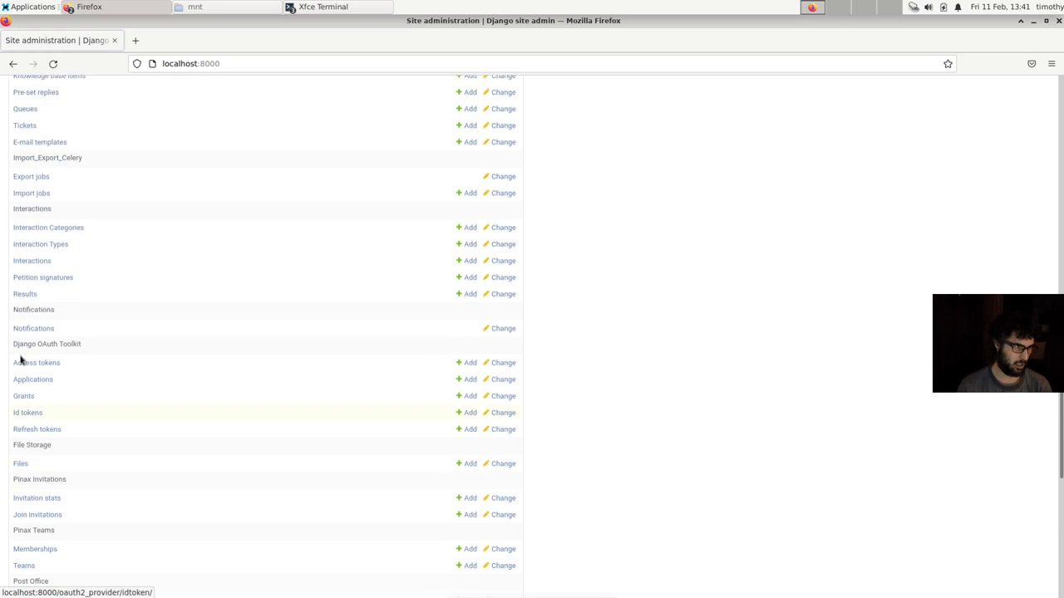
scroll(up, 3)
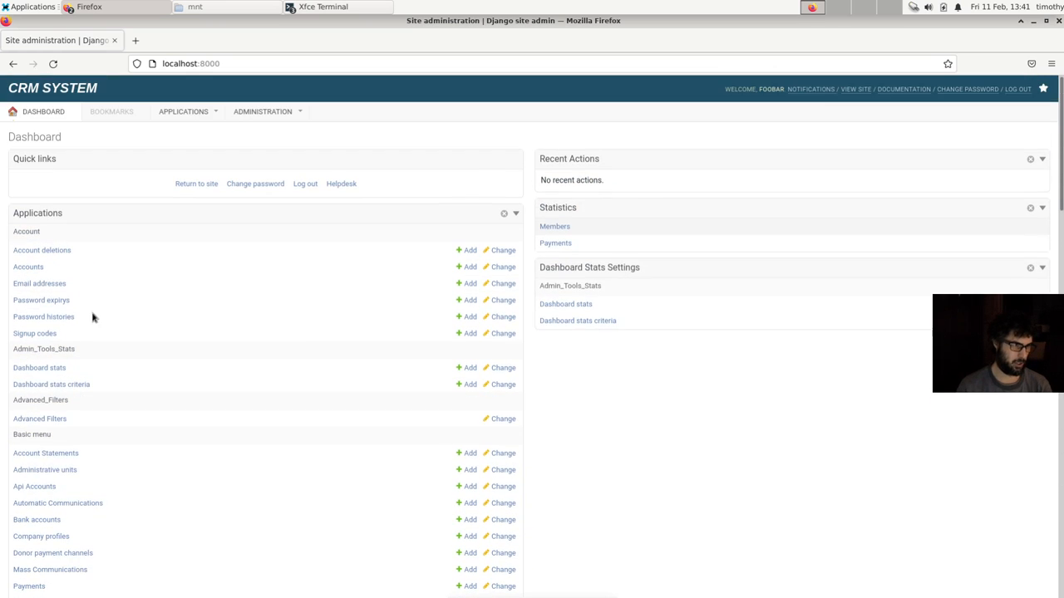
click(341, 183)
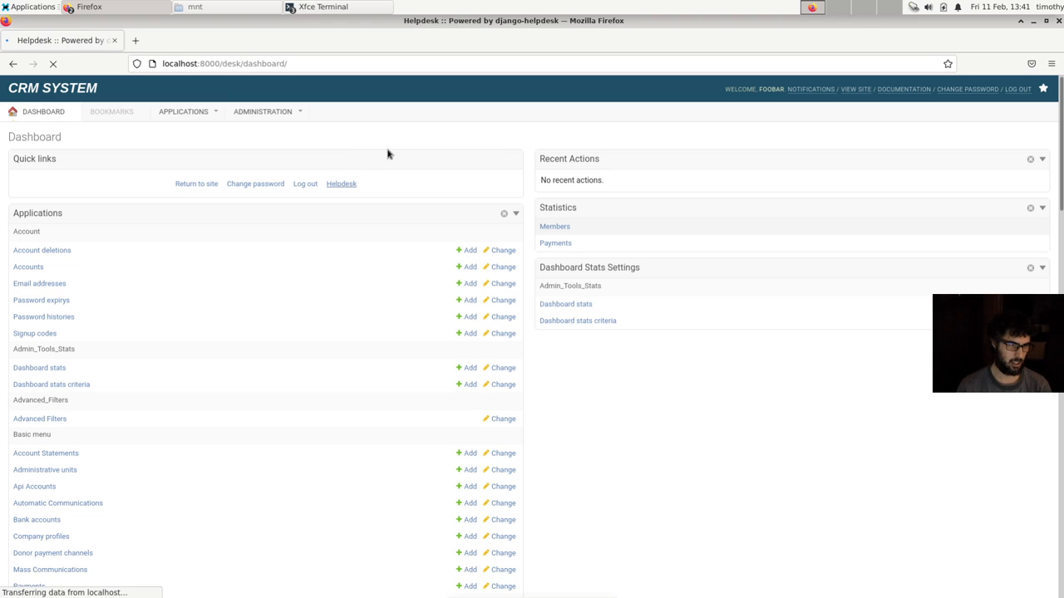
click(341, 184)
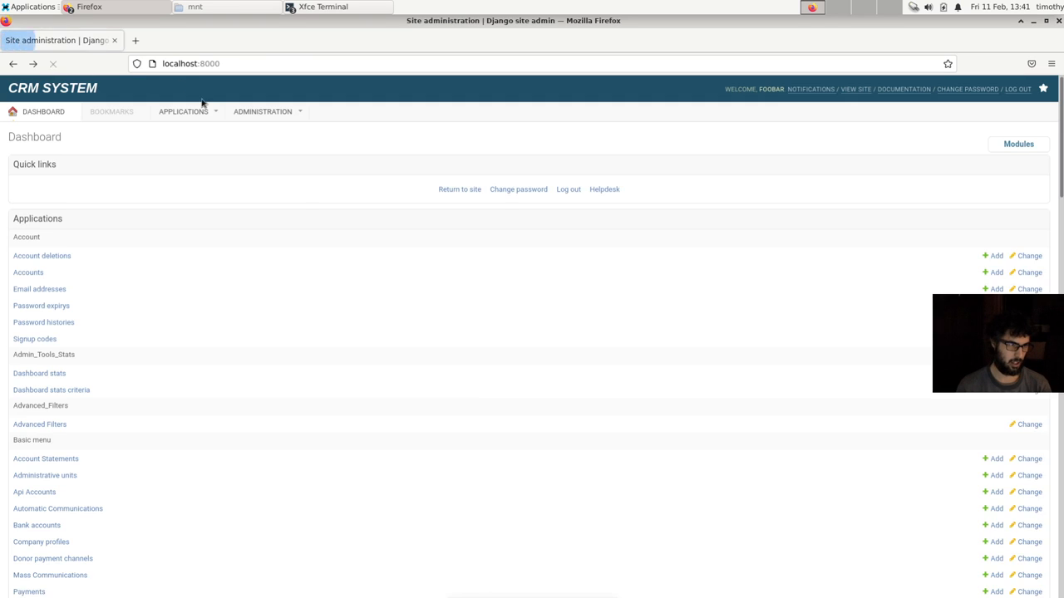
click(183, 112)
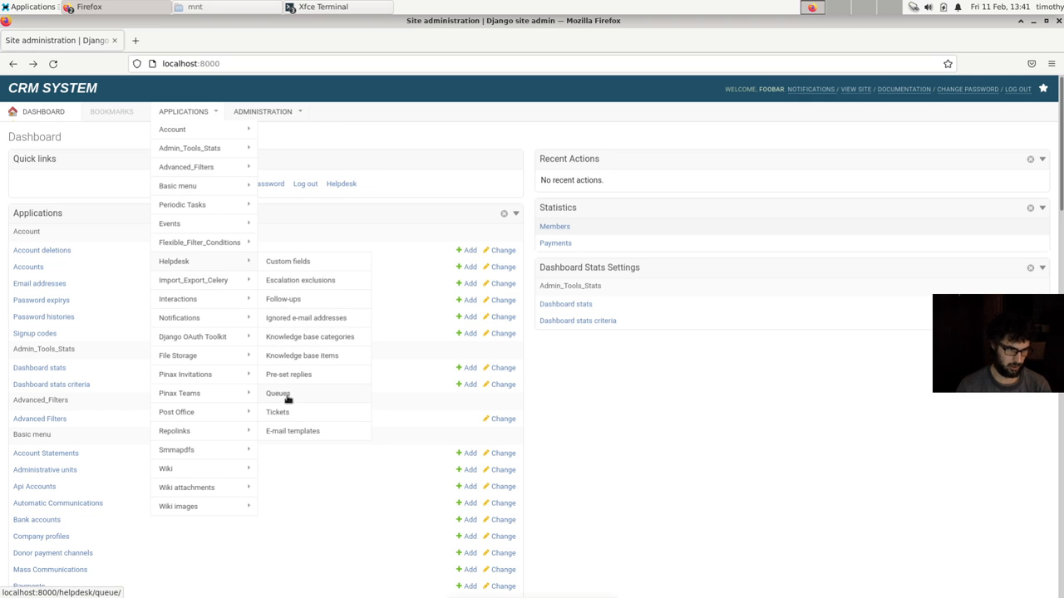
click(278, 393)
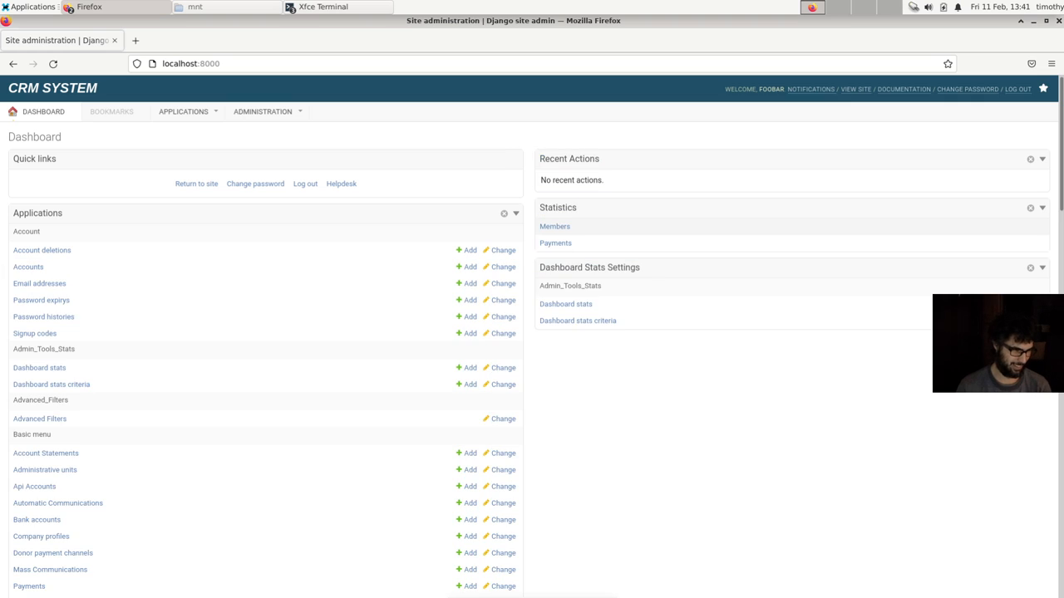
scroll(down, 3)
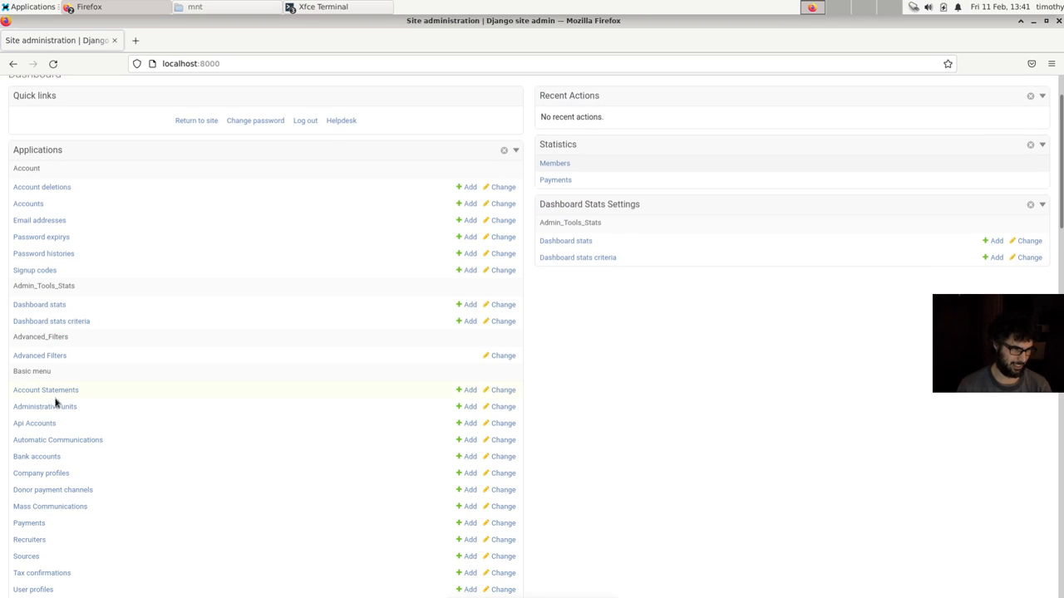
mouse_move(34, 423)
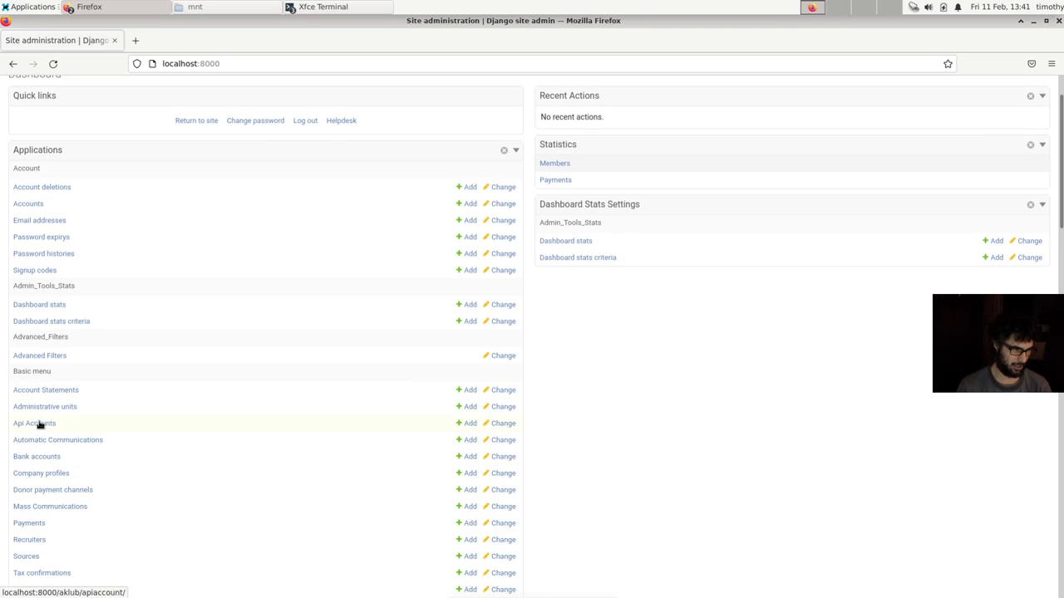
View the empty Api Accounts list, inspect the blank Add Api Account form, and return to the admin home.
click(34, 423)
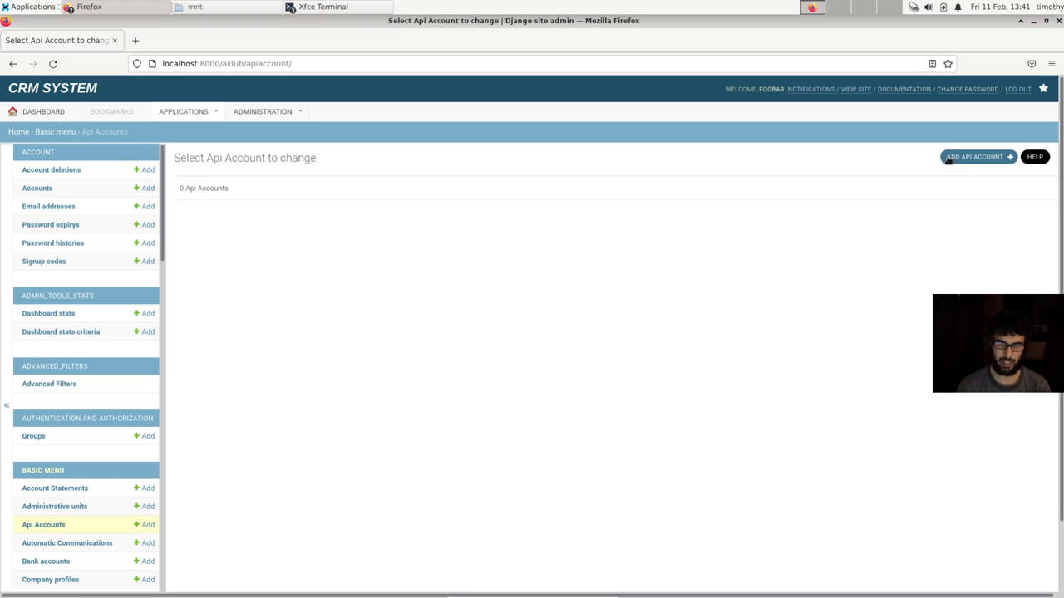
click(973, 157)
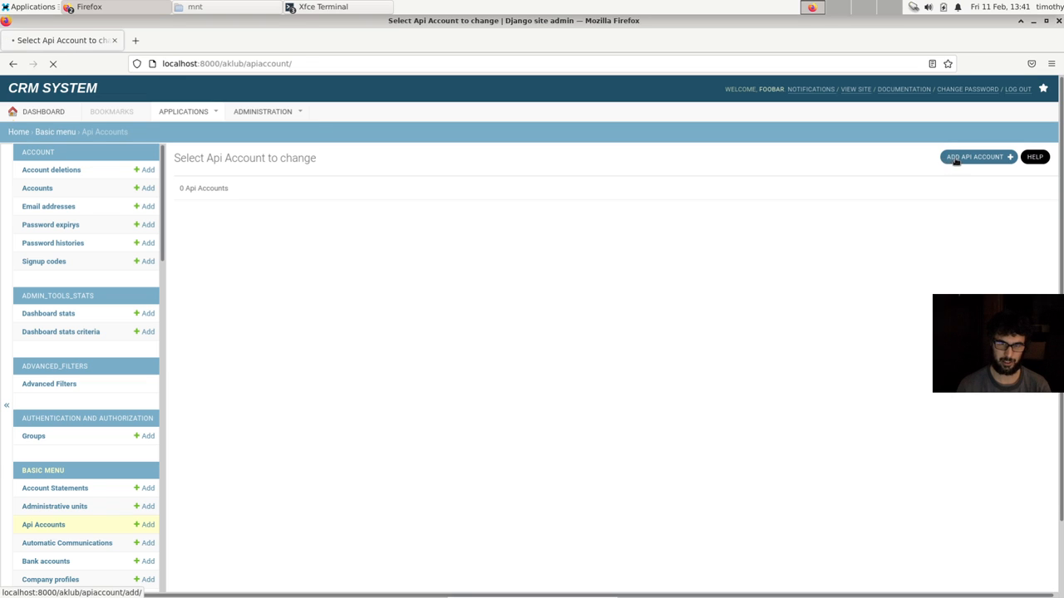
click(974, 157)
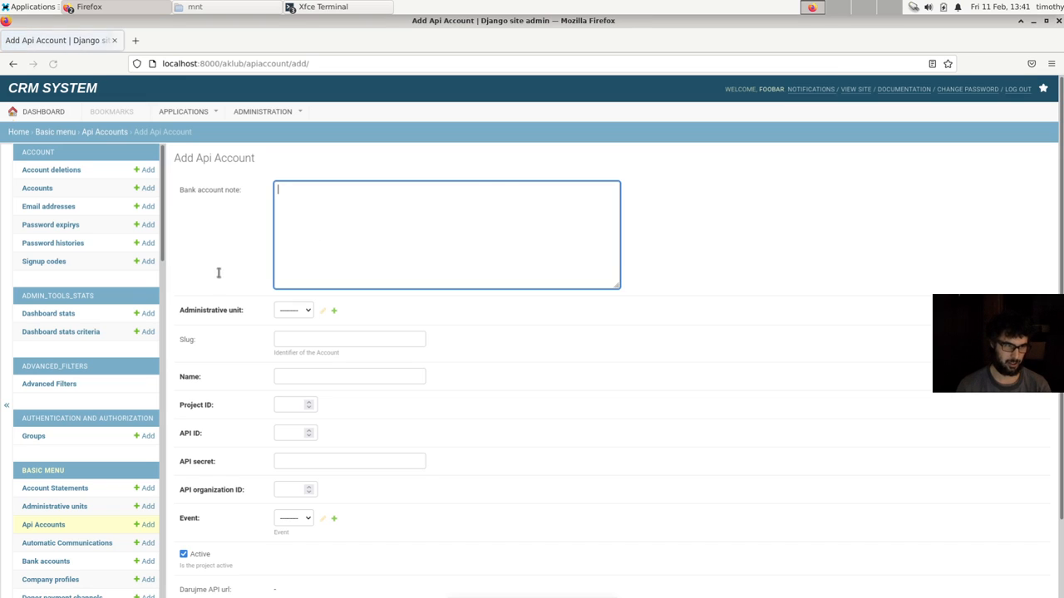
mouse_move(230, 337)
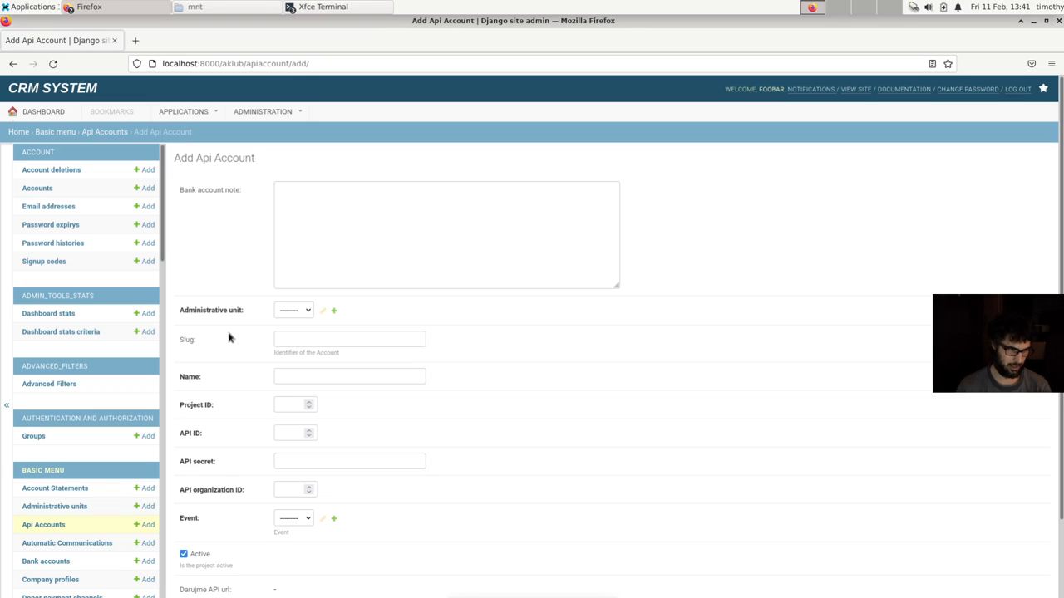
mouse_move(193, 376)
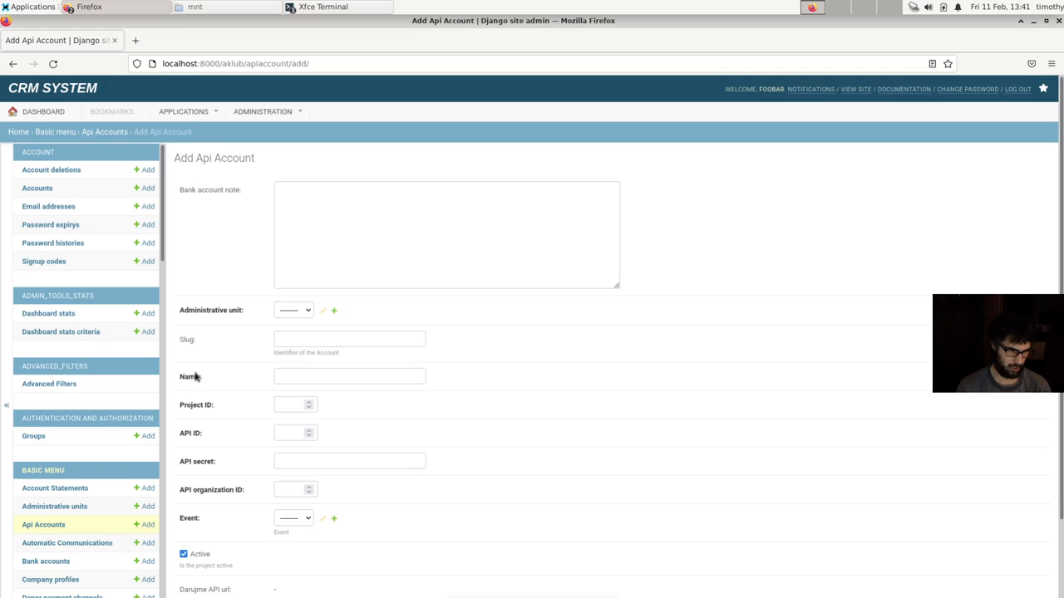
scroll(down, 3)
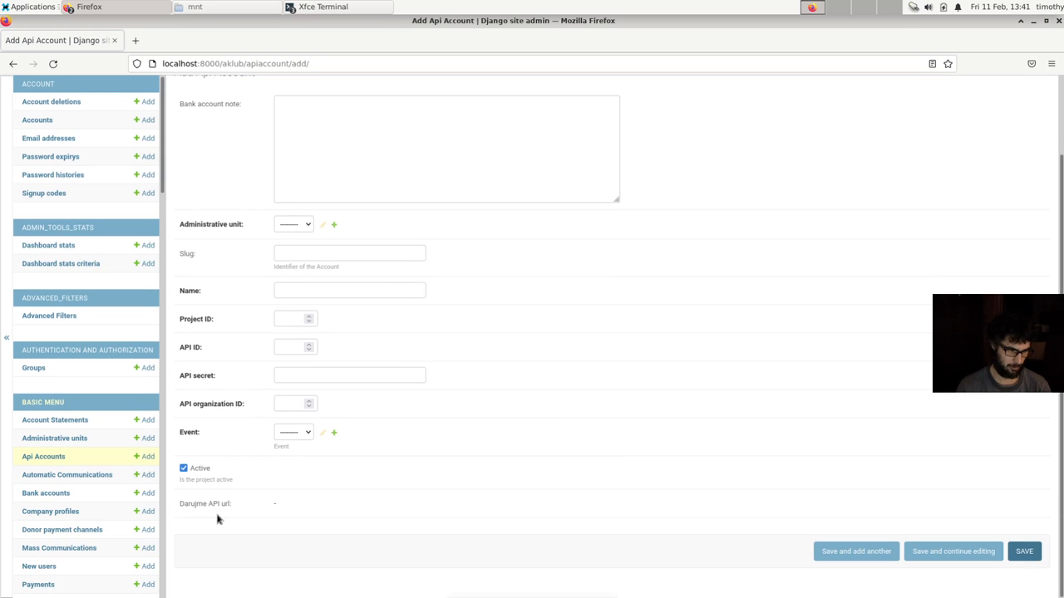
mouse_move(339, 325)
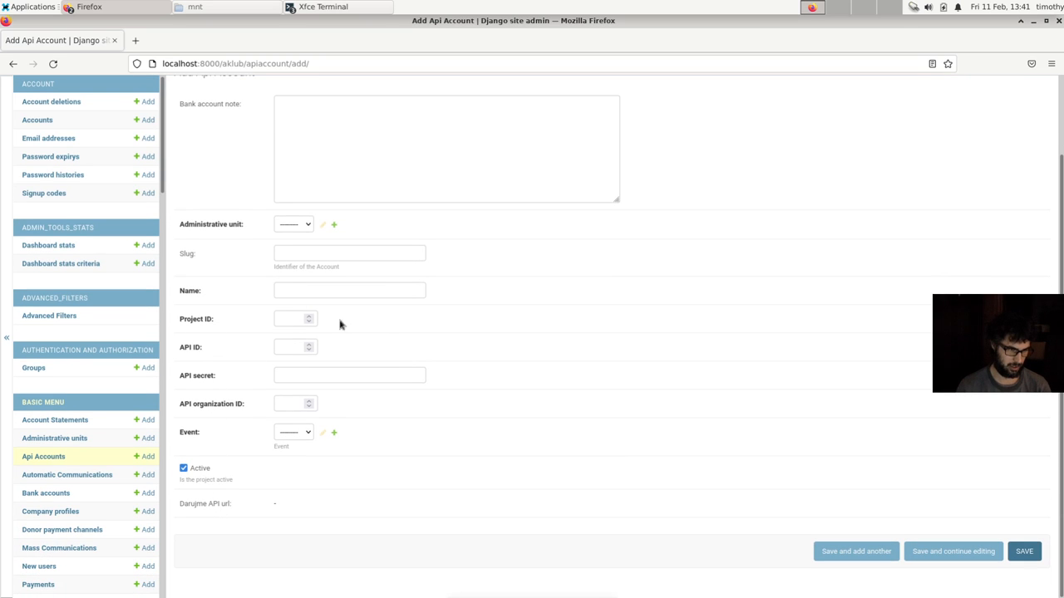
scroll(up, 3)
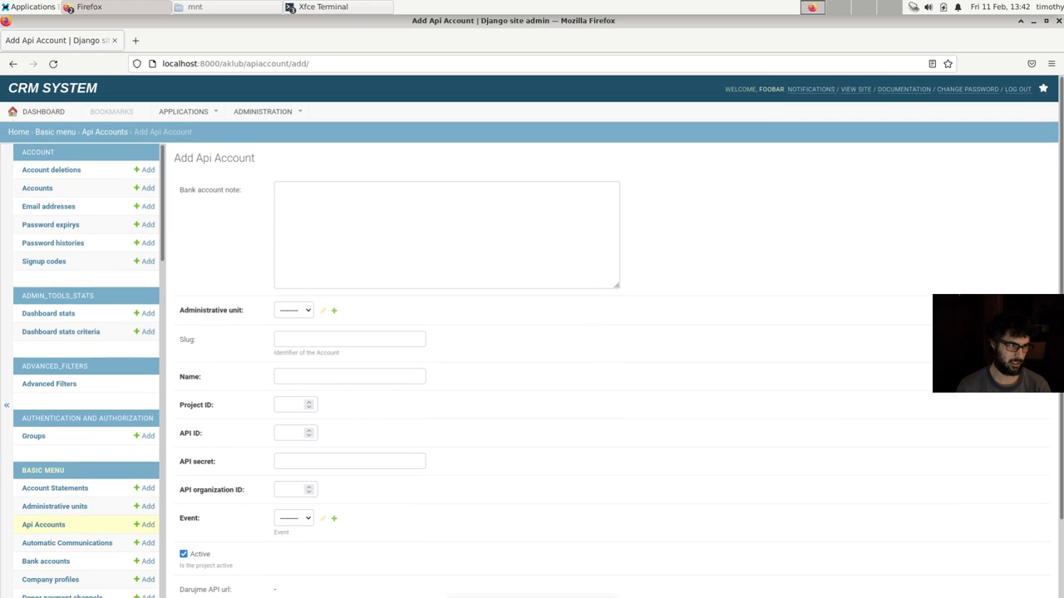
click(18, 131)
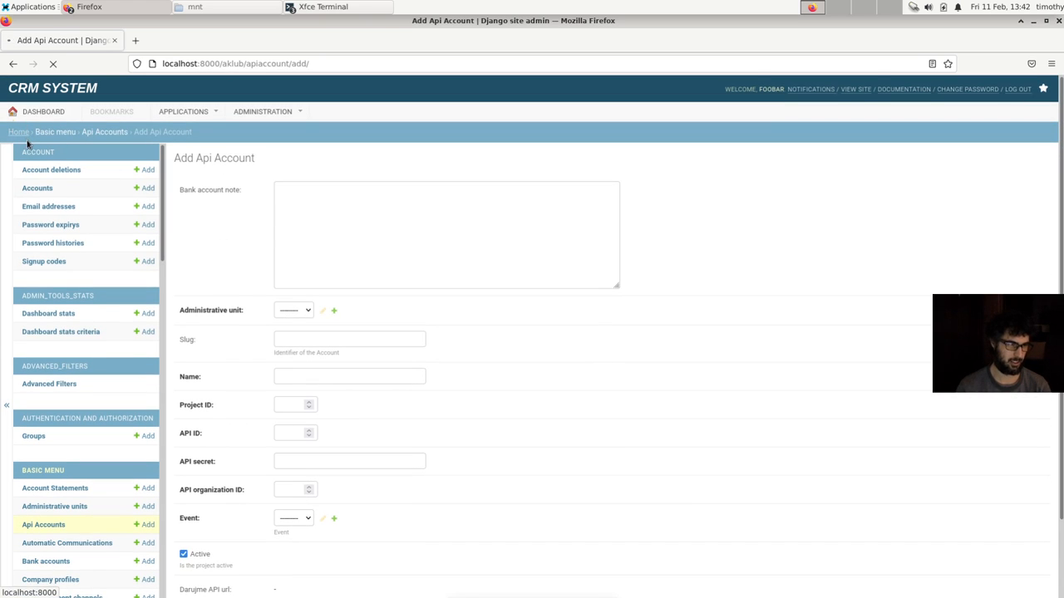